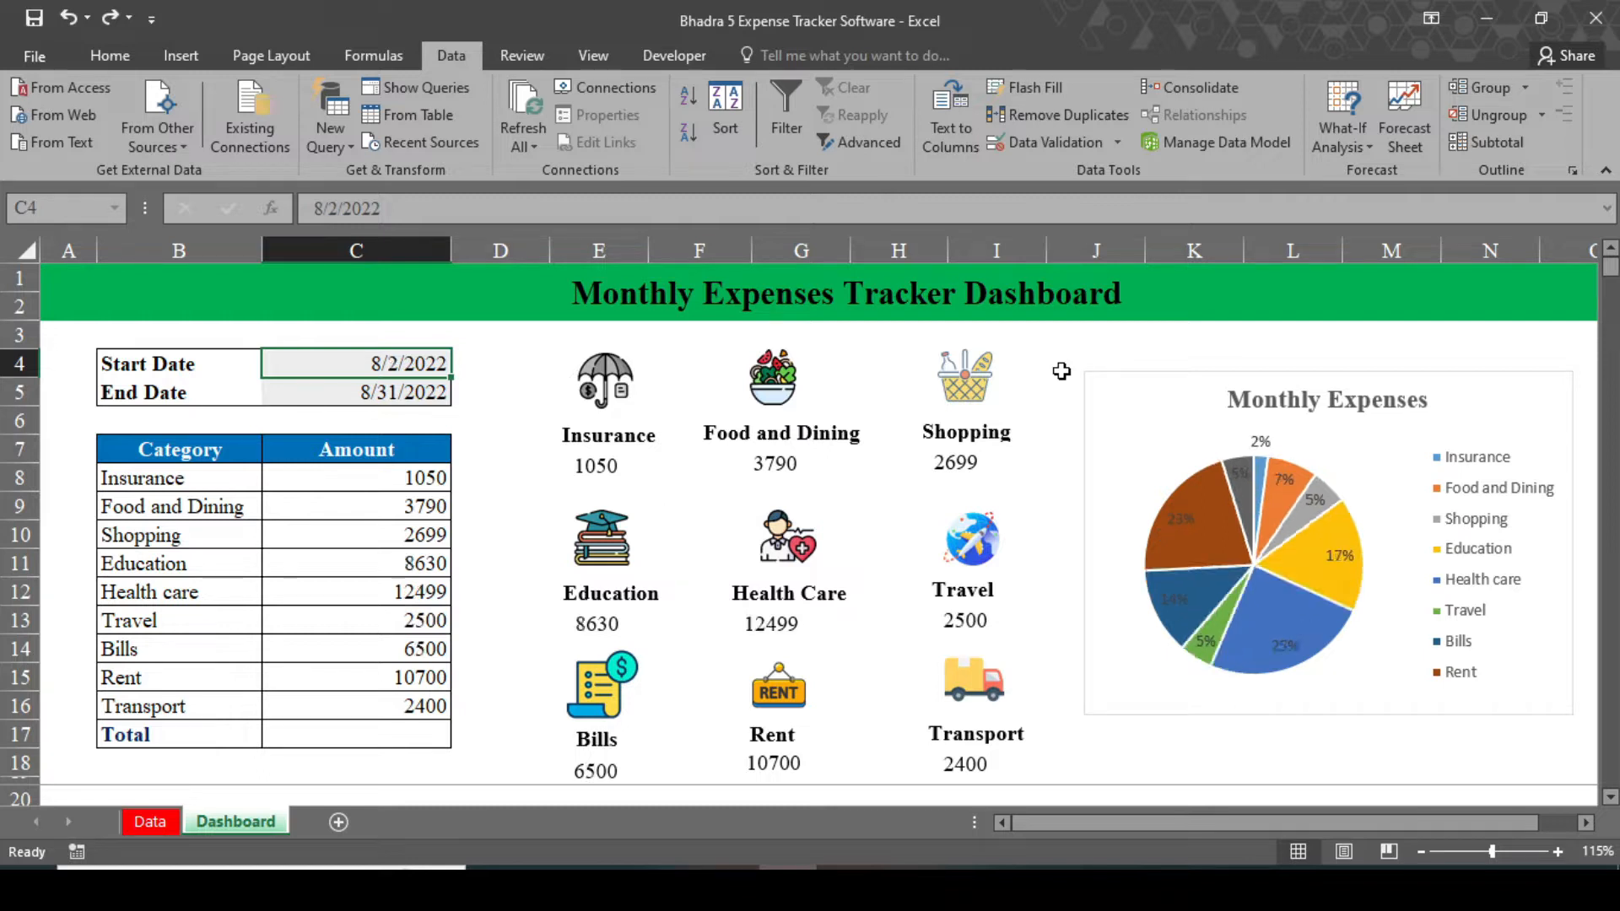
# Enter 8/1/2022, then 8/5/2022, as the dashboard start date to refresh totals and chart.
pyautogui.write('8/1/2022')
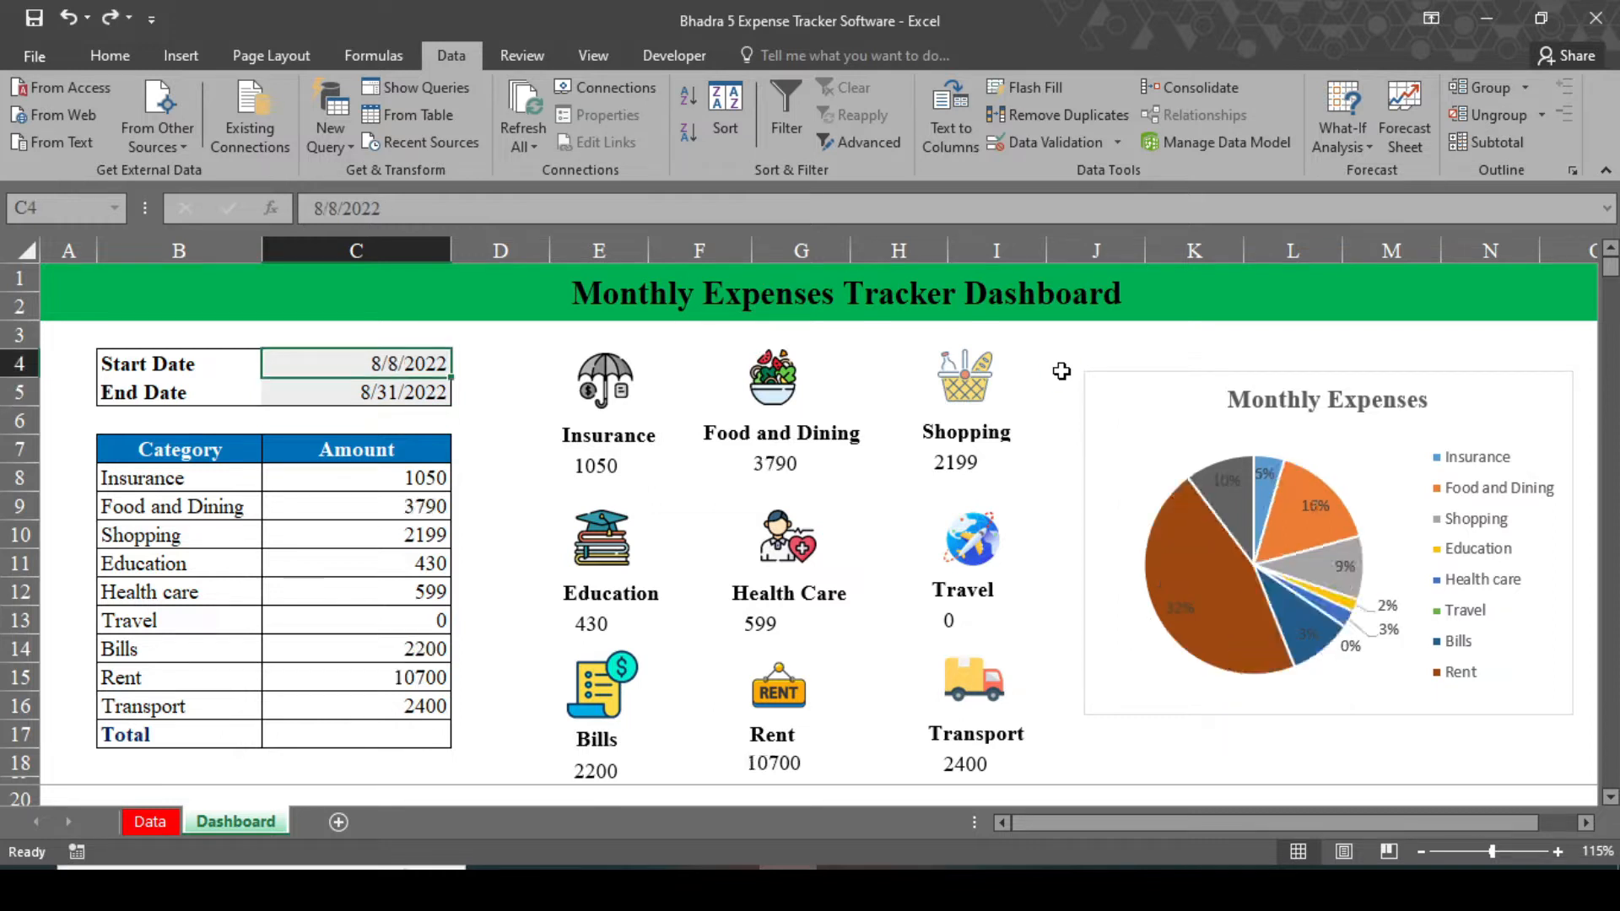
pyautogui.write('8/5/2022')
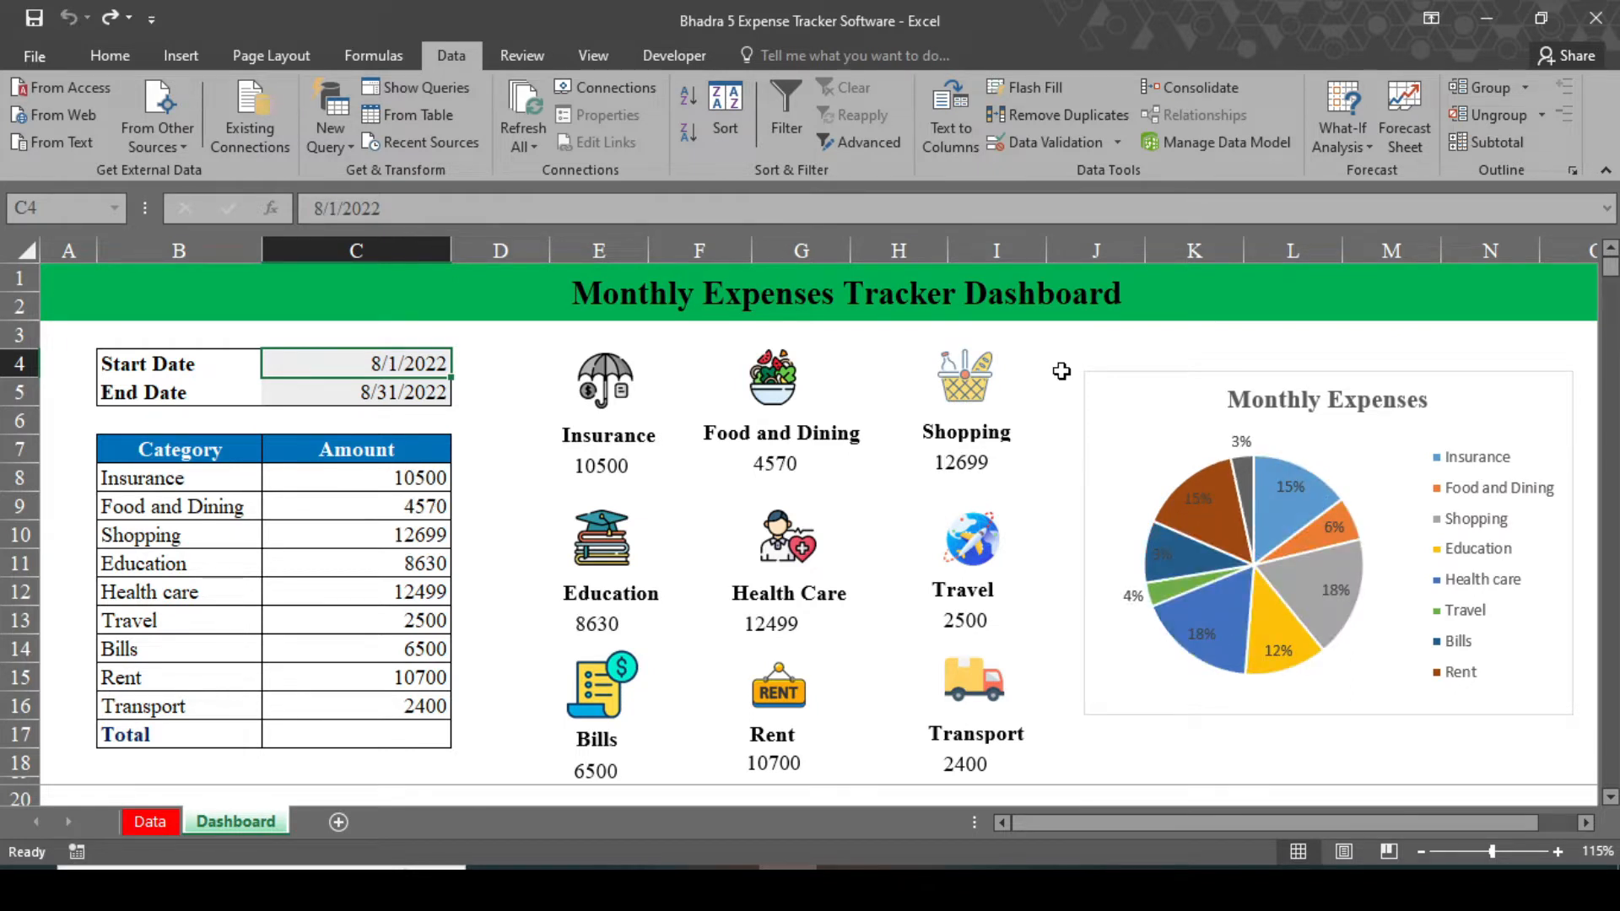
pyautogui.moveTo(653, 239)
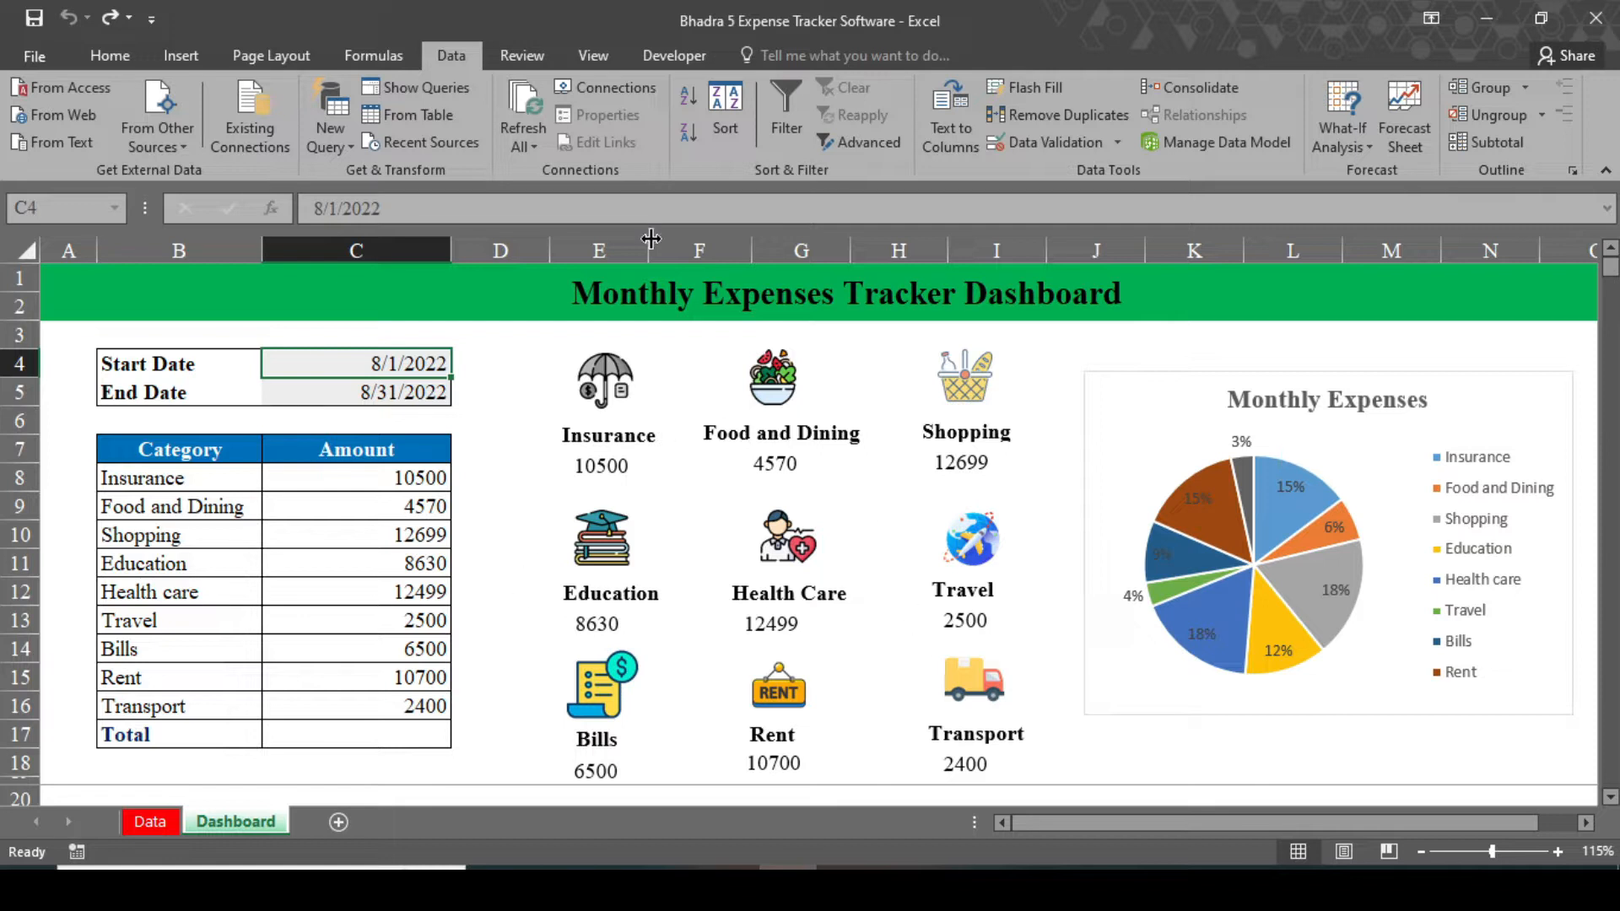
pyautogui.moveTo(805, 520)
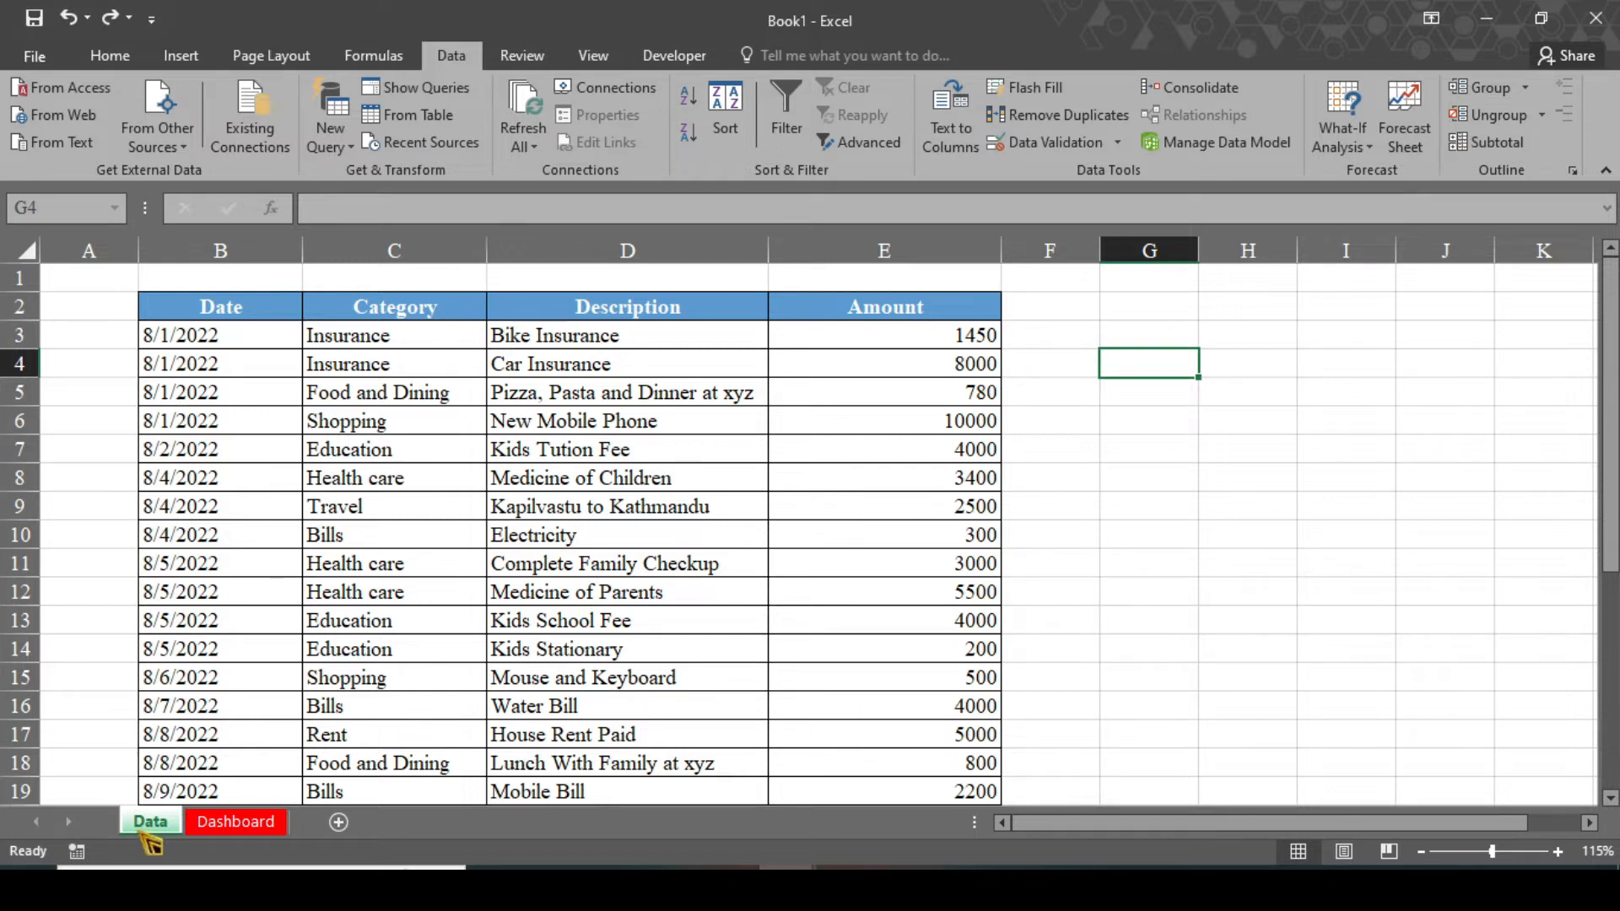
pyautogui.moveTo(252, 795)
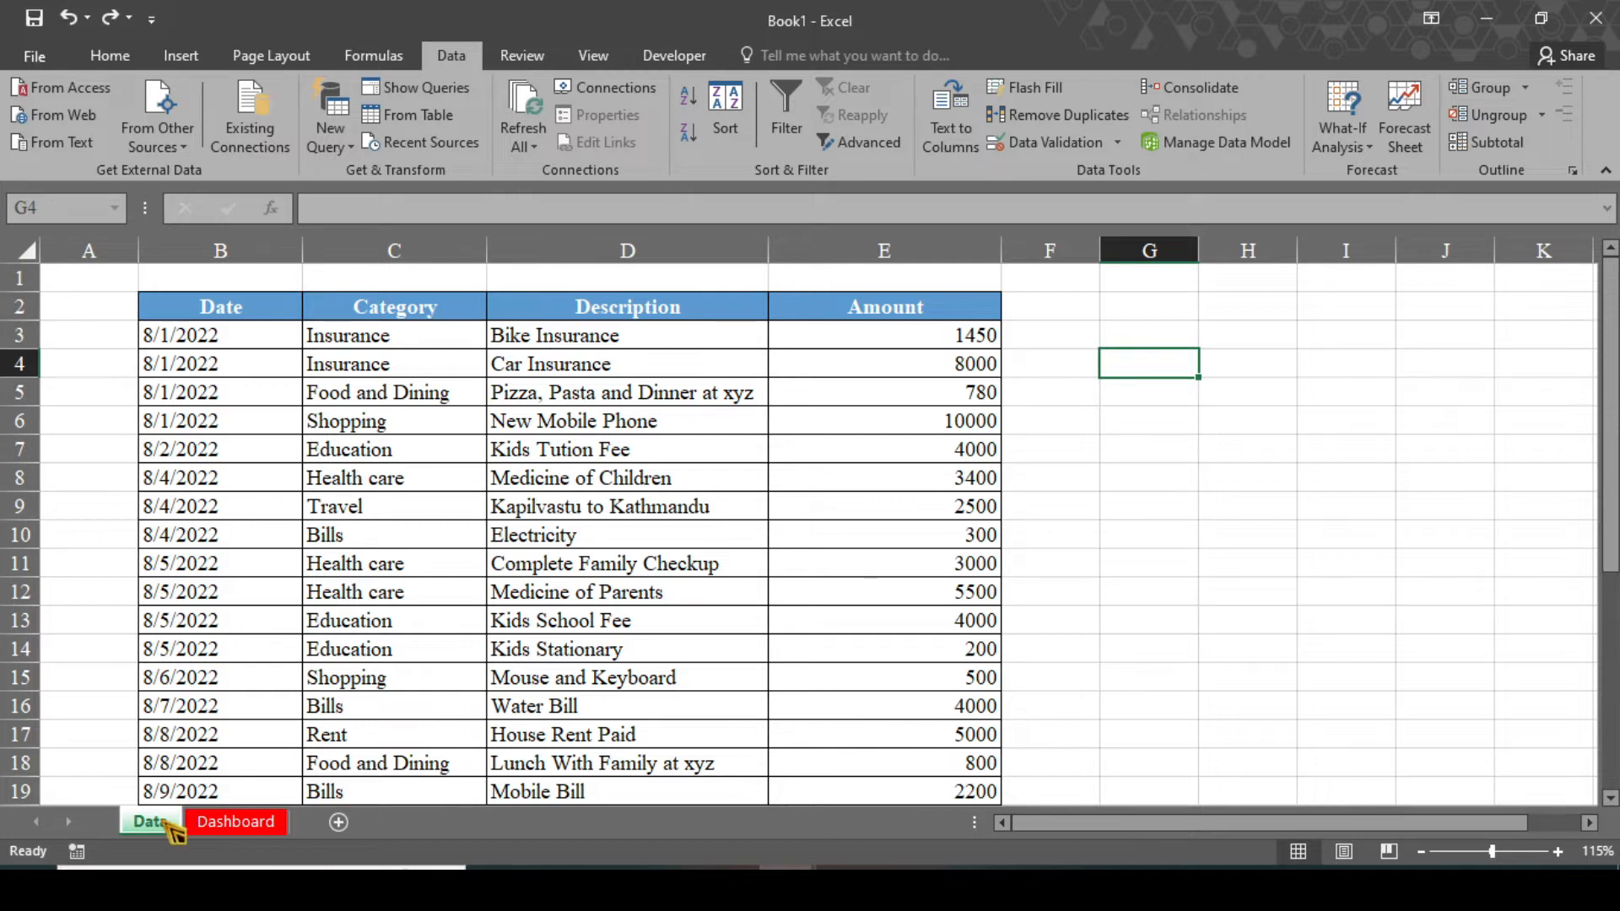
# Copy the Category heading from C2 to H2 on the Data sheet.
pyautogui.rightClick(150, 822)
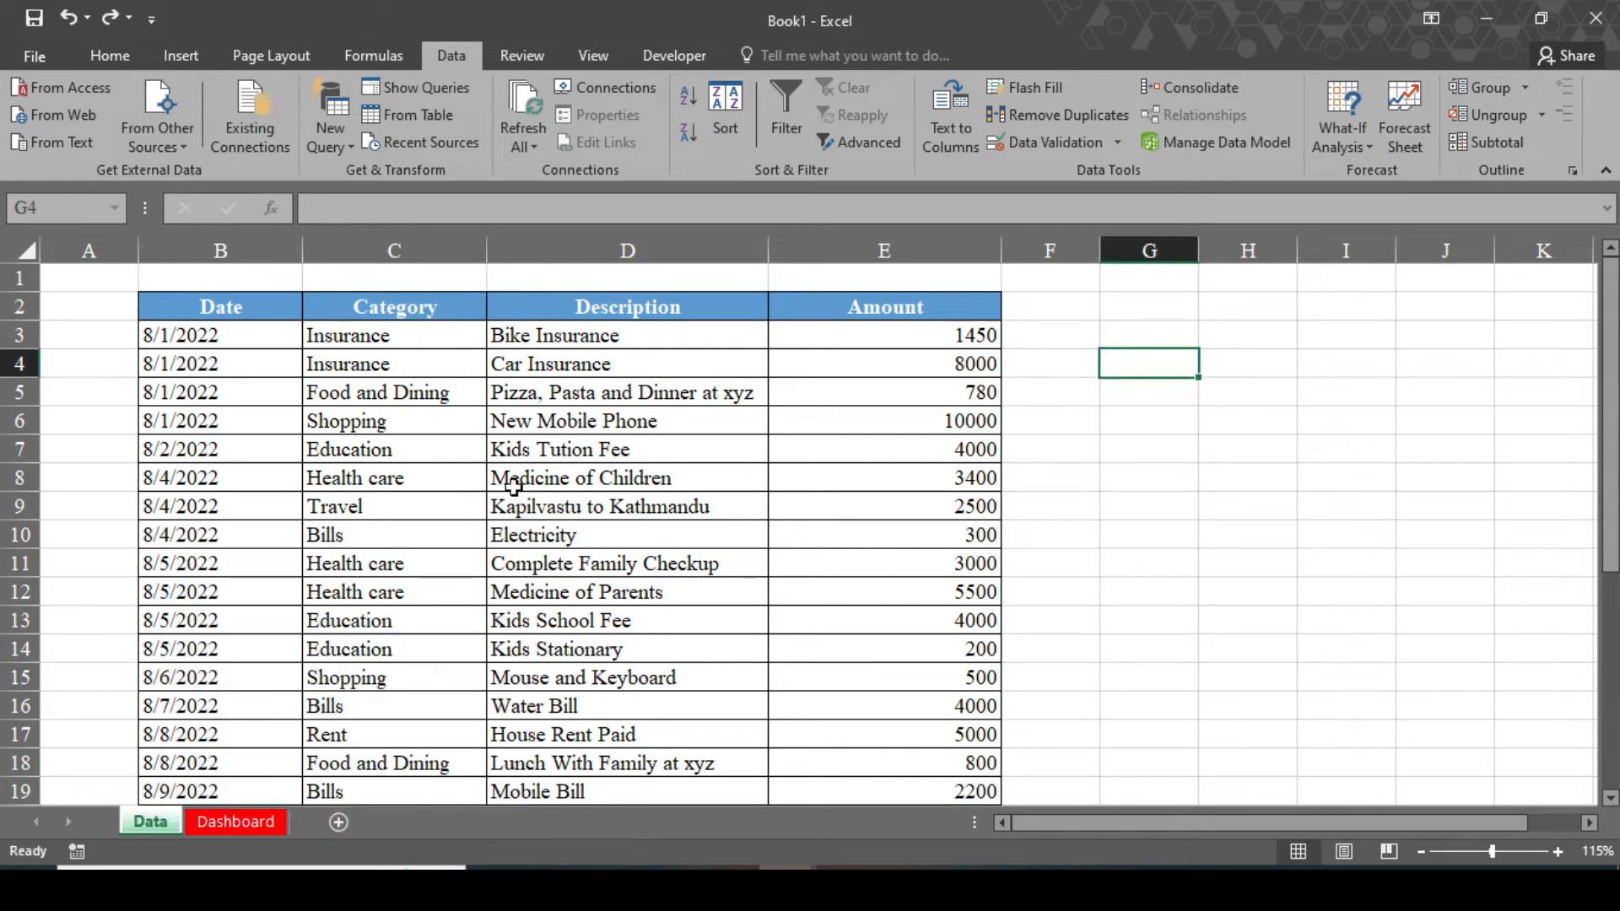
pyautogui.moveTo(369, 335)
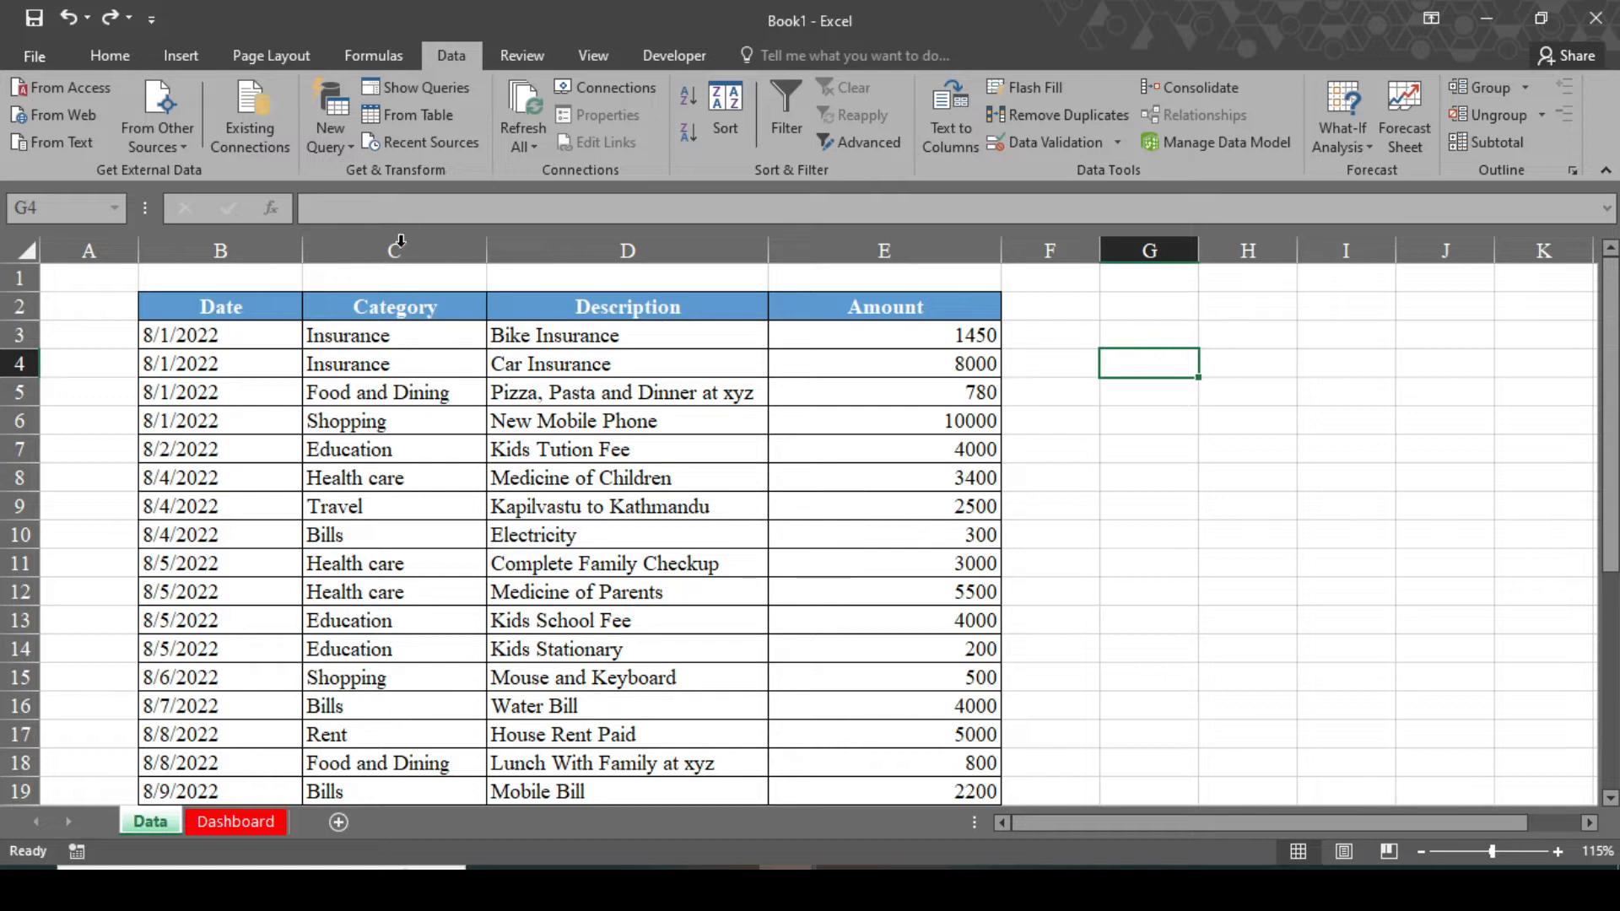
pyautogui.click(394, 306)
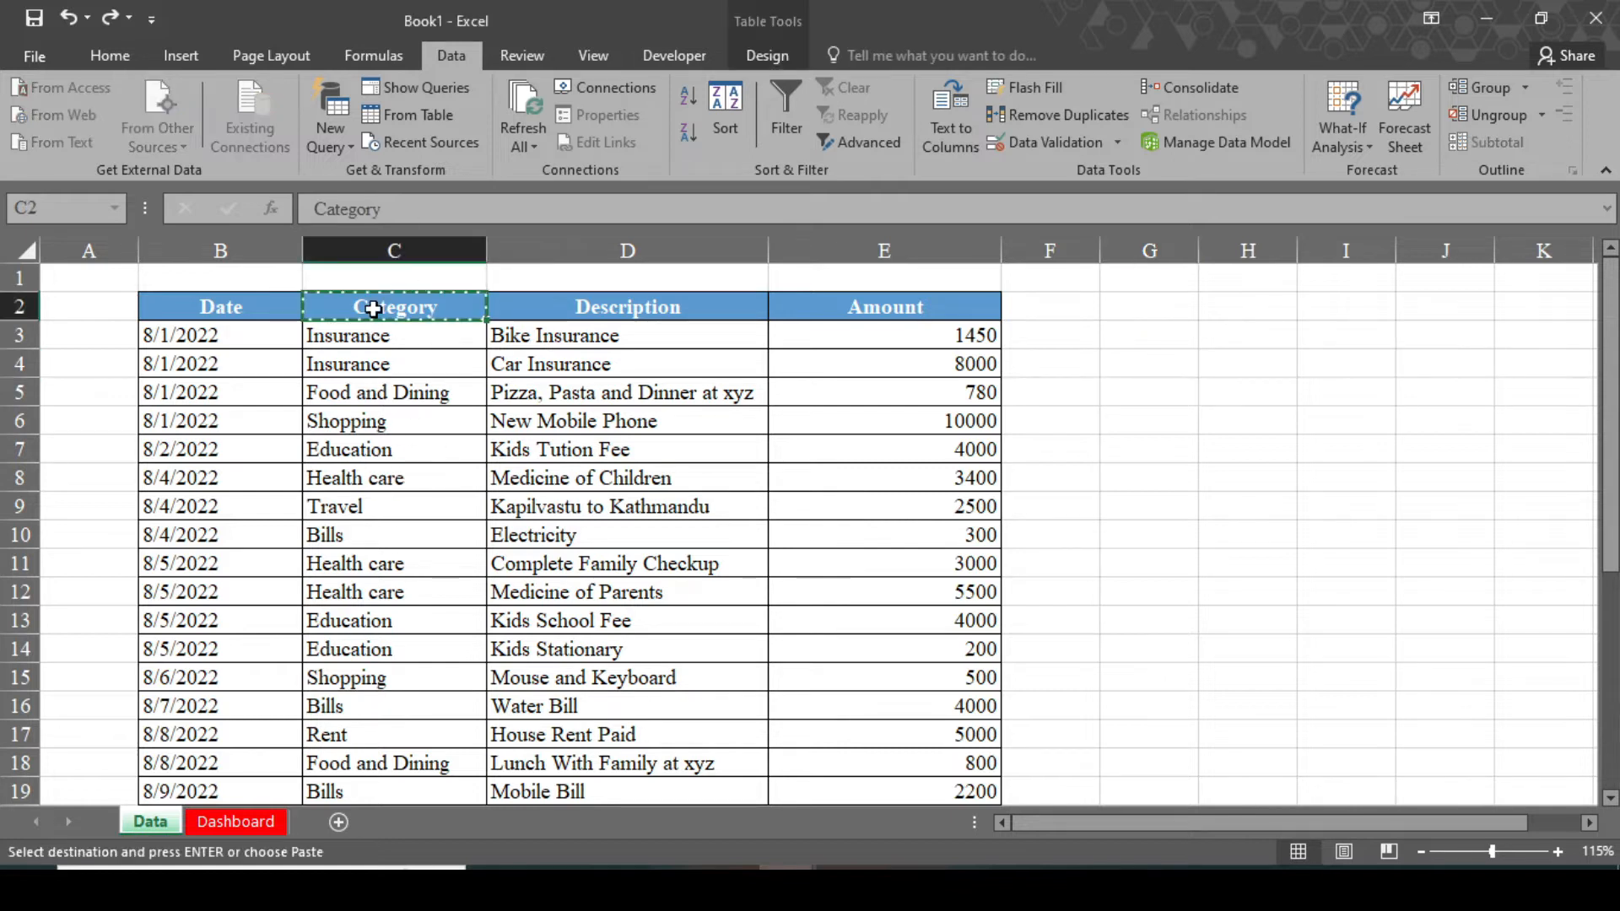
pyautogui.click(1248, 306)
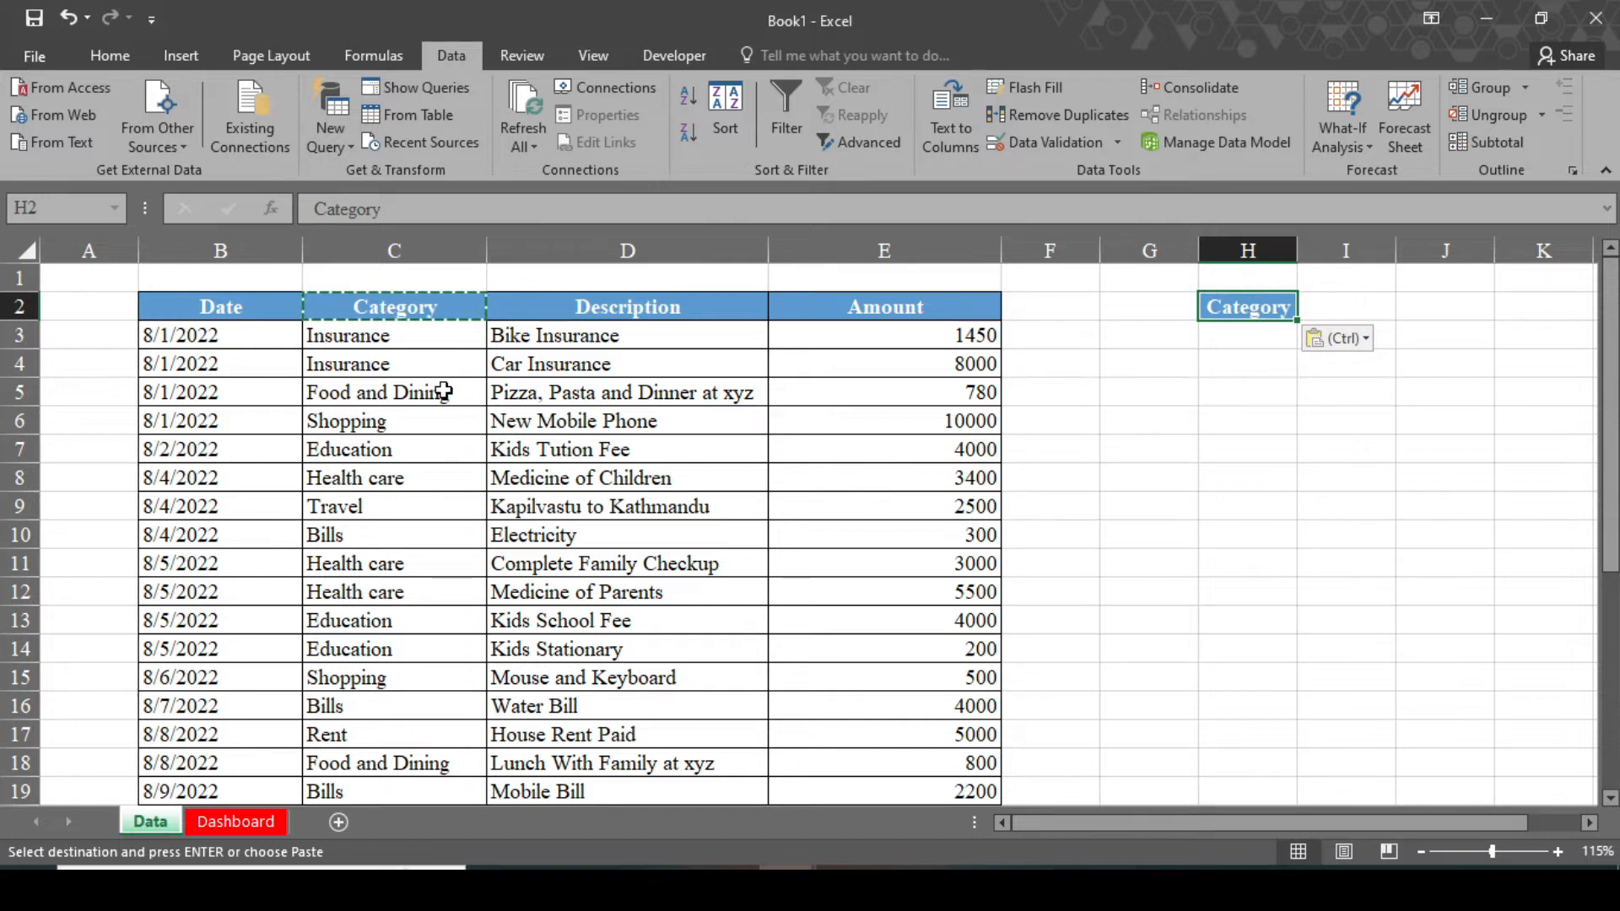
# Extract unique categories into column H with Advanced Filter, then widen column H.
pyautogui.click(394, 392)
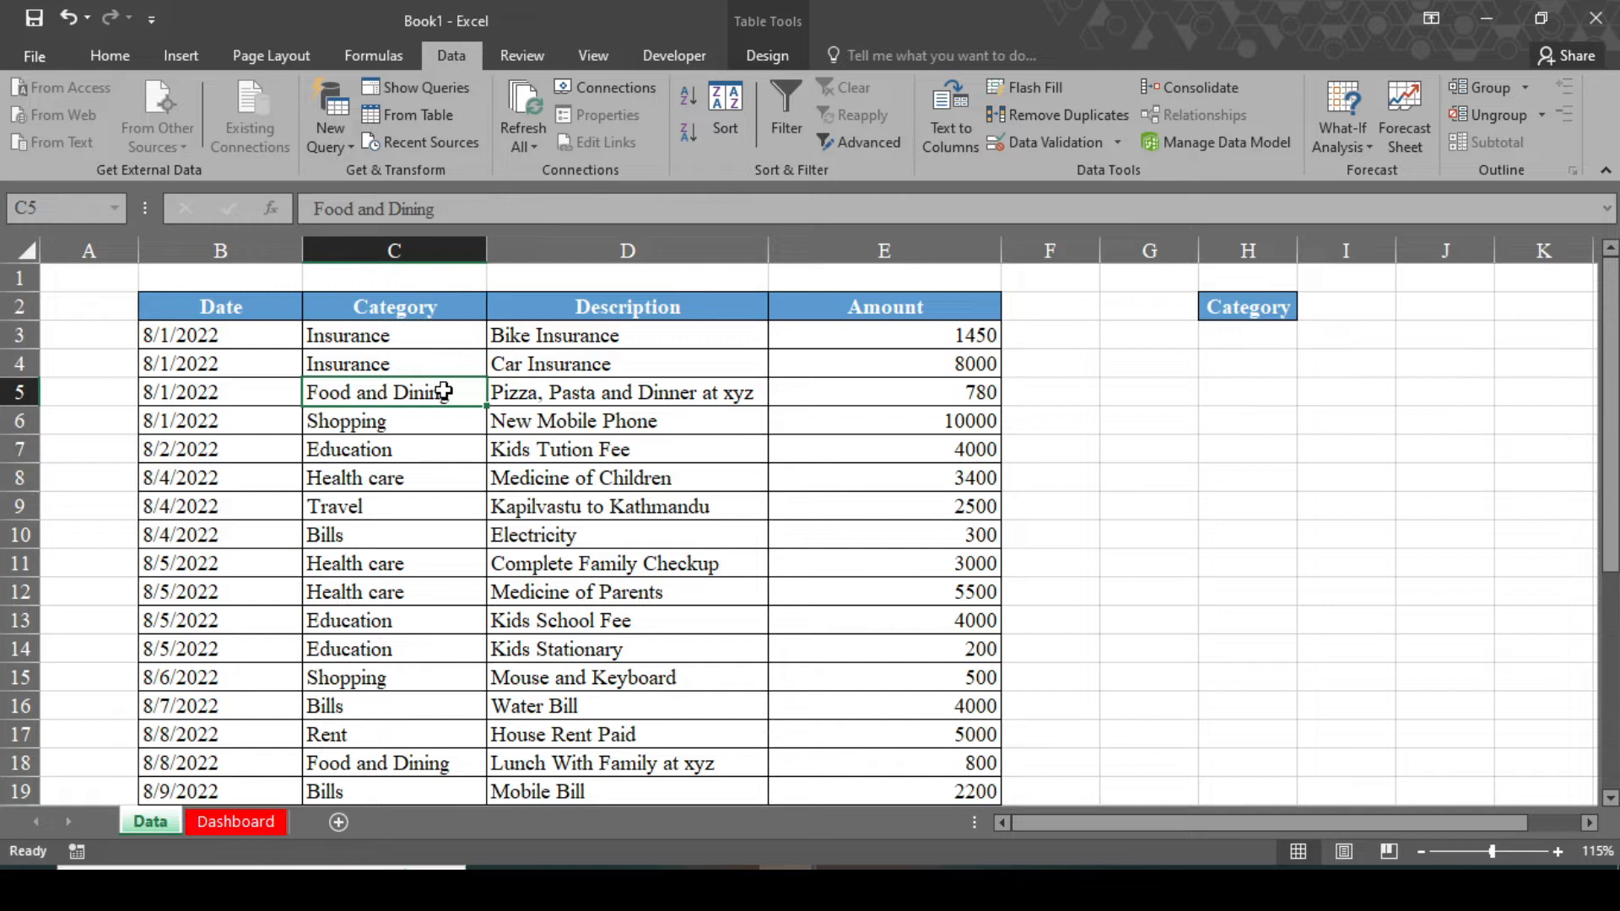
pyautogui.moveTo(430, 313)
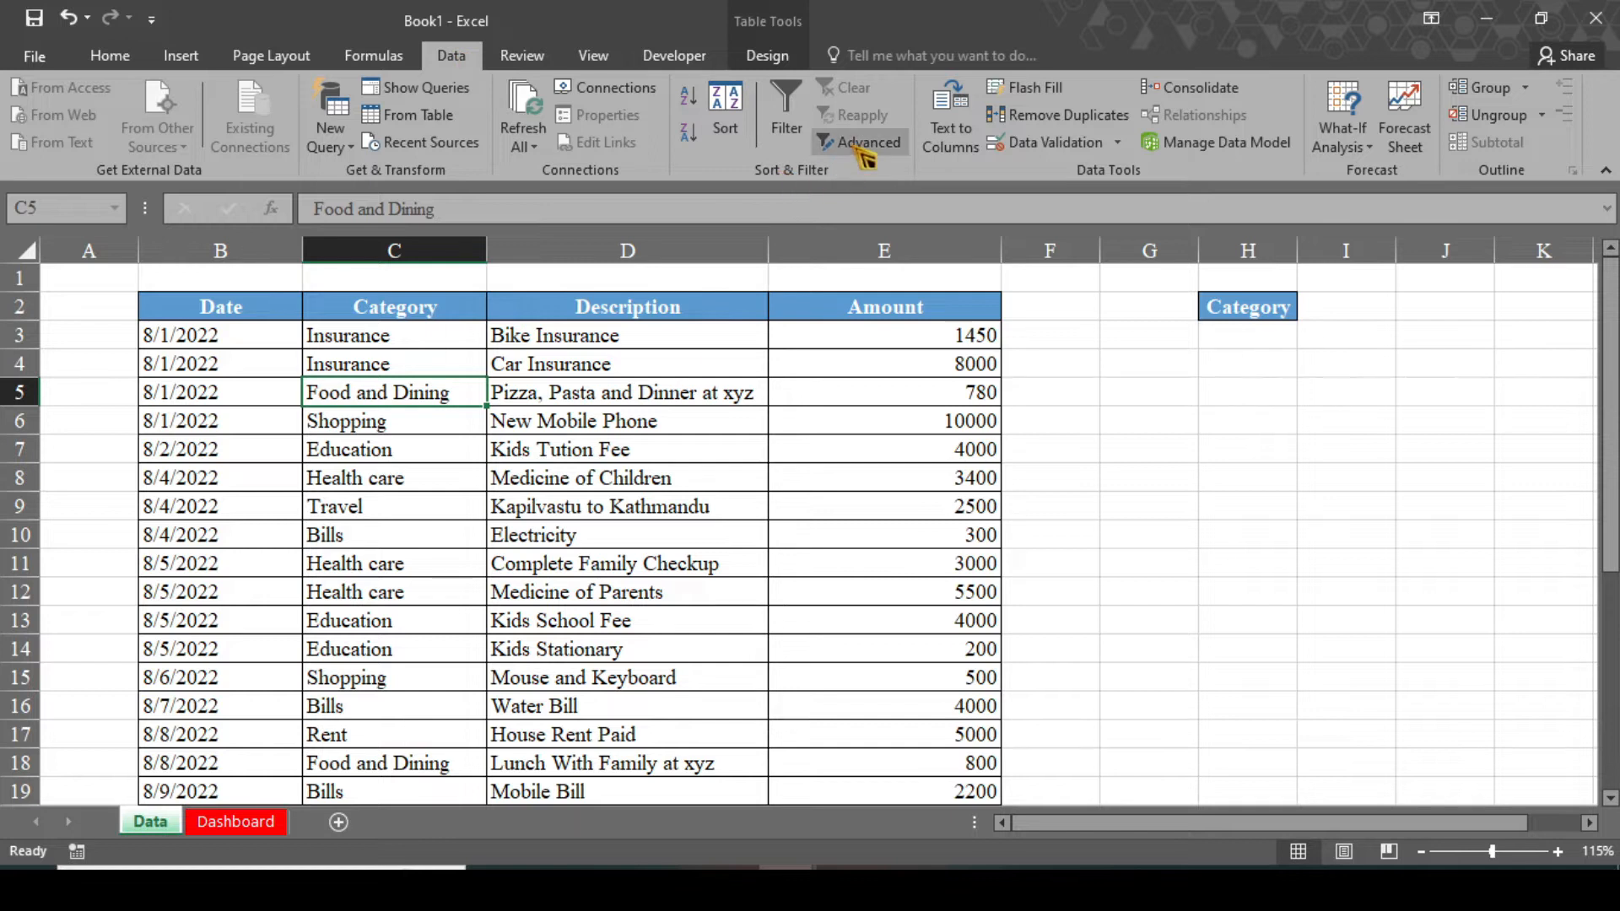
pyautogui.click(865, 142)
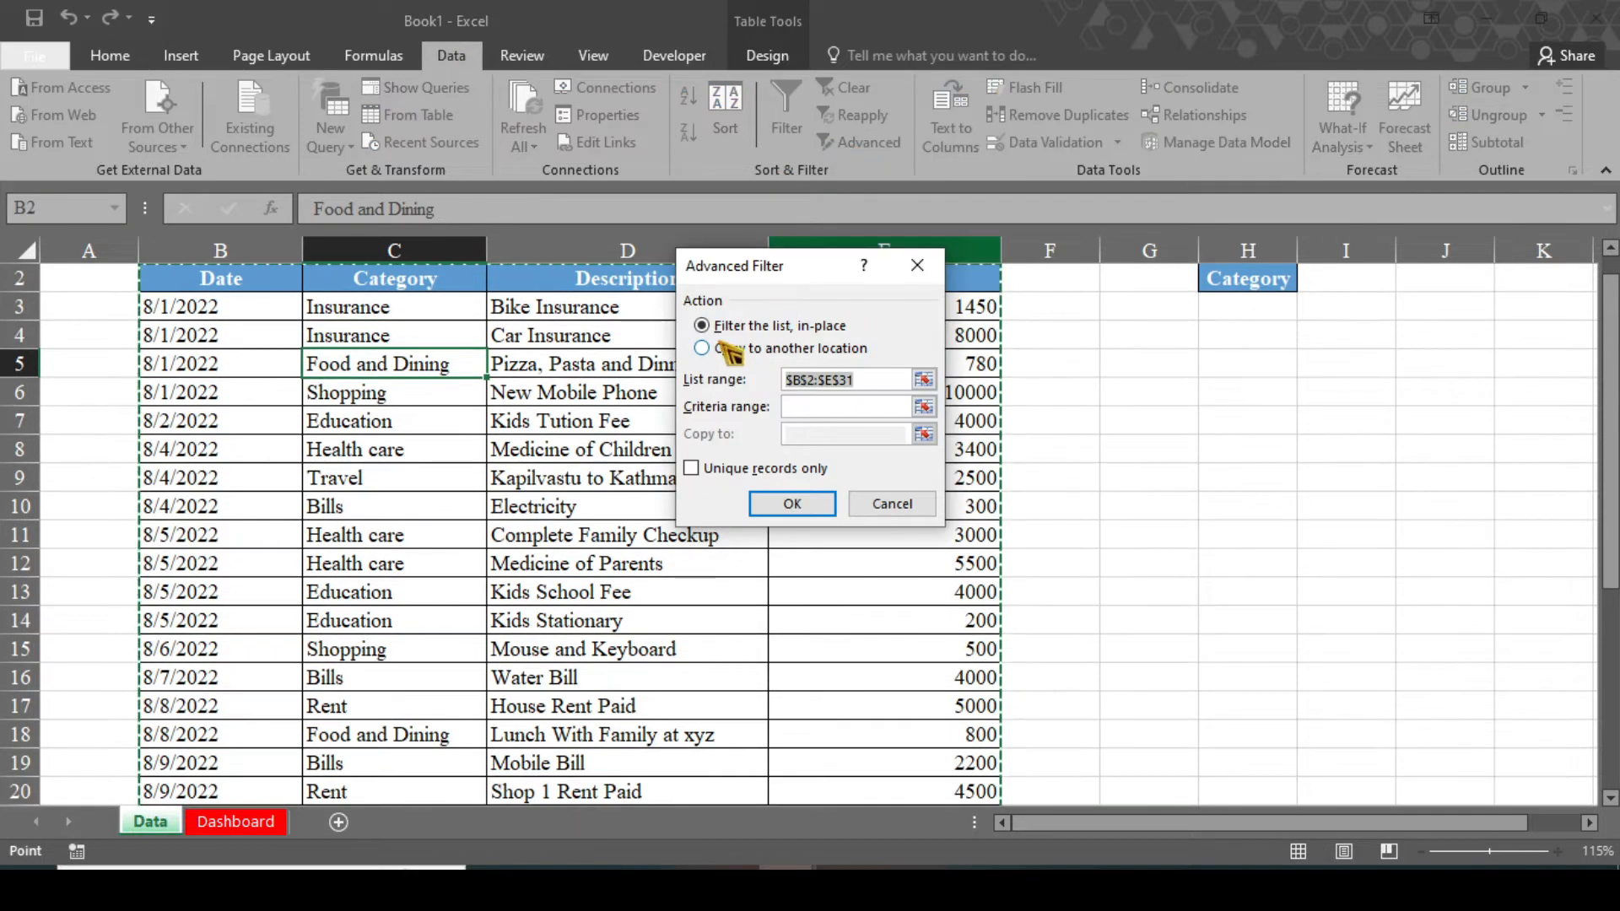
pyautogui.click(701, 348)
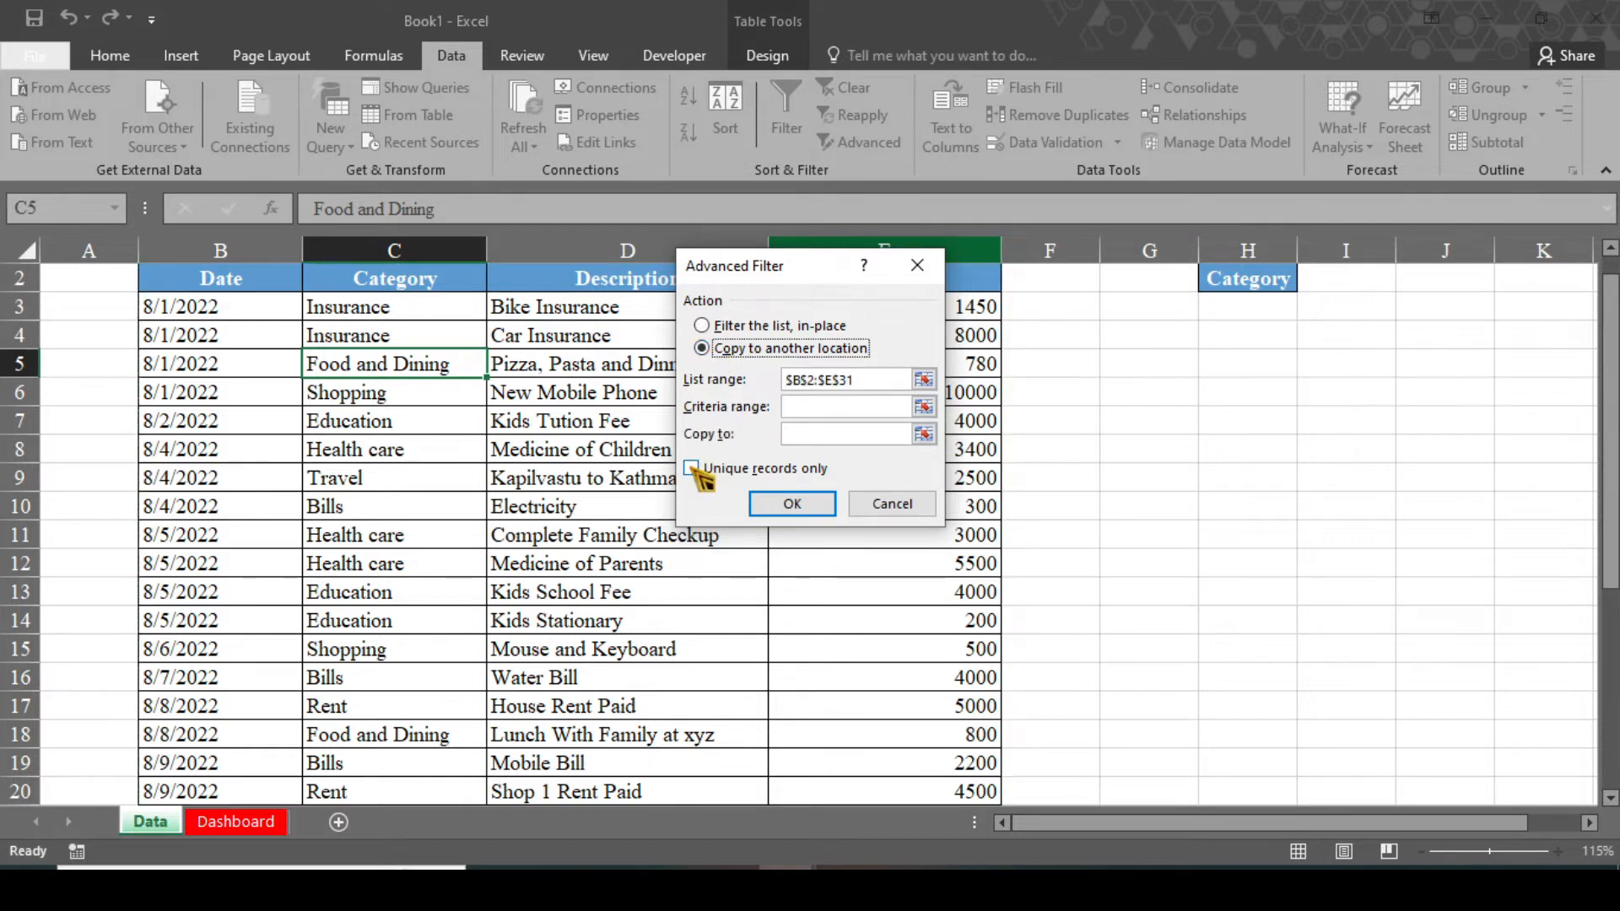
pyautogui.click(692, 469)
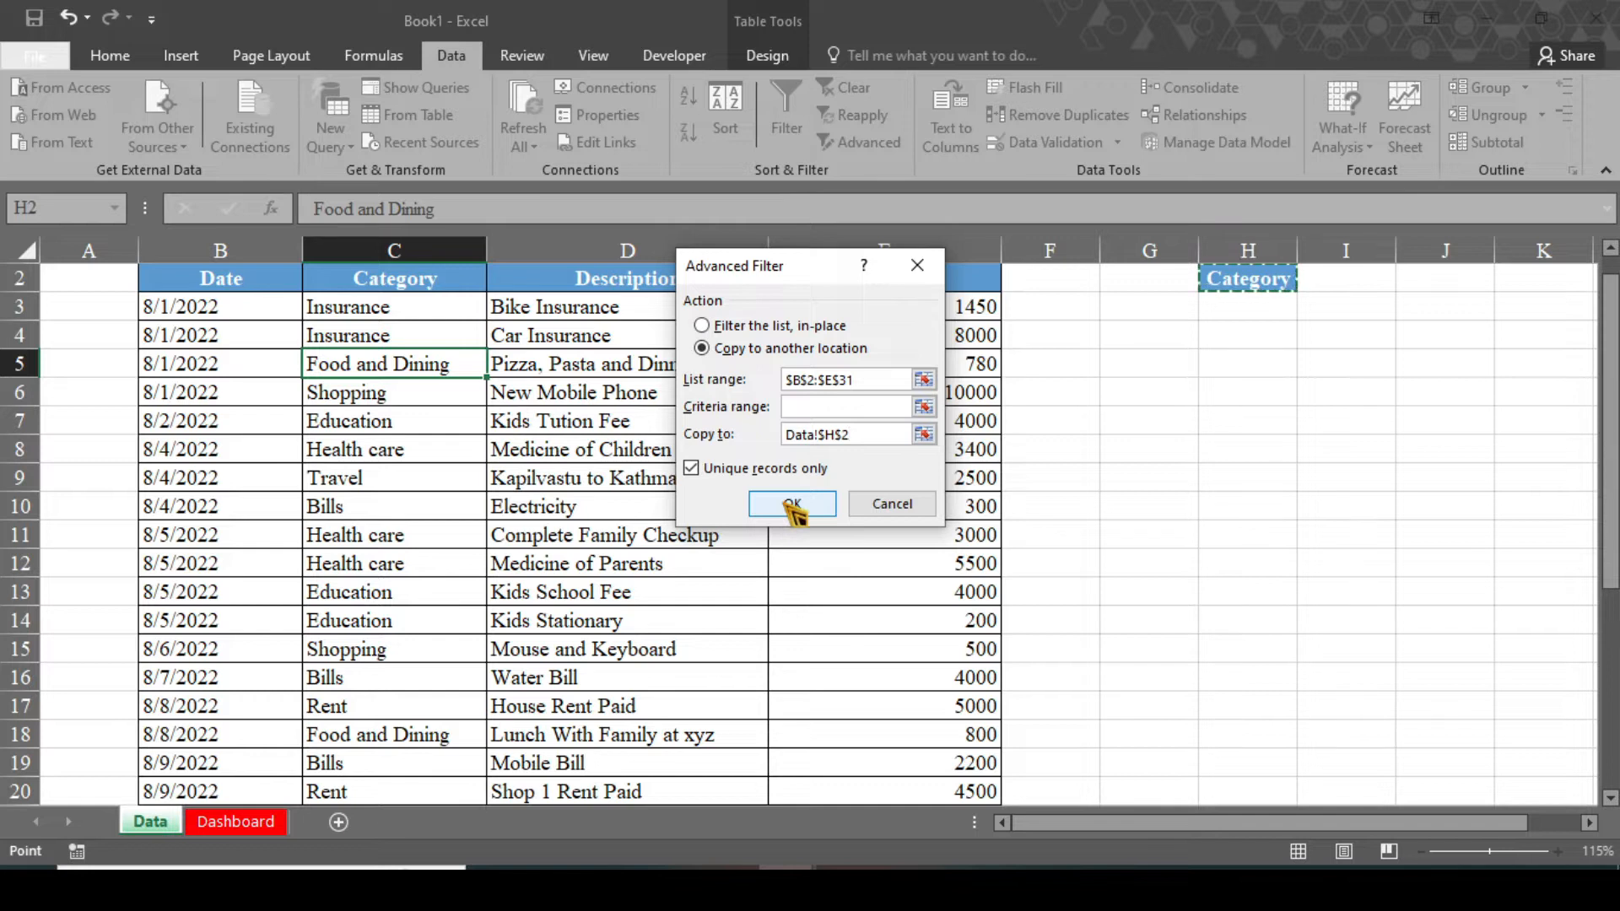
pyautogui.click(792, 504)
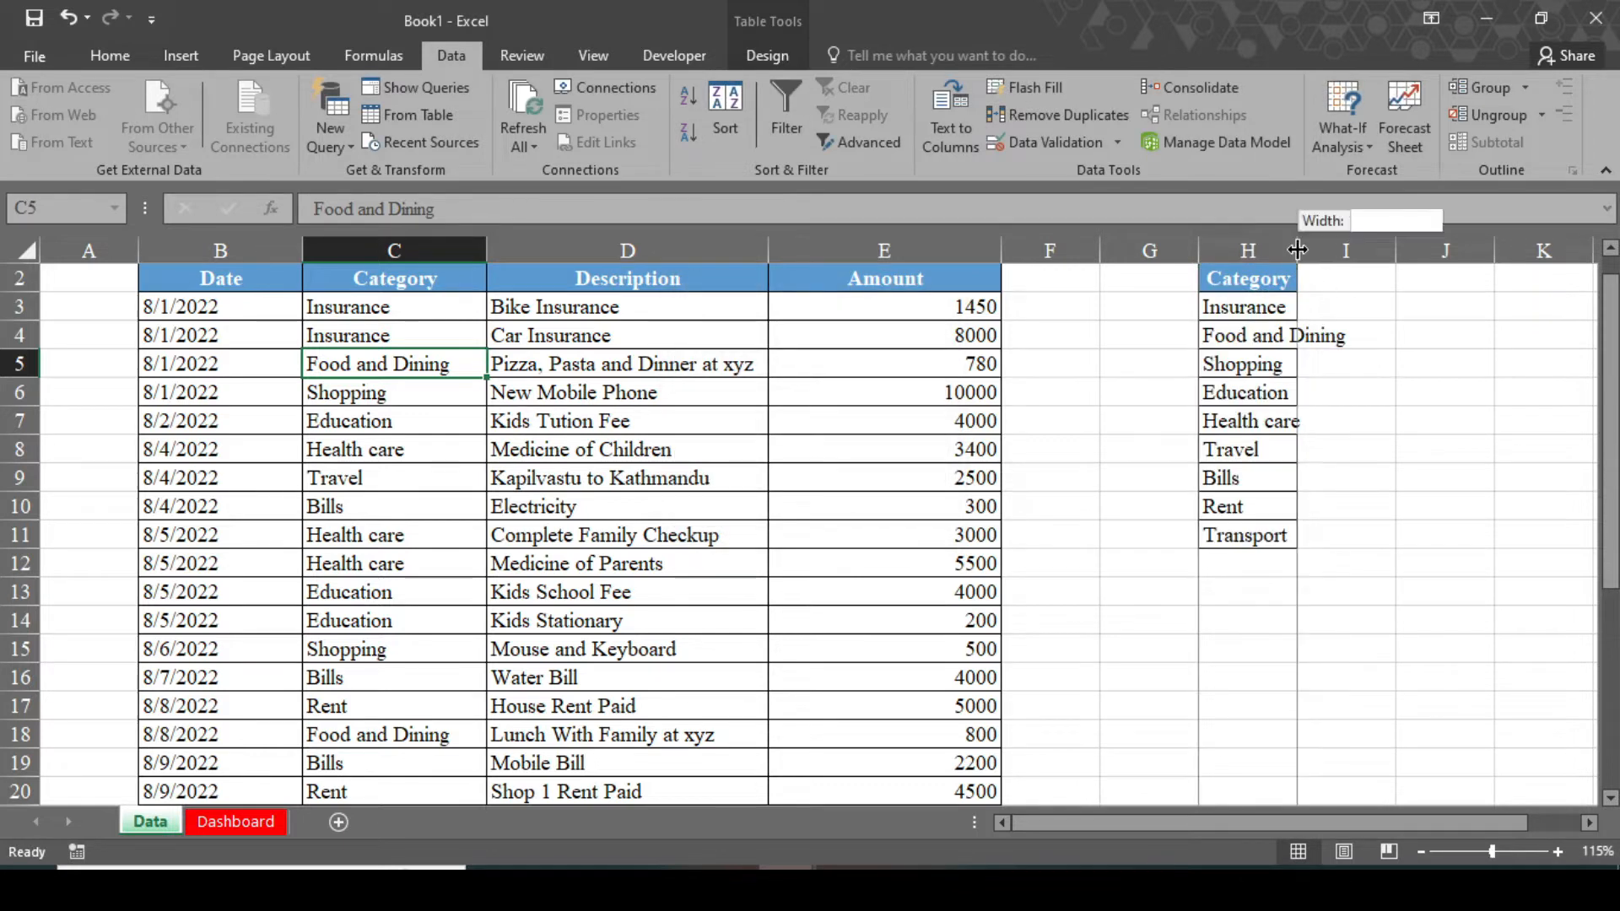
pyautogui.moveTo(1298, 250); pyautogui.dragTo(1357, 249)
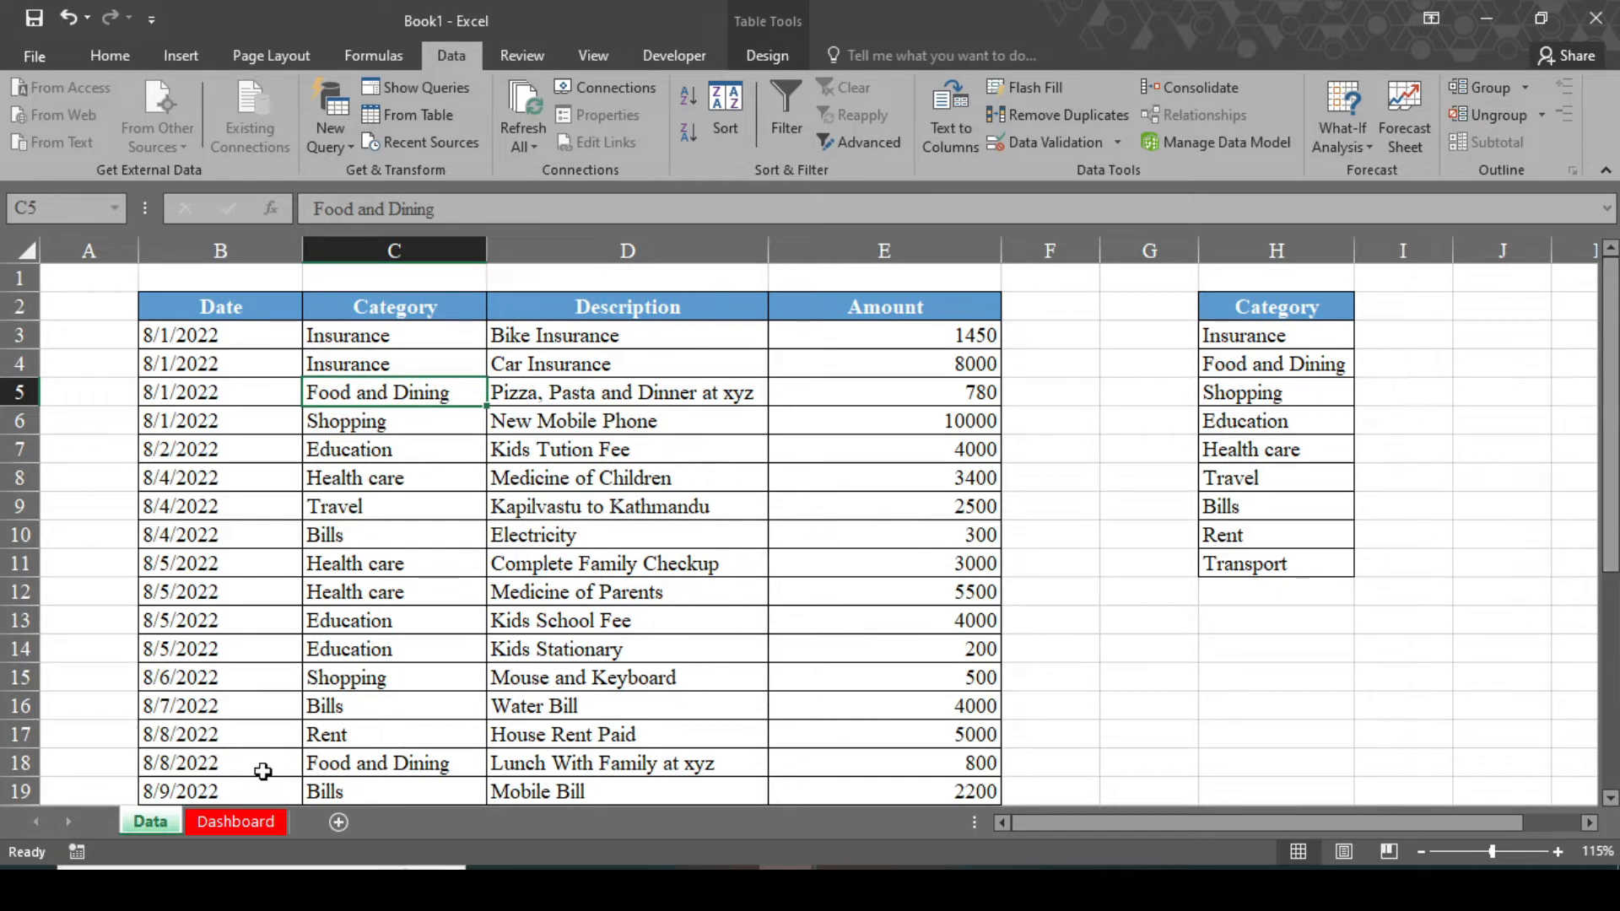
# On the Dashboard sheet, select A1:P2 and type the 'Monthly Expenses Tracker Dashboard' title.
pyautogui.click(234, 822)
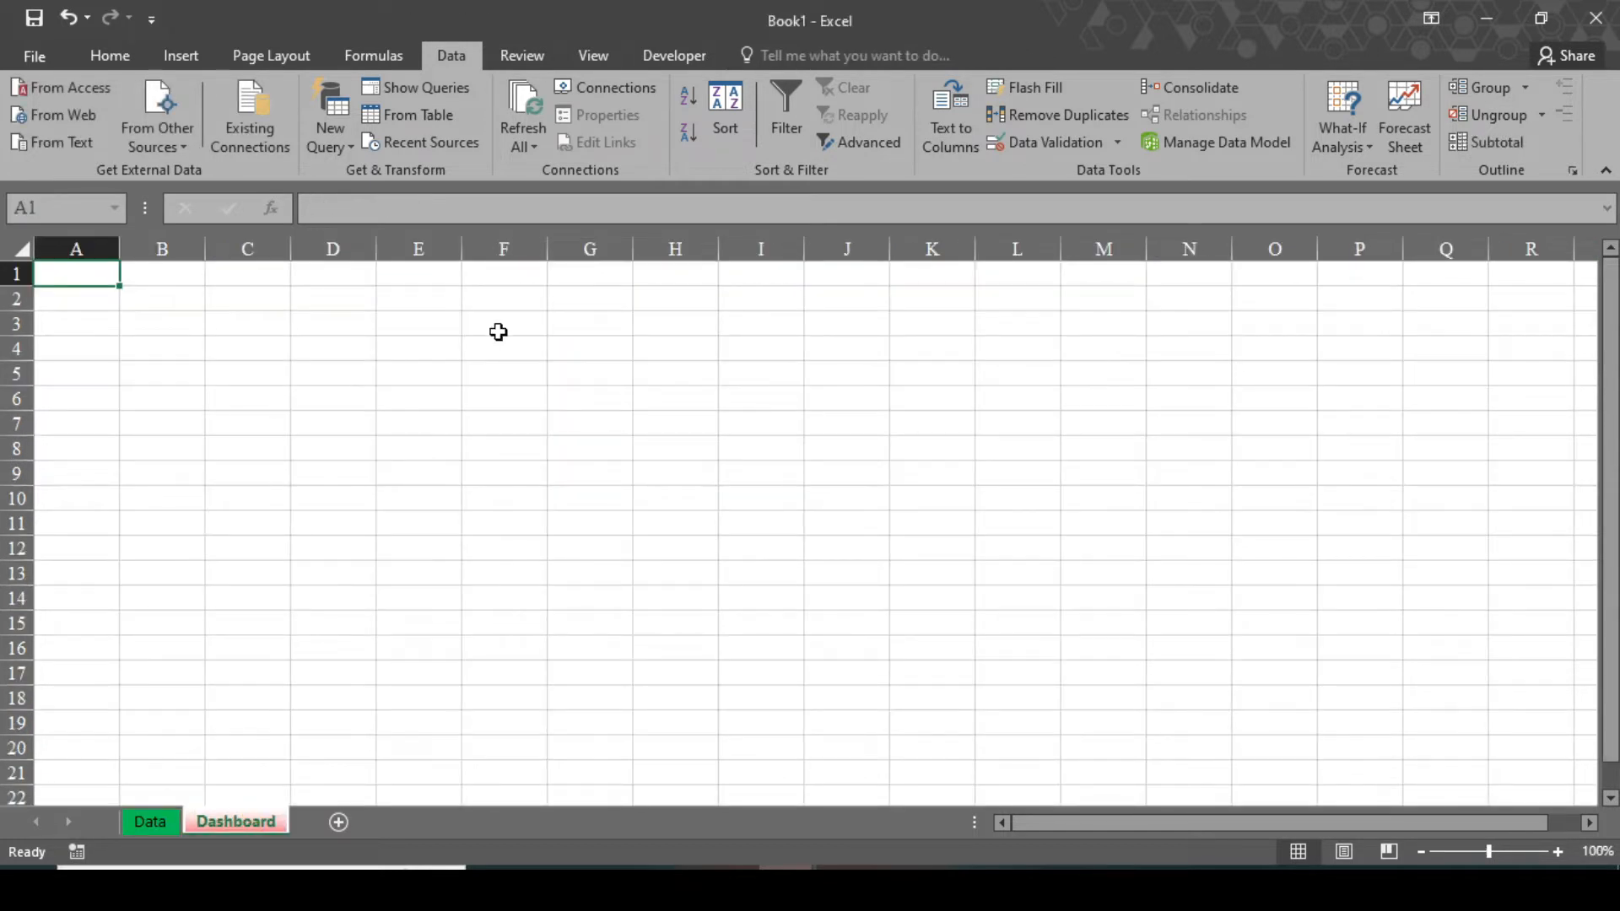
pyautogui.click(1557, 854)
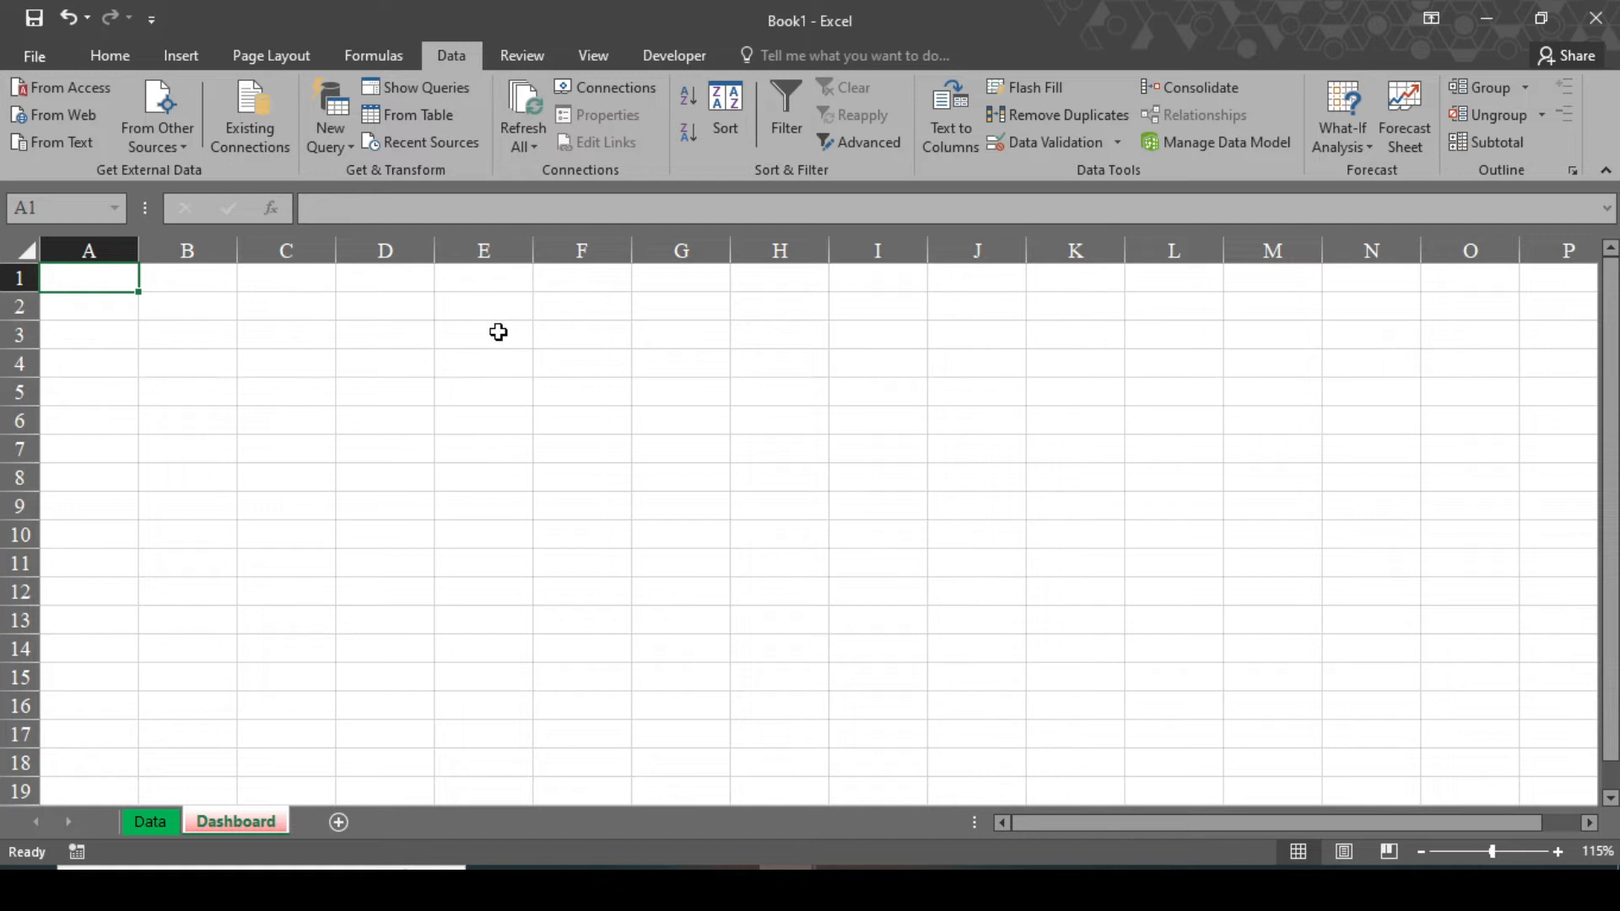
pyautogui.moveTo(88, 277); pyautogui.dragTo(1173, 305)
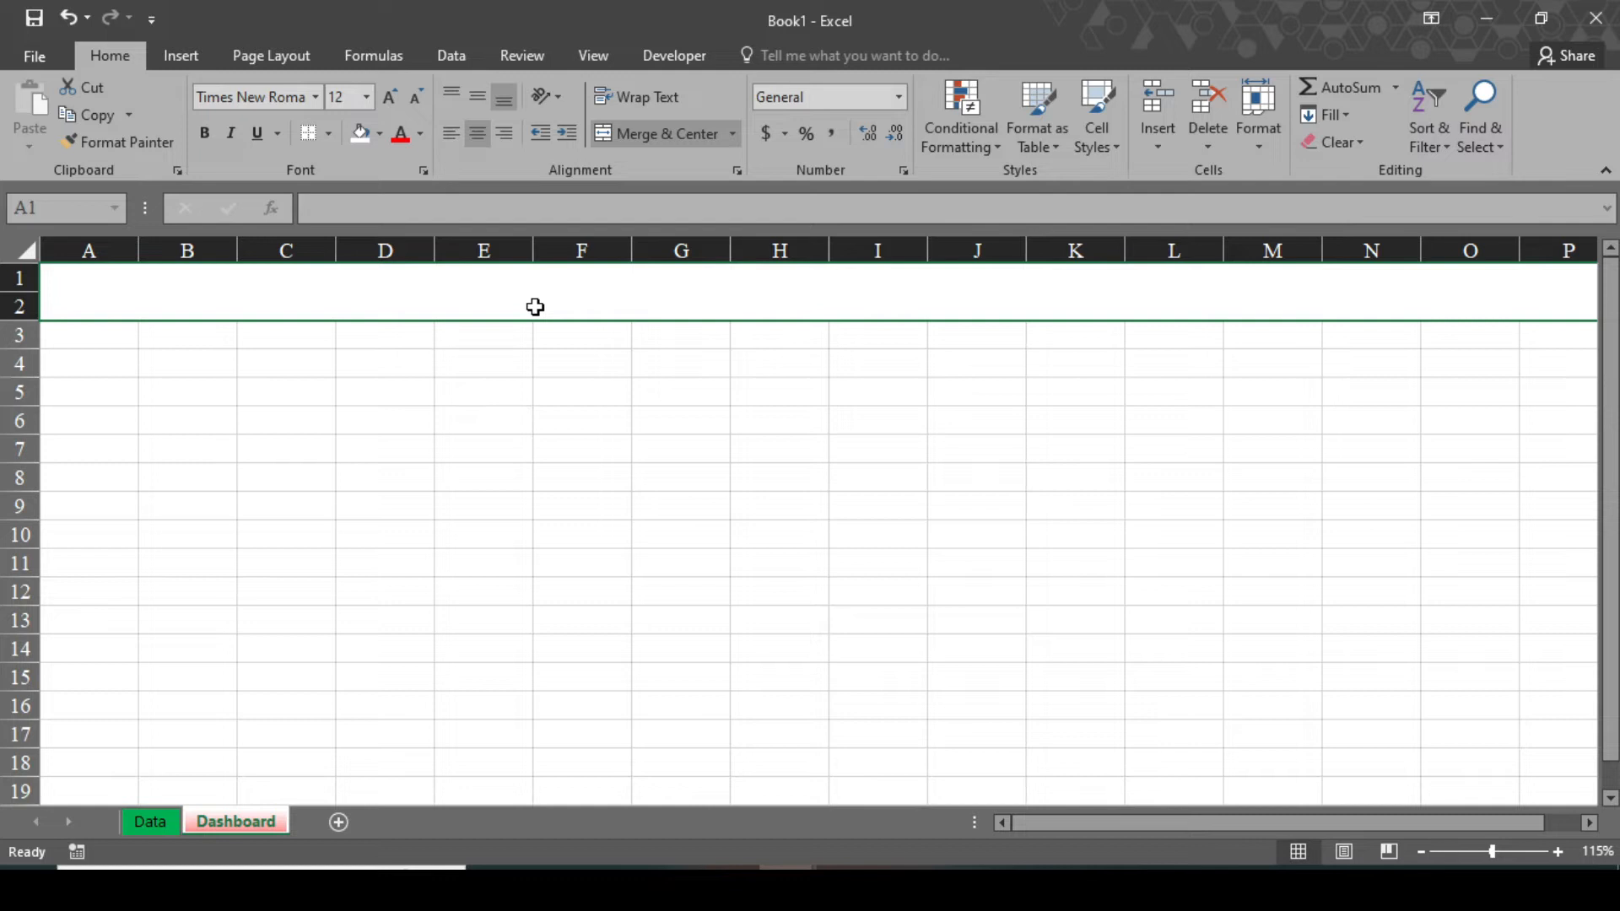
pyautogui.write('Monthly Expenses T')
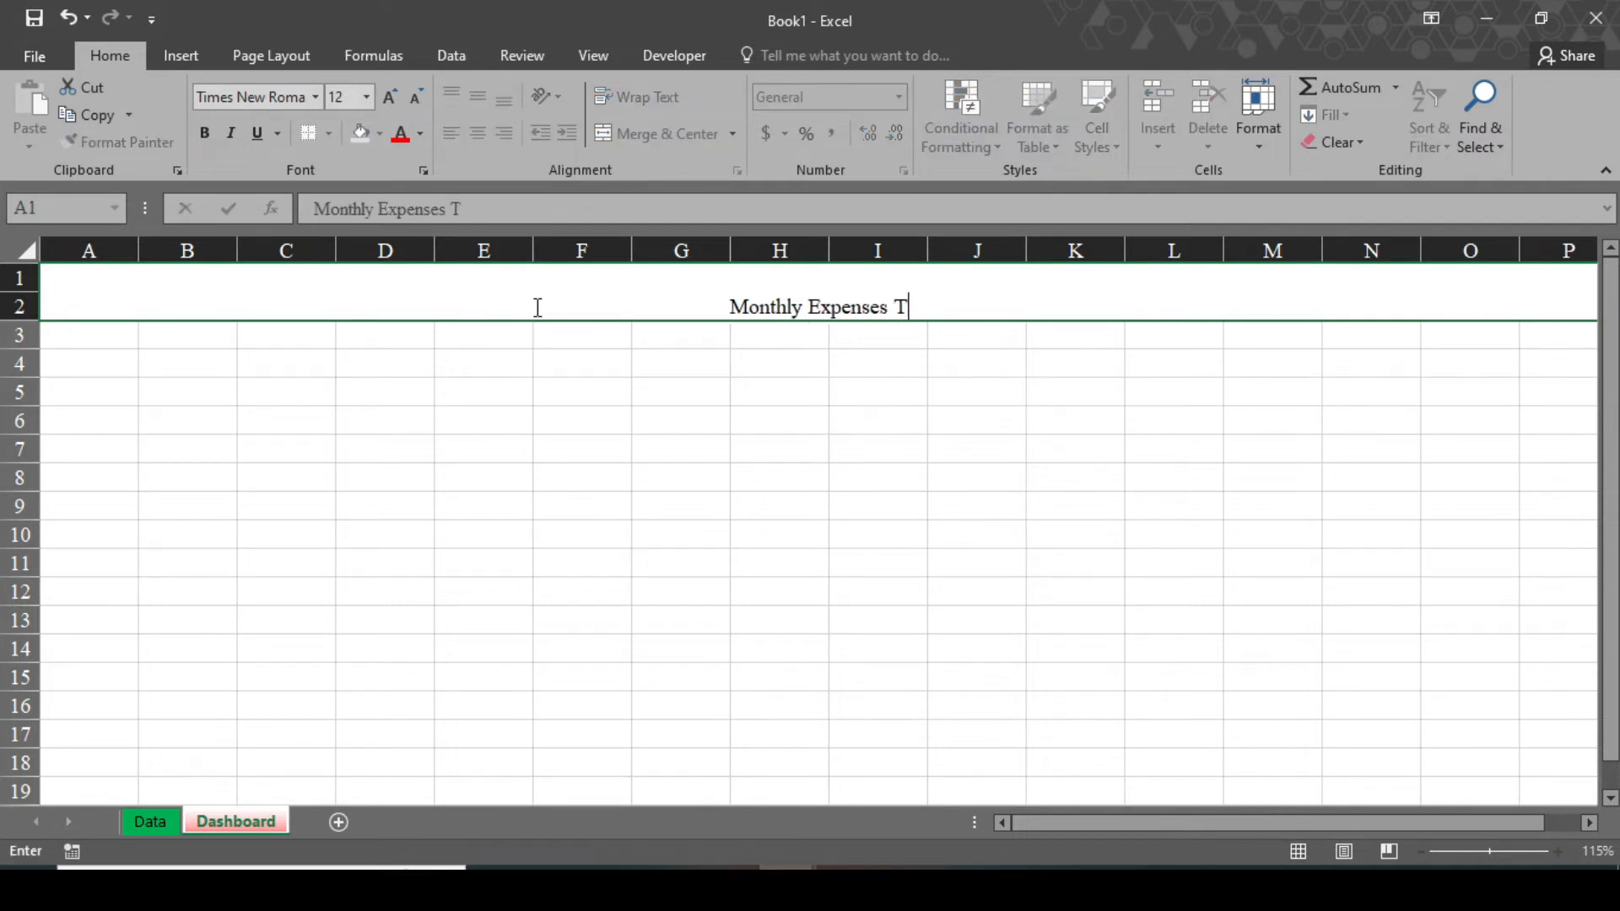
pyautogui.write('racker Dashboard')
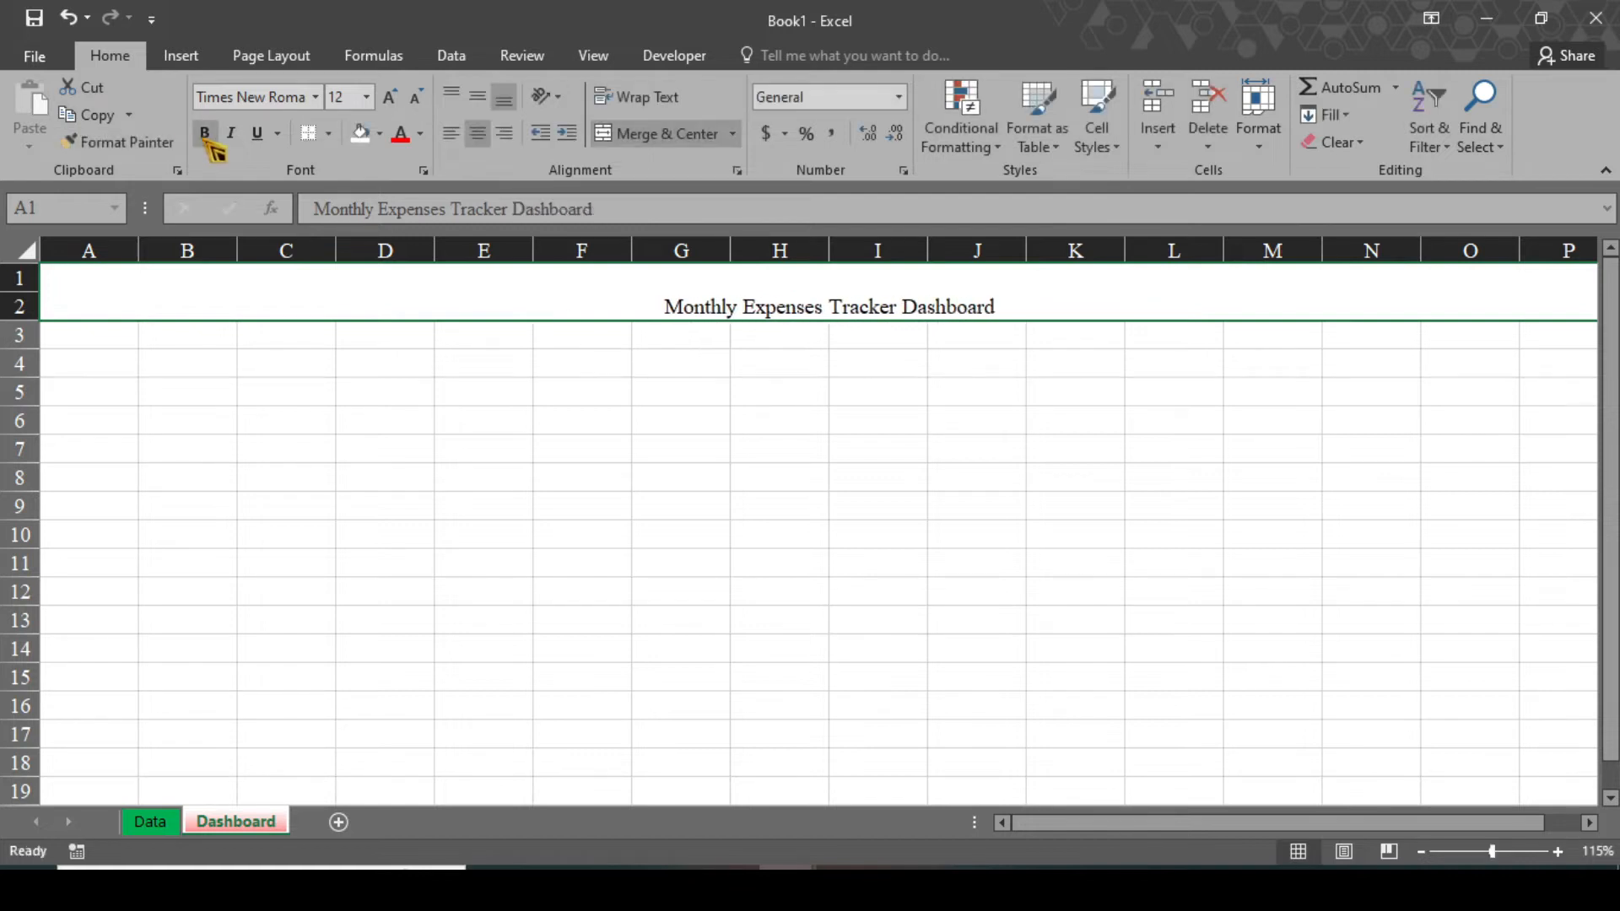
# Make the title bold, font size 24, with a green fill.
pyautogui.click(367, 96)
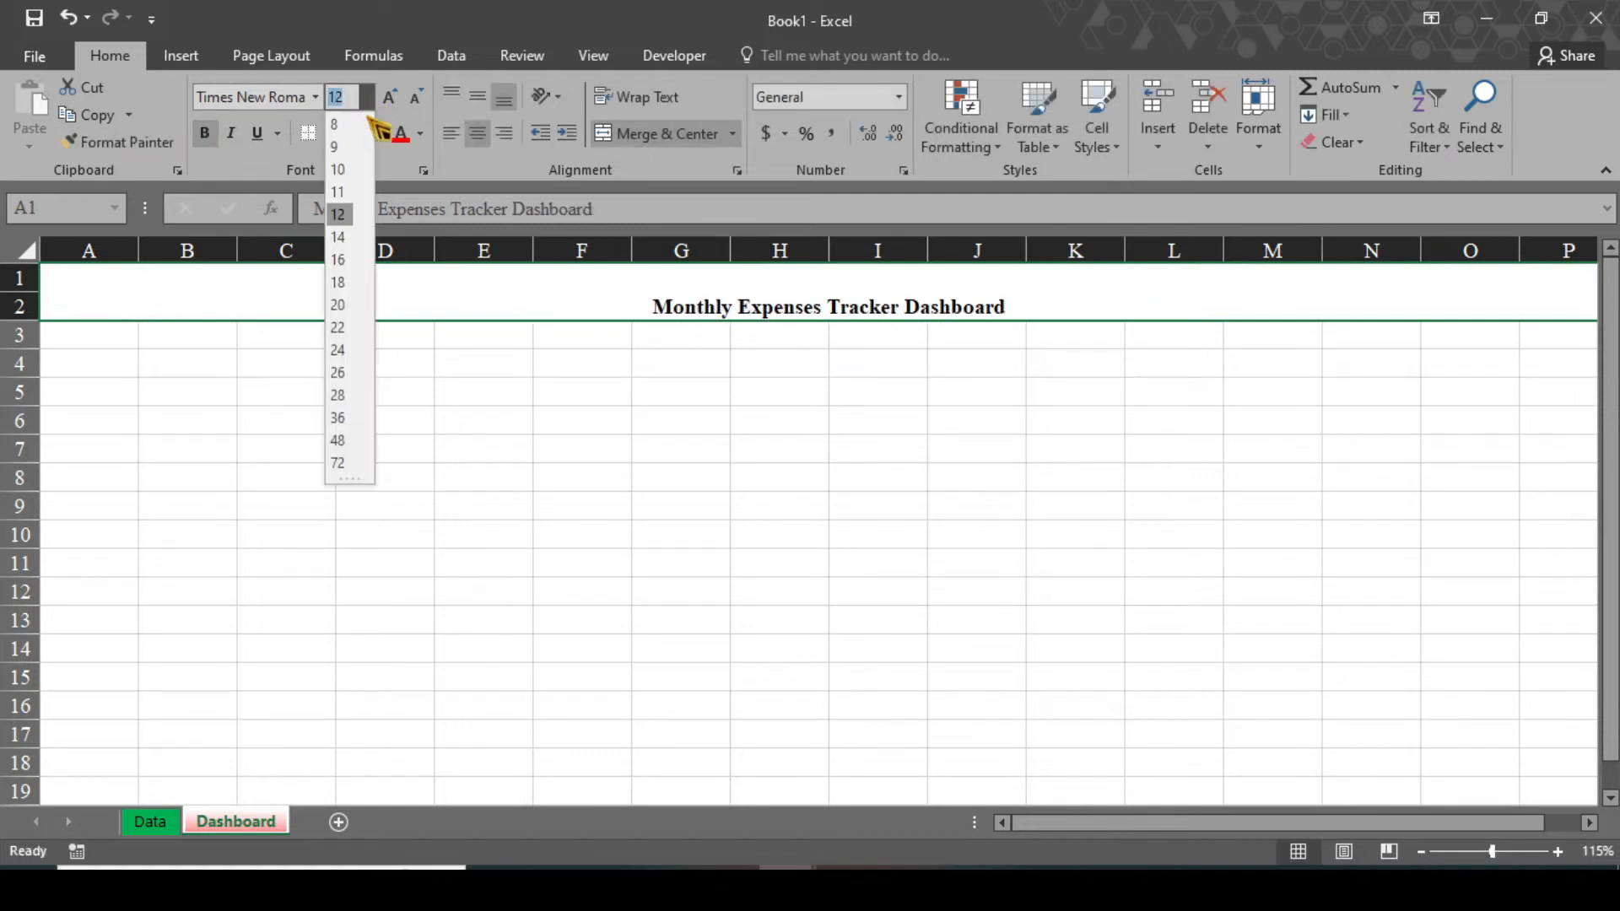
pyautogui.click(337, 350)
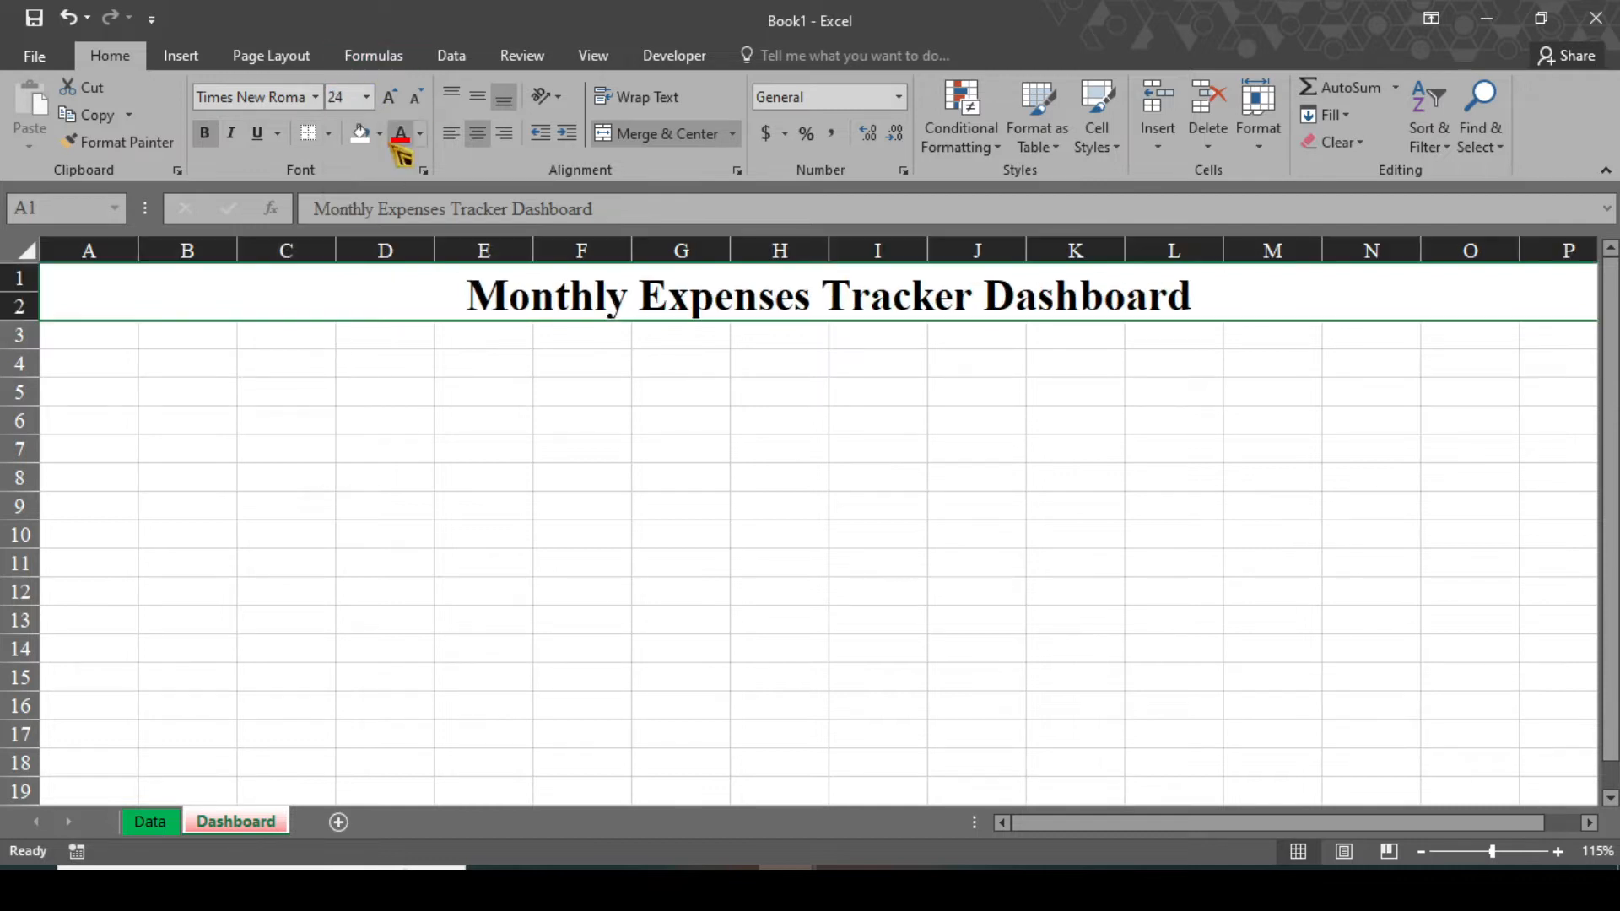
pyautogui.click(377, 133)
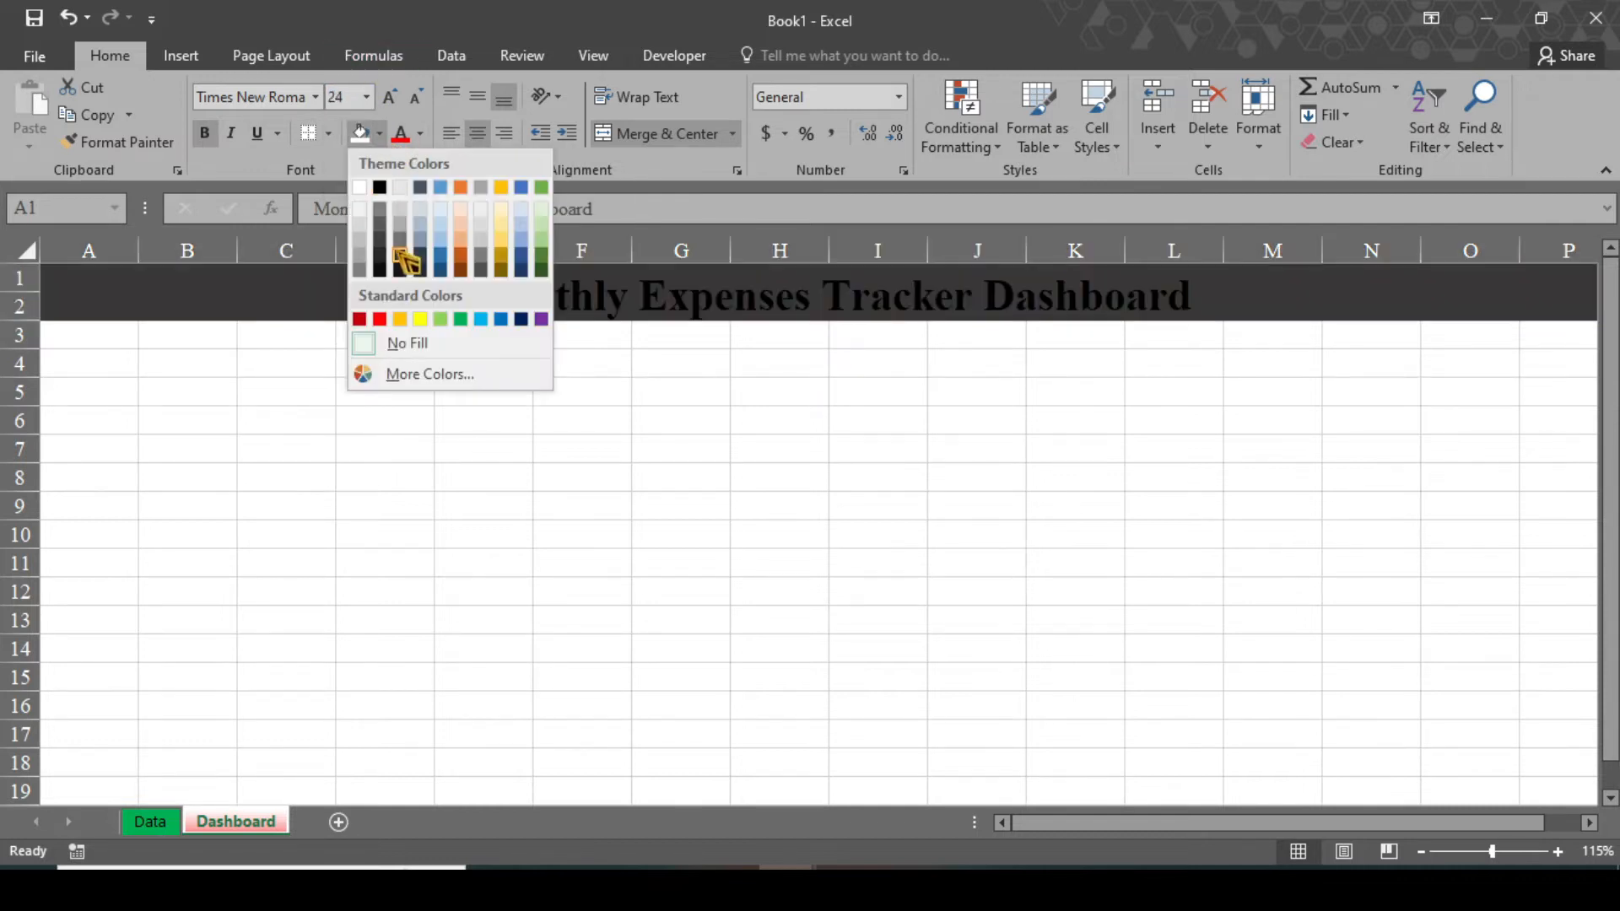
pyautogui.click(441, 318)
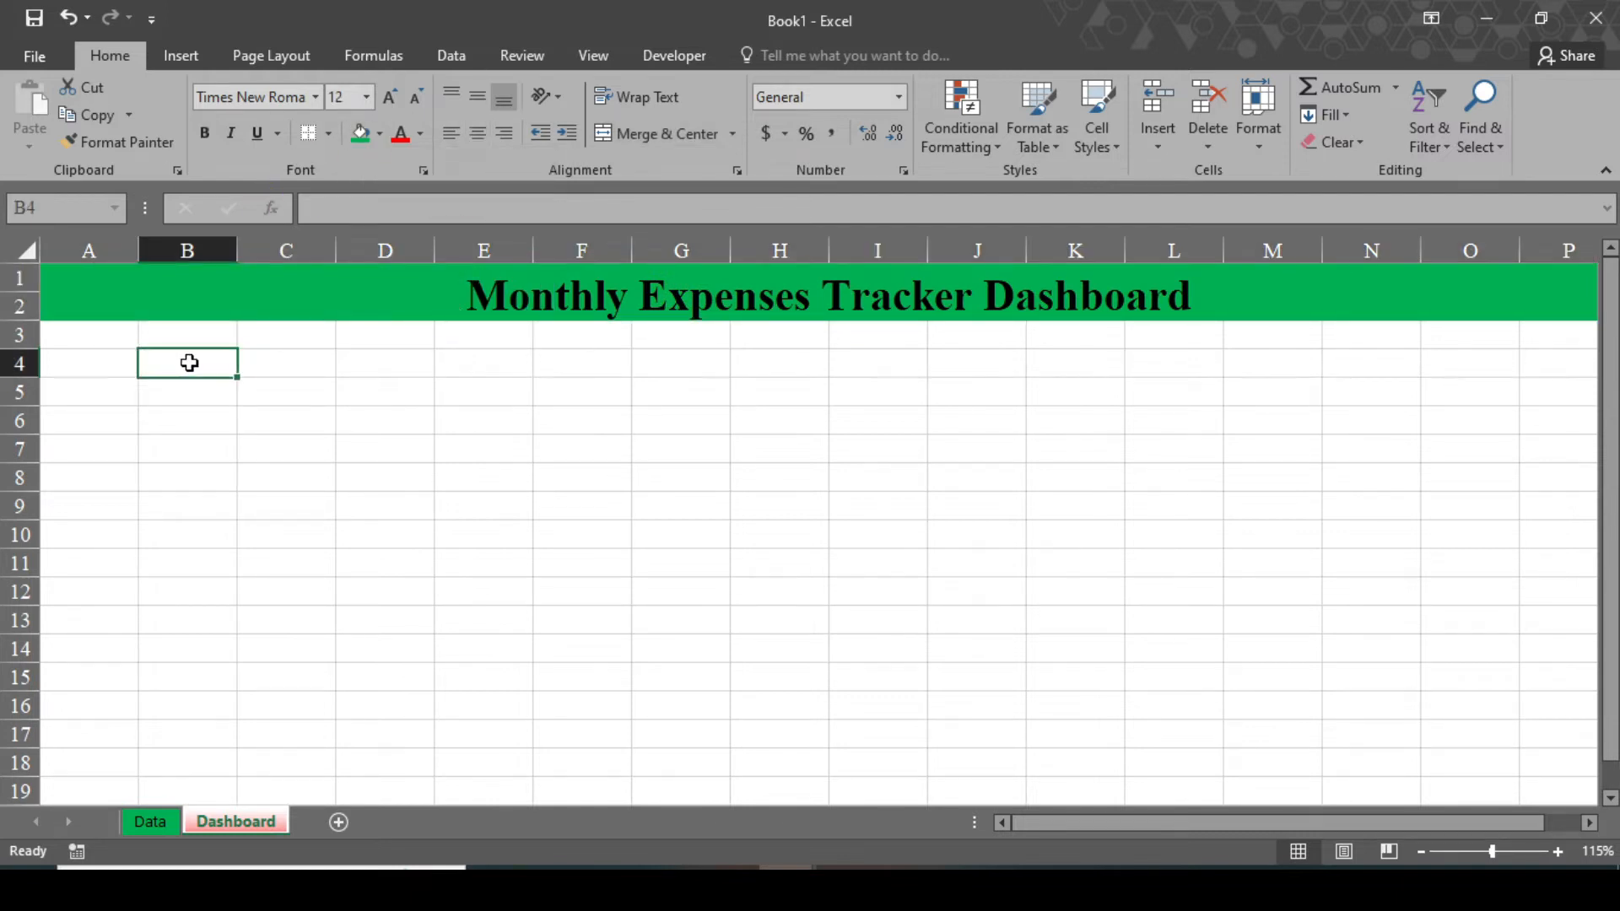
# Add Start Date, End Date, Category and Amount labels, widening column B.
pyautogui.write('Start')
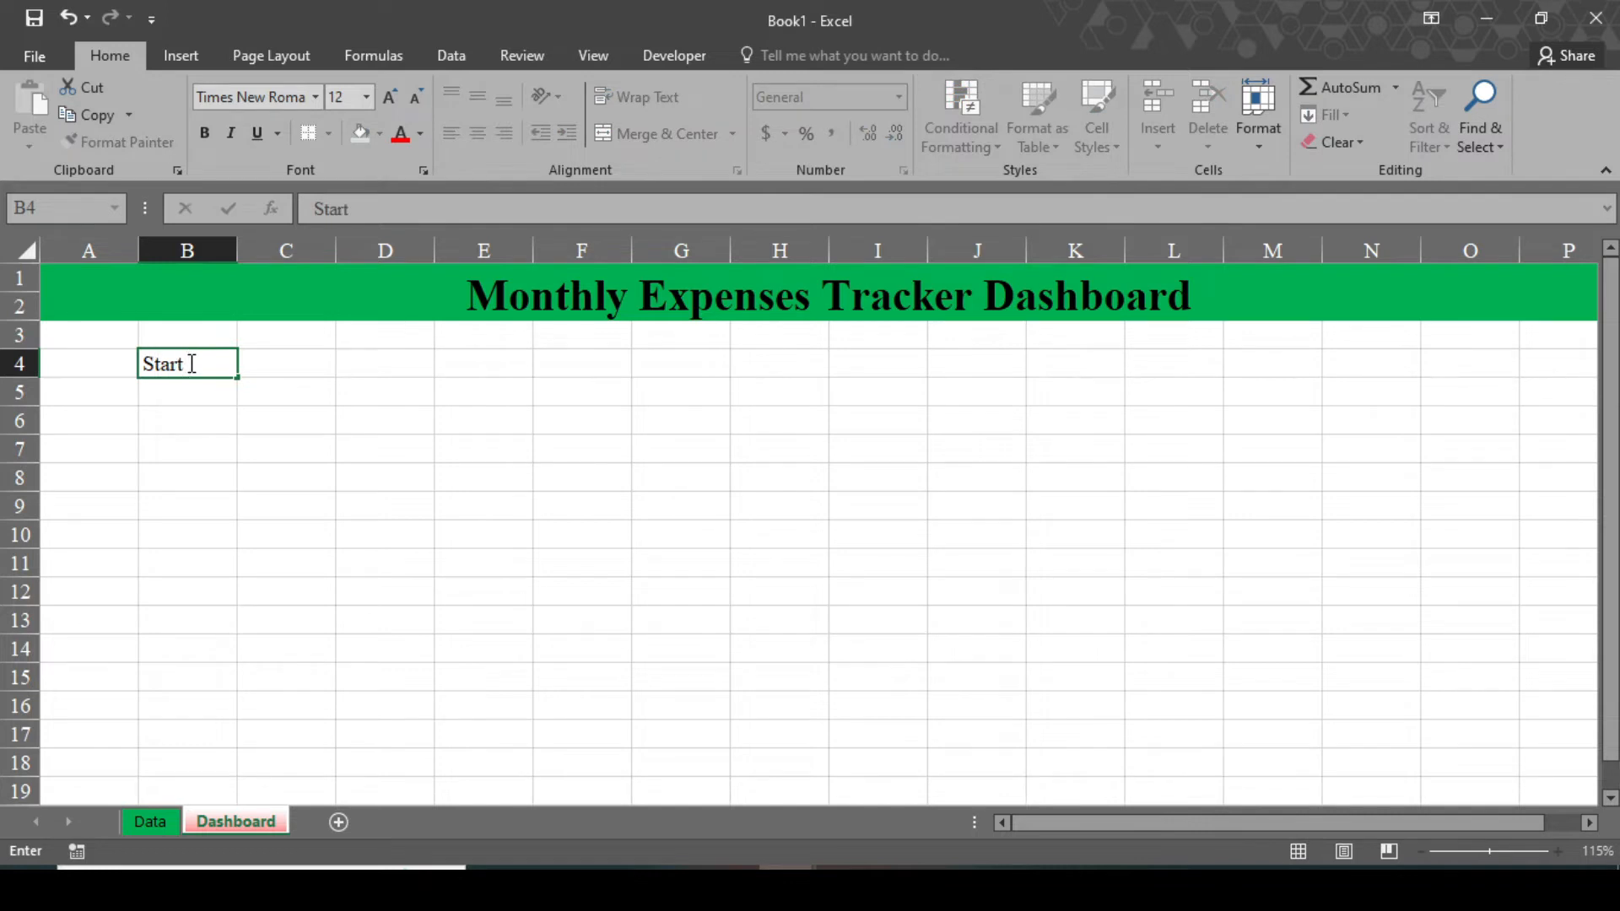
pyautogui.press('Enter')
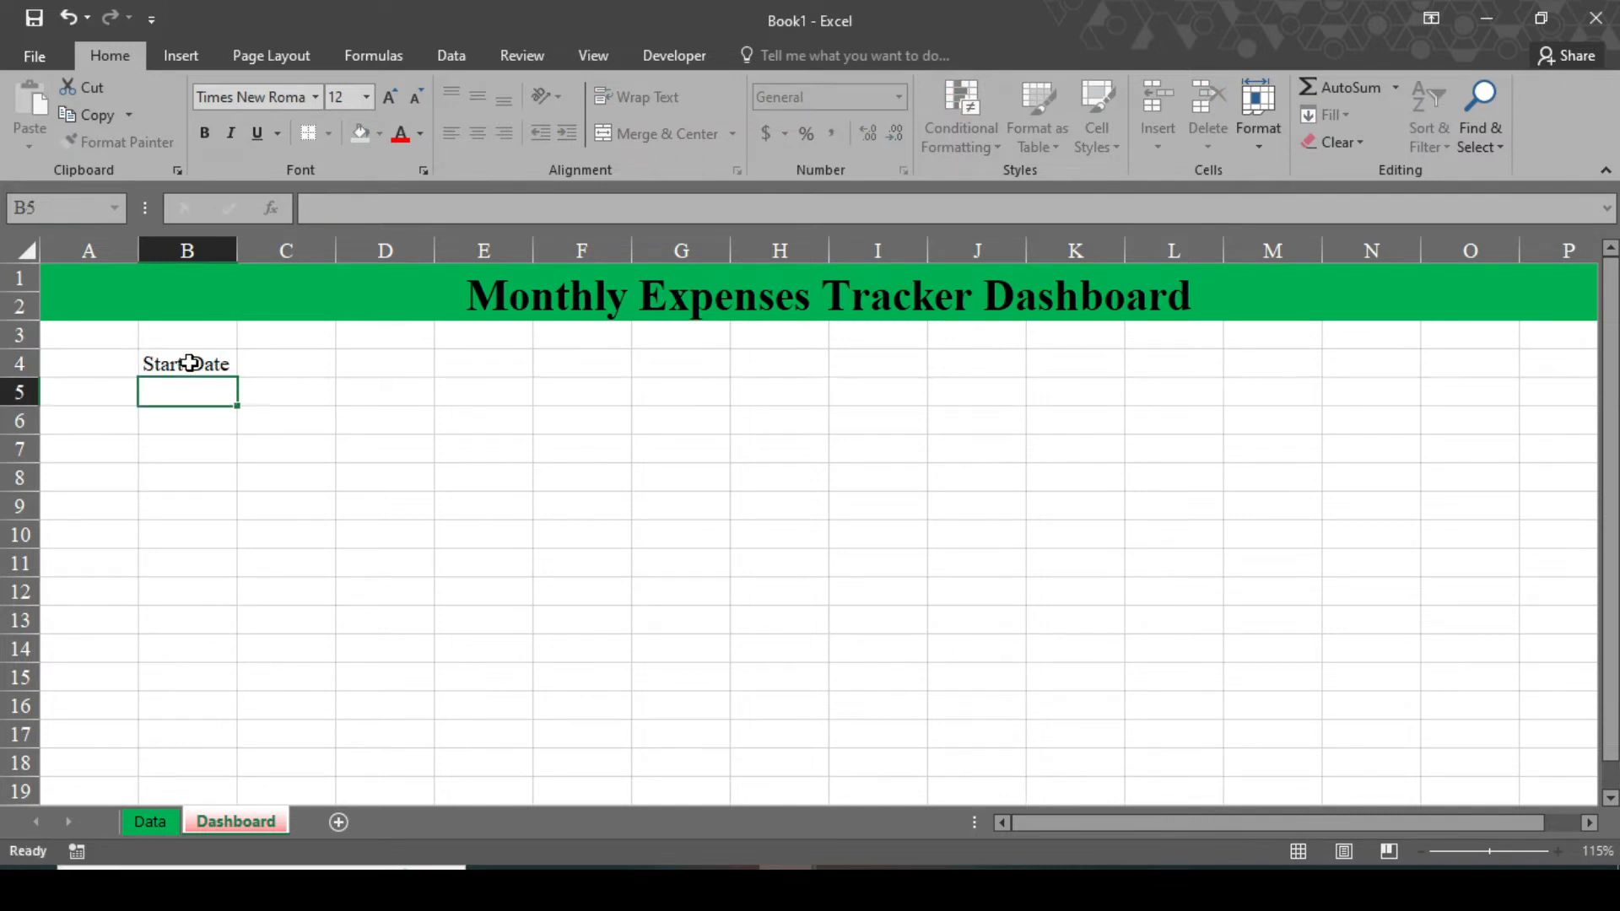
pyautogui.write('End Date')
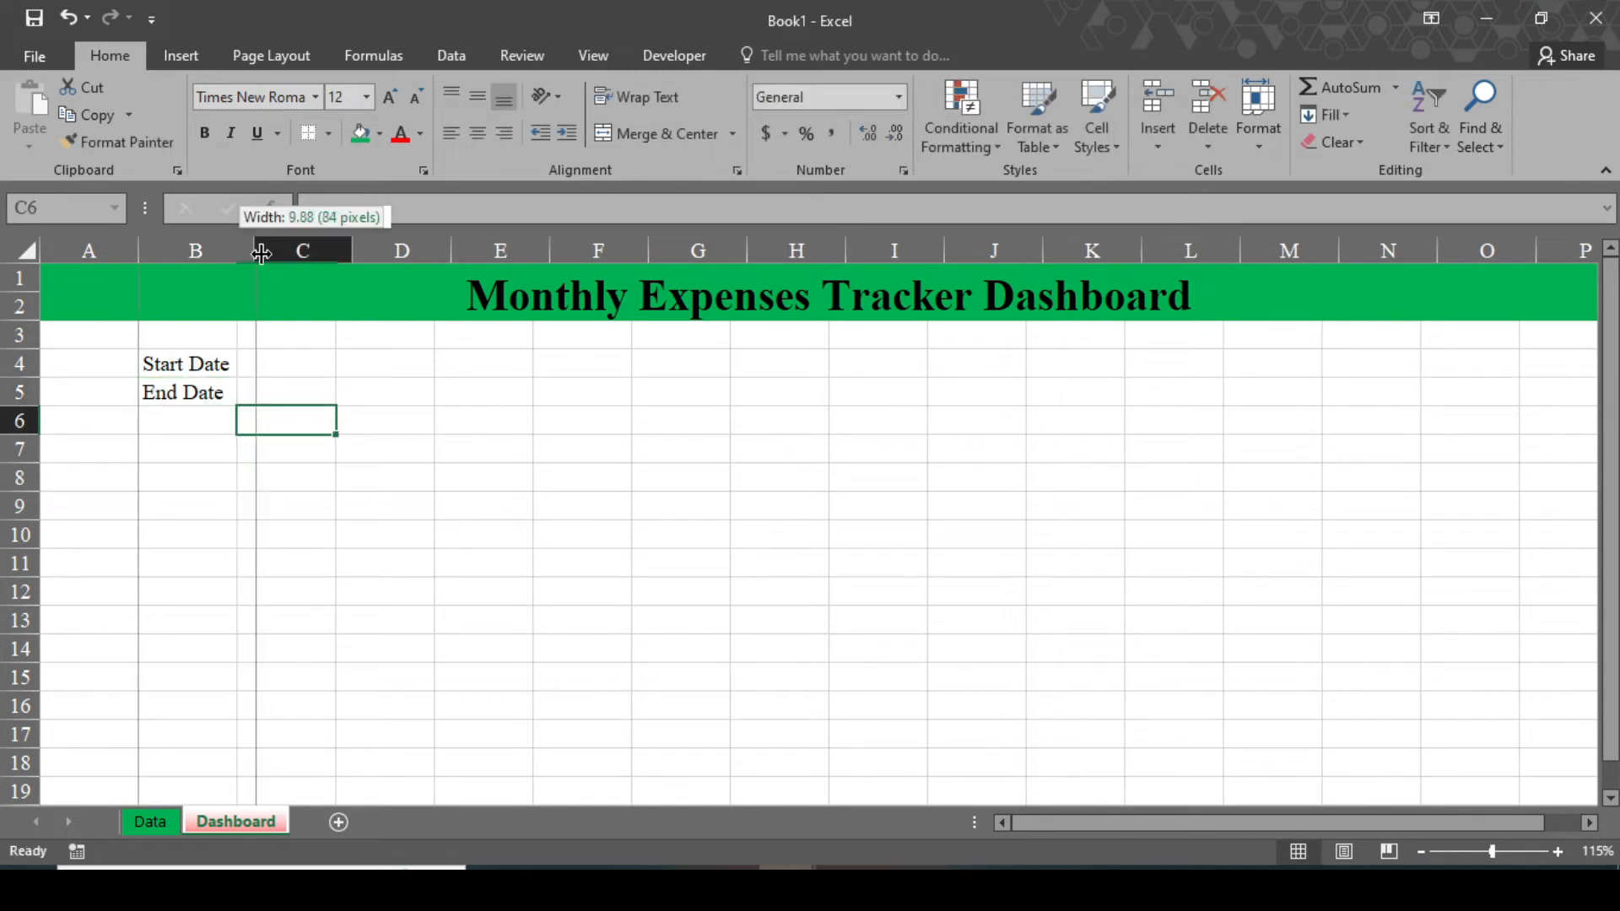
pyautogui.moveTo(257, 250); pyautogui.dragTo(351, 250)
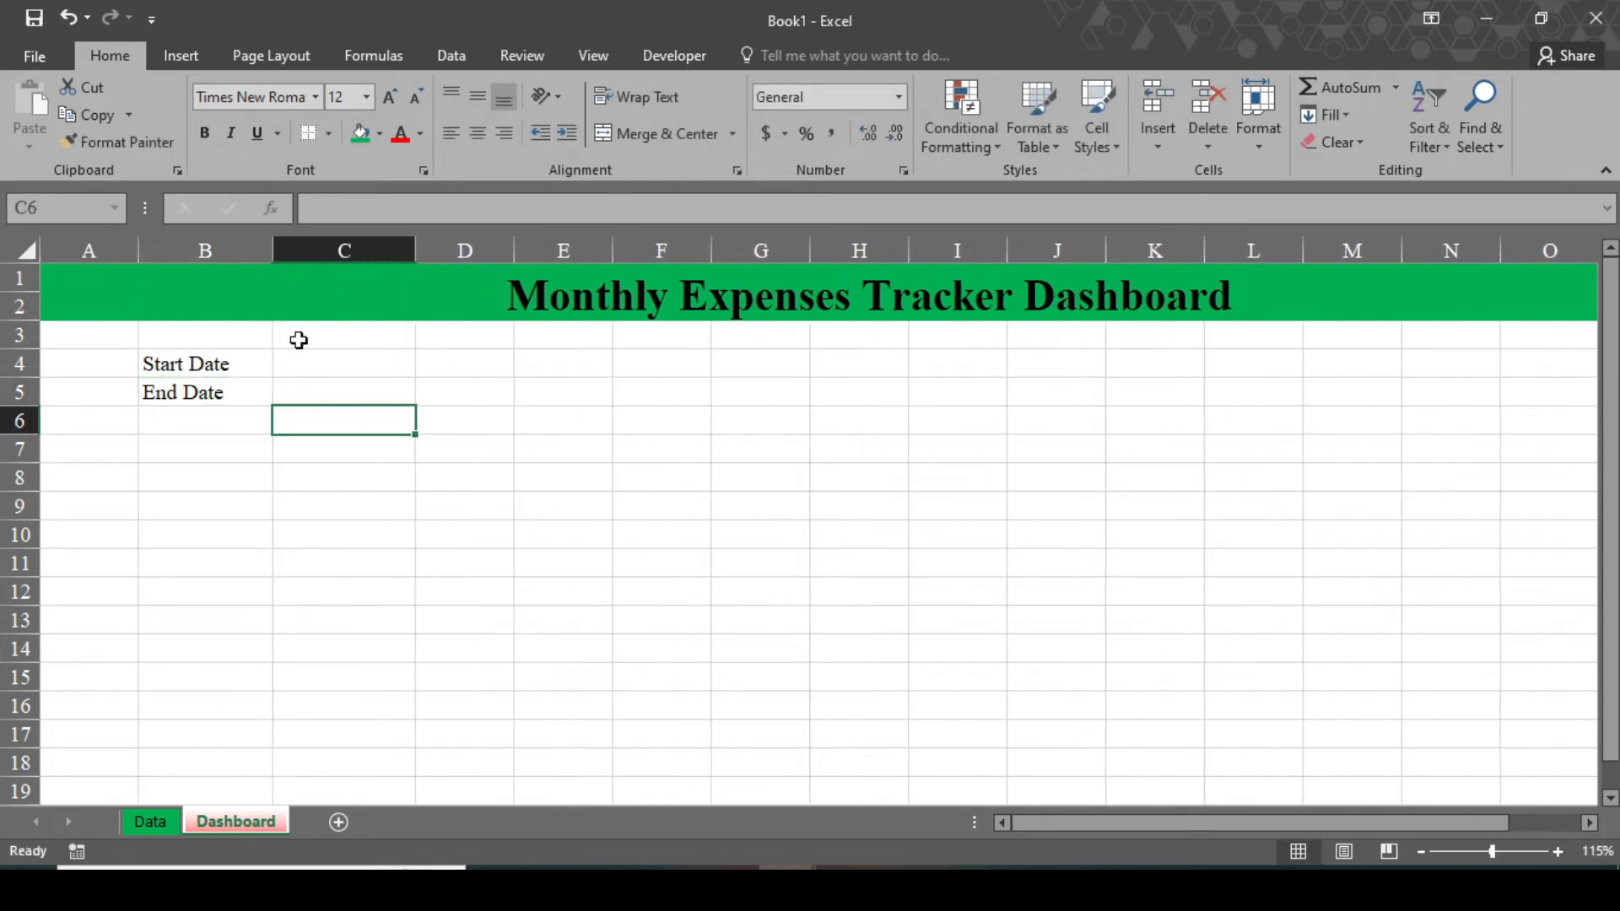
pyautogui.write('Category')
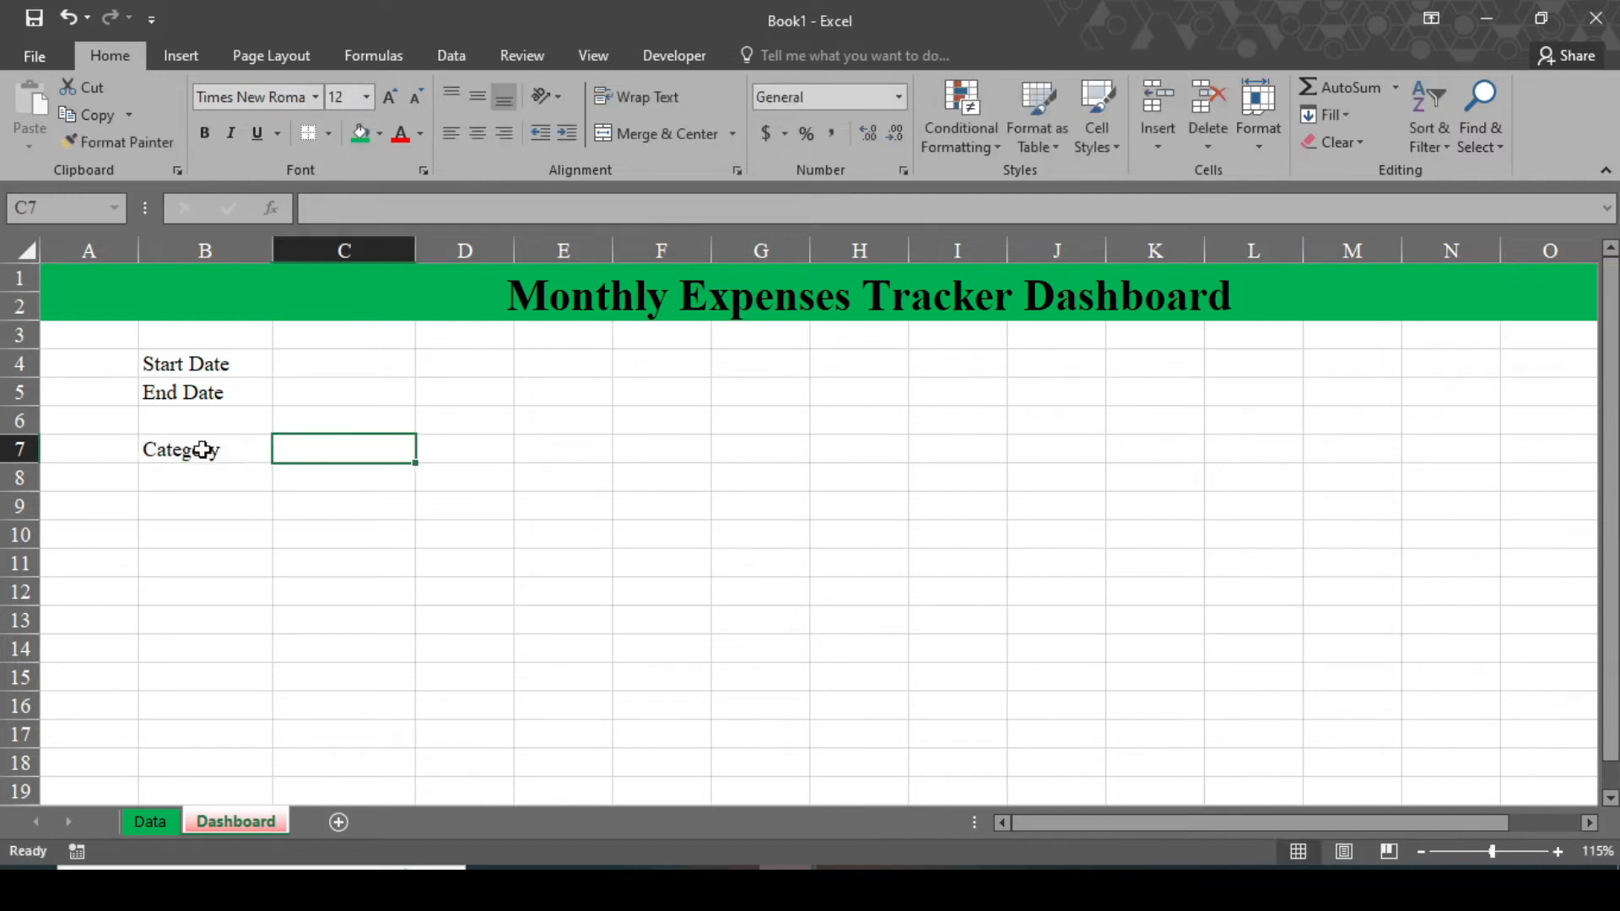
pyautogui.write('Amount')
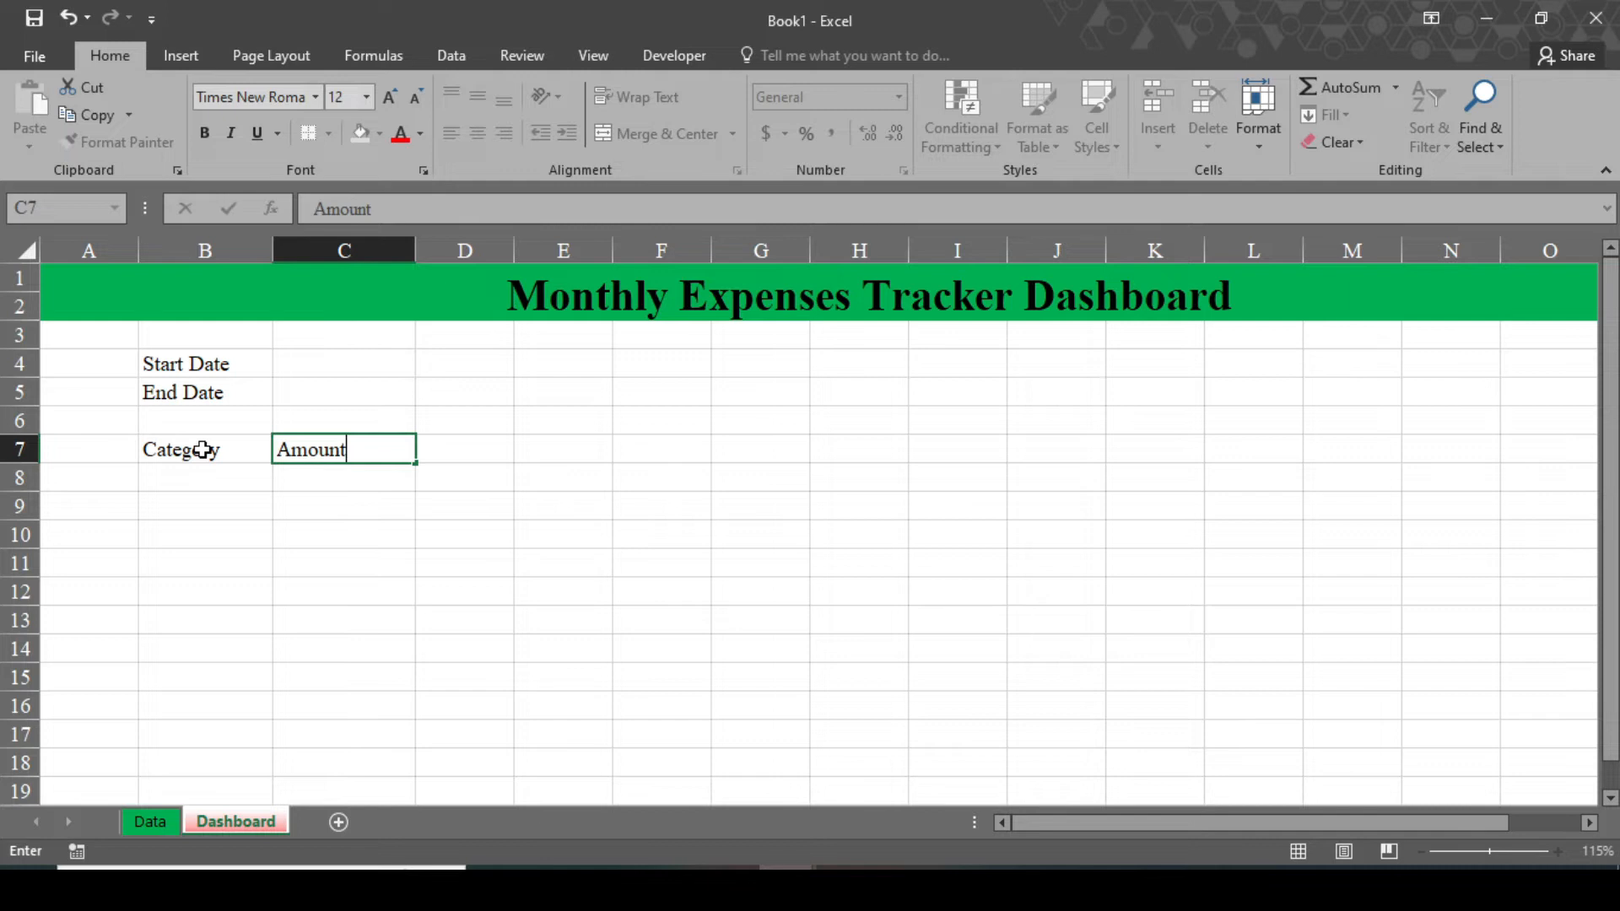
pyautogui.click(150, 822)
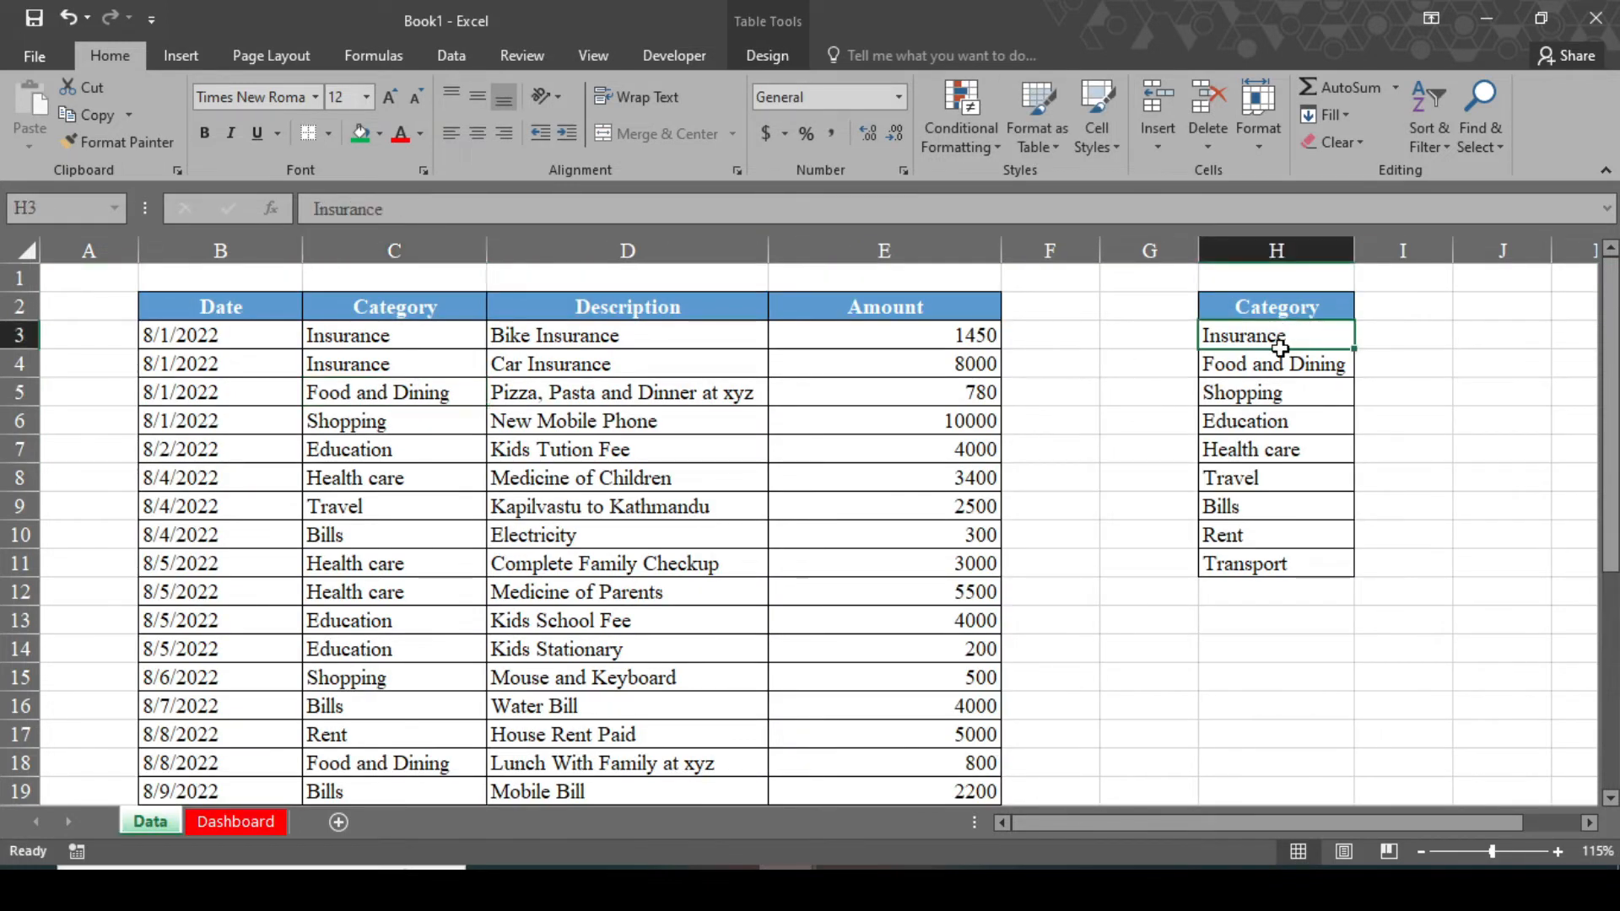
# Paste the nine categories from the Data sheet below the Category heading at B8.
pyautogui.press('Ctrl+c')
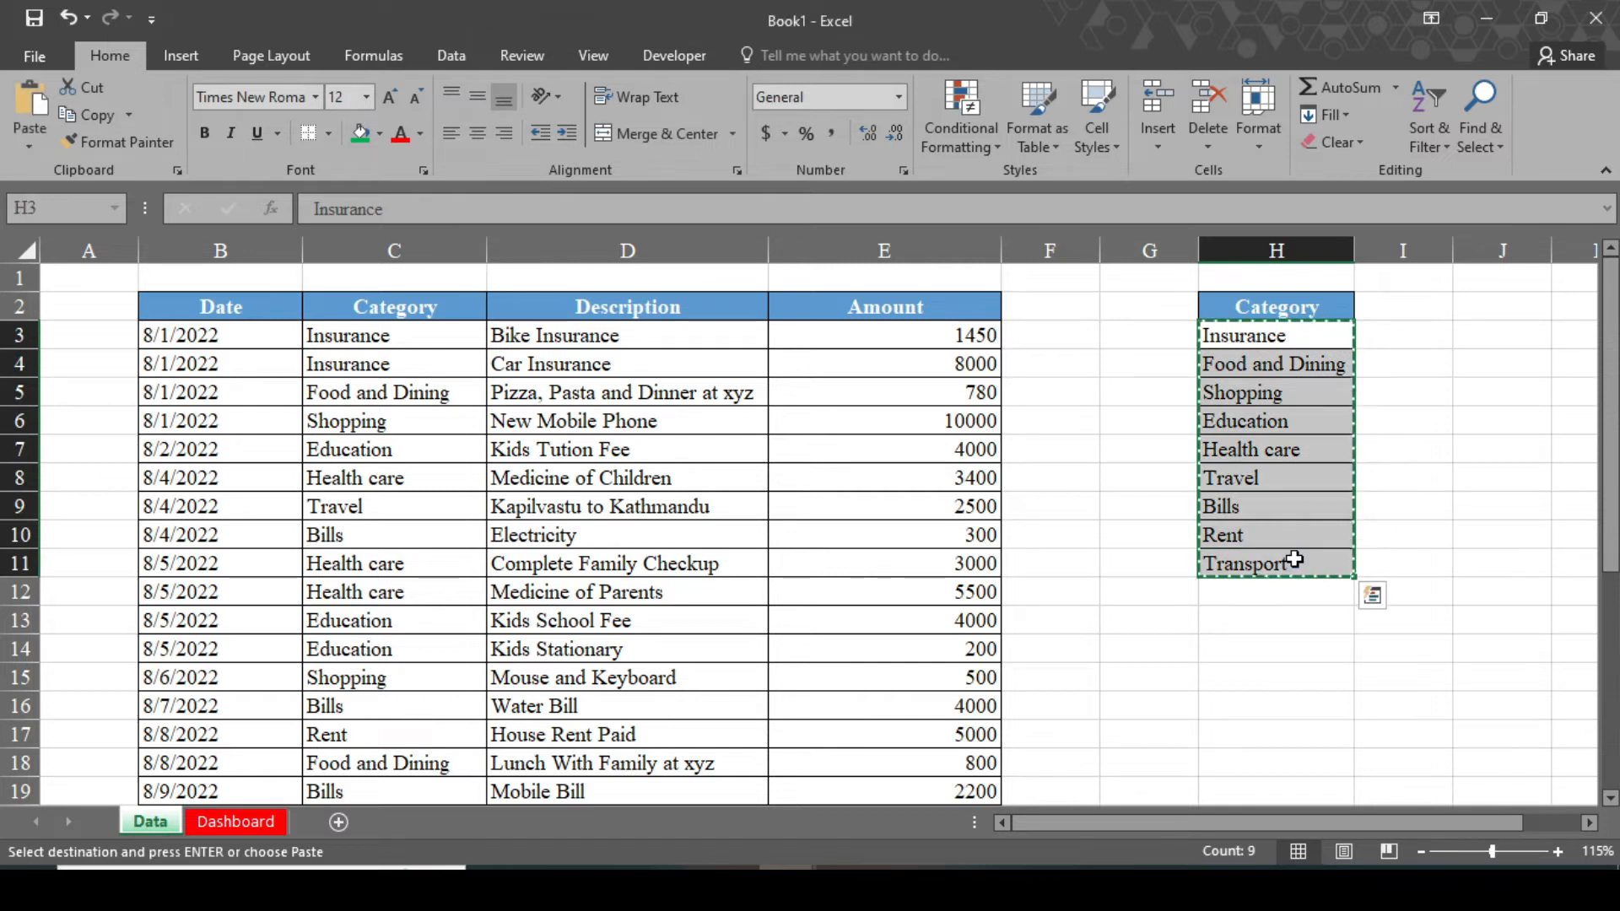
pyautogui.click(235, 822)
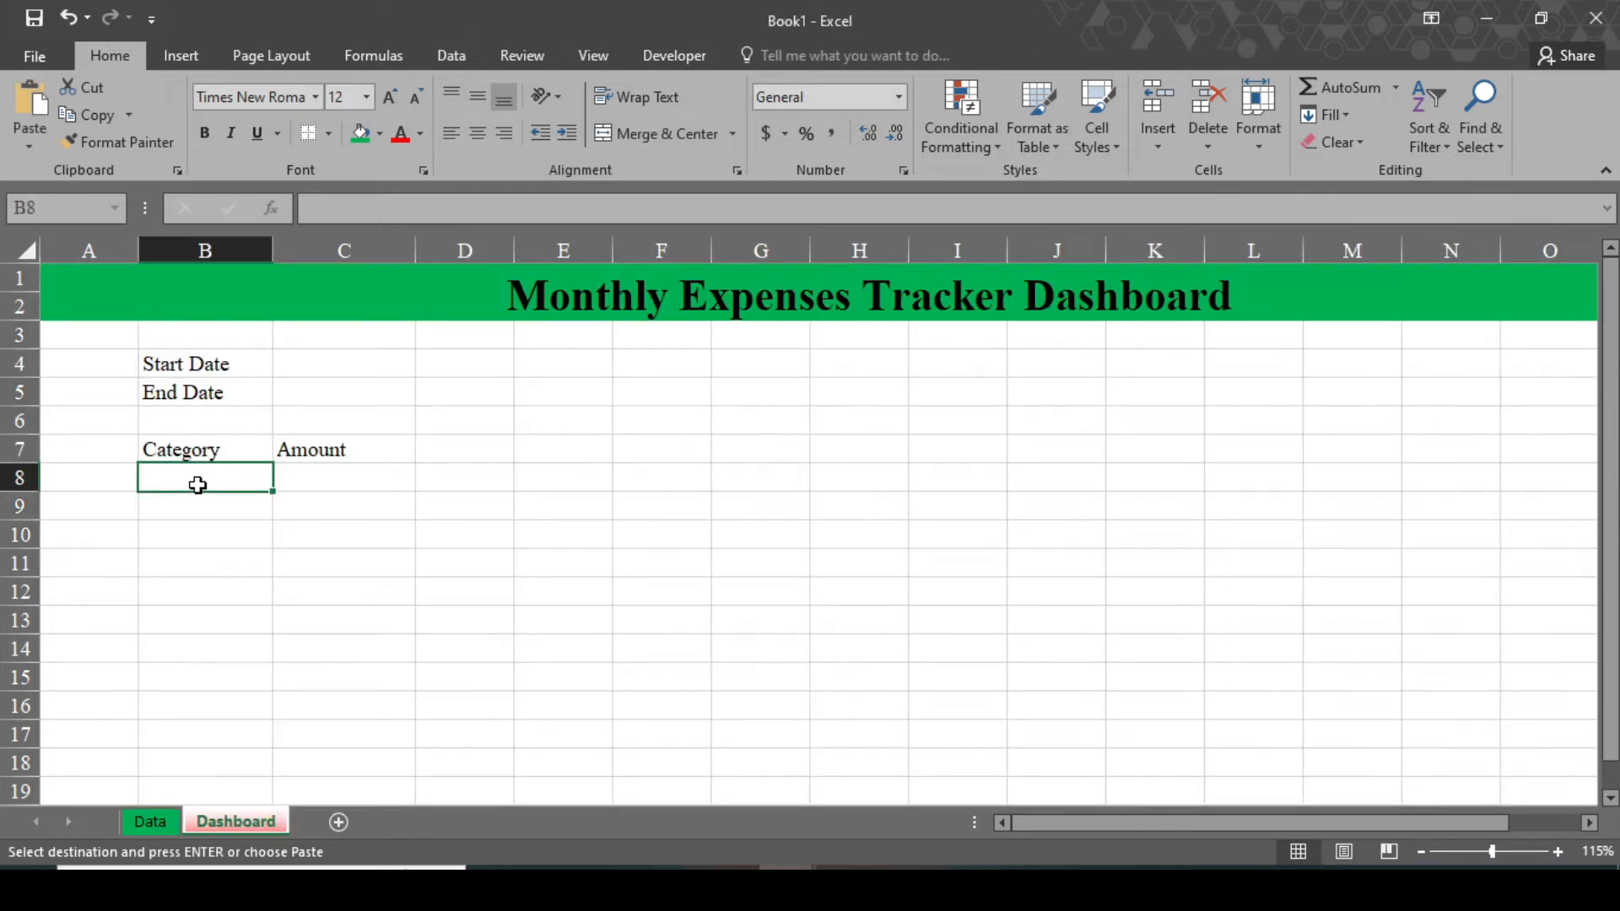
pyautogui.press('ctrl+v')
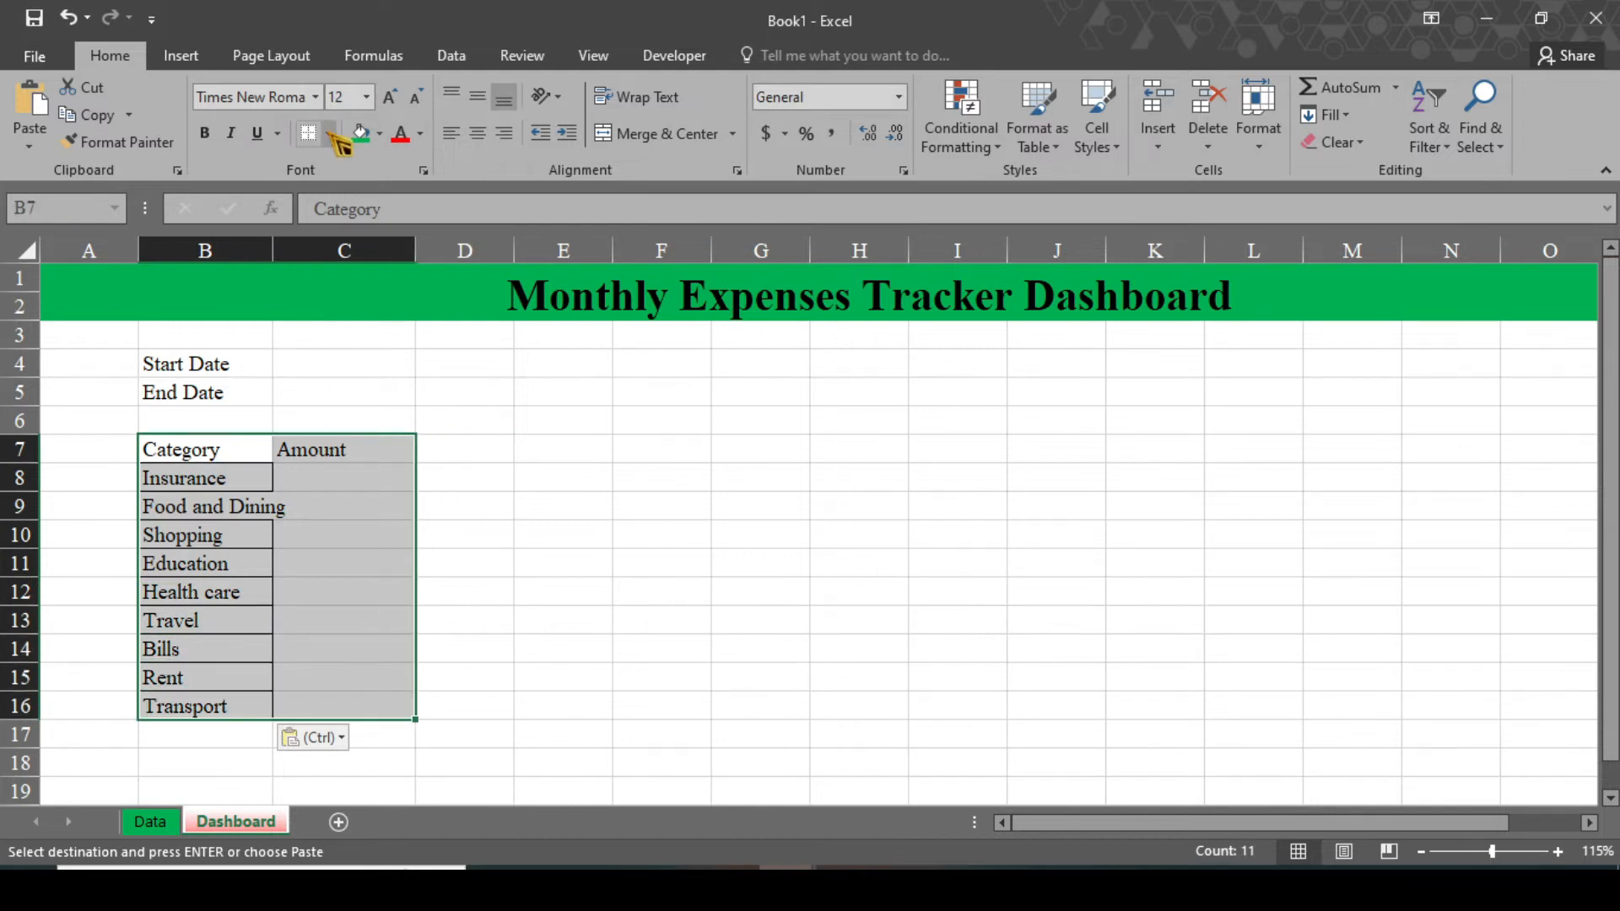
# Give the table all borders and a bold, centred, blue-filled header row.
pyautogui.click(329, 133)
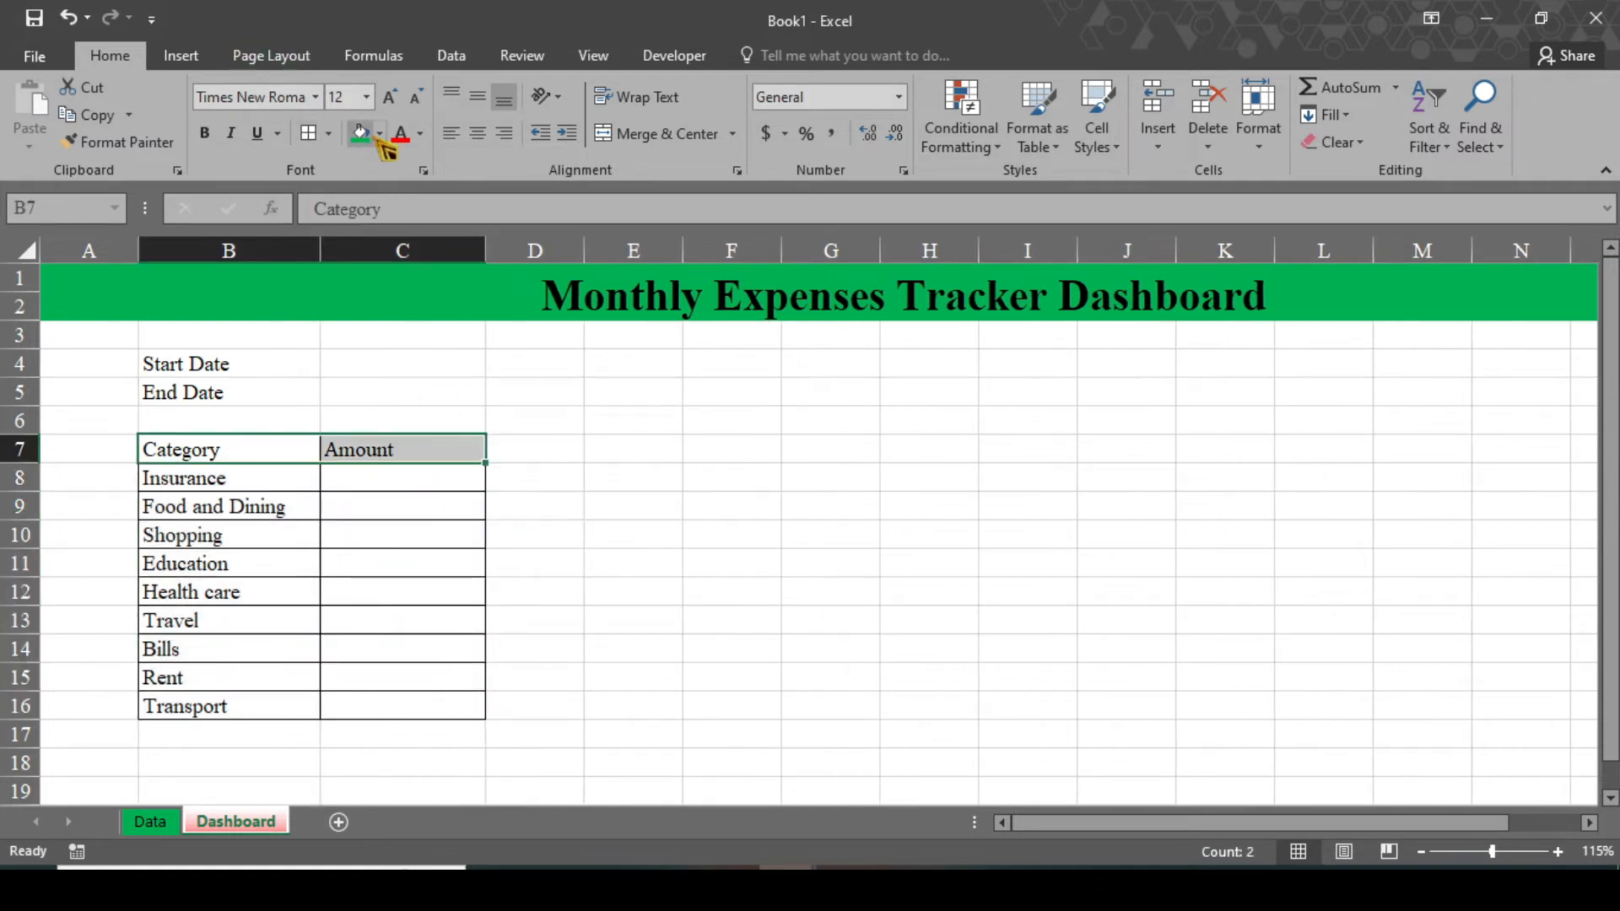
pyautogui.click(360, 133)
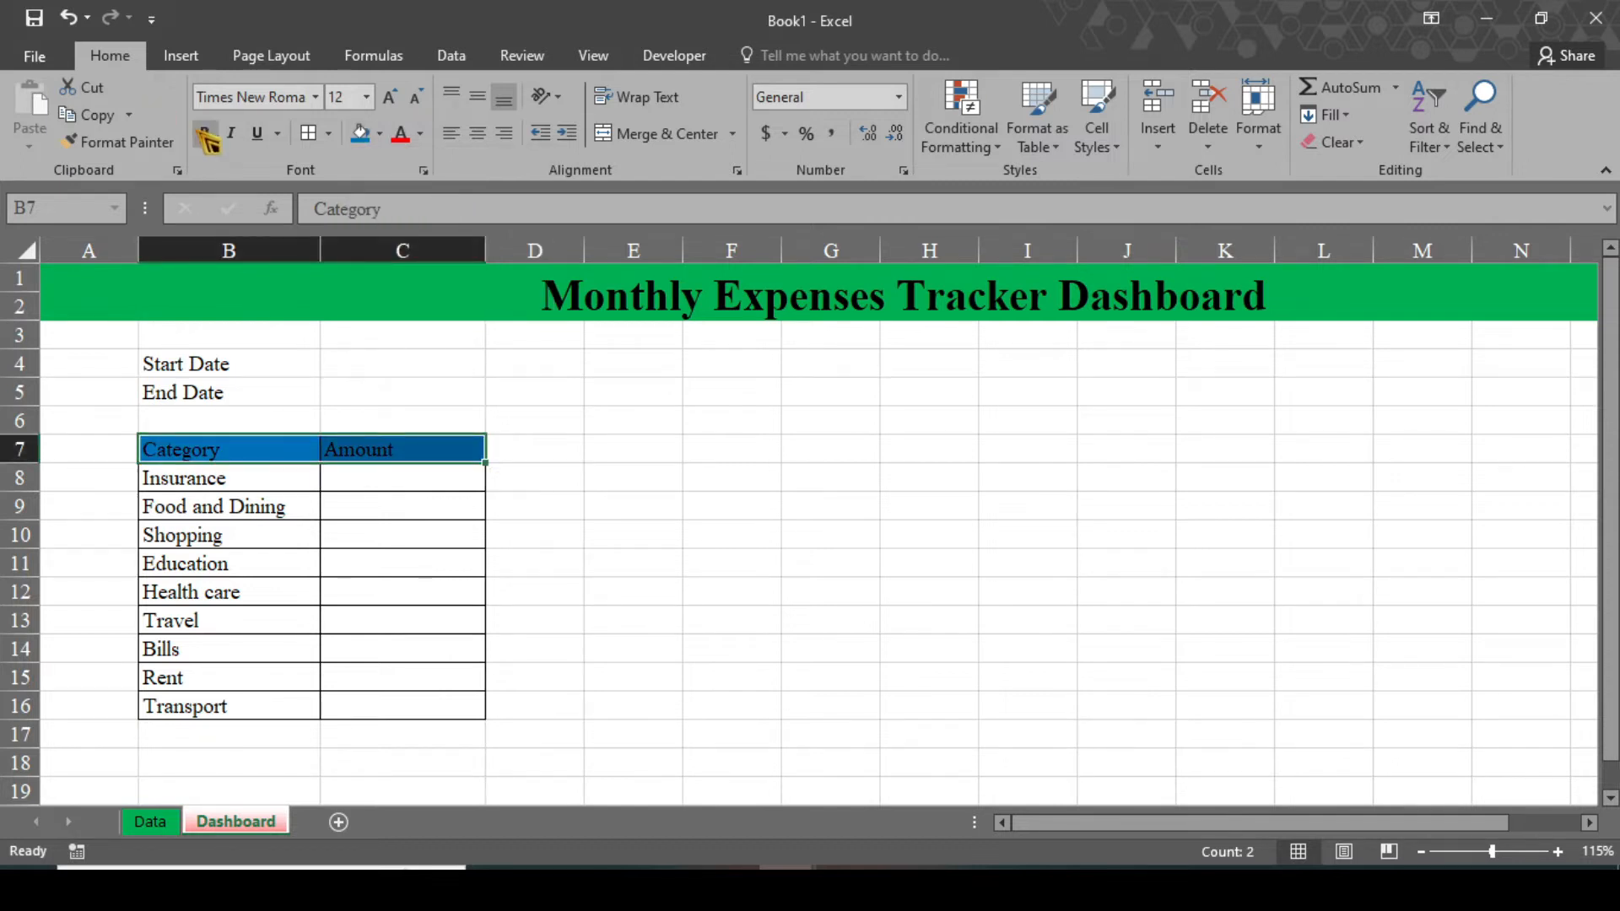
pyautogui.click(204, 134)
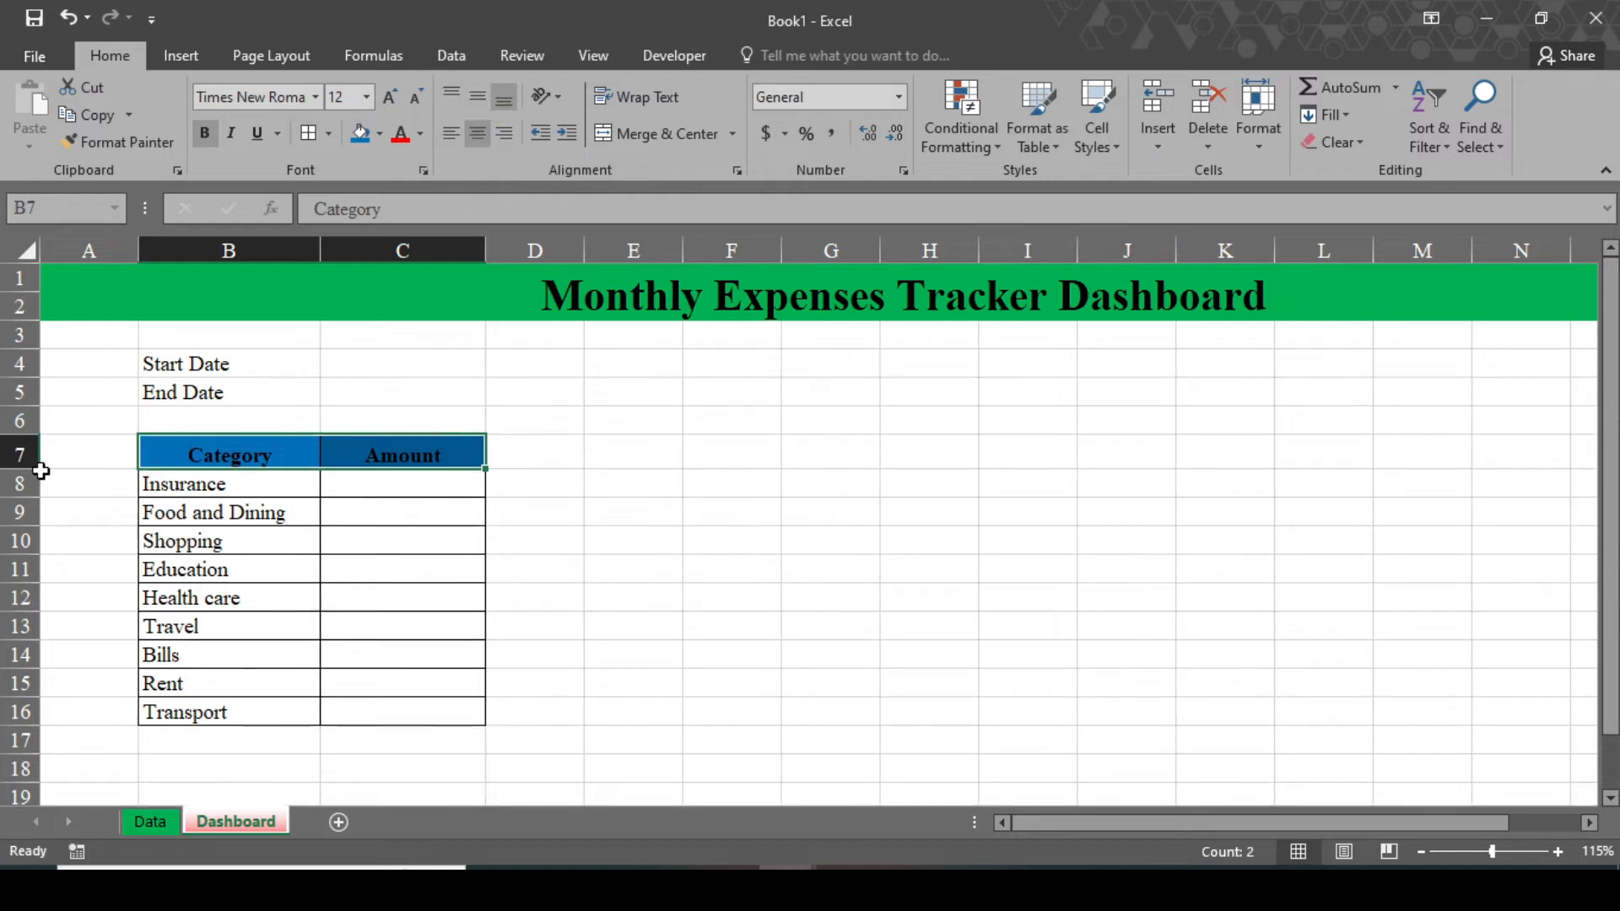
pyautogui.click(402, 364)
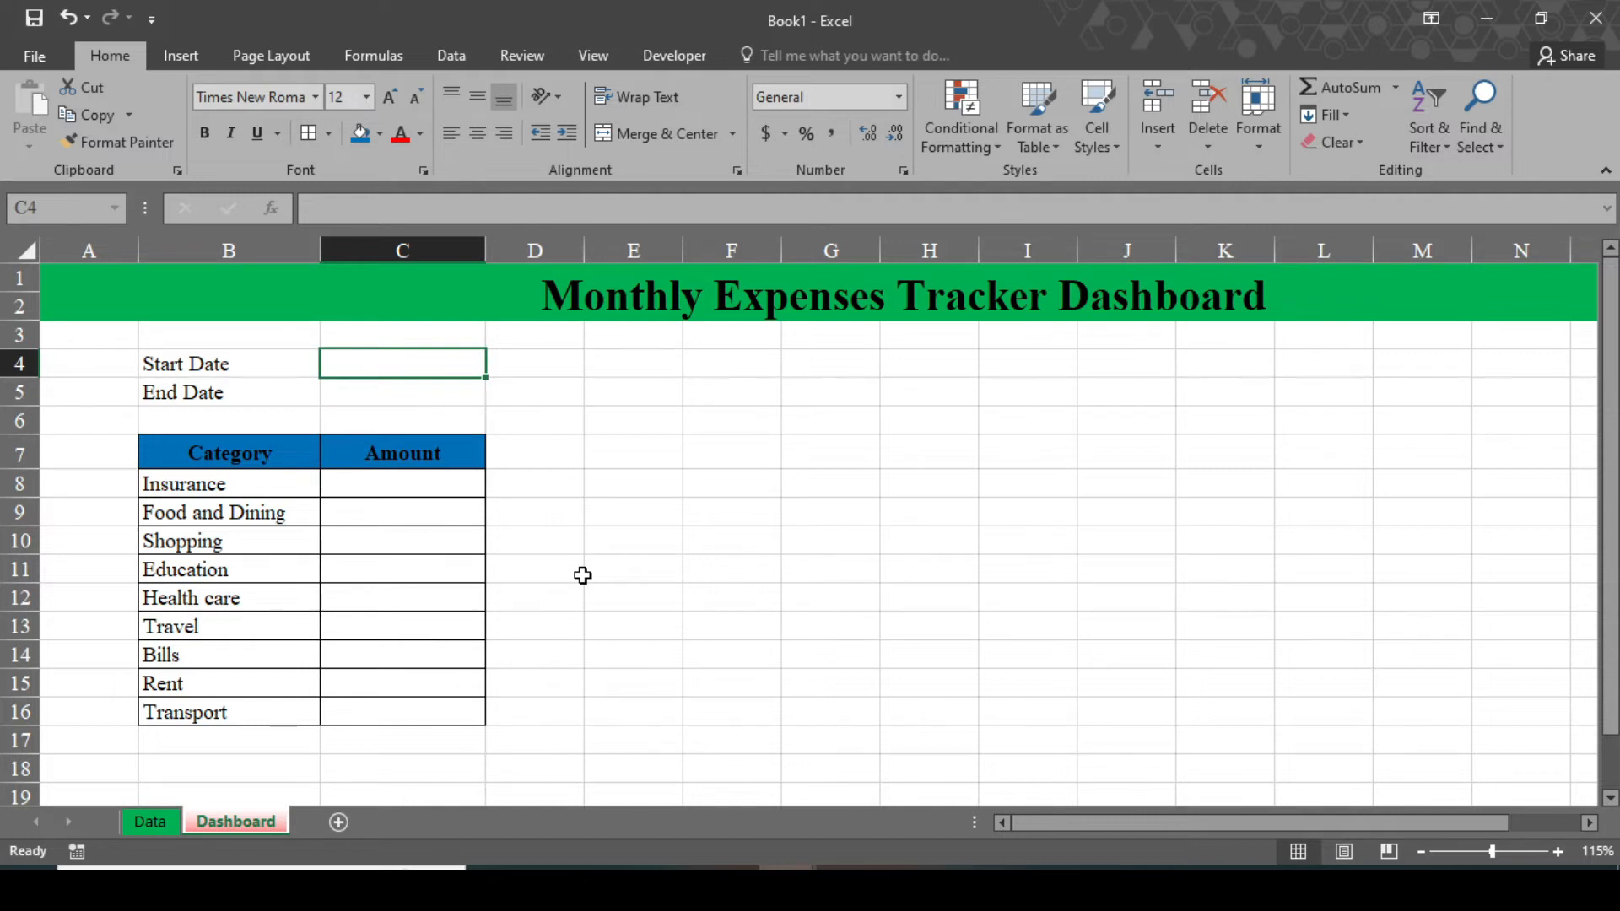
pyautogui.moveTo(474, 693)
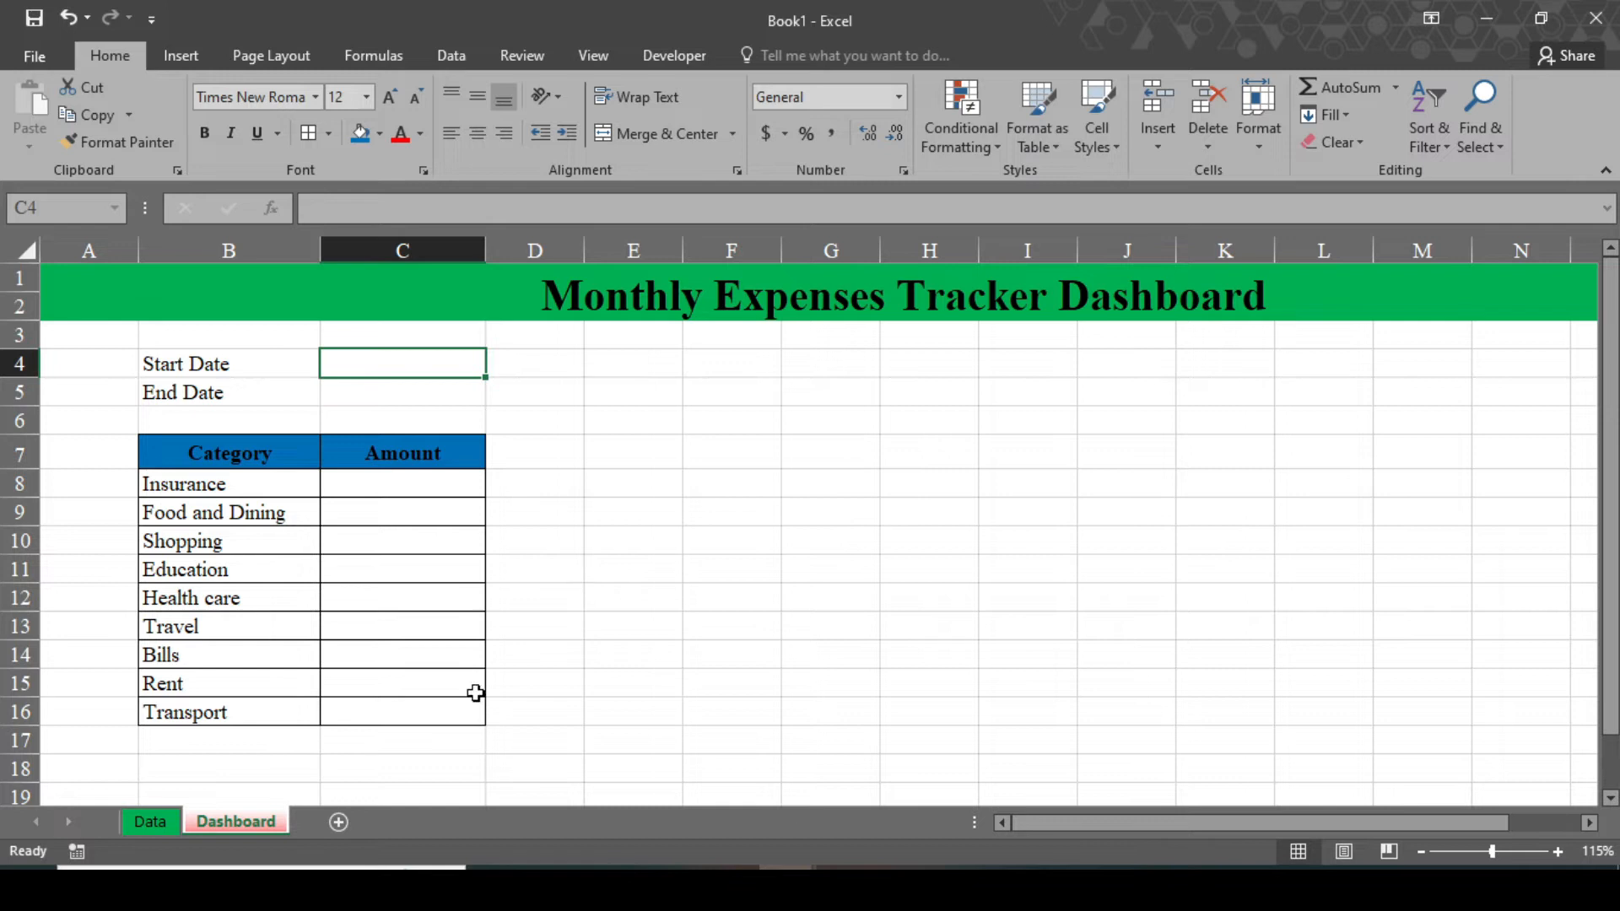
pyautogui.click(150, 821)
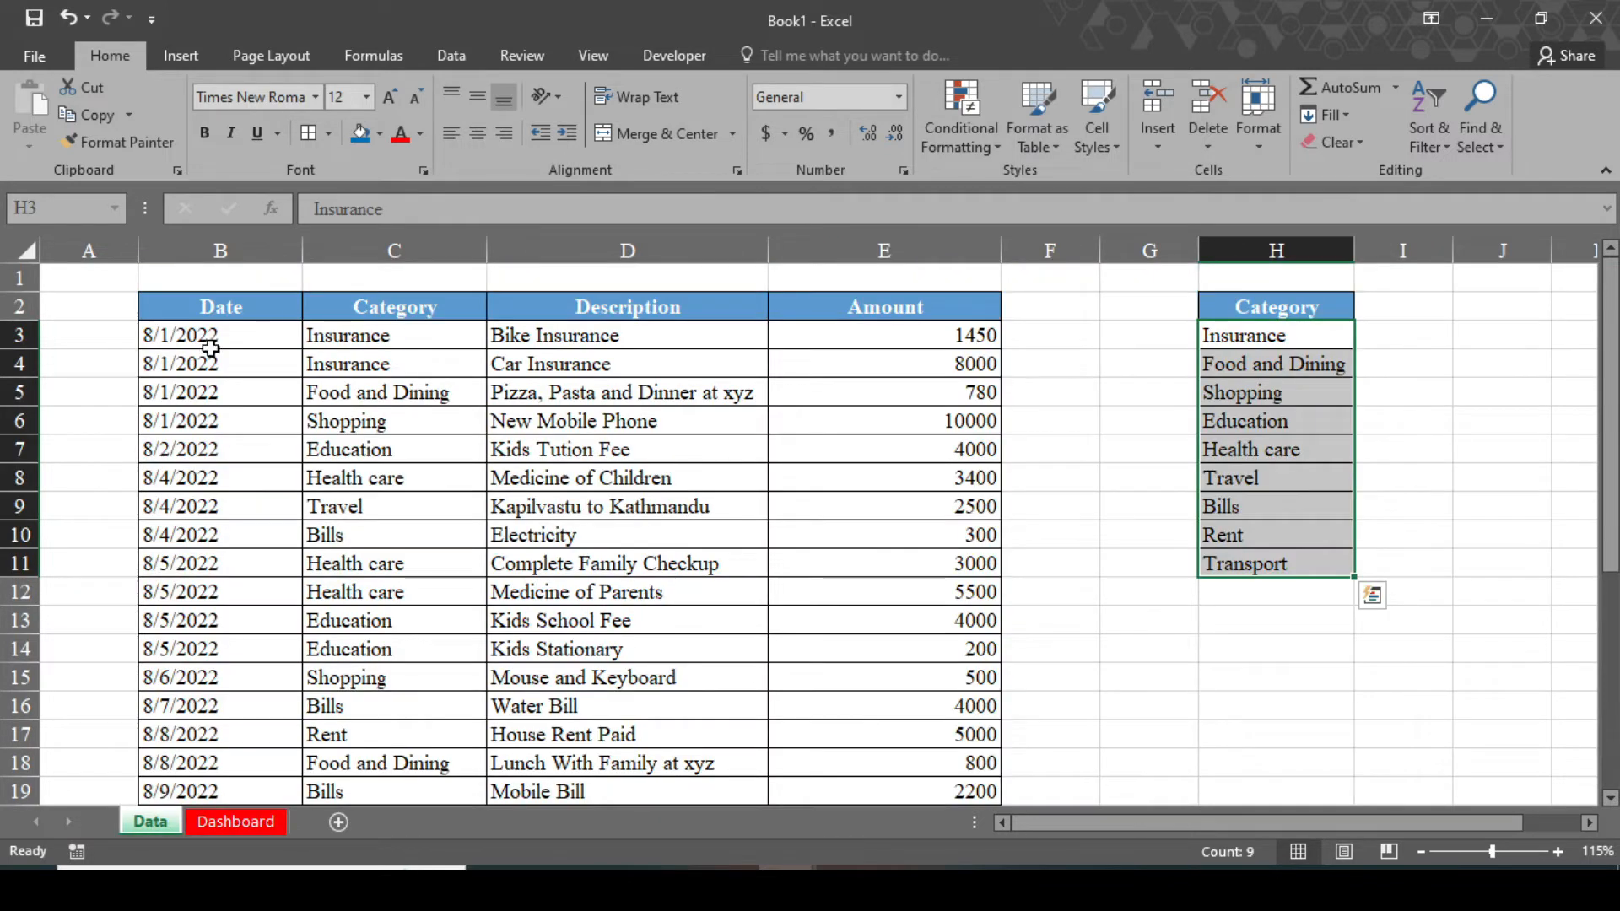
pyautogui.moveTo(283, 821)
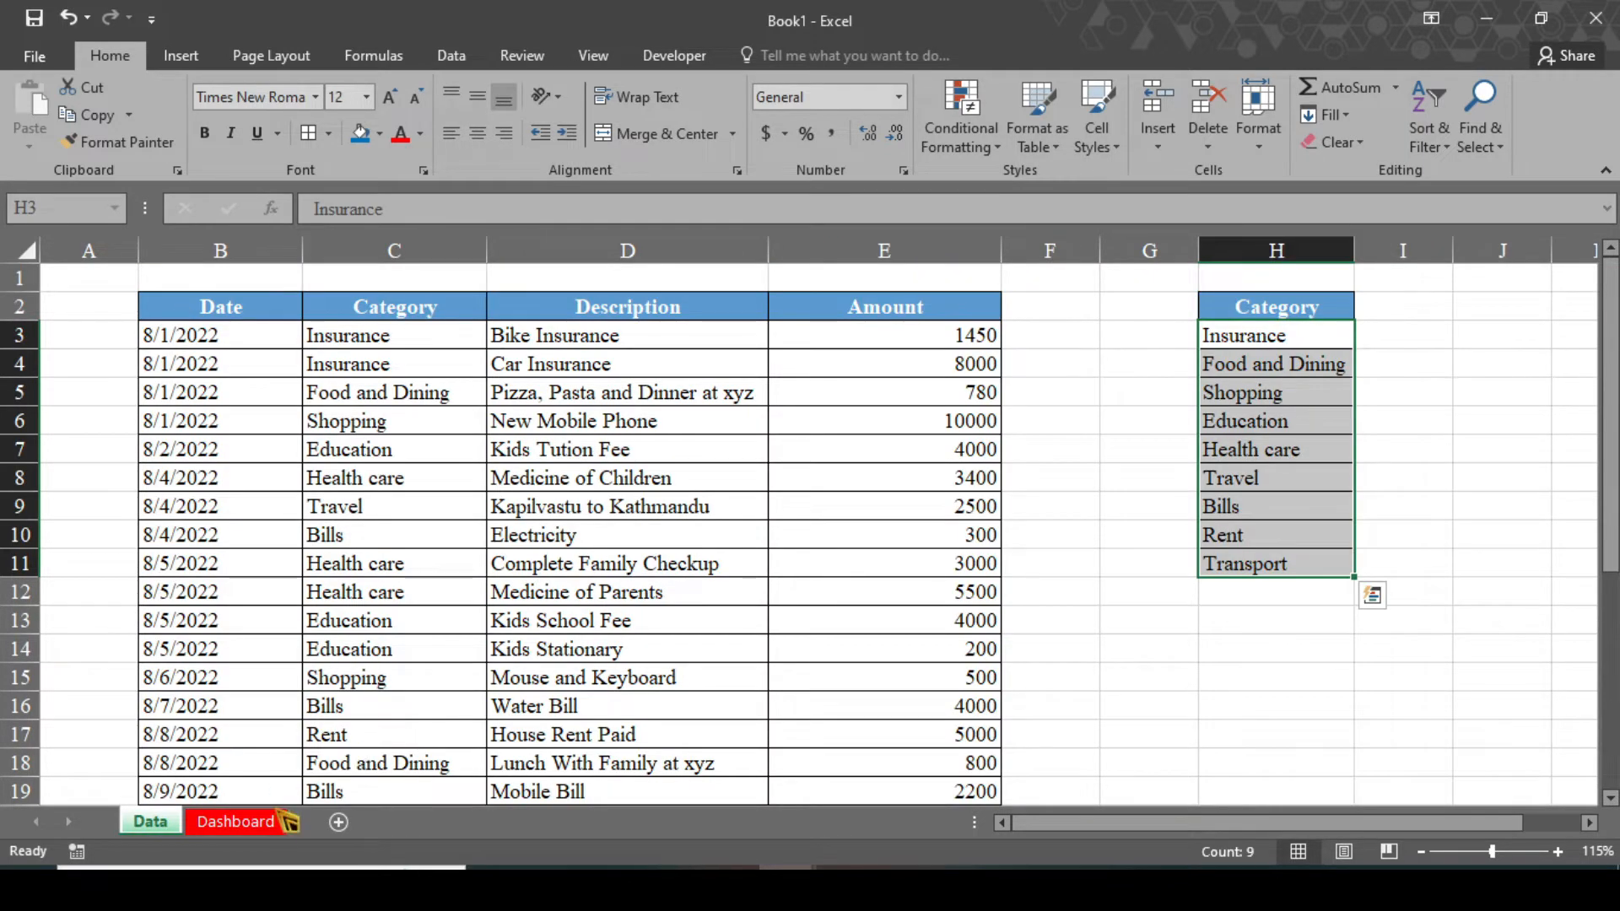
# Enter start date 8/1/2022 in C4 and end date 8/31/2022 in C5, shaded light grey.
pyautogui.click(234, 822)
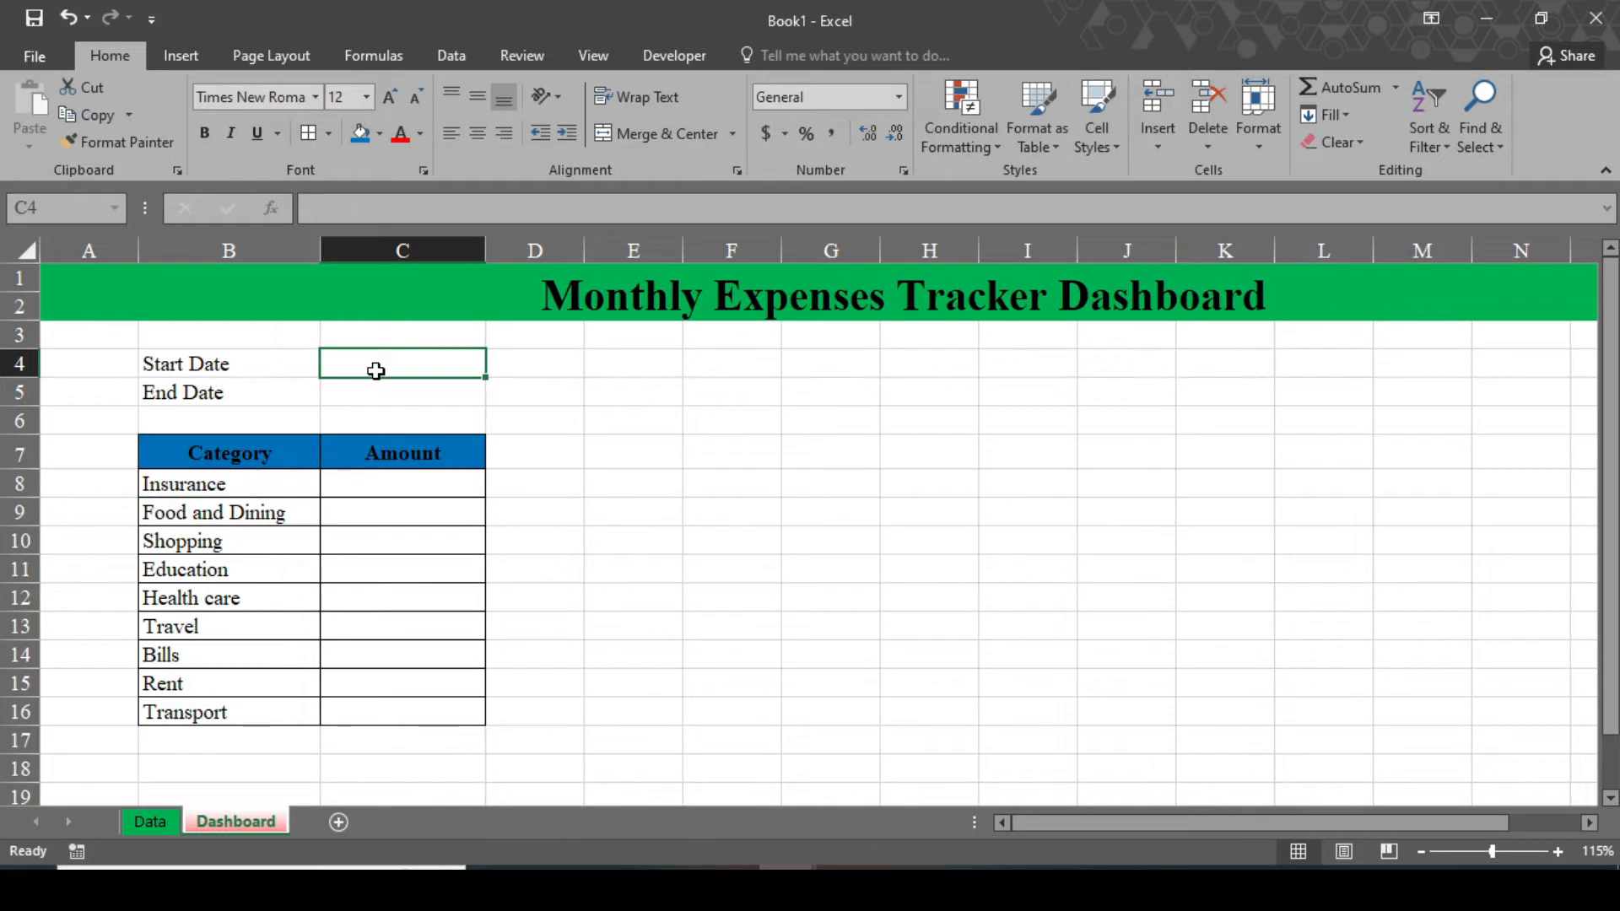
pyautogui.write('8/1/2022')
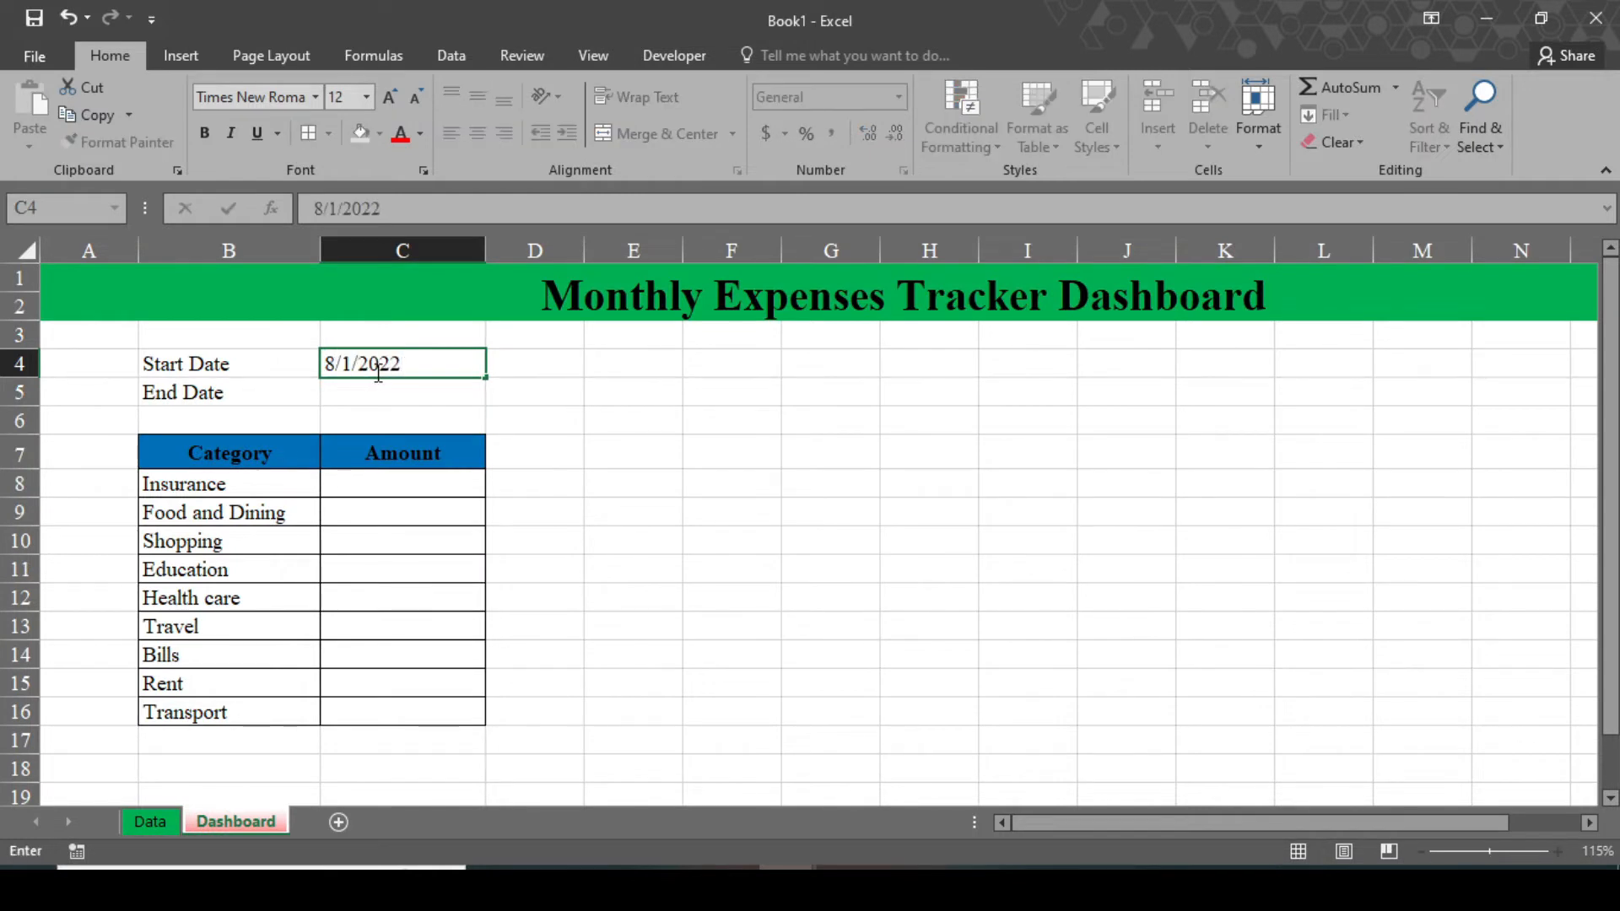
pyautogui.write('8/31')
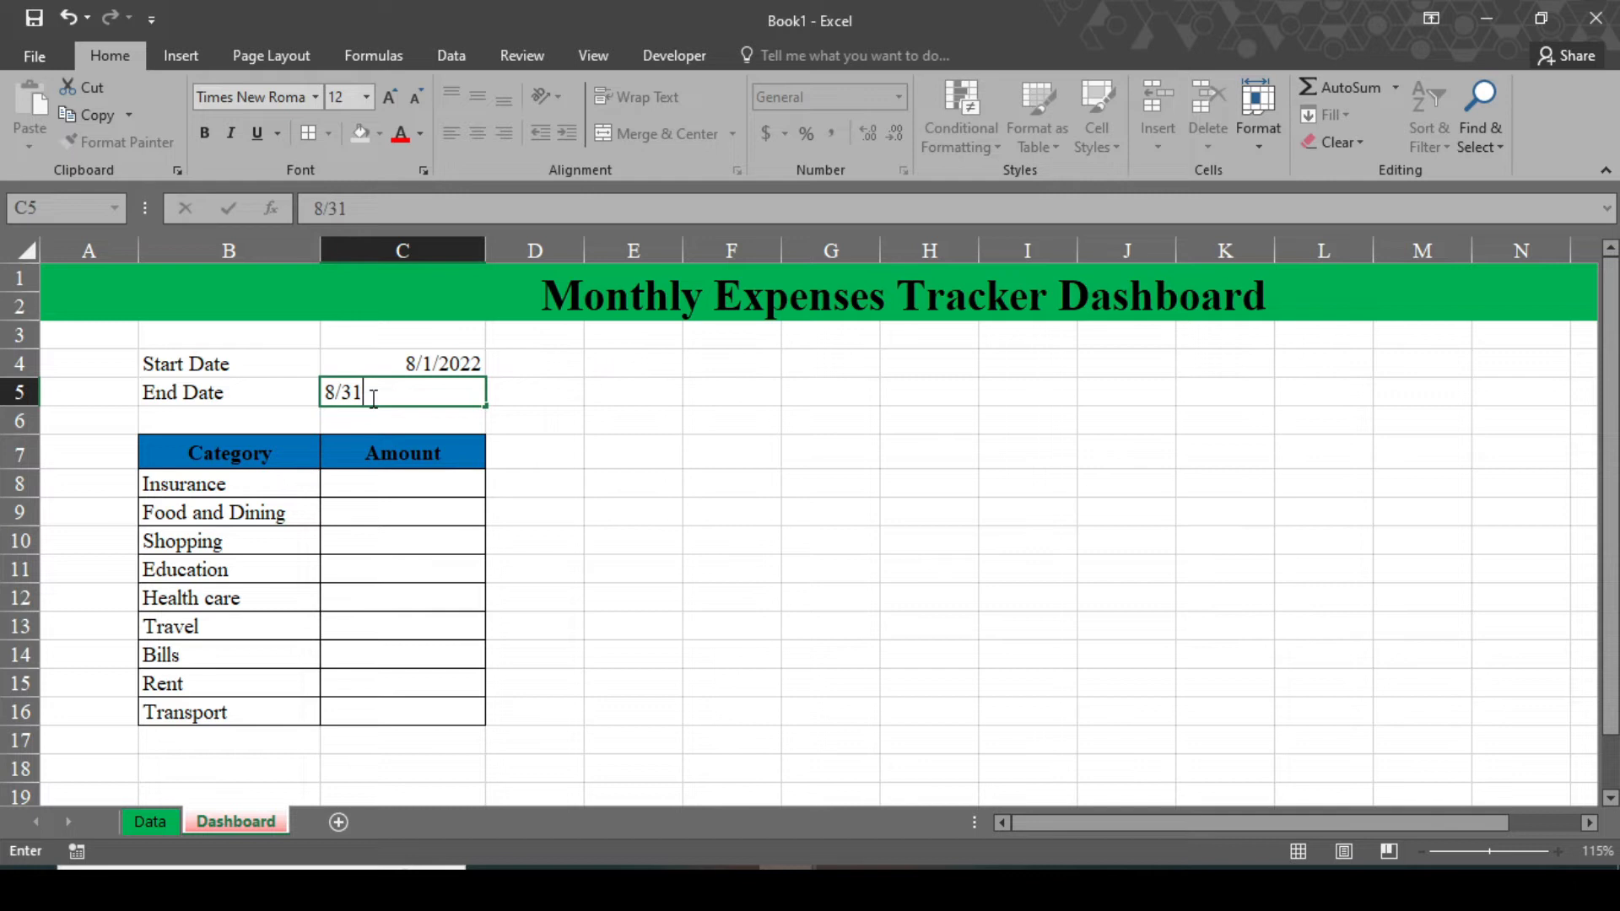
pyautogui.click(632, 481)
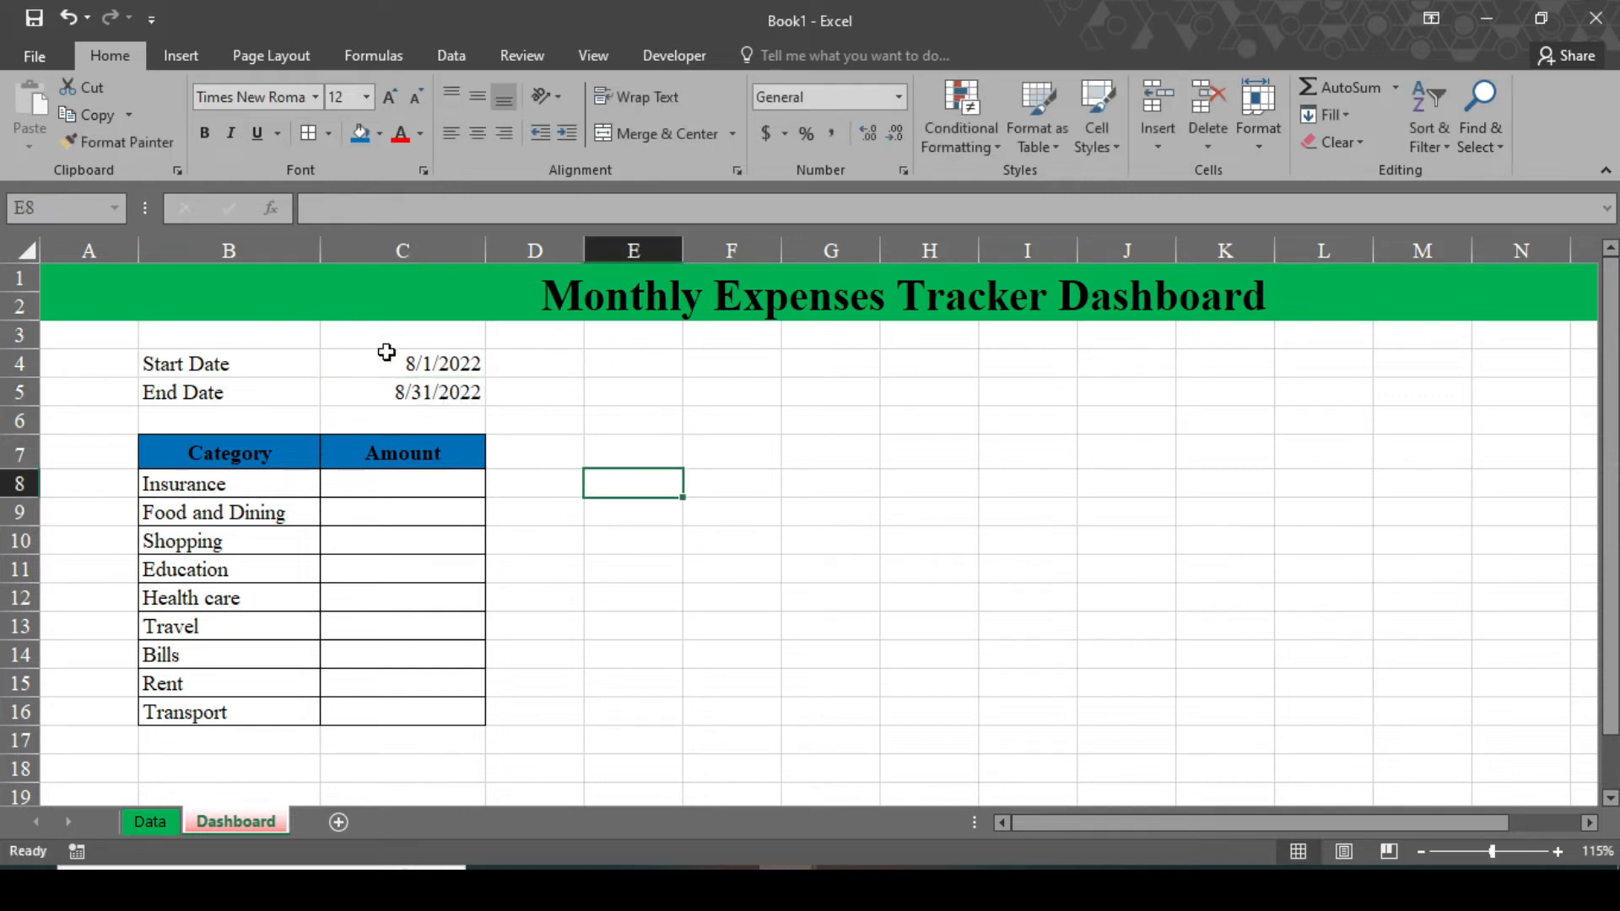
pyautogui.click(402, 363)
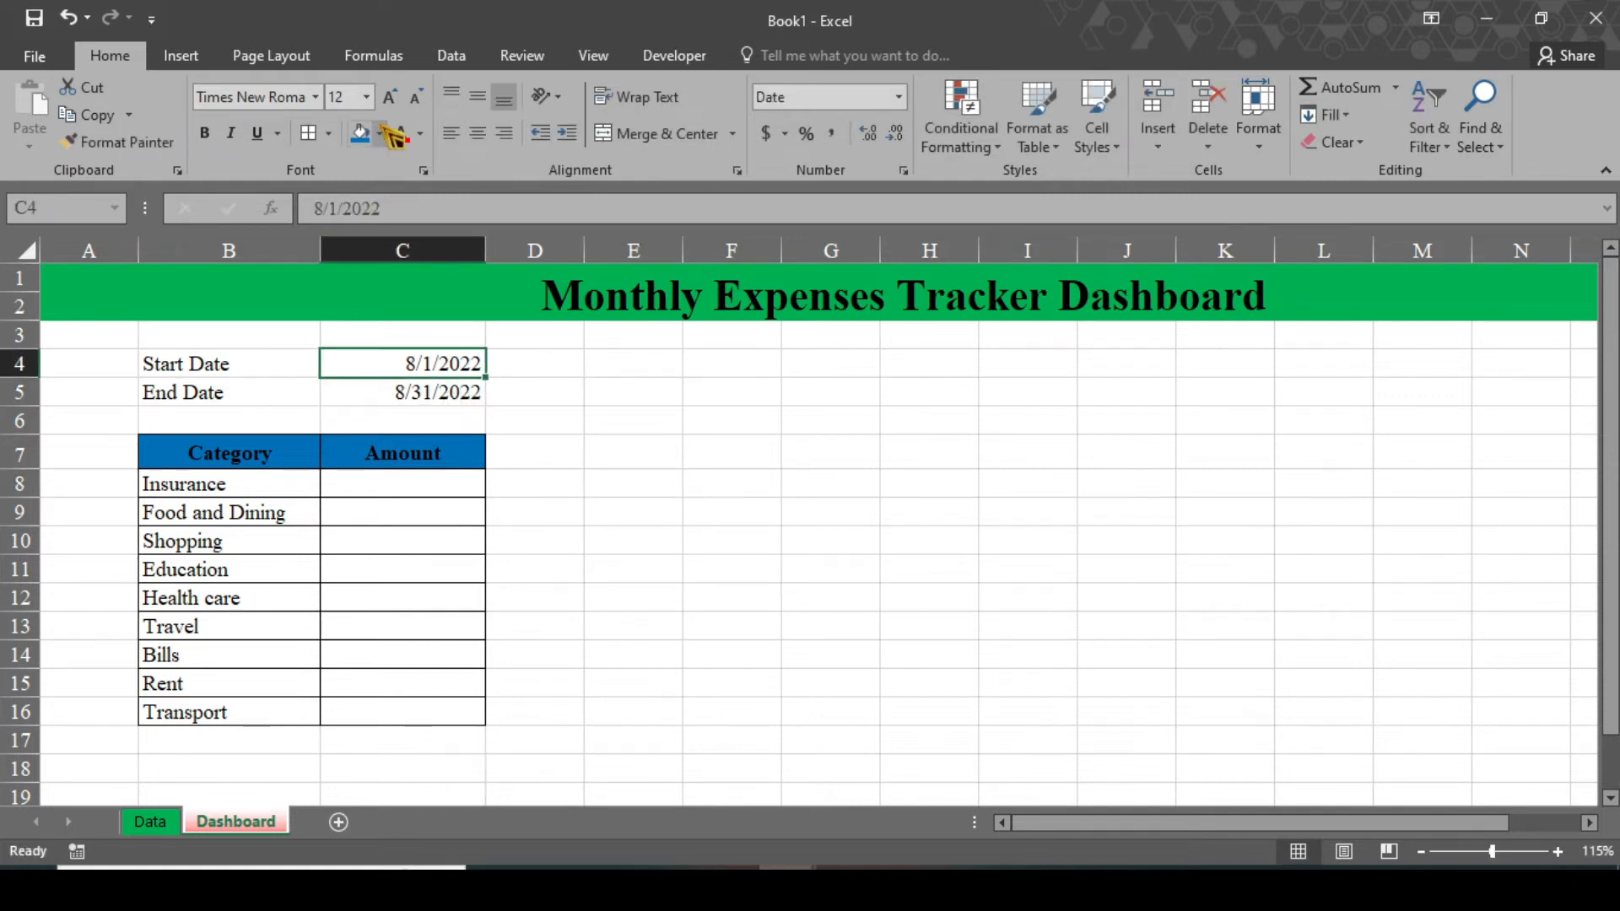
pyautogui.click(380, 134)
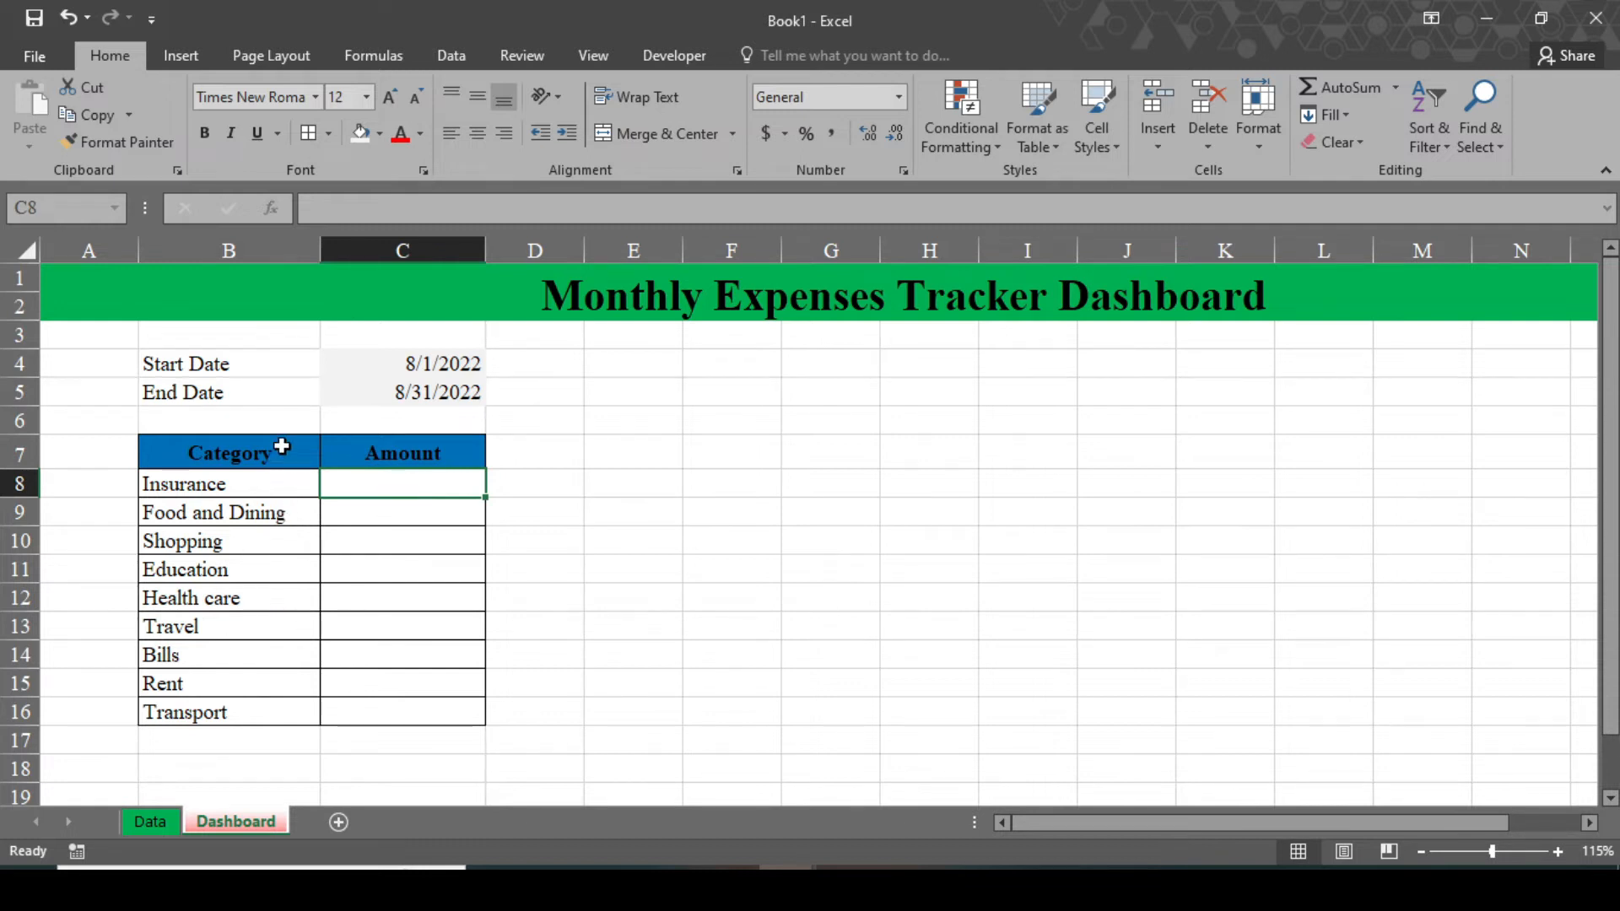
pyautogui.moveTo(211, 797)
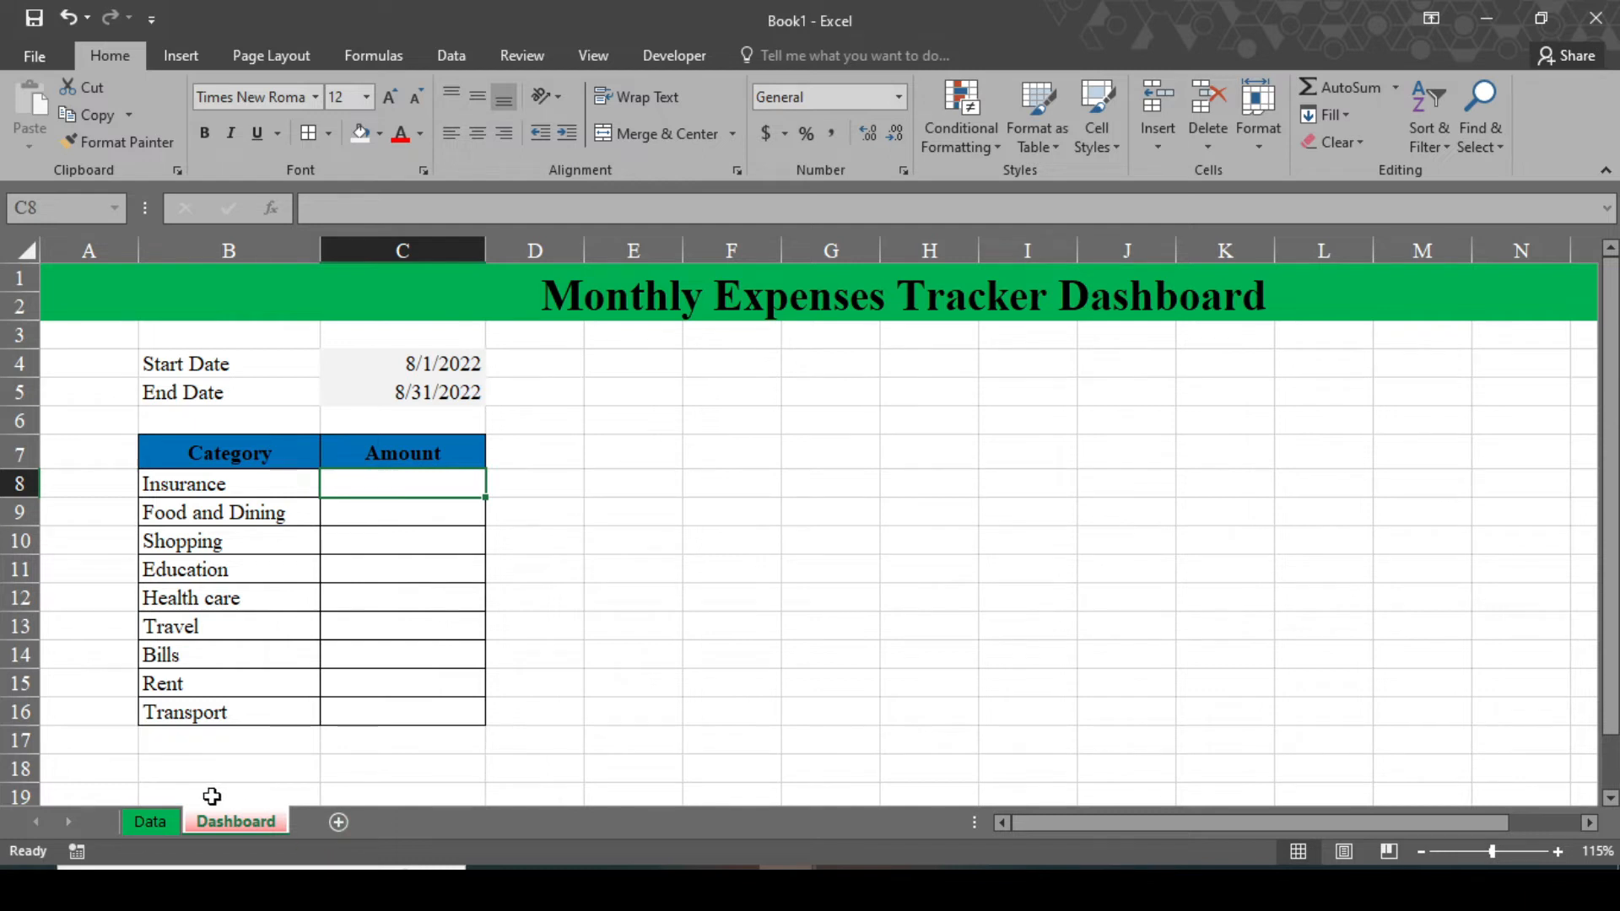
# In C8 begin =SUMIFS( with the table's Amount column as the sum range.
pyautogui.click(150, 822)
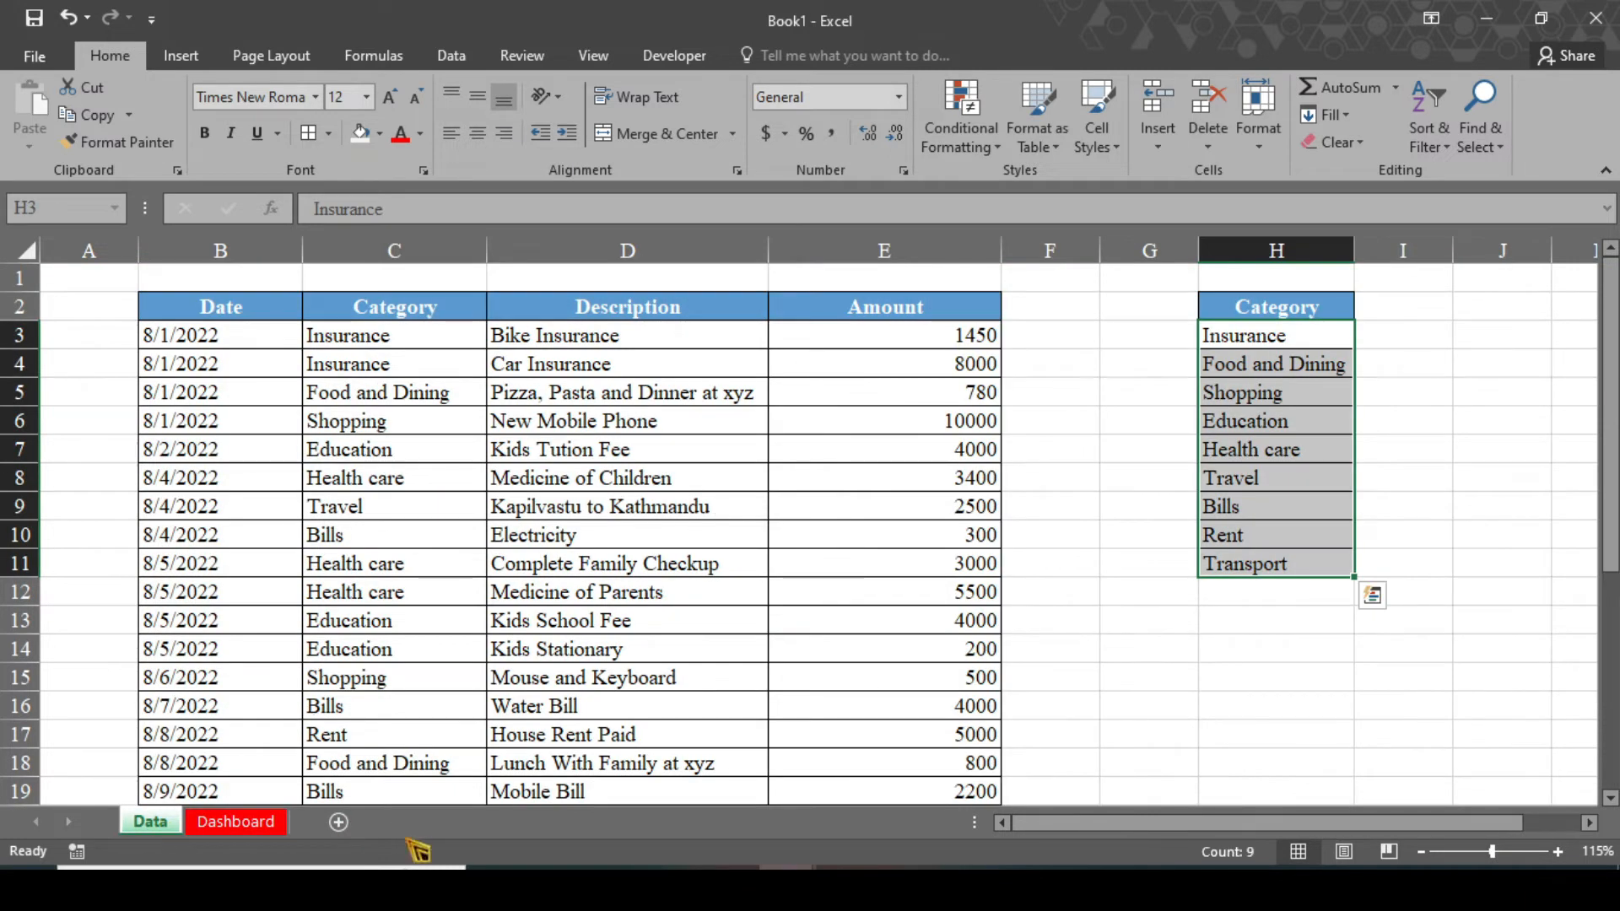
pyautogui.click(235, 822)
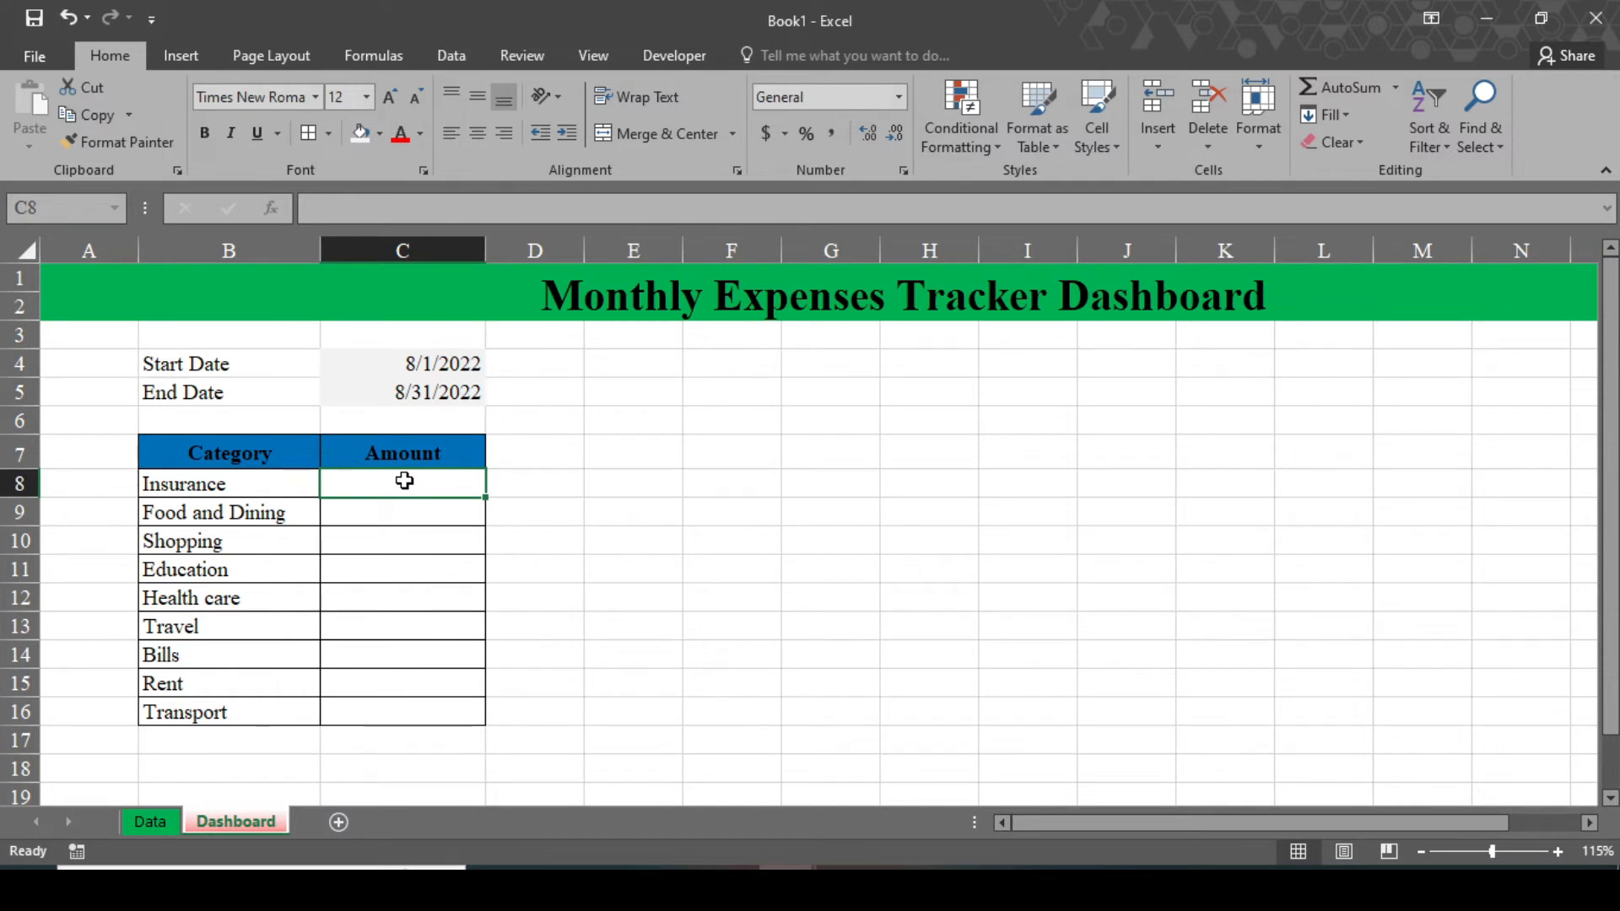
pyautogui.write('=')
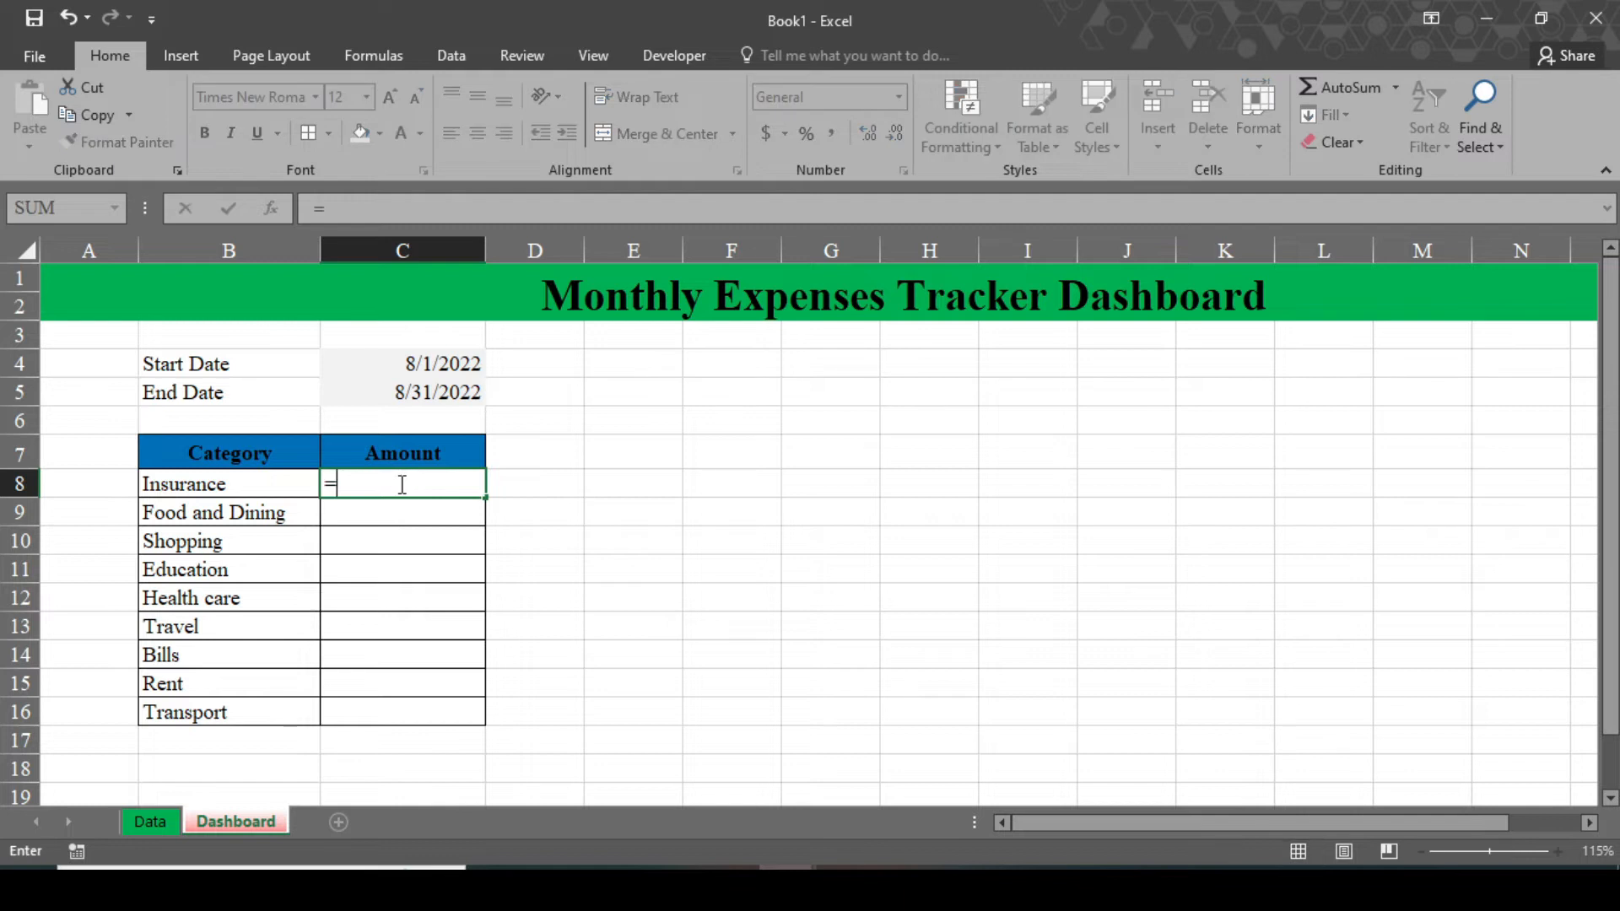
pyautogui.write('sum')
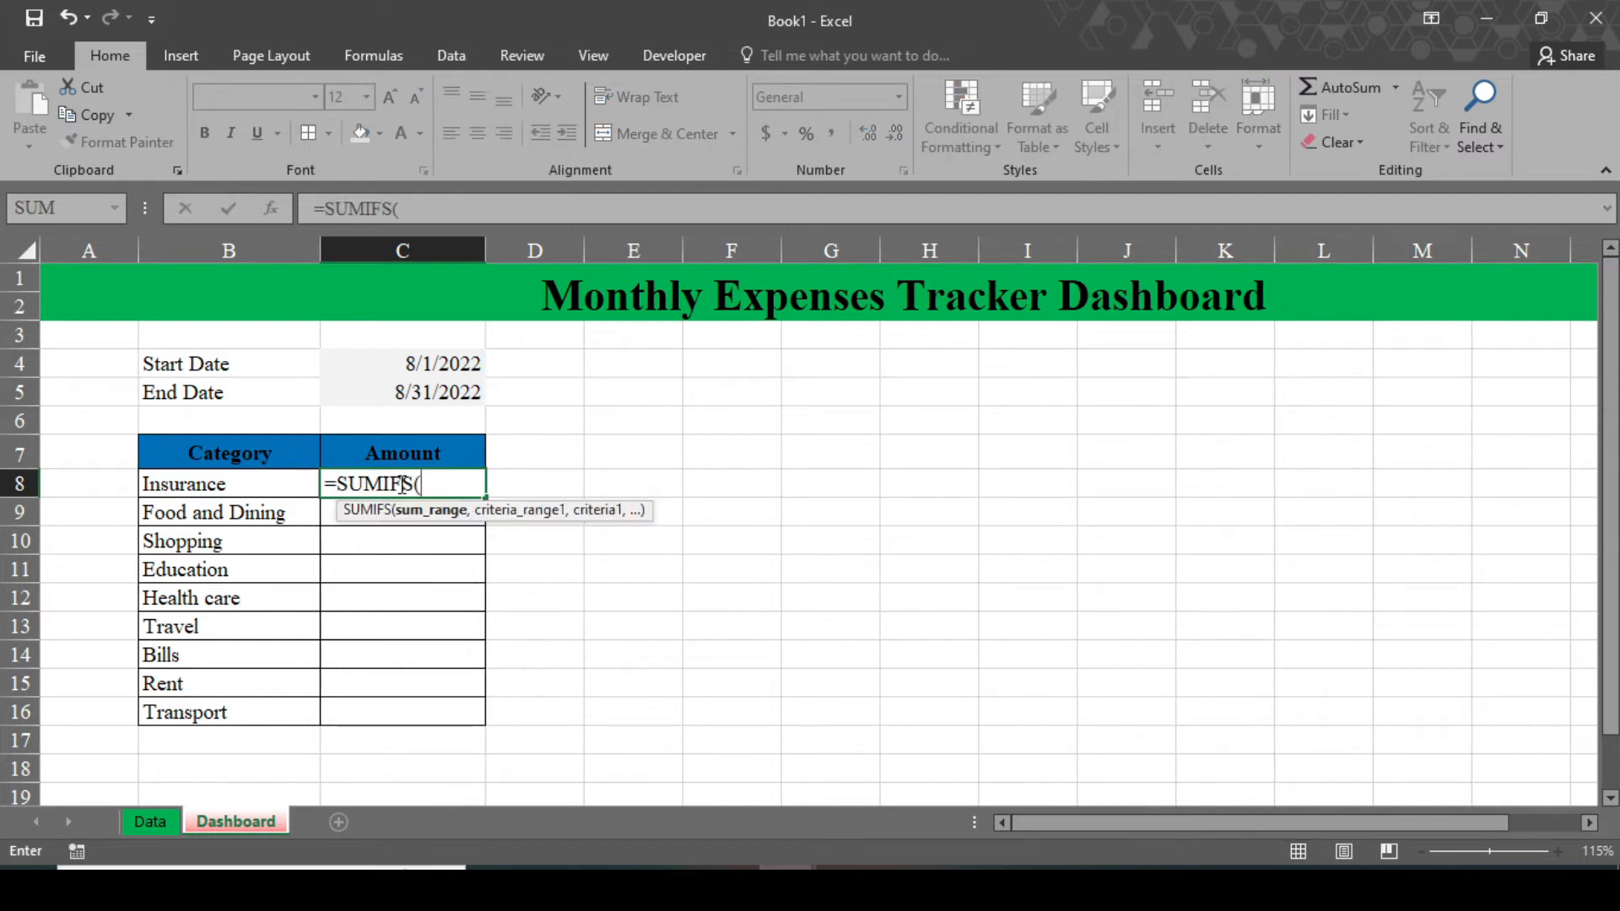
pyautogui.moveTo(456, 520)
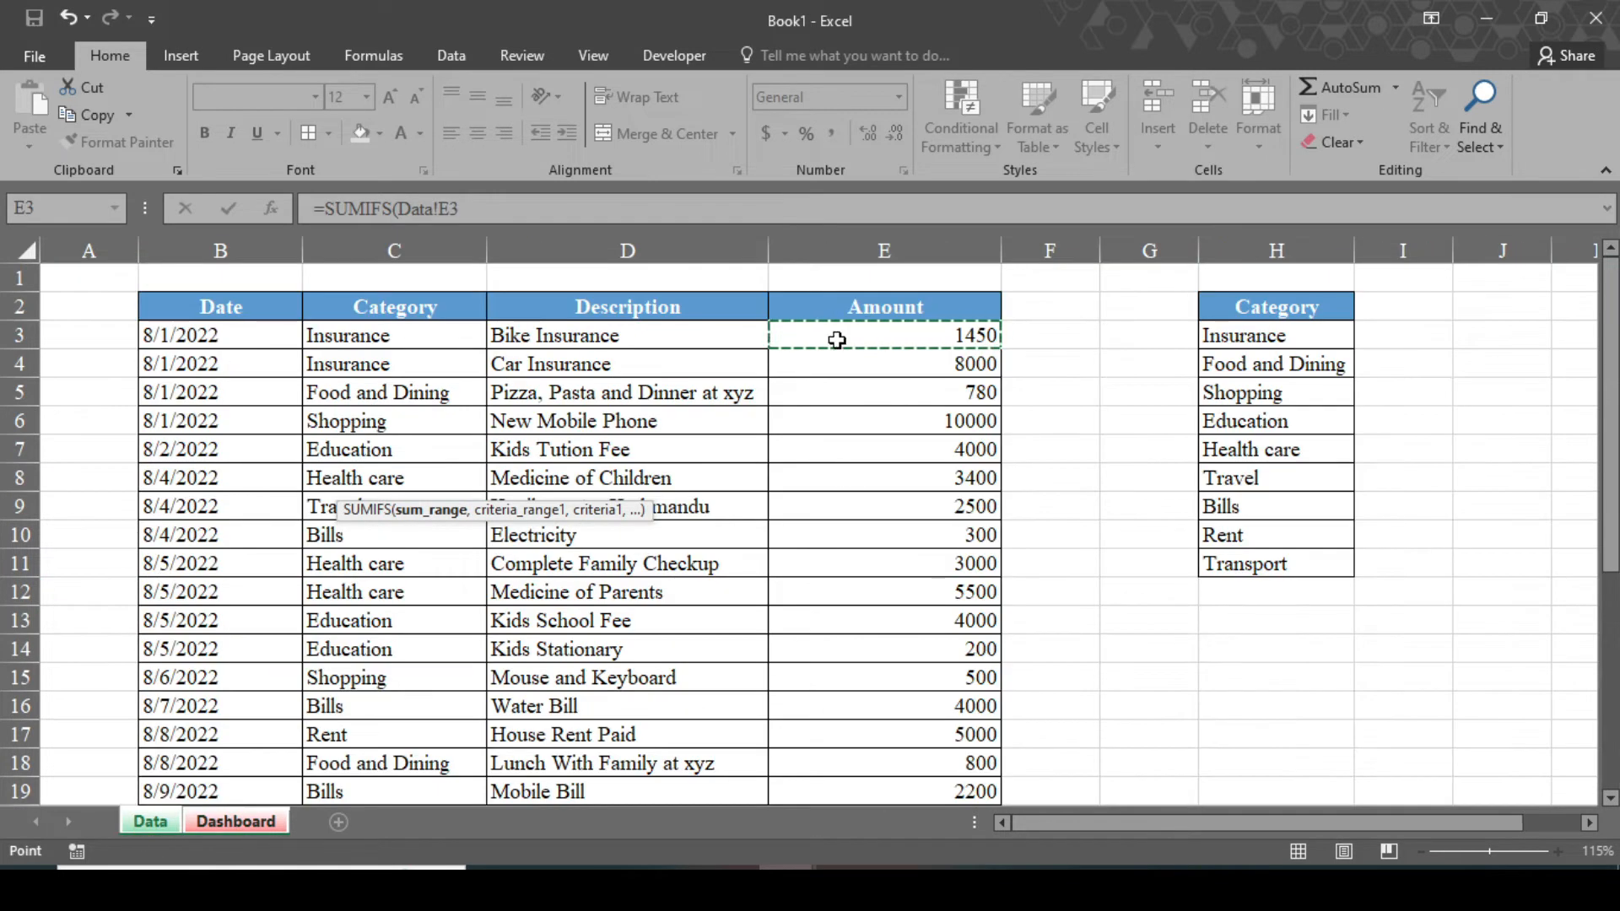
pyautogui.moveTo(837, 339); pyautogui.dragTo(903, 735)
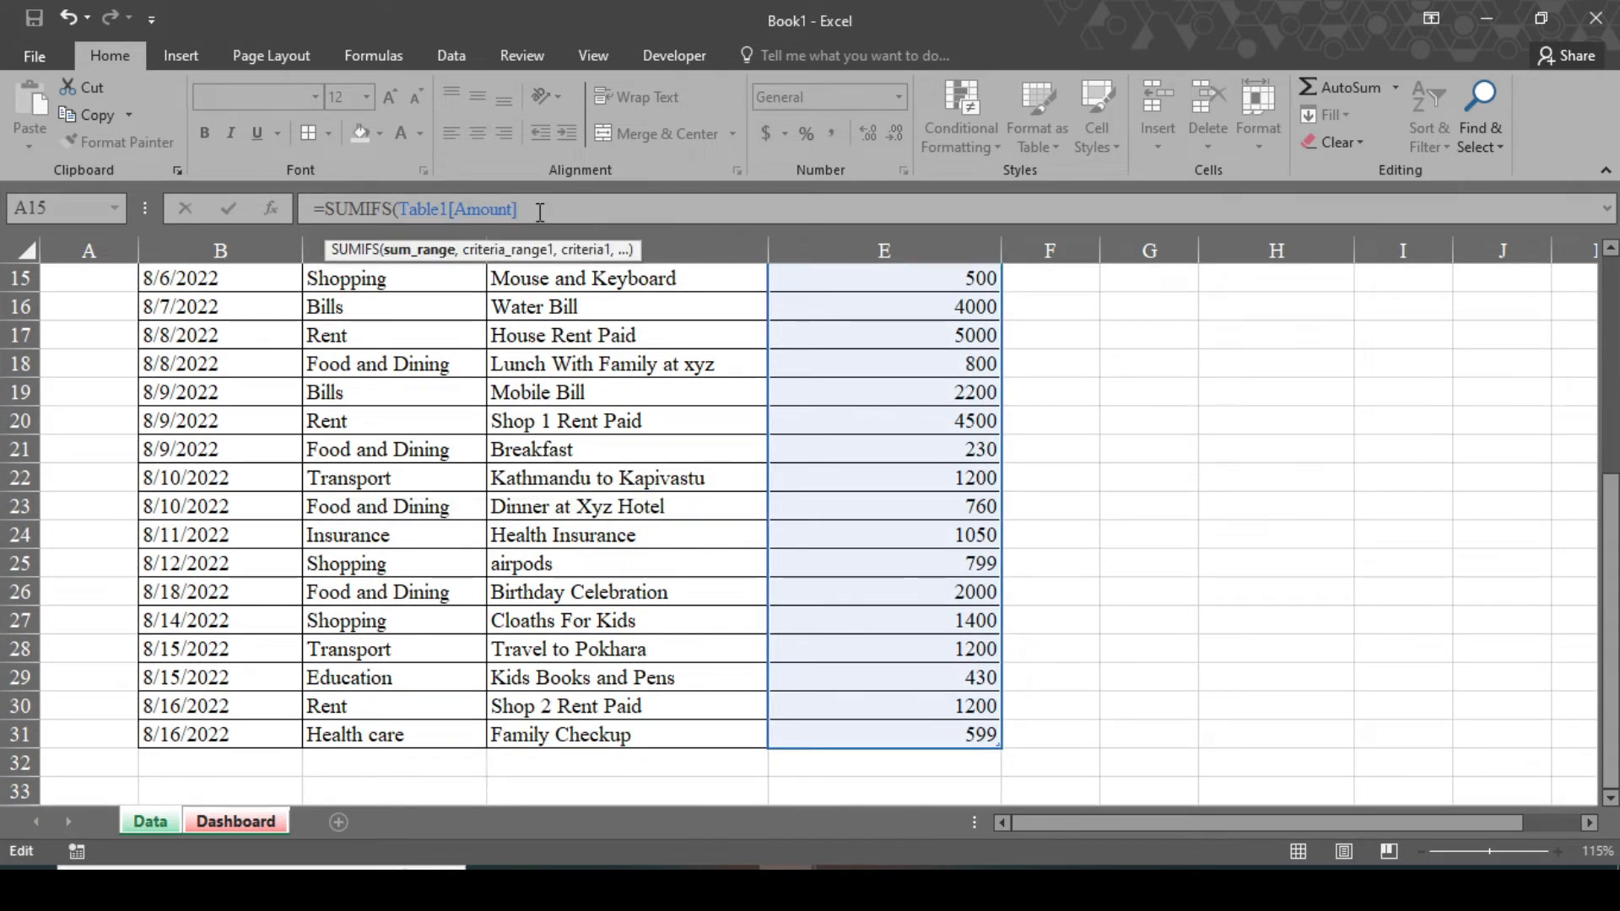
pyautogui.write(',Table1[Category')
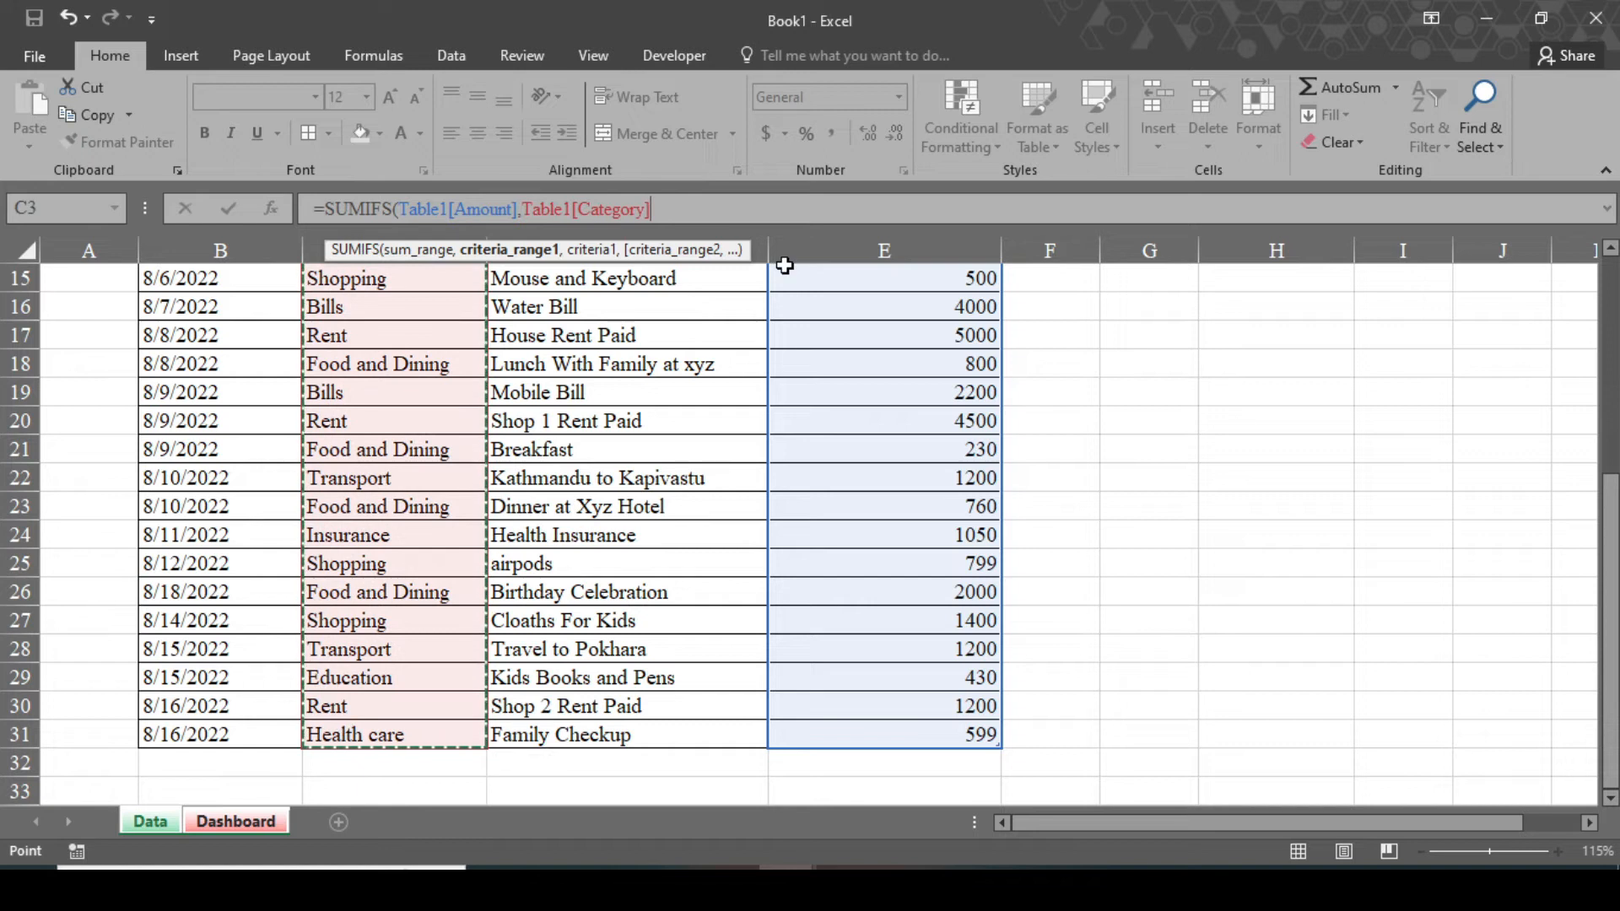
# Add the Insurance label in Dashboard B8 as the category criterion.
pyautogui.write(',')
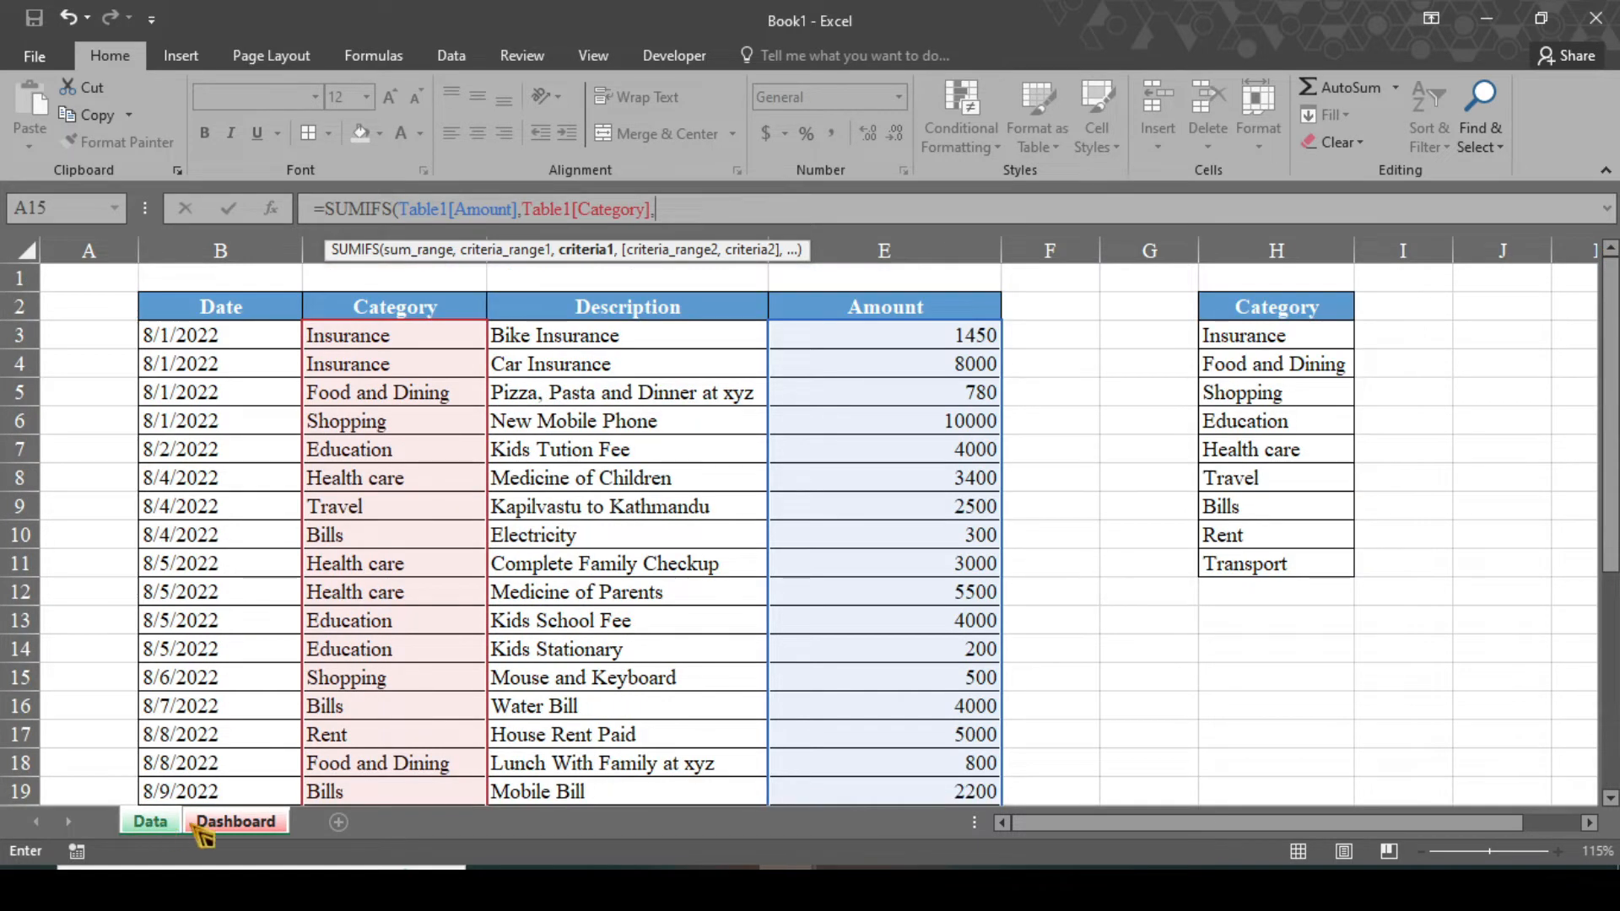
pyautogui.click(236, 821)
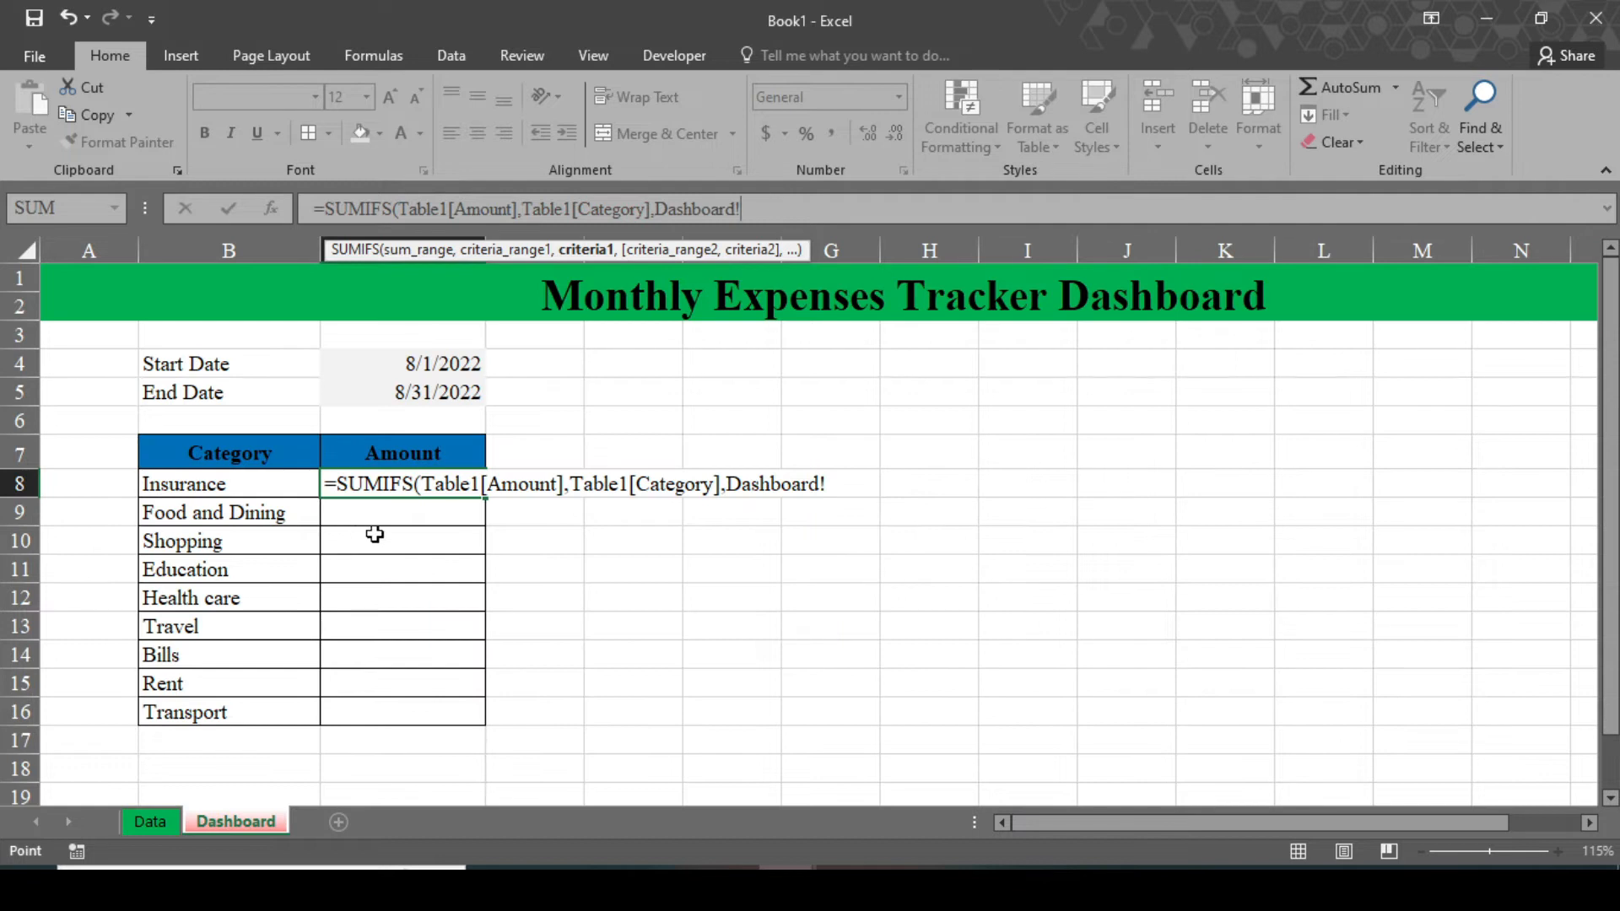
pyautogui.moveTo(239, 484)
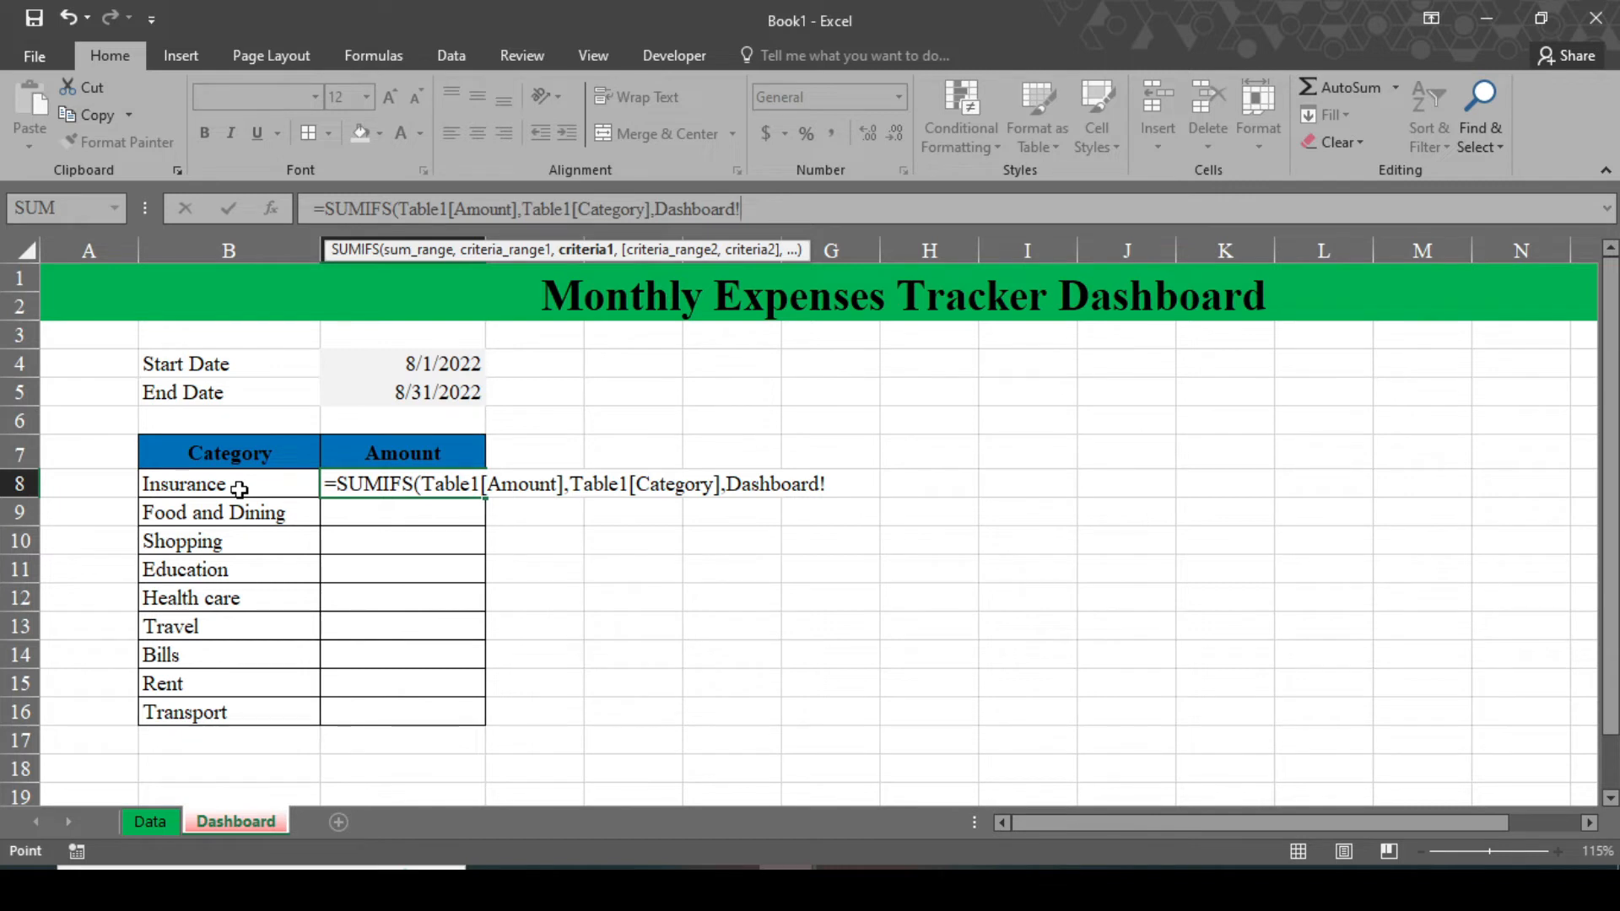
pyautogui.click(229, 484)
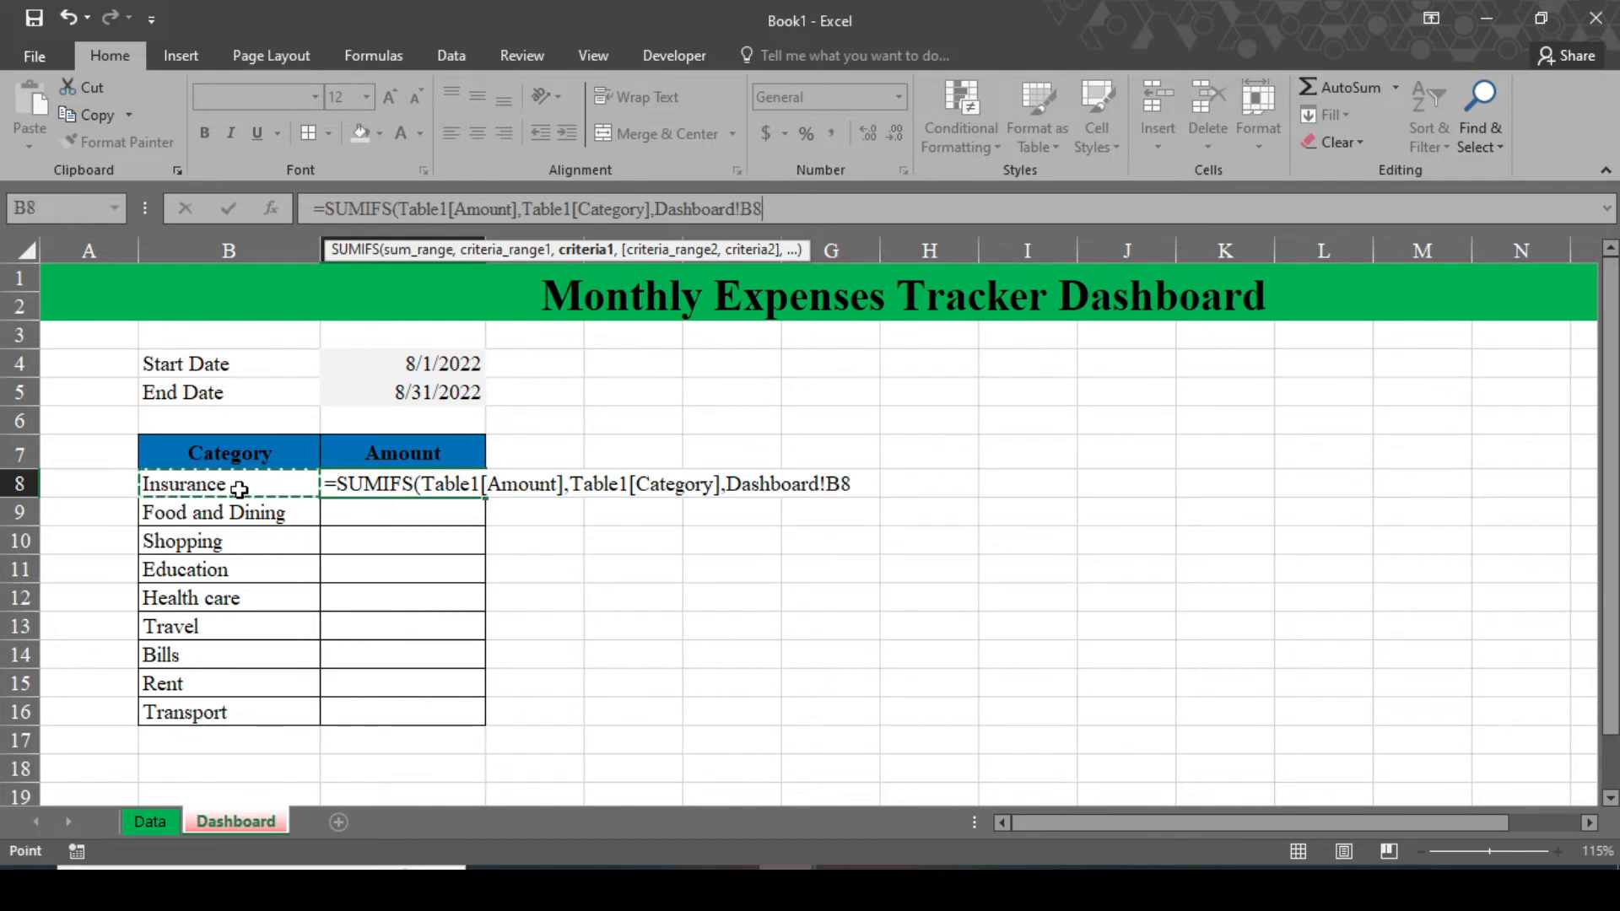
pyautogui.write(',Table1[Date')
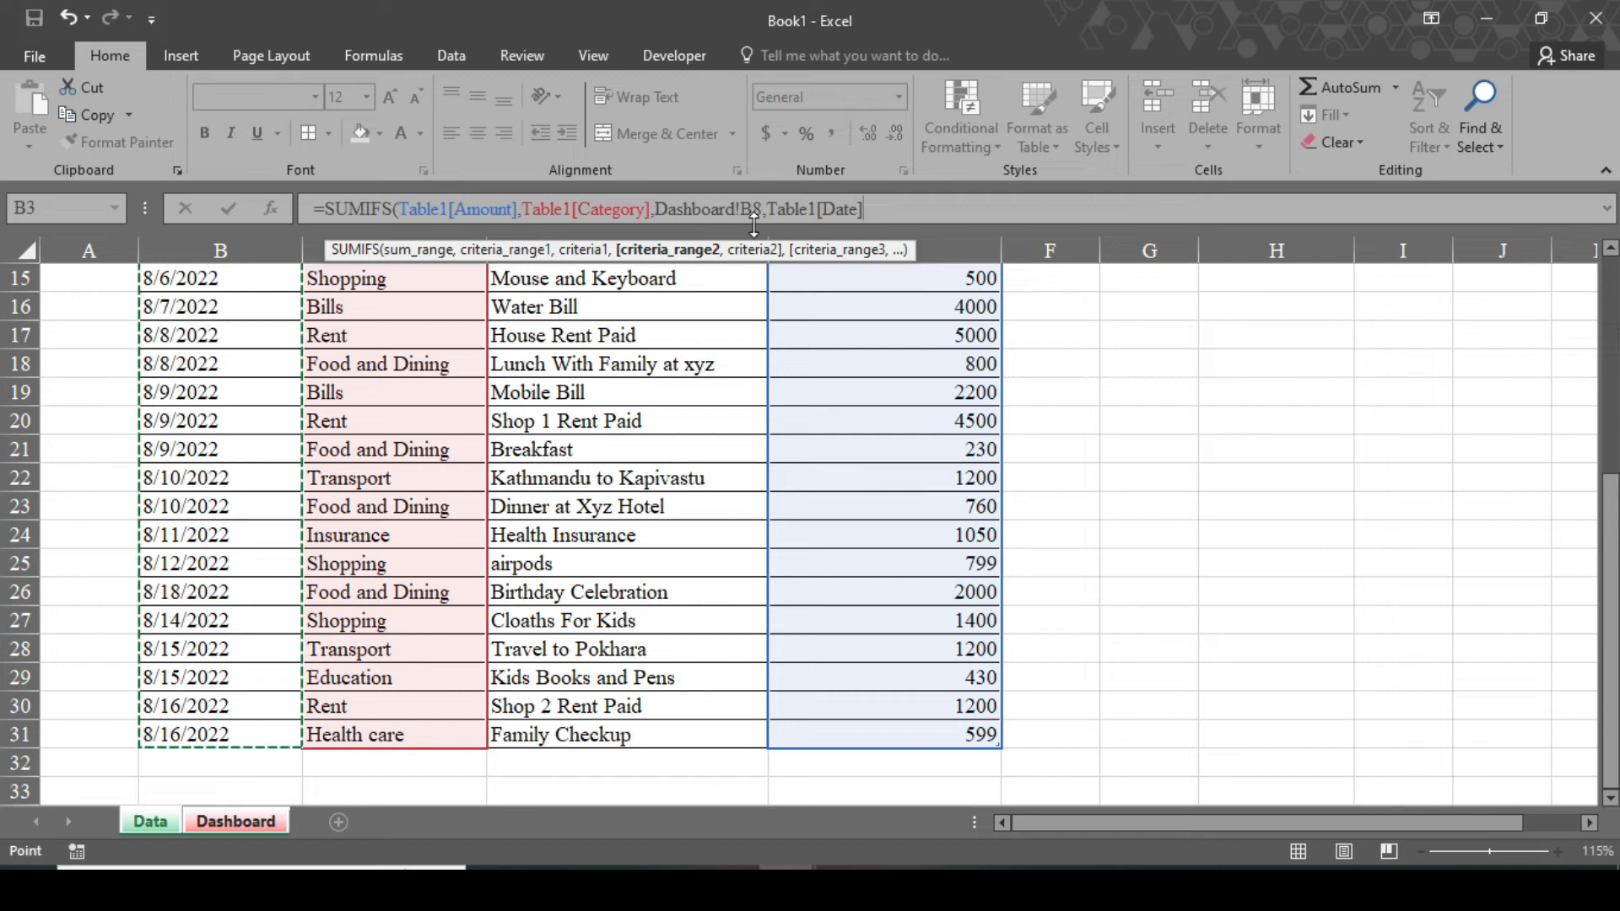
# Add the date condition ">="&$C$4 so only entries from the Start Date count.
pyautogui.write(',')
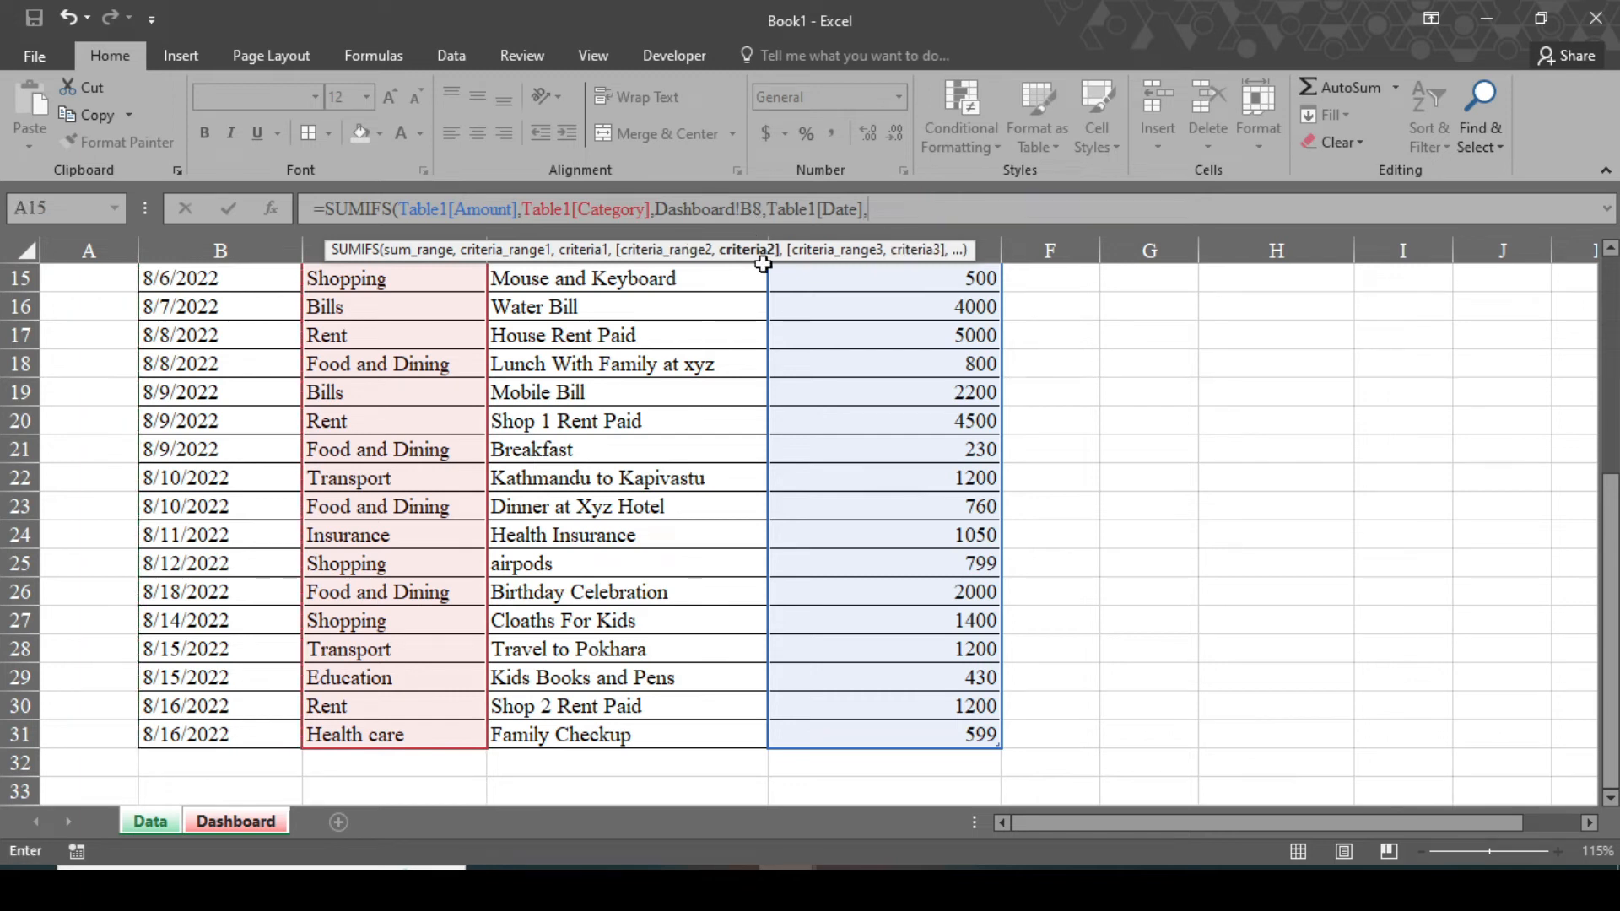
pyautogui.moveTo(1083, 376)
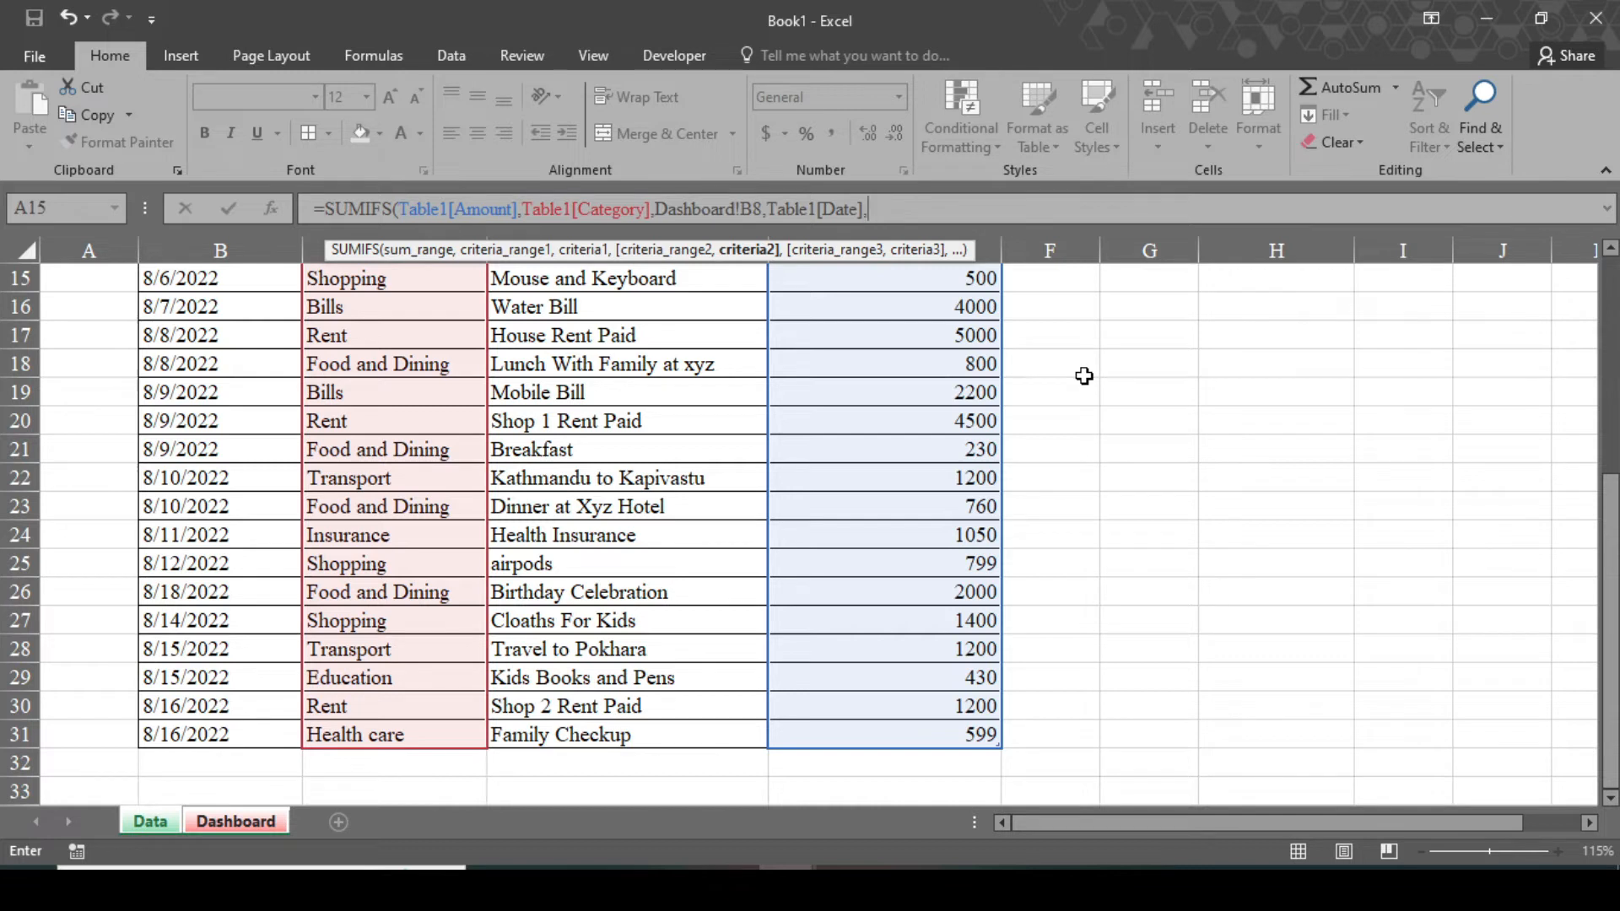
pyautogui.write('"')
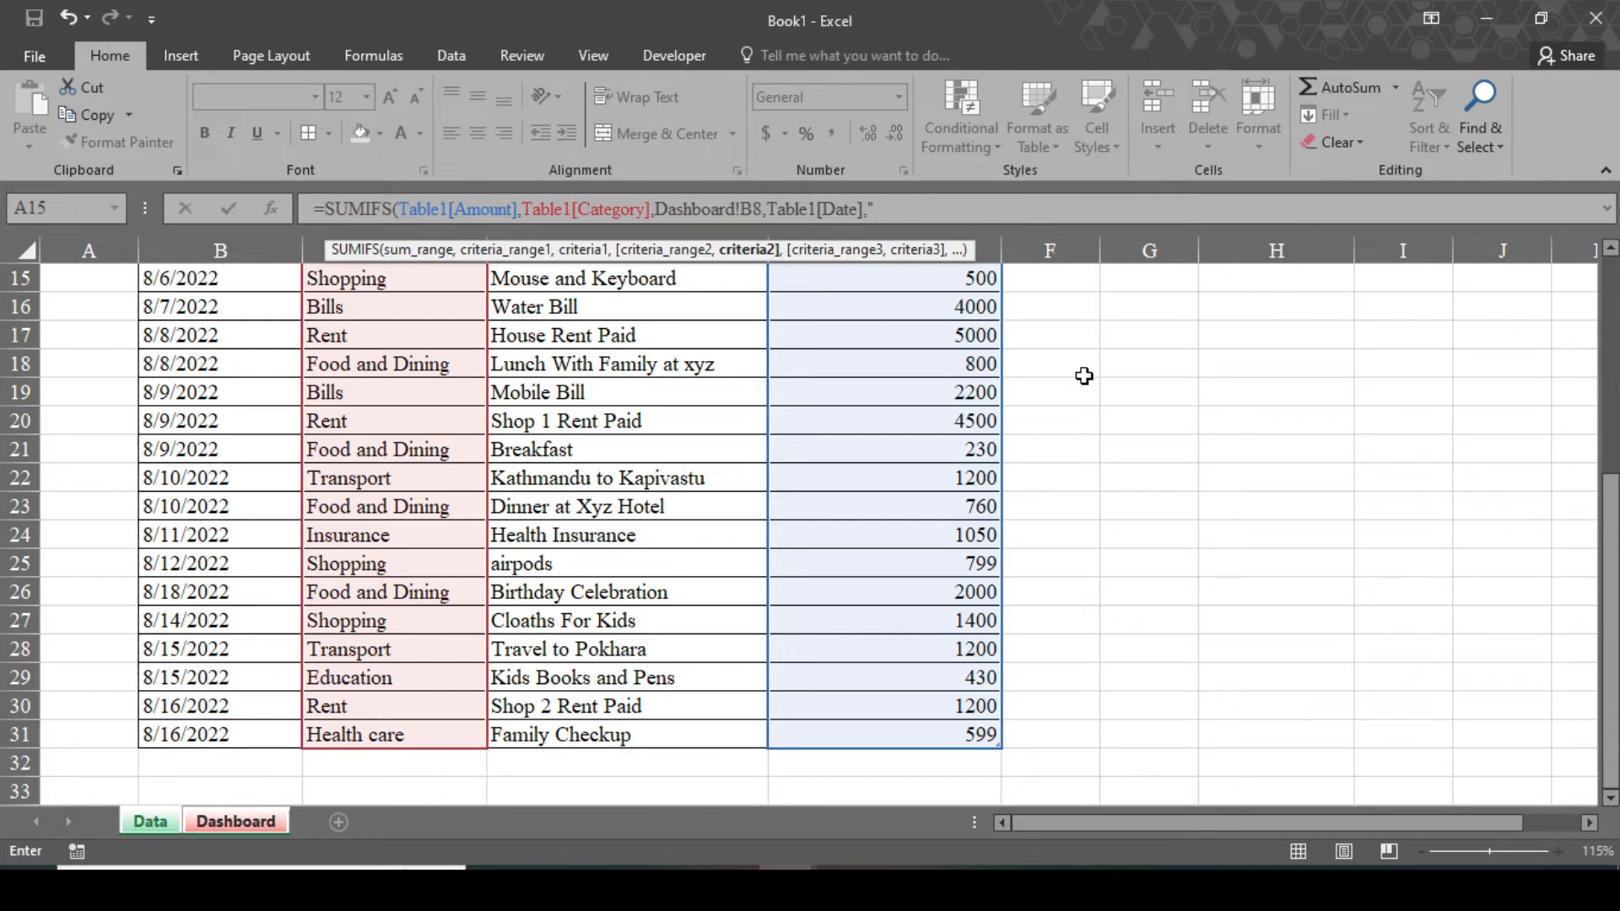
pyautogui.write('>')
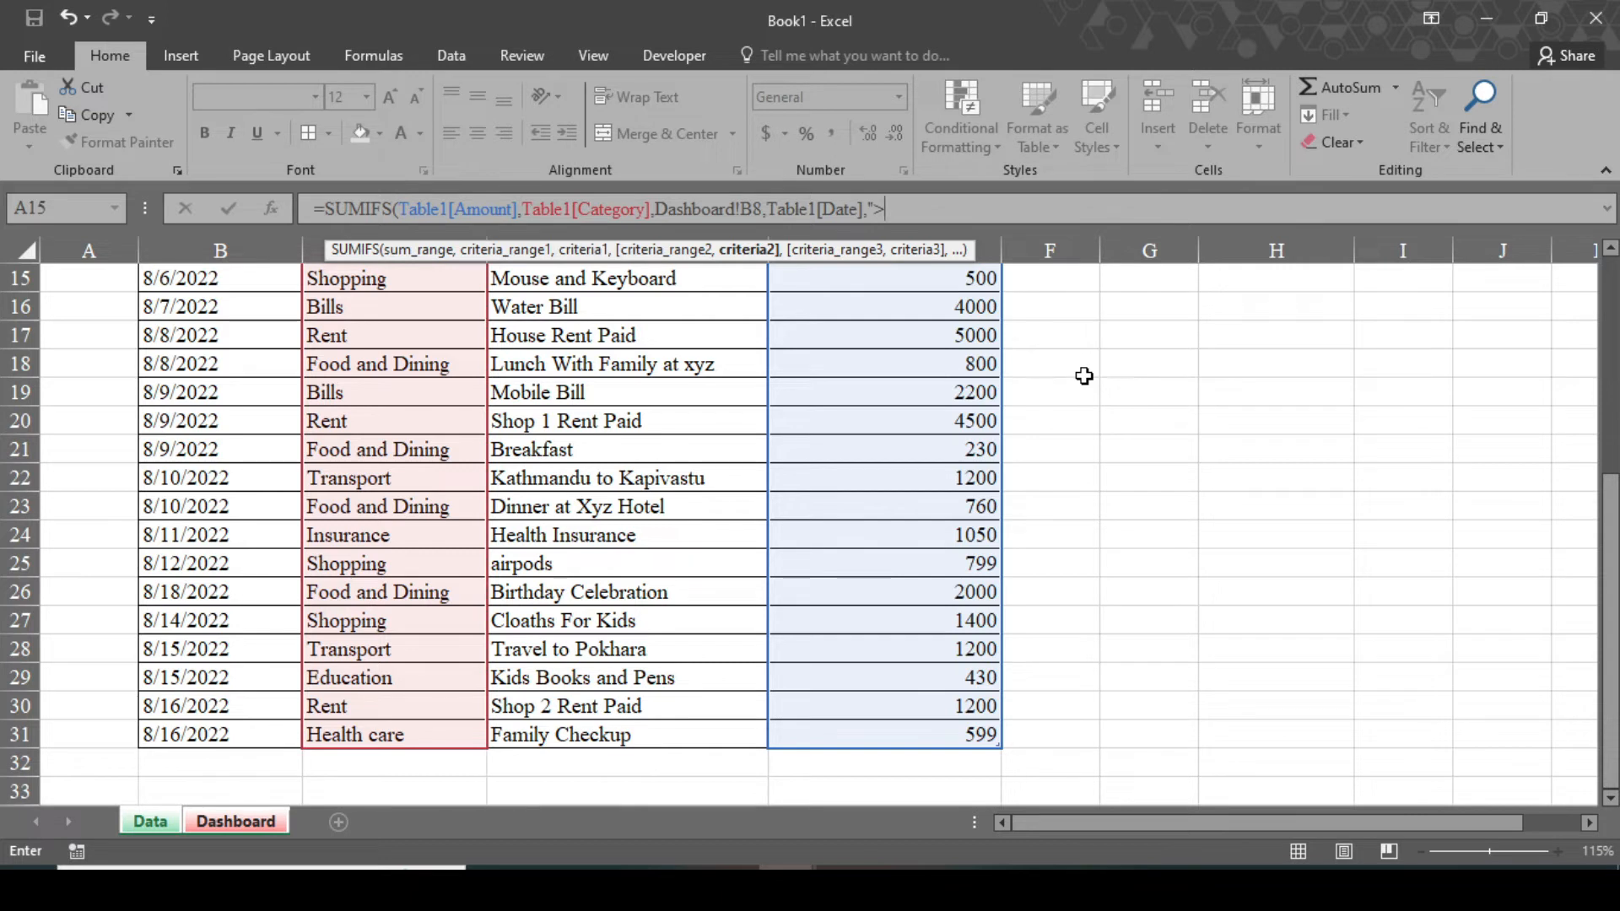
pyautogui.write('=')
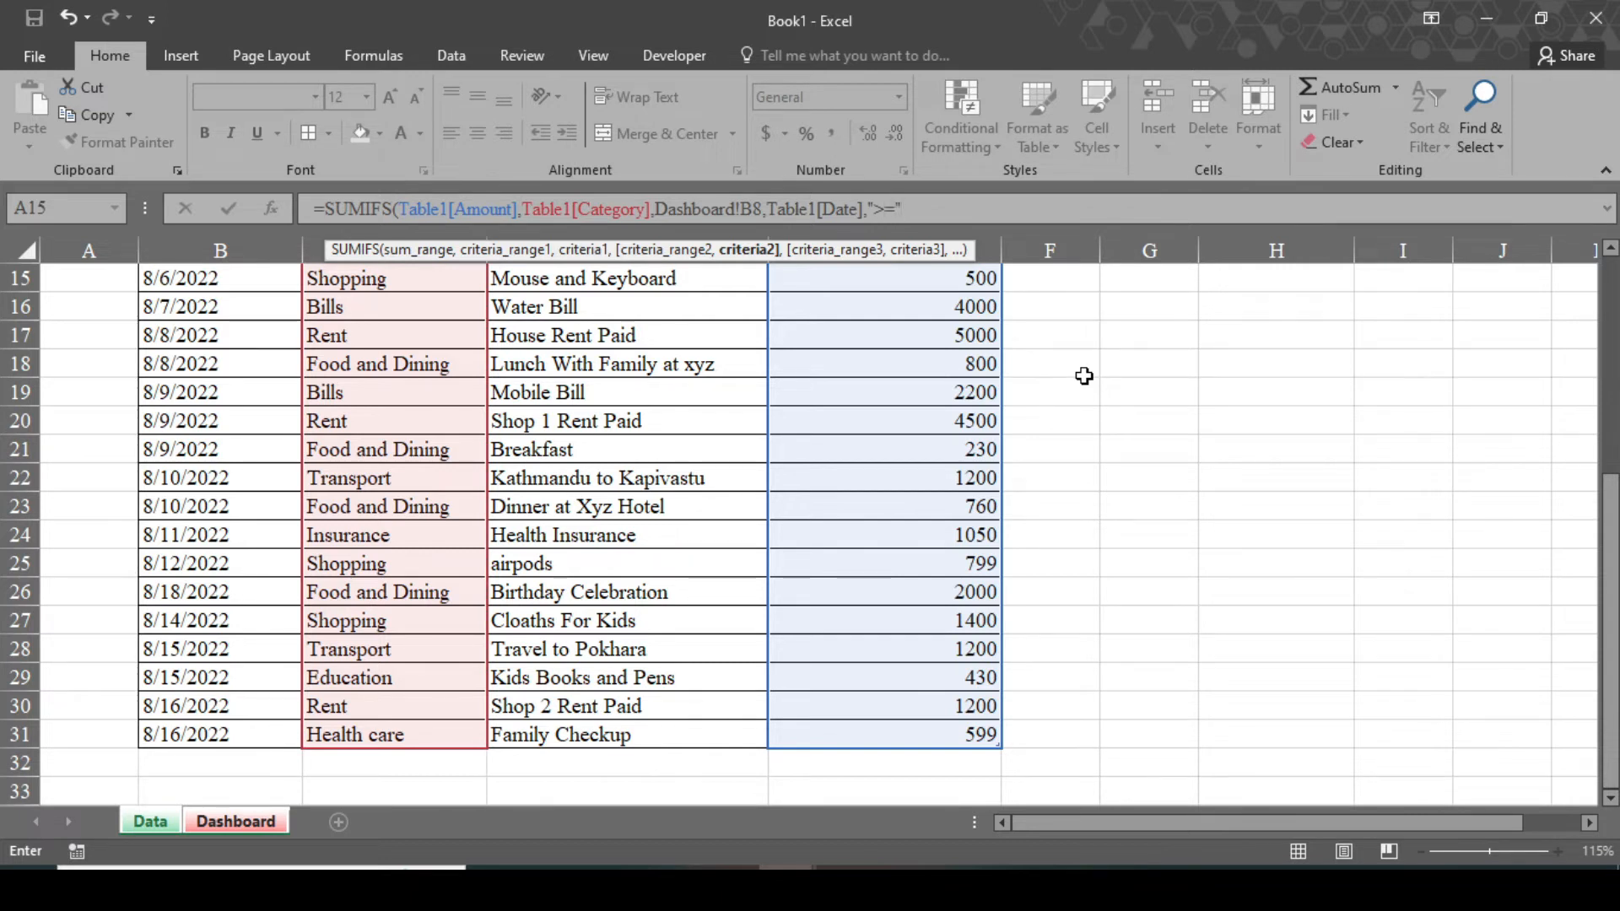
pyautogui.write('&')
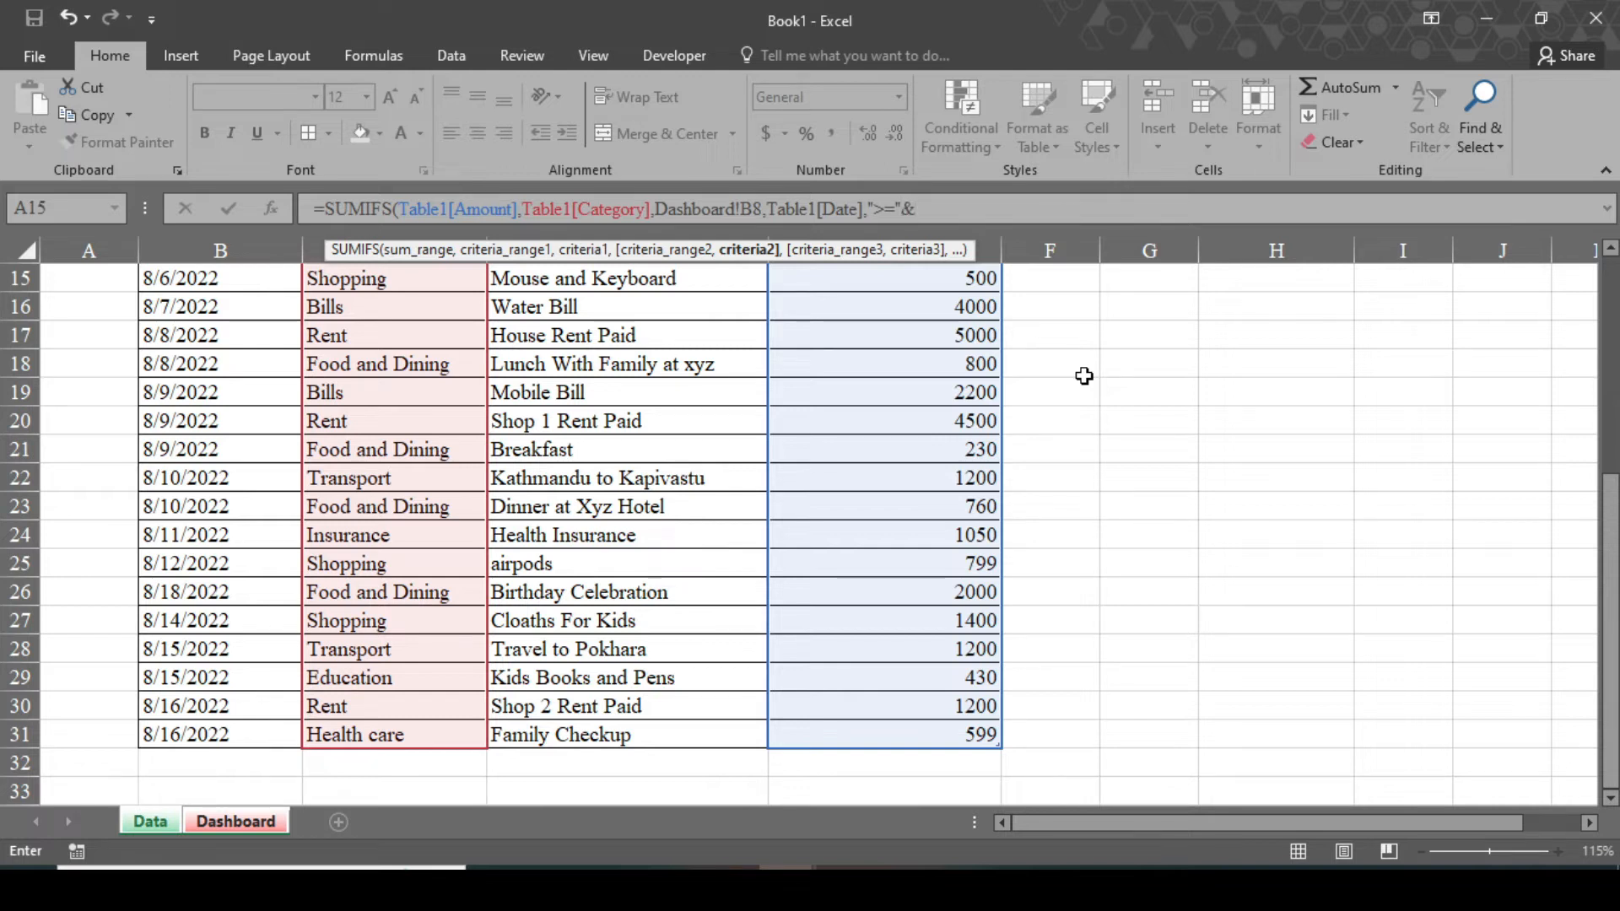
pyautogui.click(236, 821)
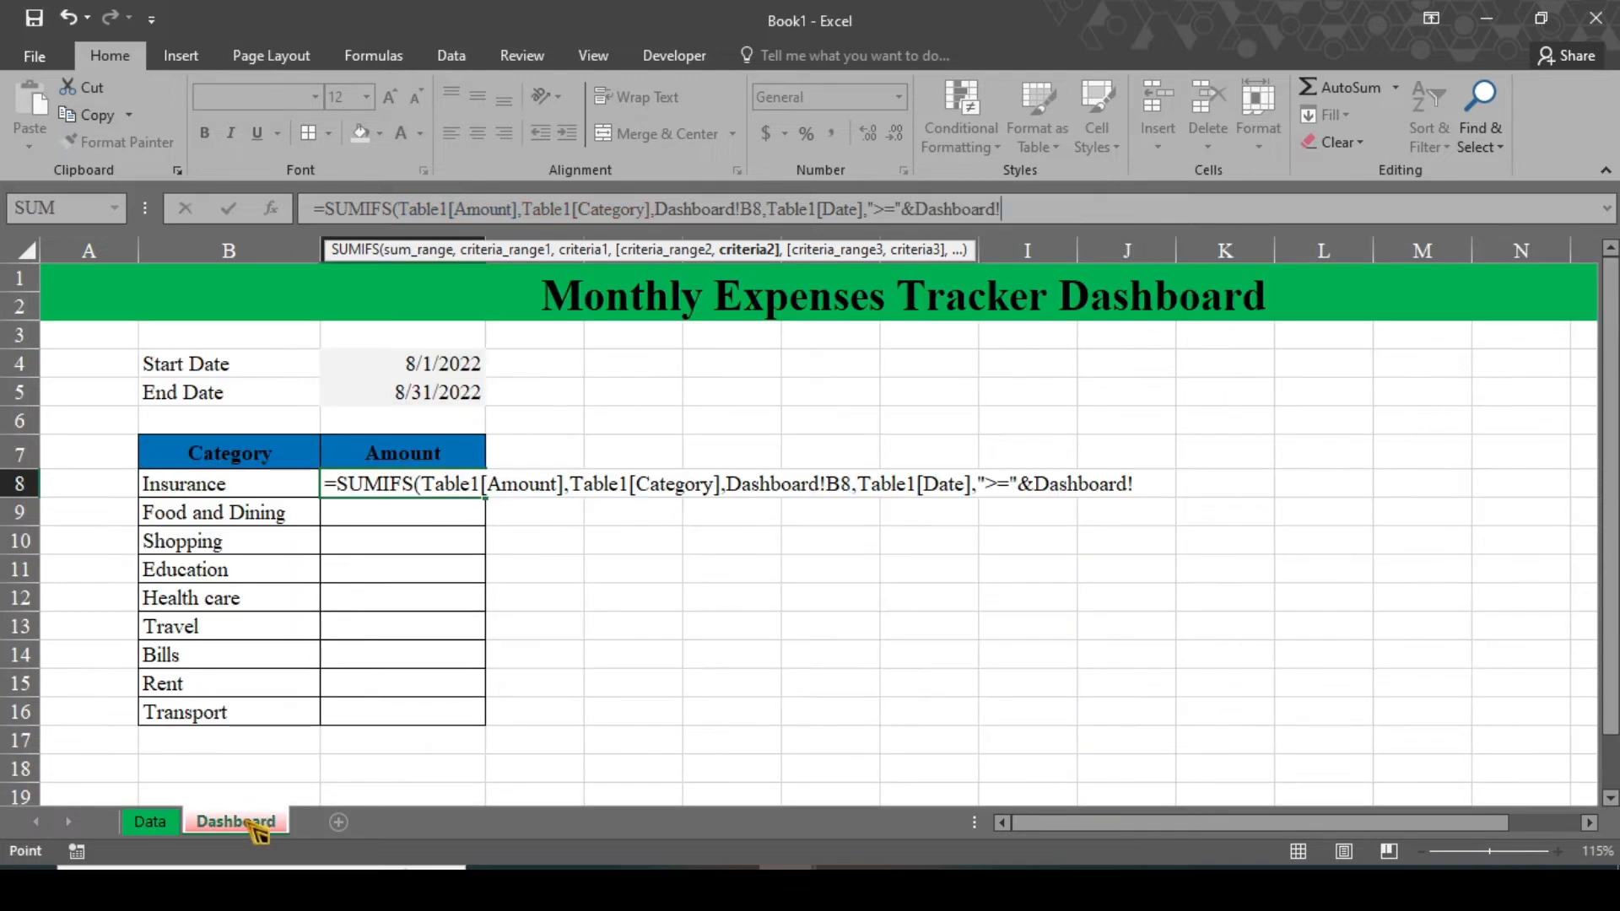
pyautogui.click(440, 364)
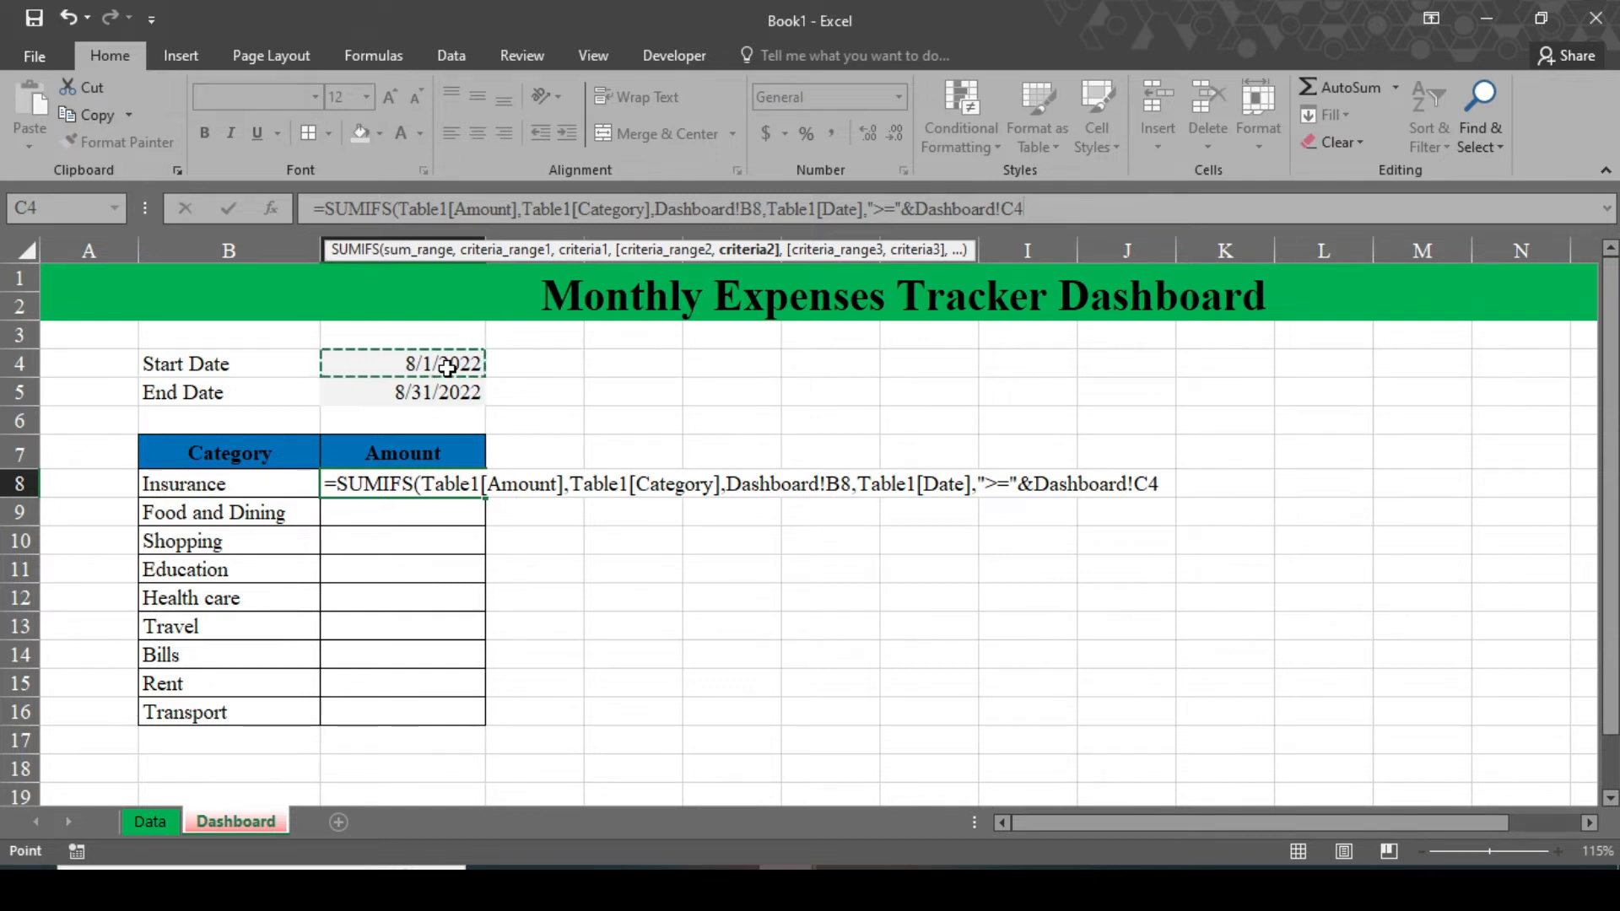
pyautogui.press('F4')
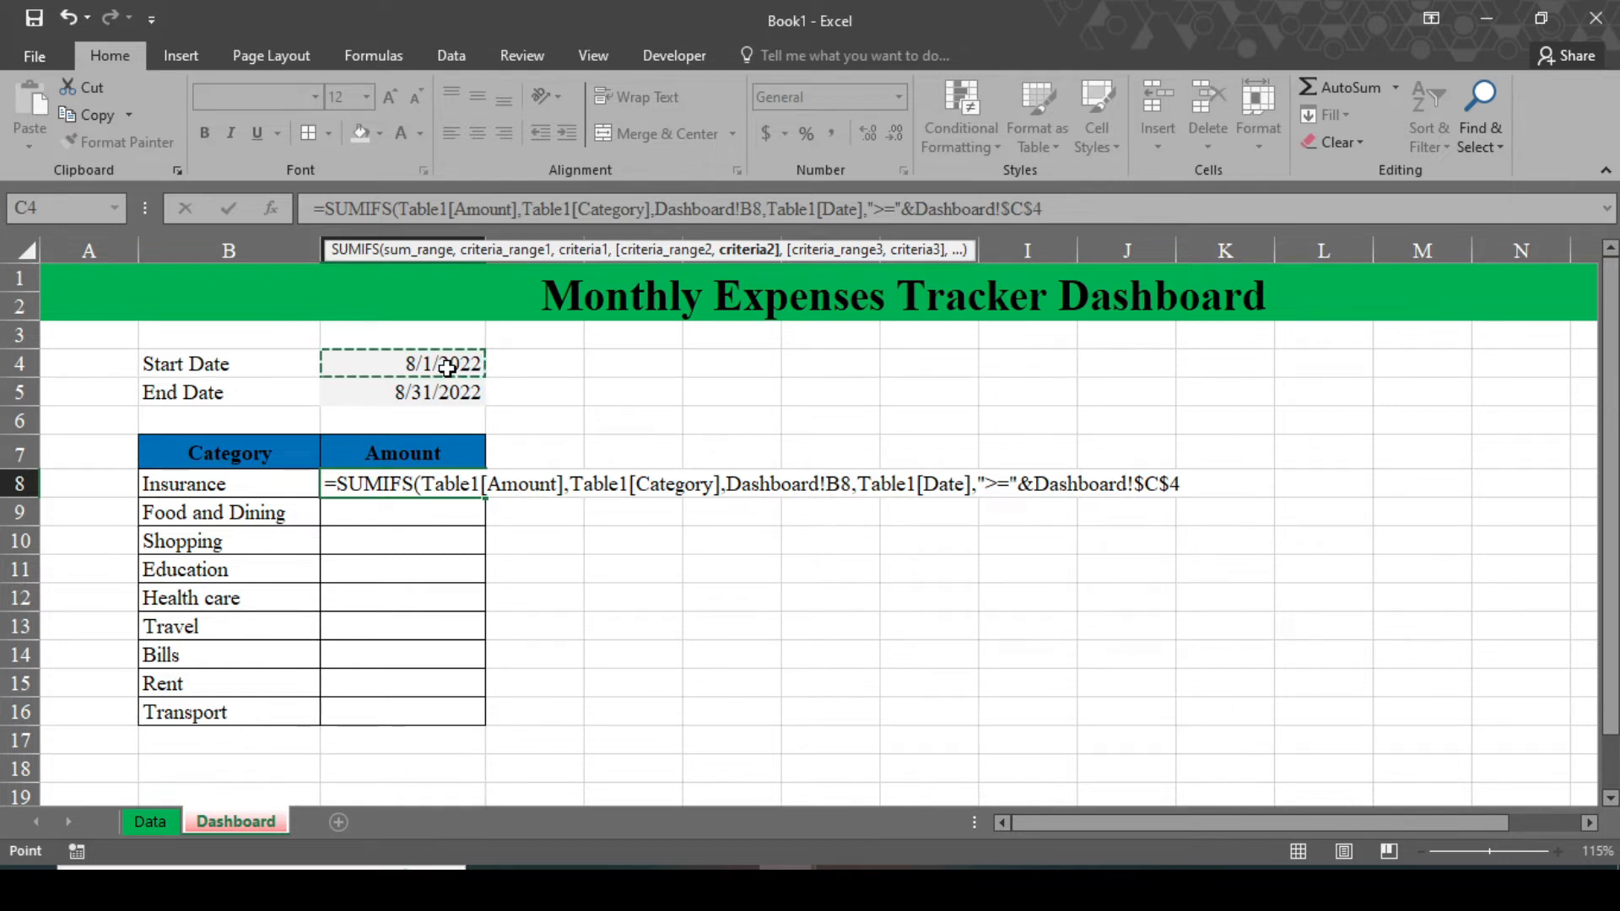
pyautogui.write(',')
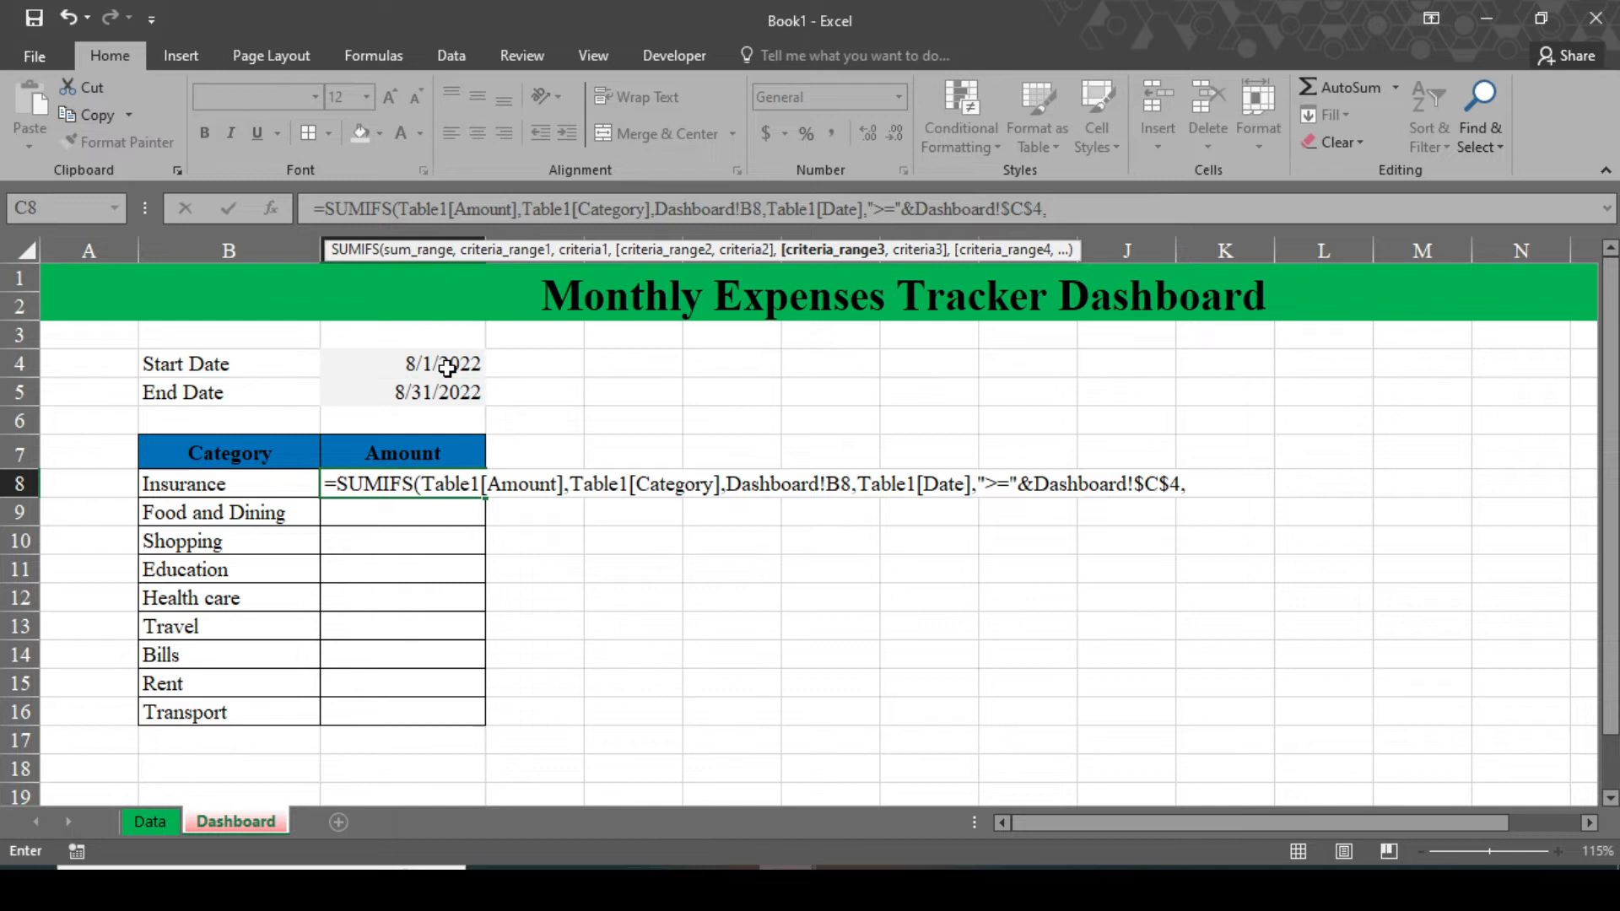
pyautogui.moveTo(750, 334)
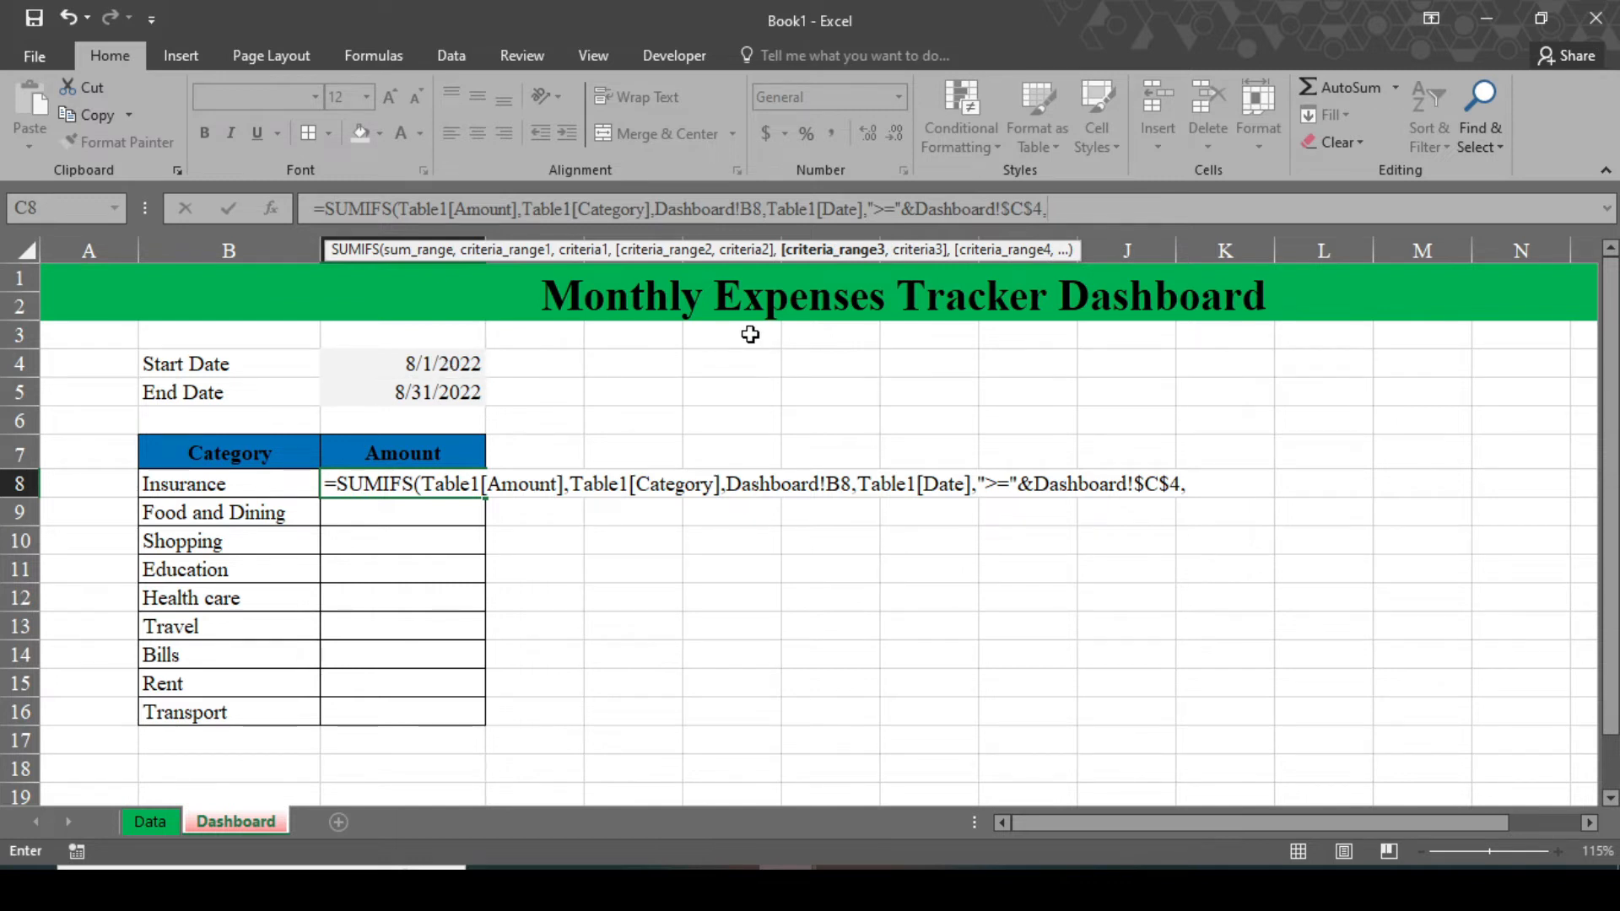
pyautogui.moveTo(342, 391)
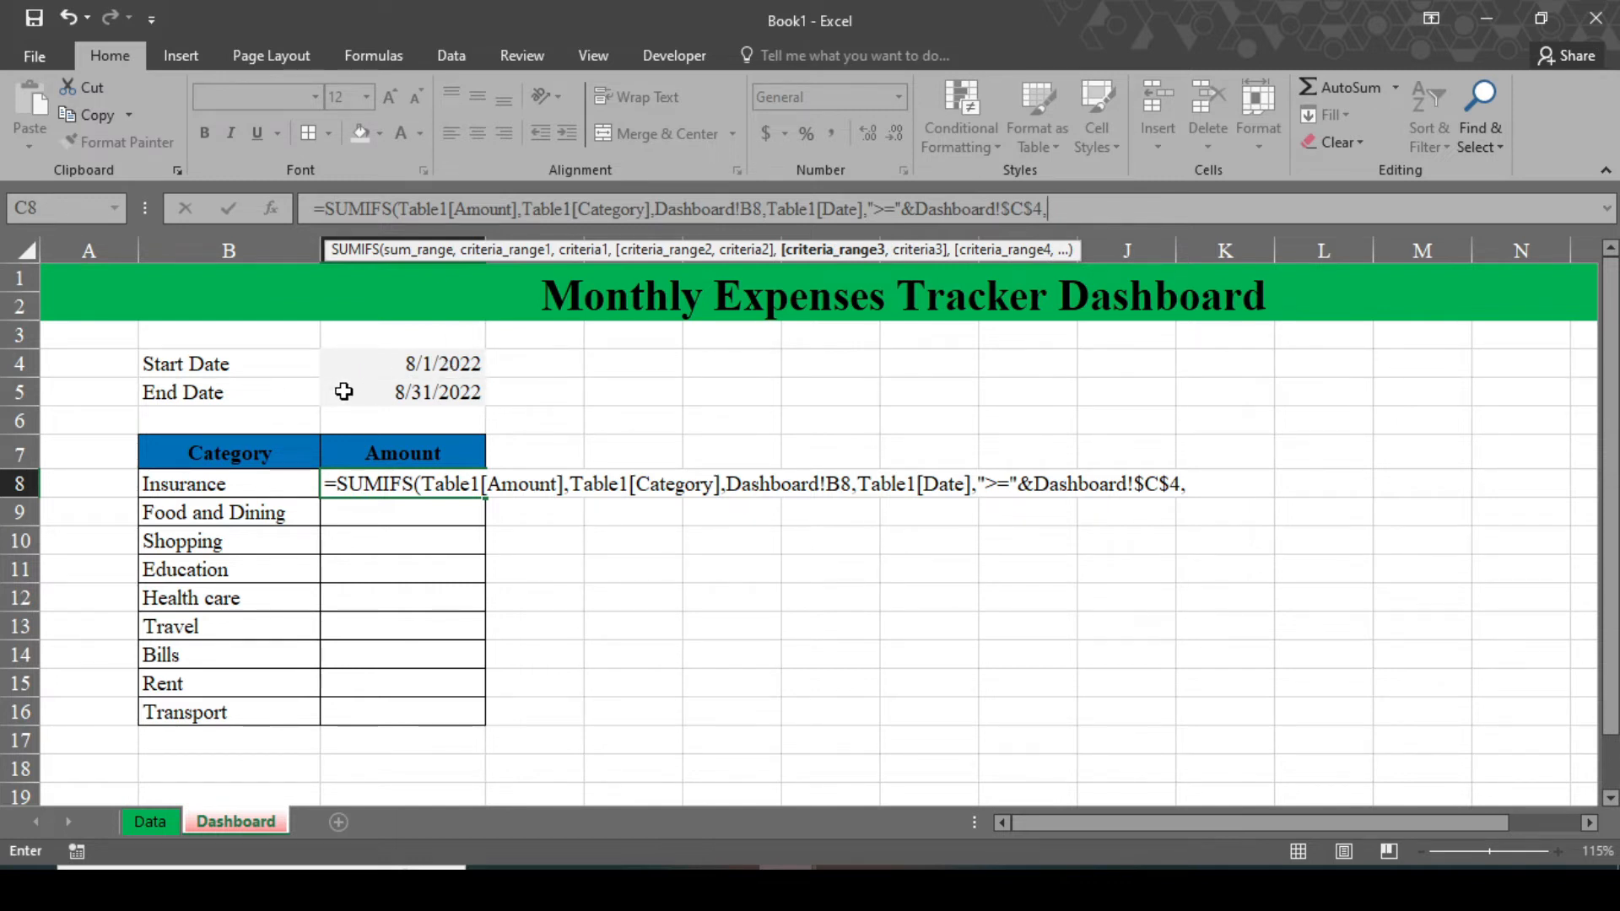
pyautogui.moveTo(205, 798)
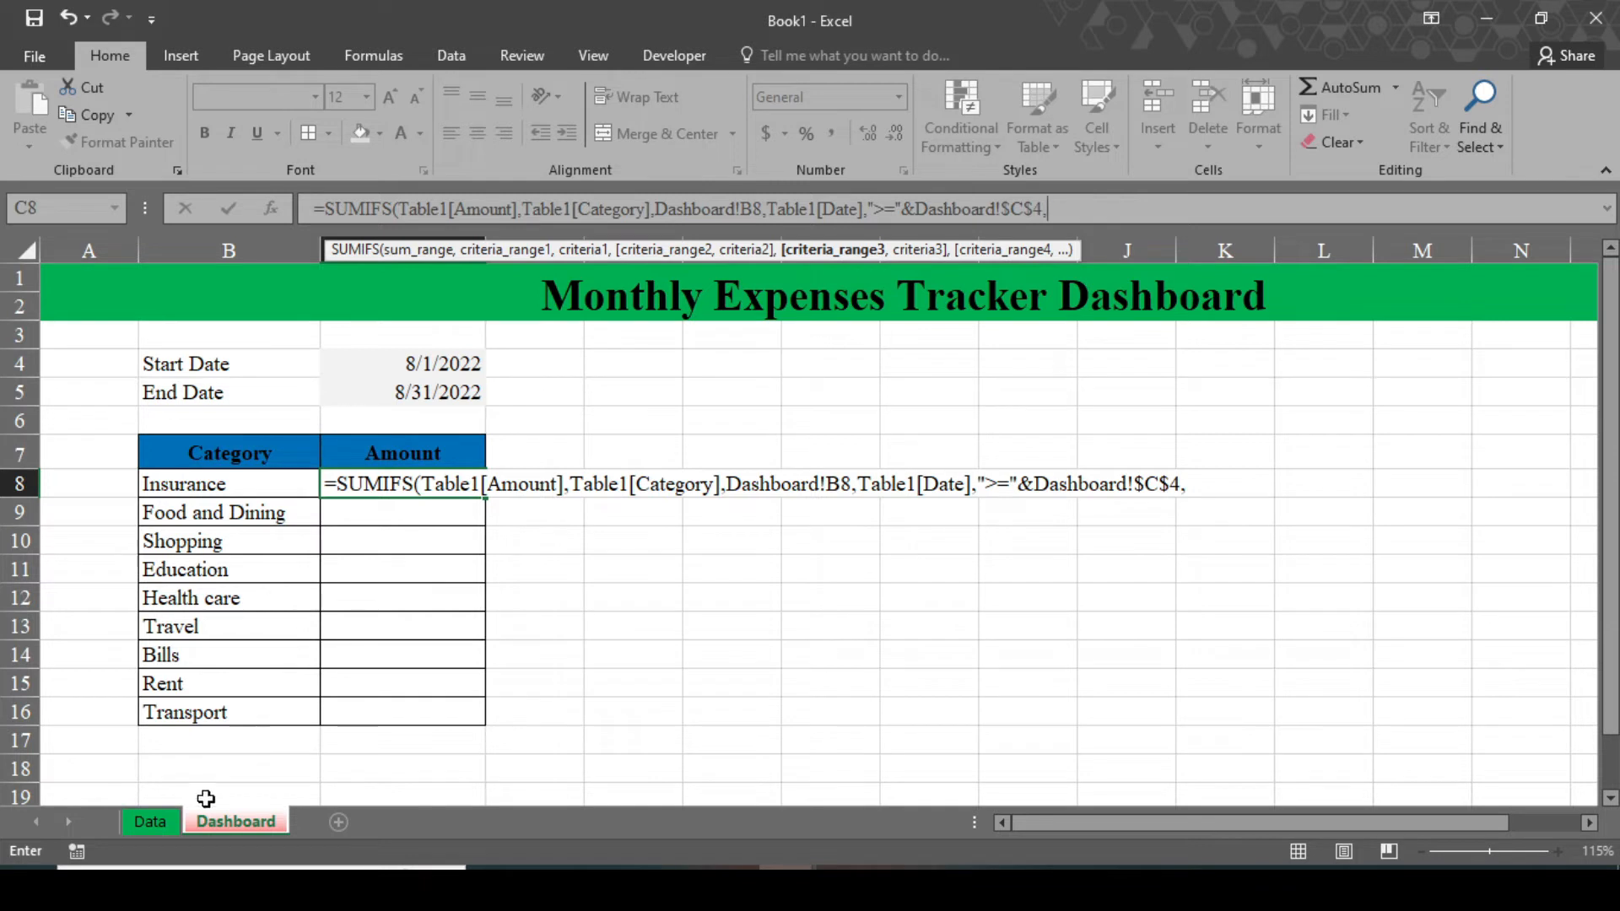
# Add Table1[Date] with "<="&$C$5 as the end-date condition and close the formula.
pyautogui.click(150, 822)
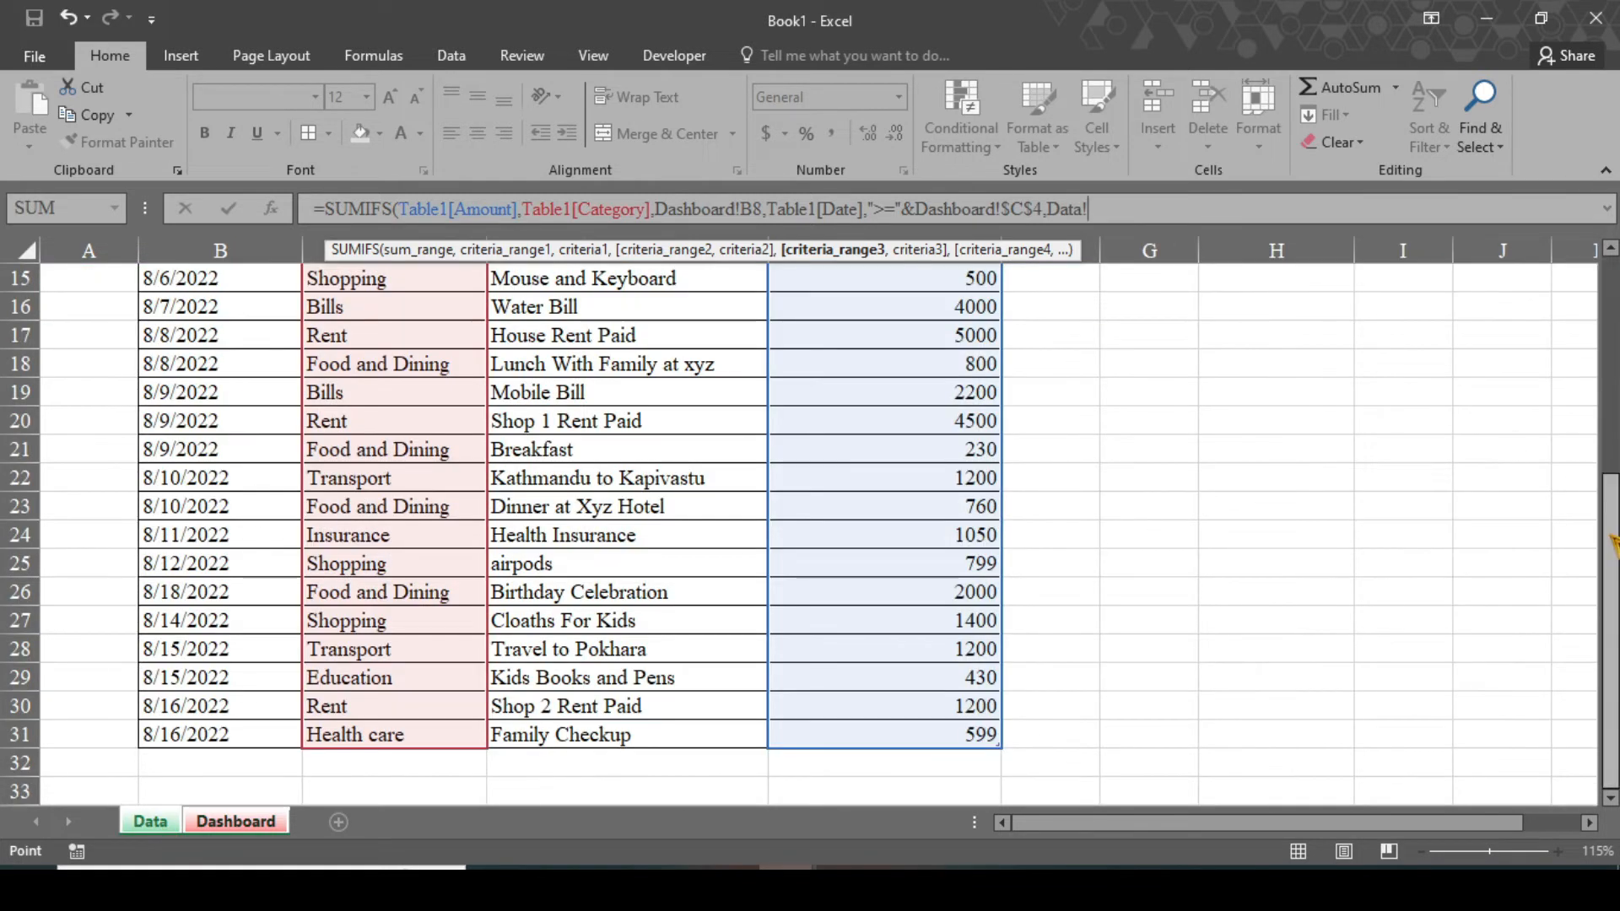
pyautogui.scroll(3)
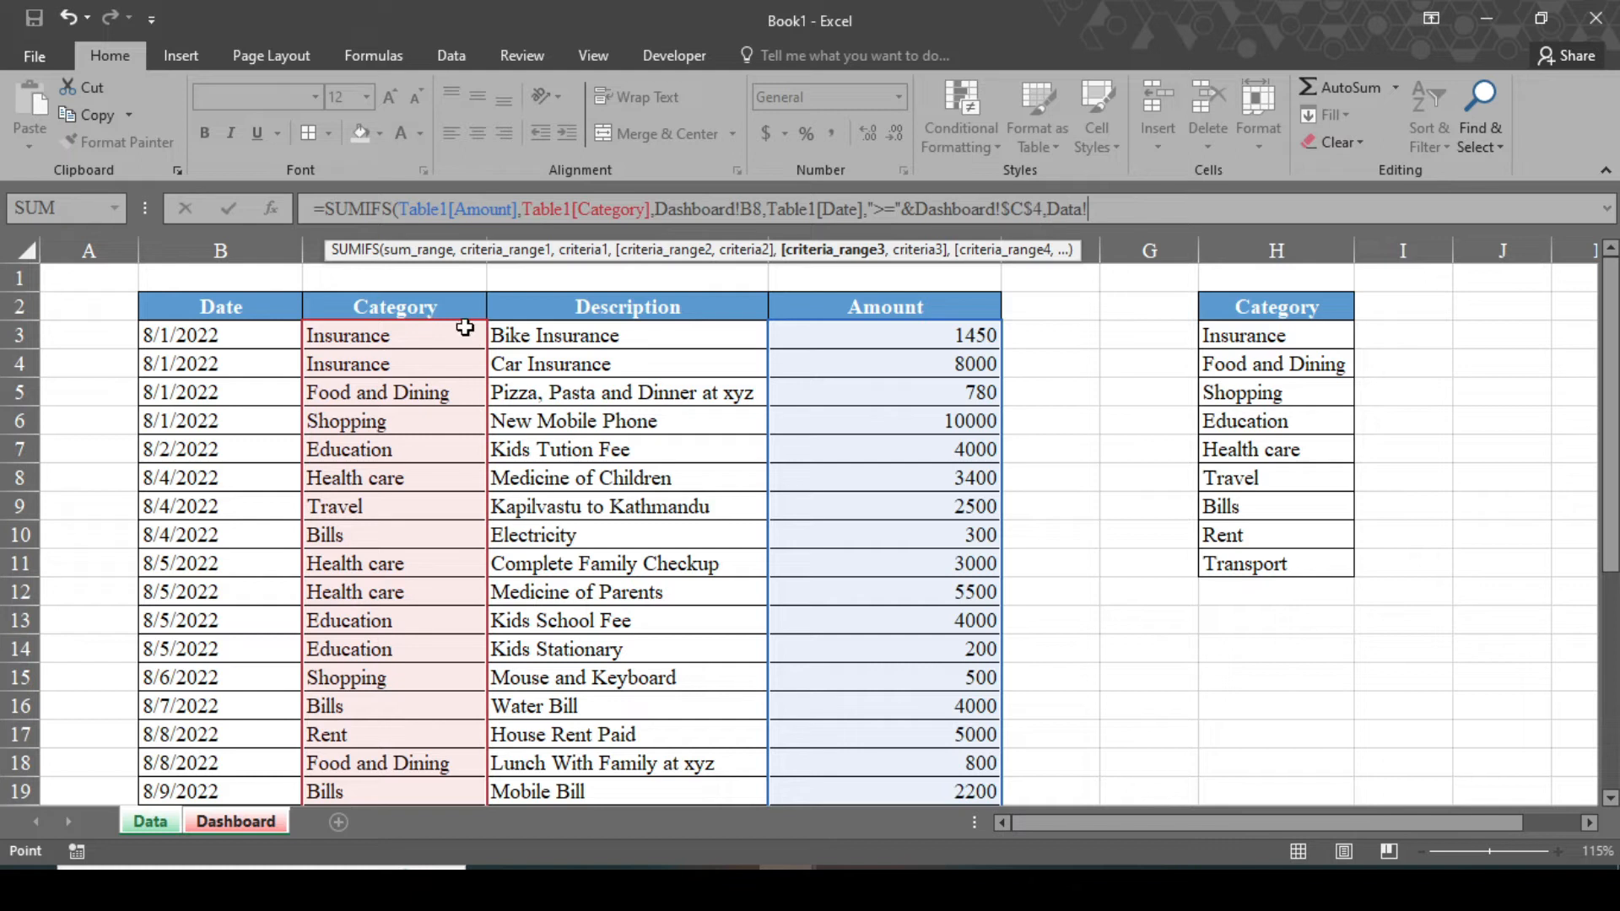
pyautogui.moveTo(220, 334); pyautogui.dragTo(220, 791)
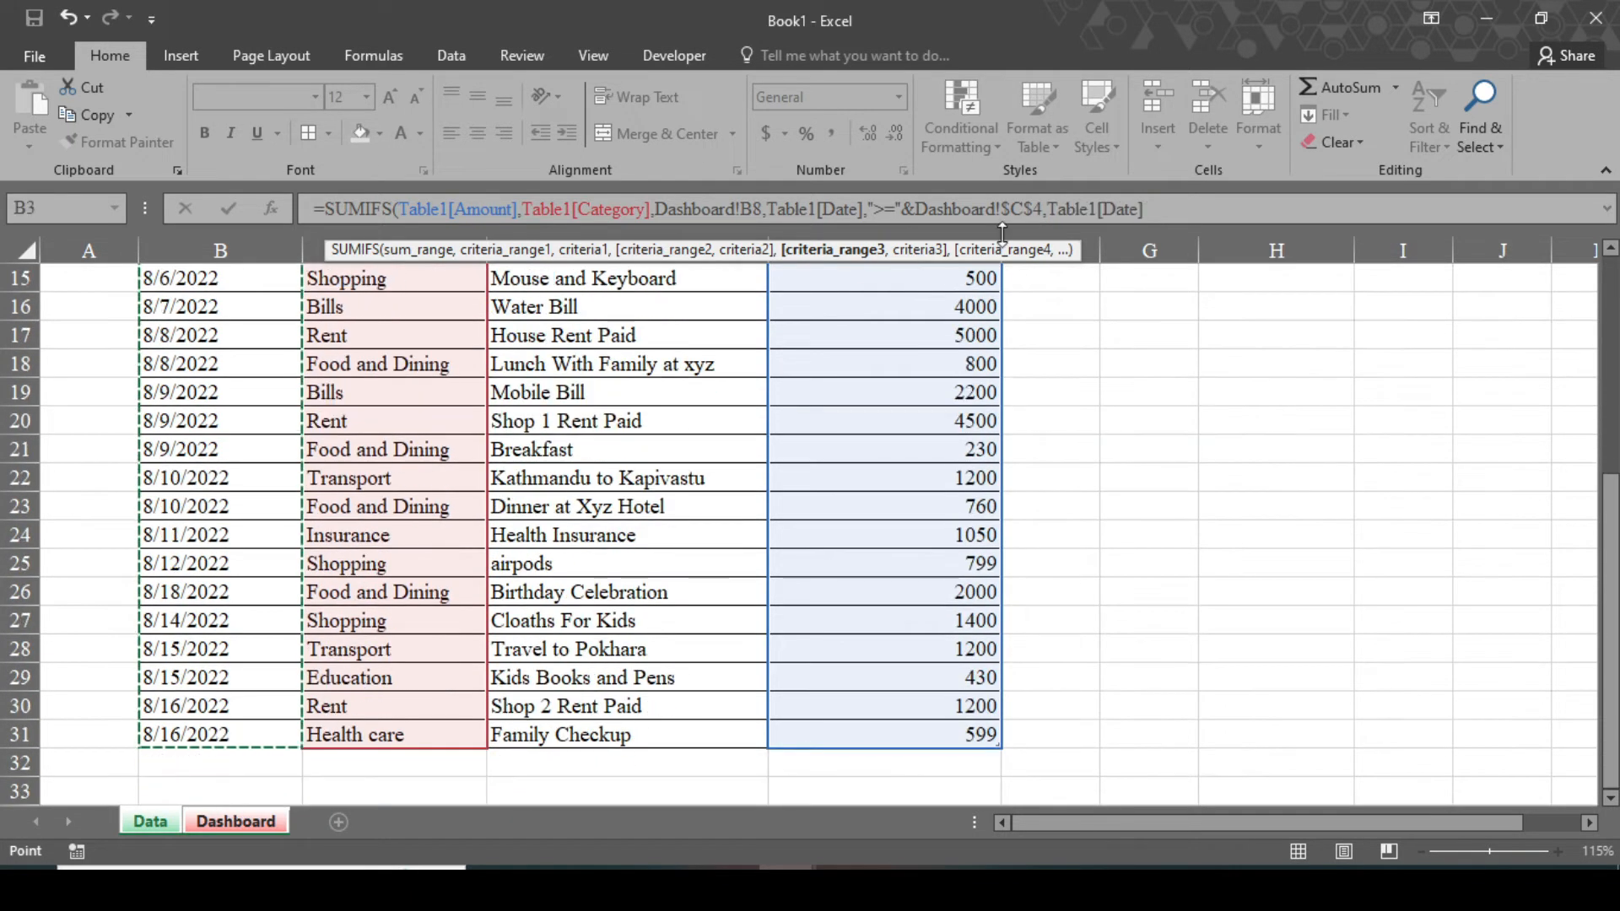
pyautogui.write(',')
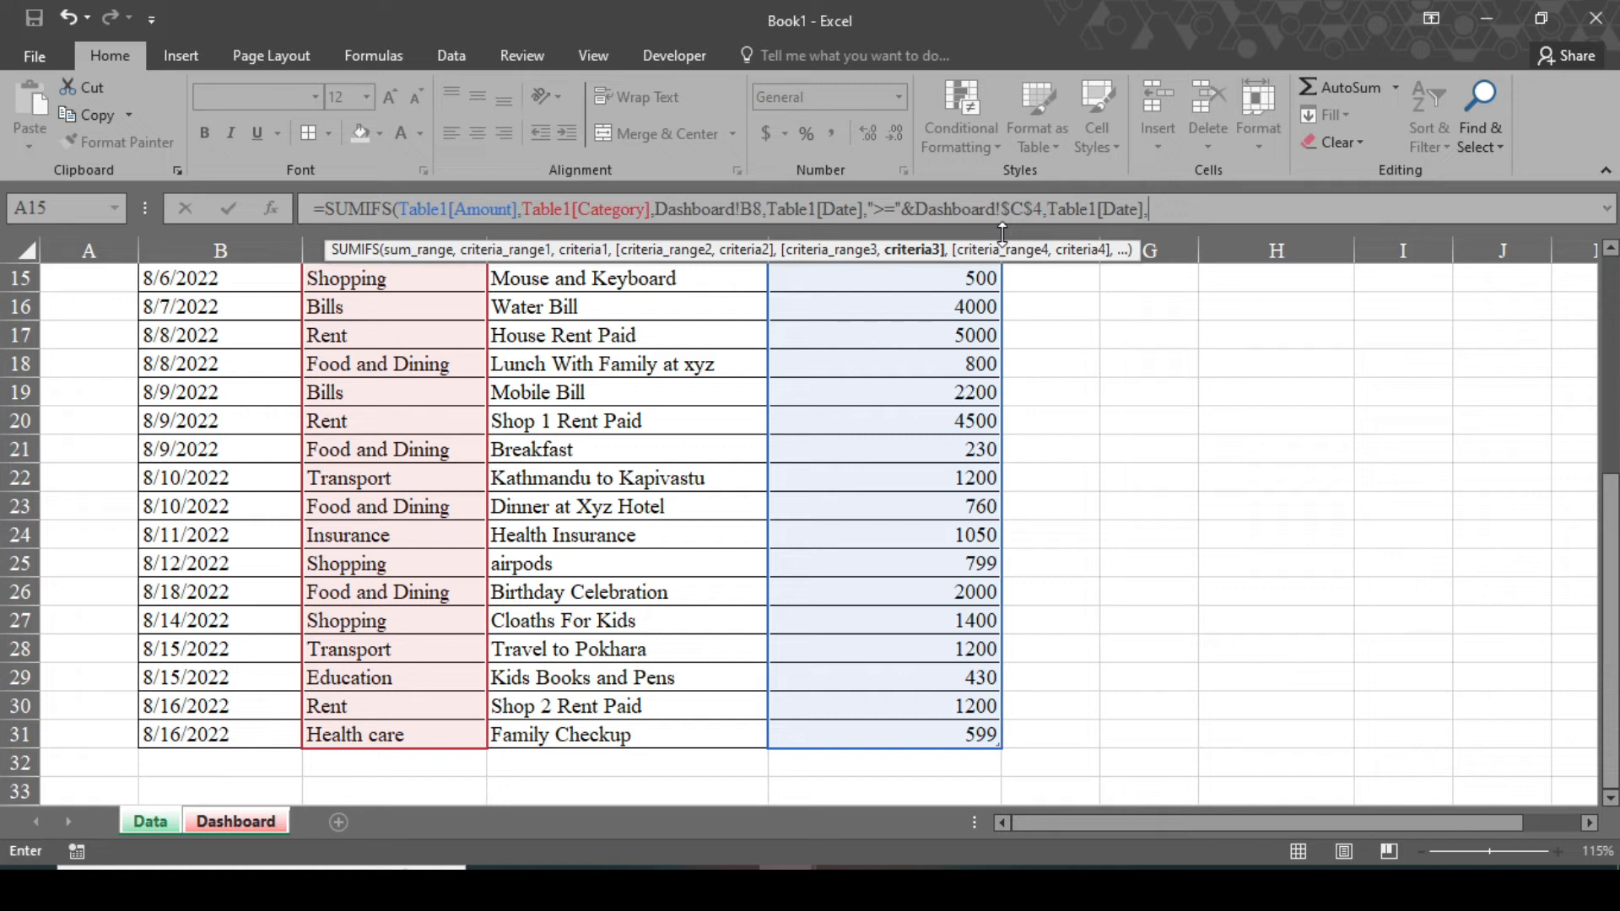
pyautogui.write('"')
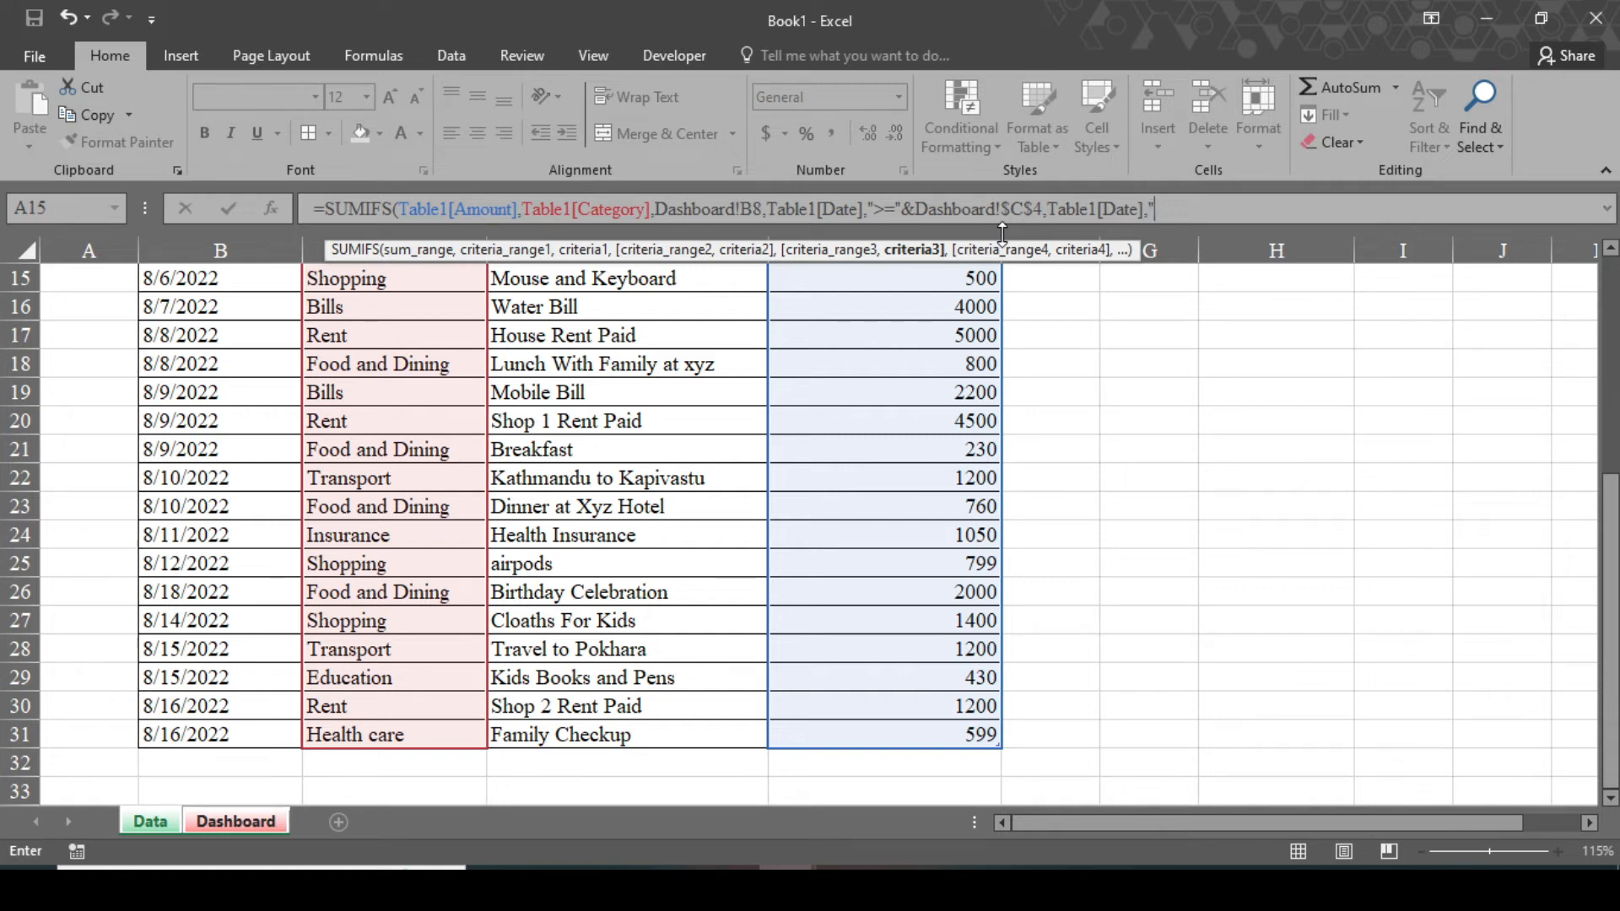
pyautogui.write('<')
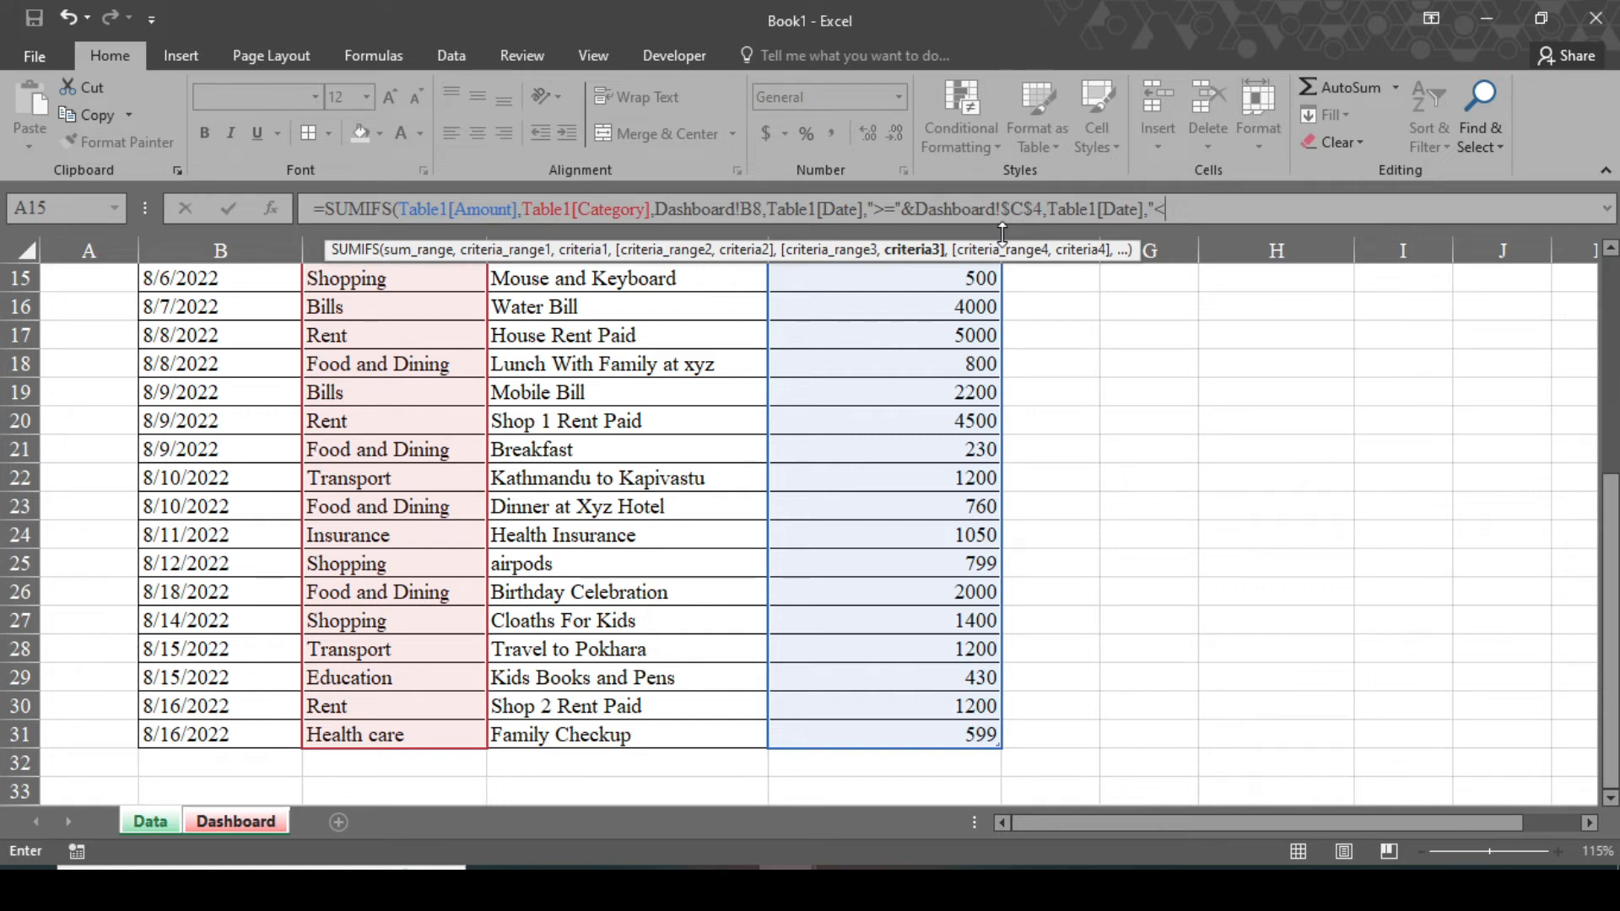
pyautogui.write('=')
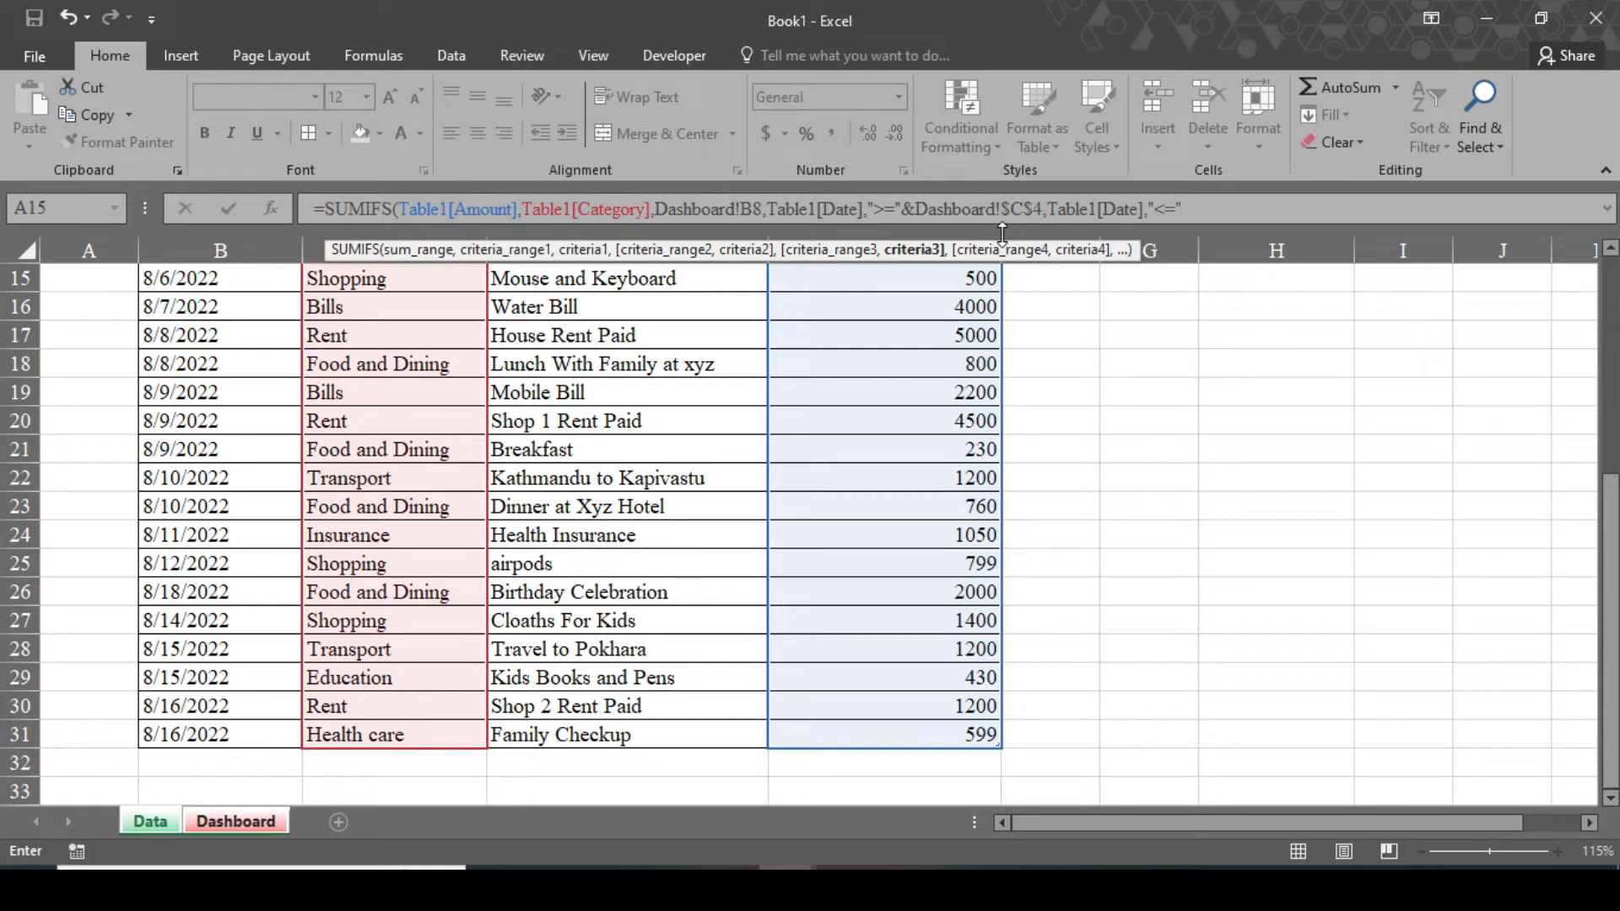
pyautogui.write('&Dashboard!')
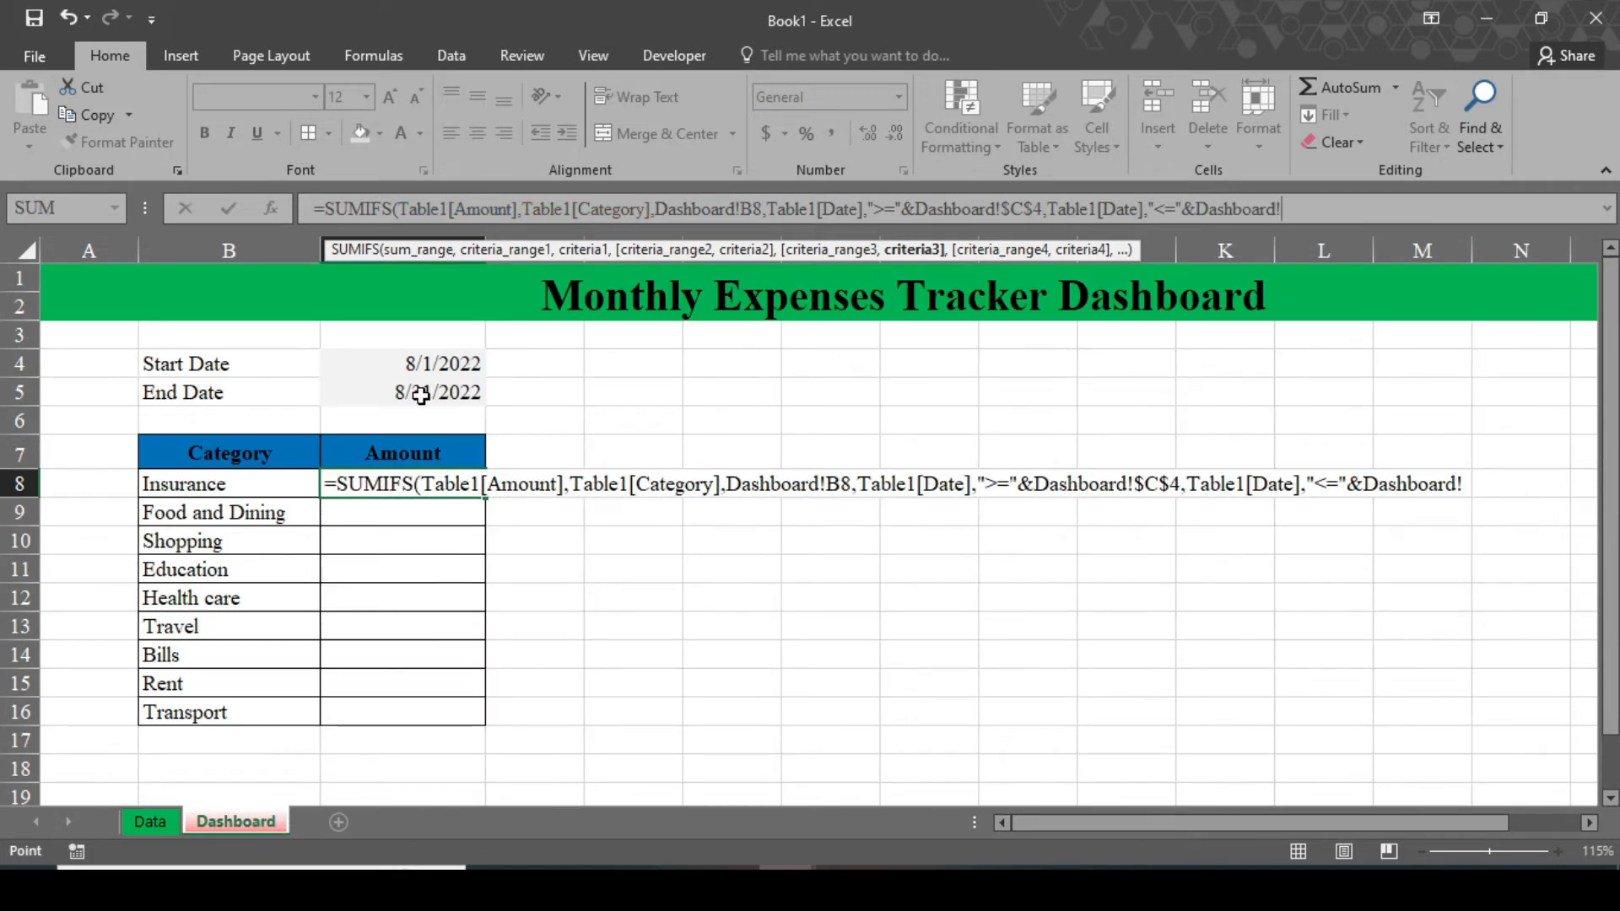
pyautogui.click(422, 393)
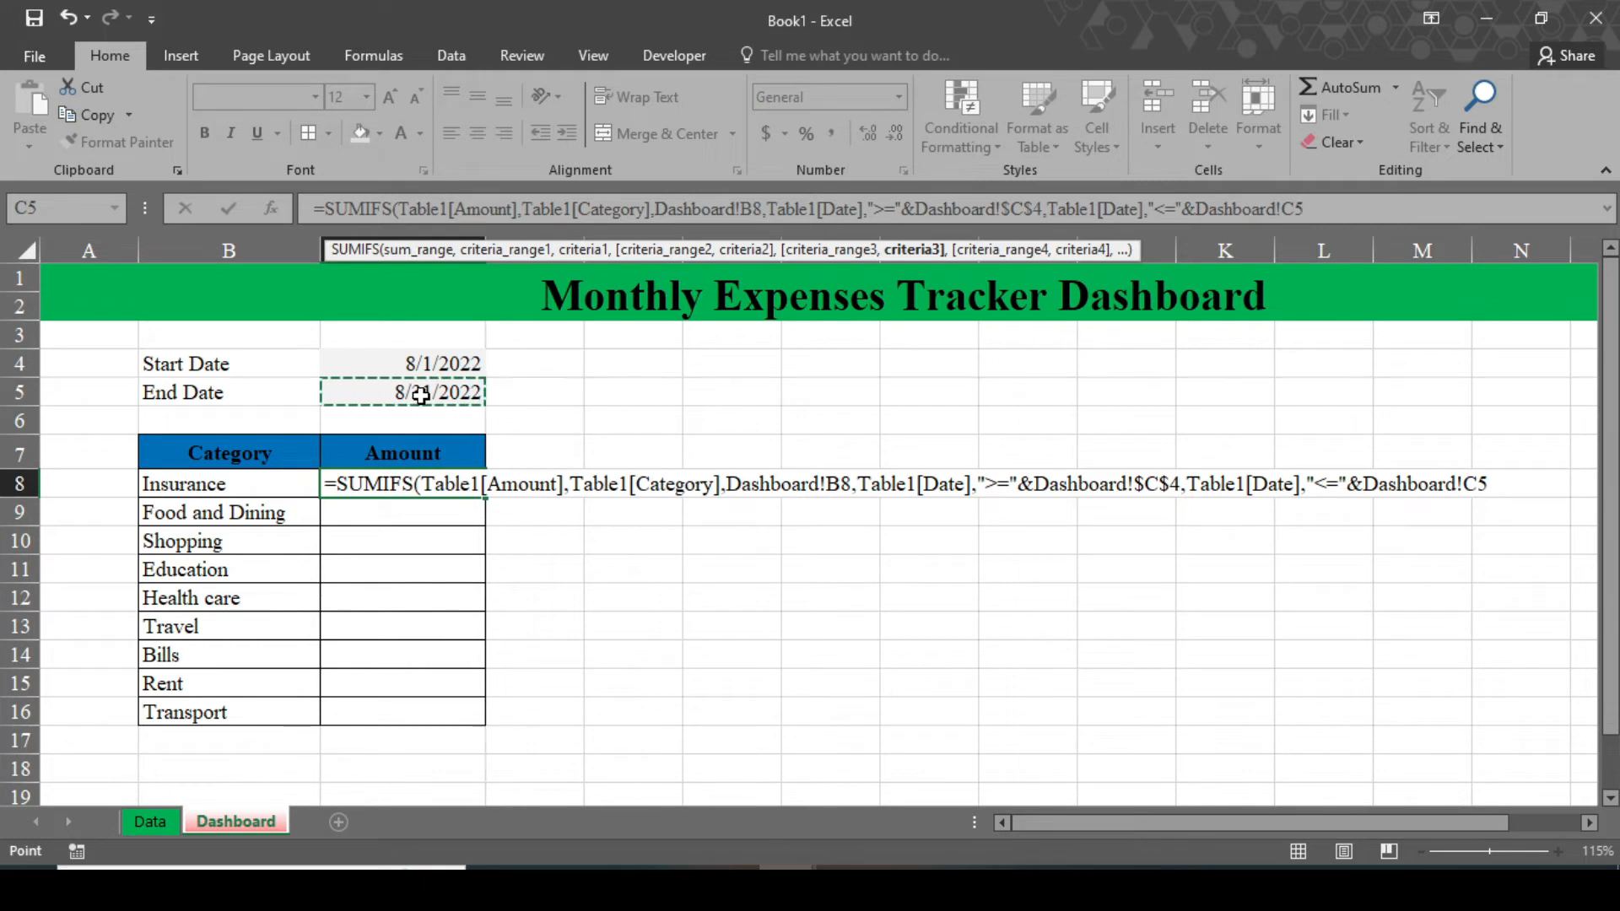
pyautogui.press('F4')
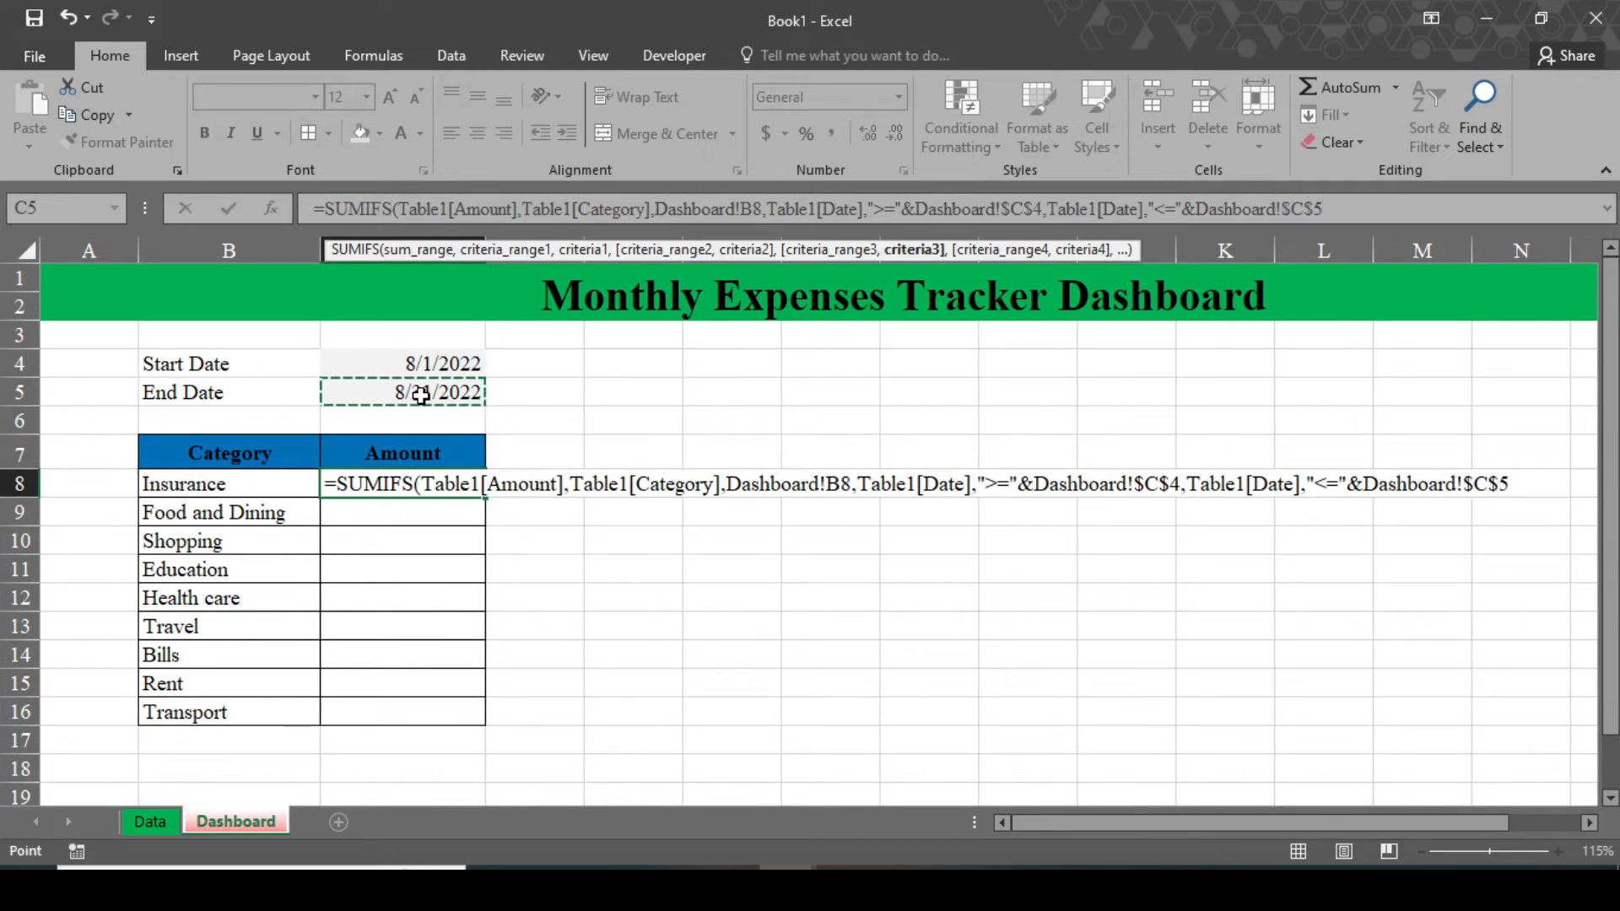
pyautogui.write(')')
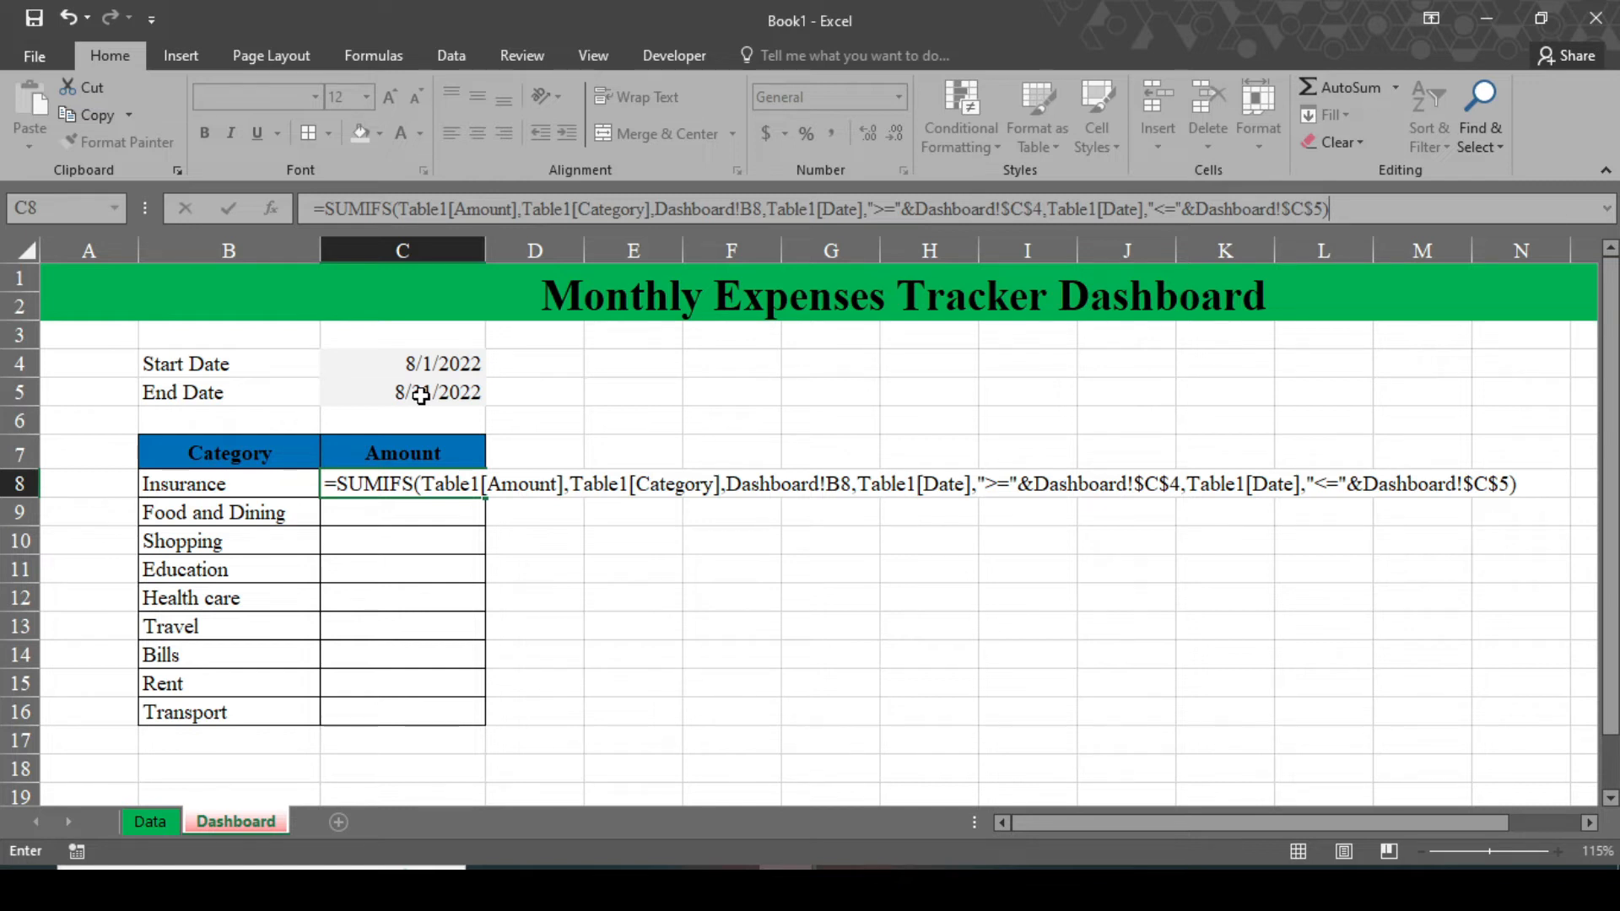
# Commit the Insurance total and fill it down to C16, giving Insurance 10500, Shopping 12699.
pyautogui.press('Enter')
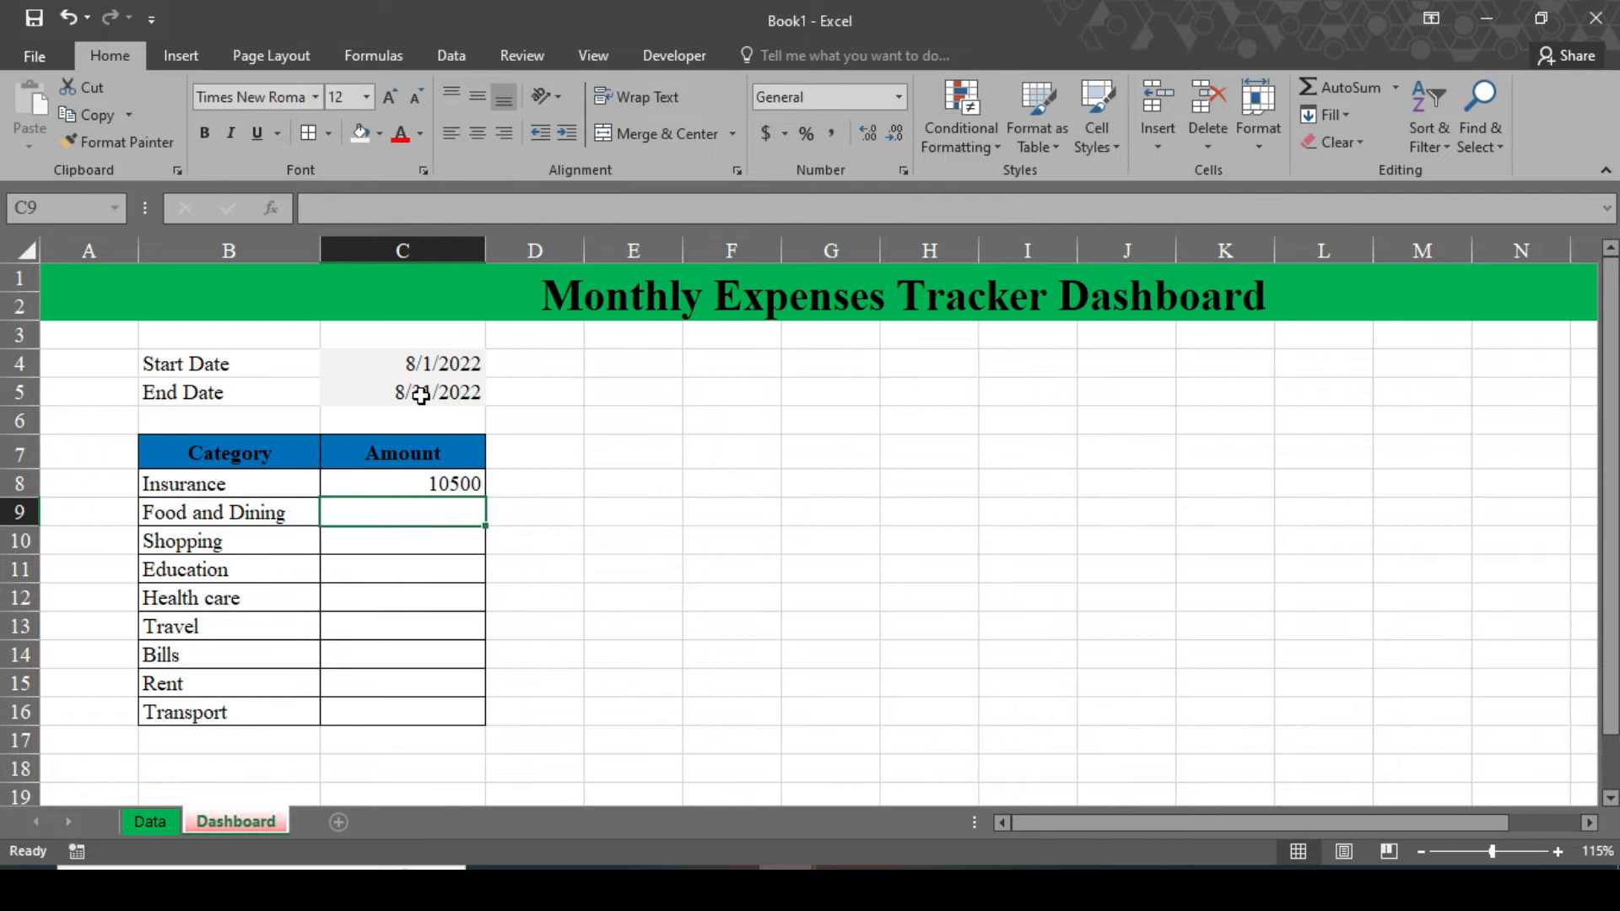
pyautogui.click(402, 484)
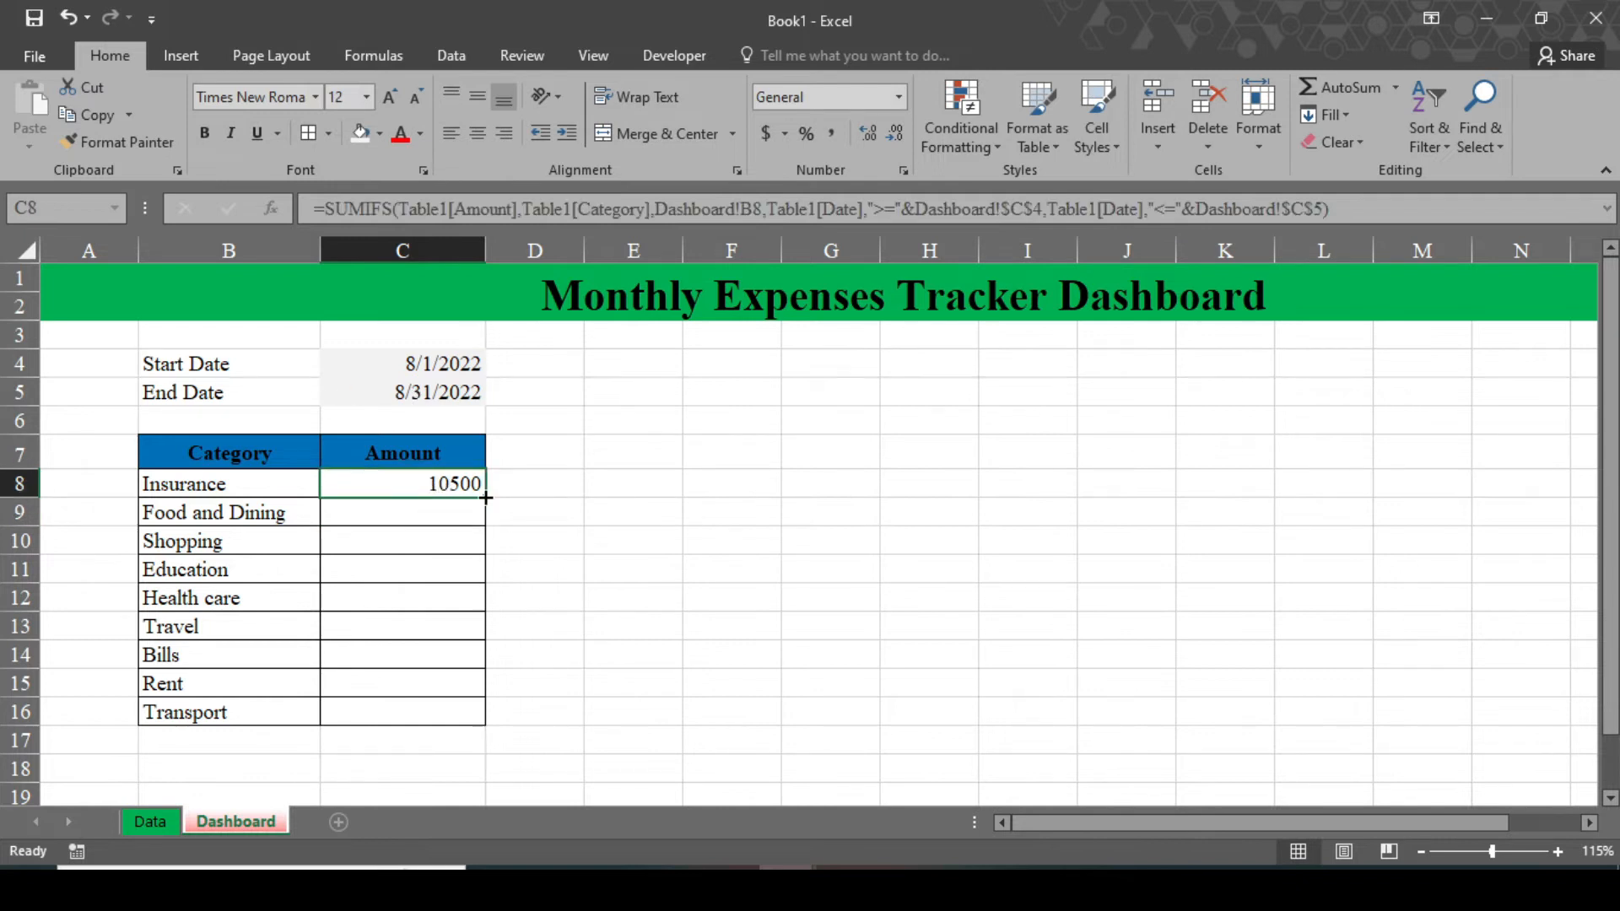
pyautogui.moveTo(486, 497); pyautogui.dragTo(492, 714)
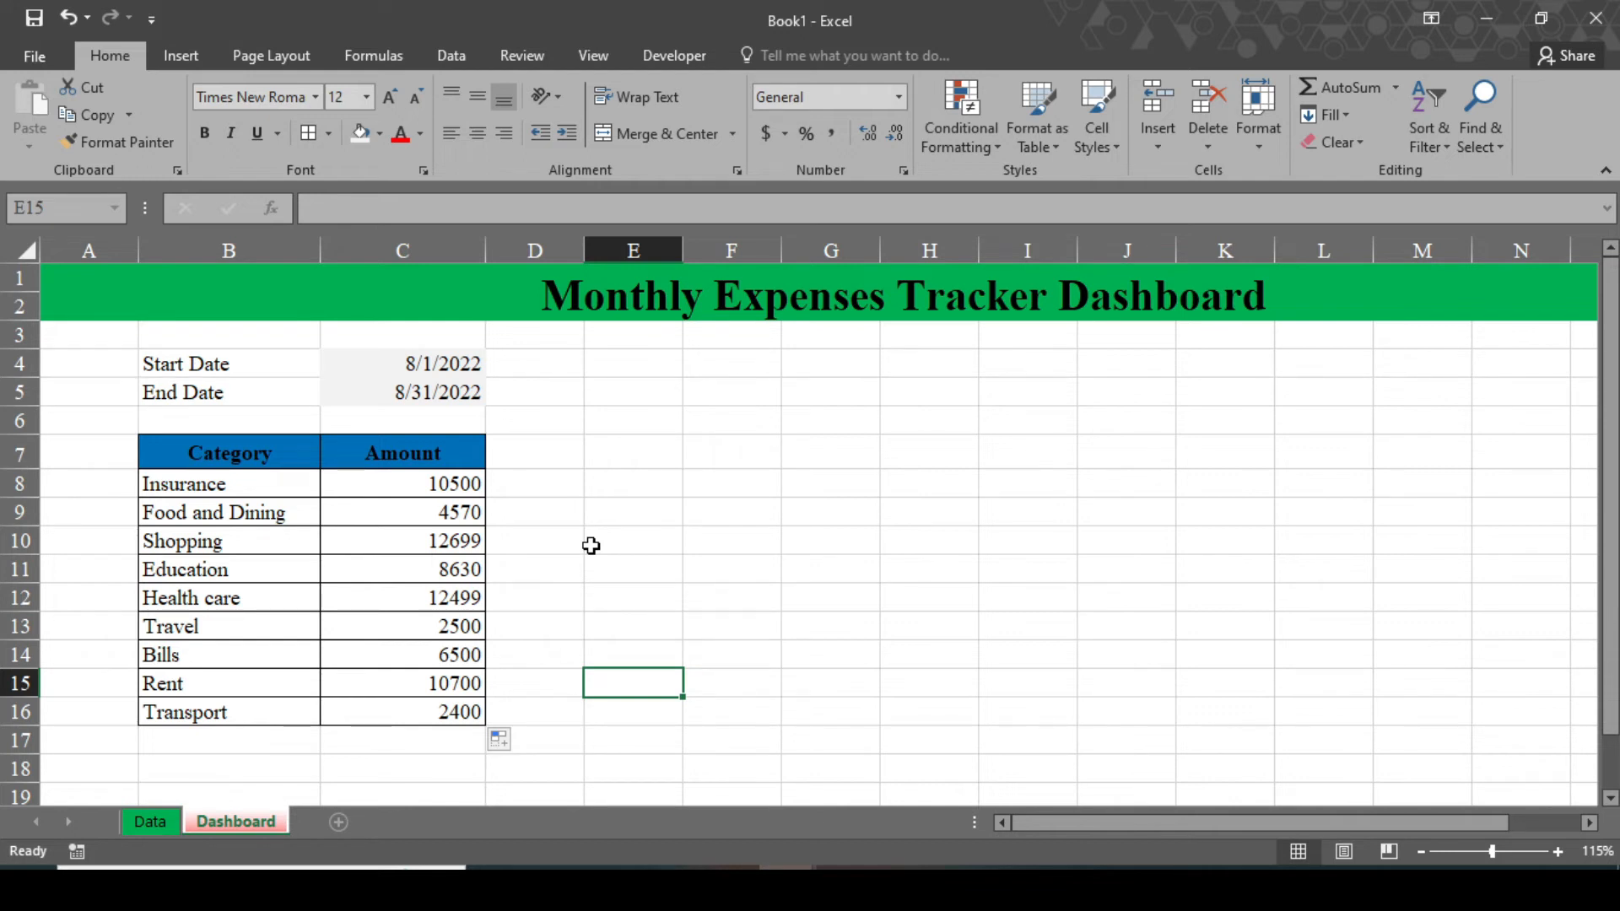
pyautogui.moveTo(688, 555)
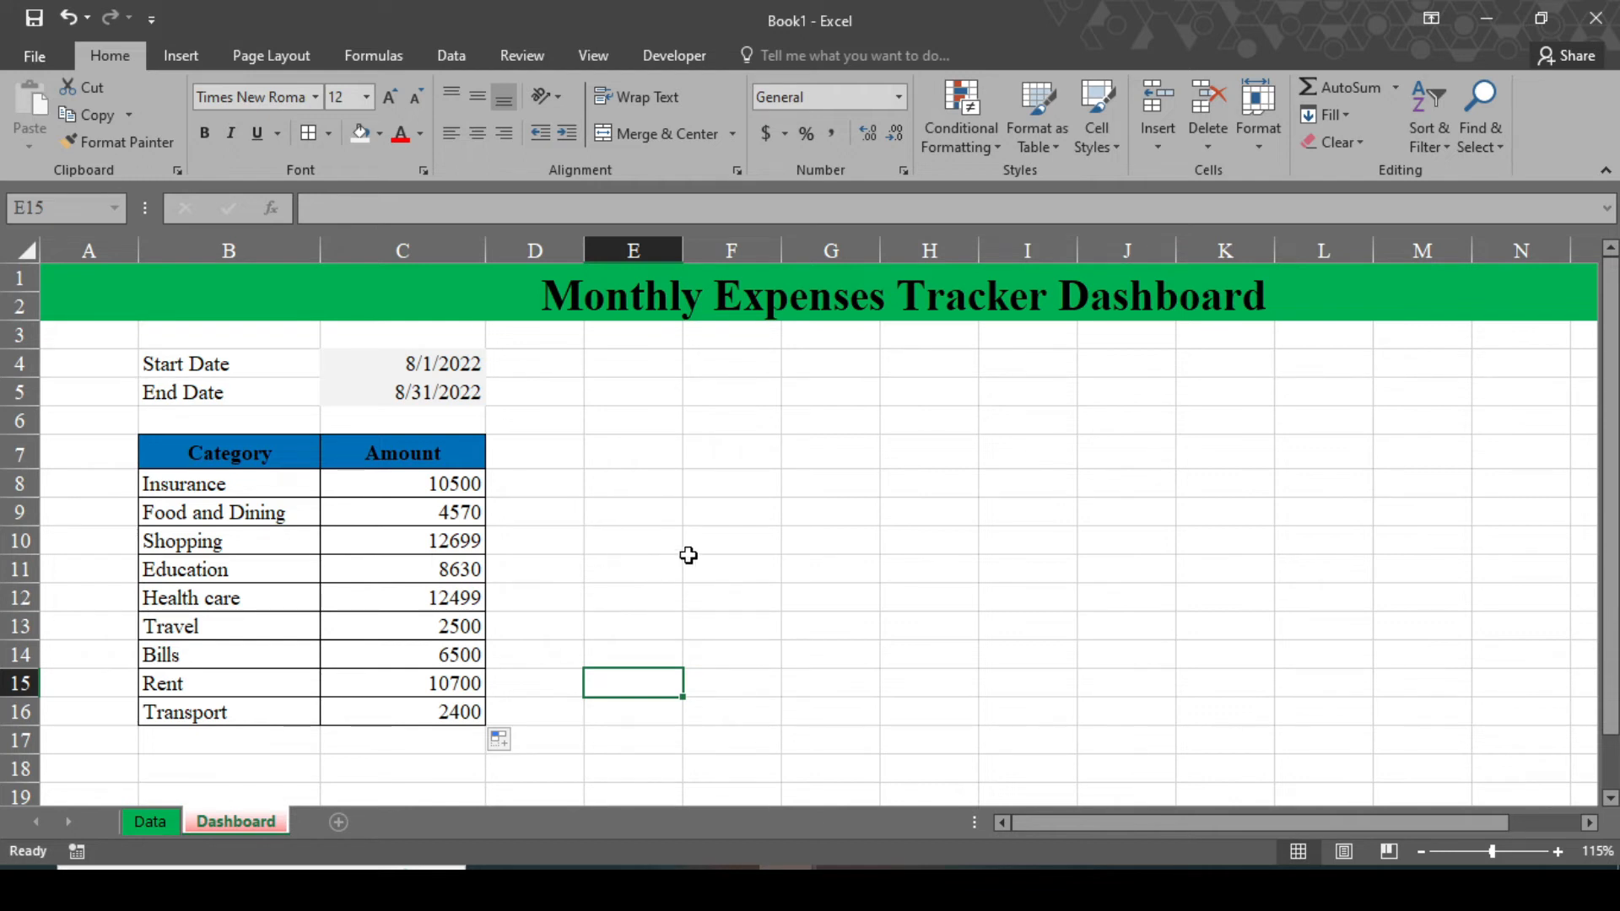
pyautogui.moveTo(781, 590)
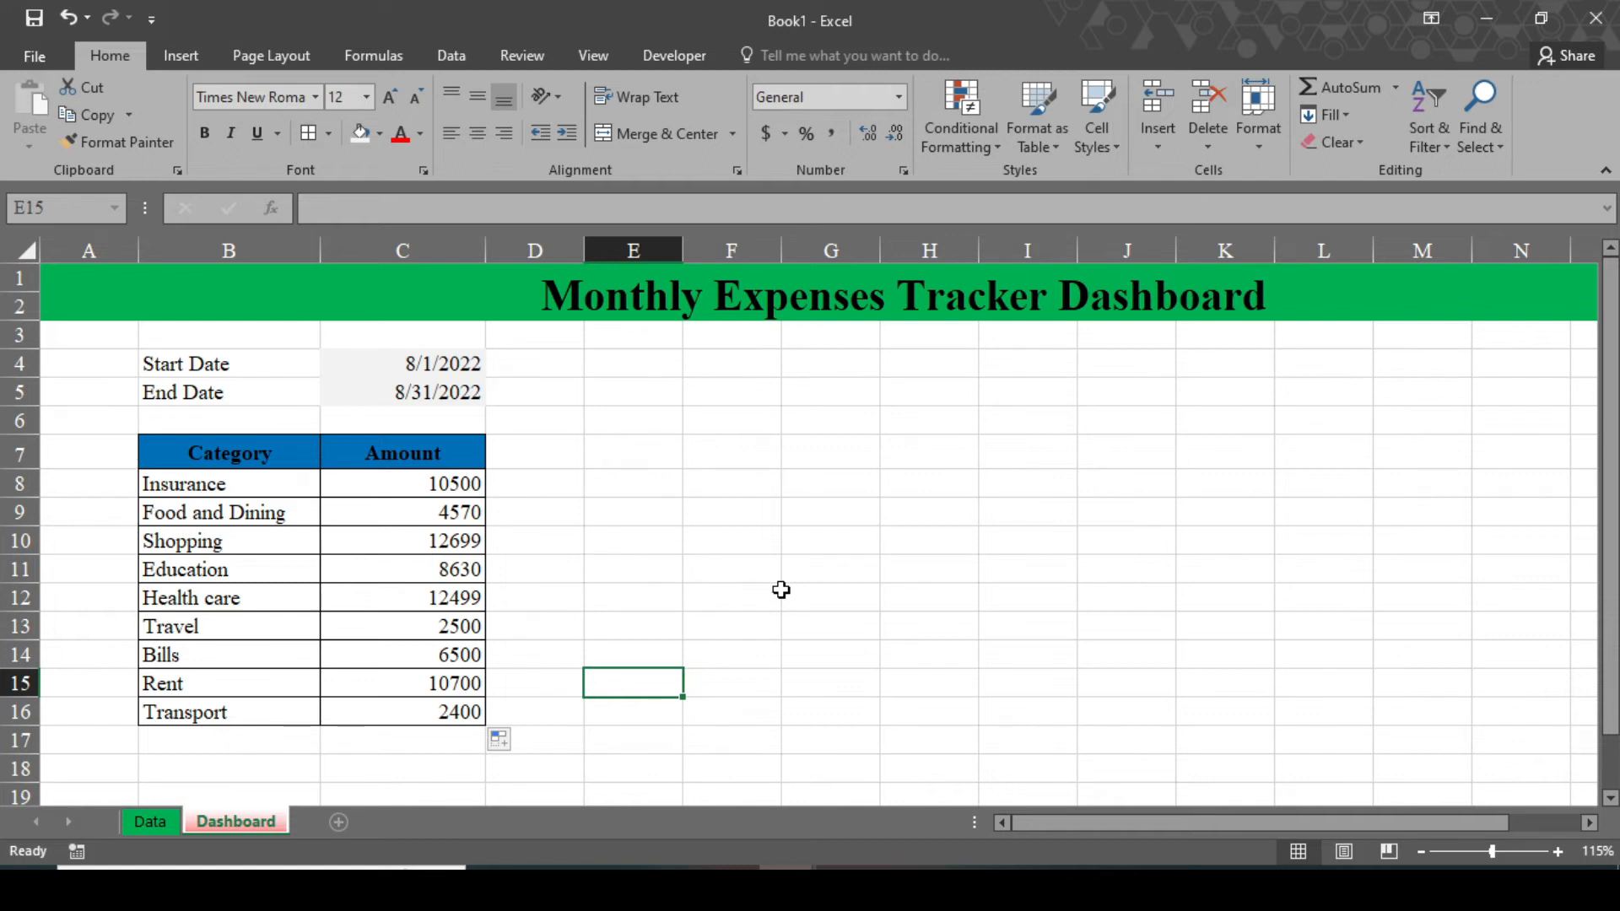
# Open the Insert tab for icons and place them on the Dashboard sheet.
pyautogui.click(181, 56)
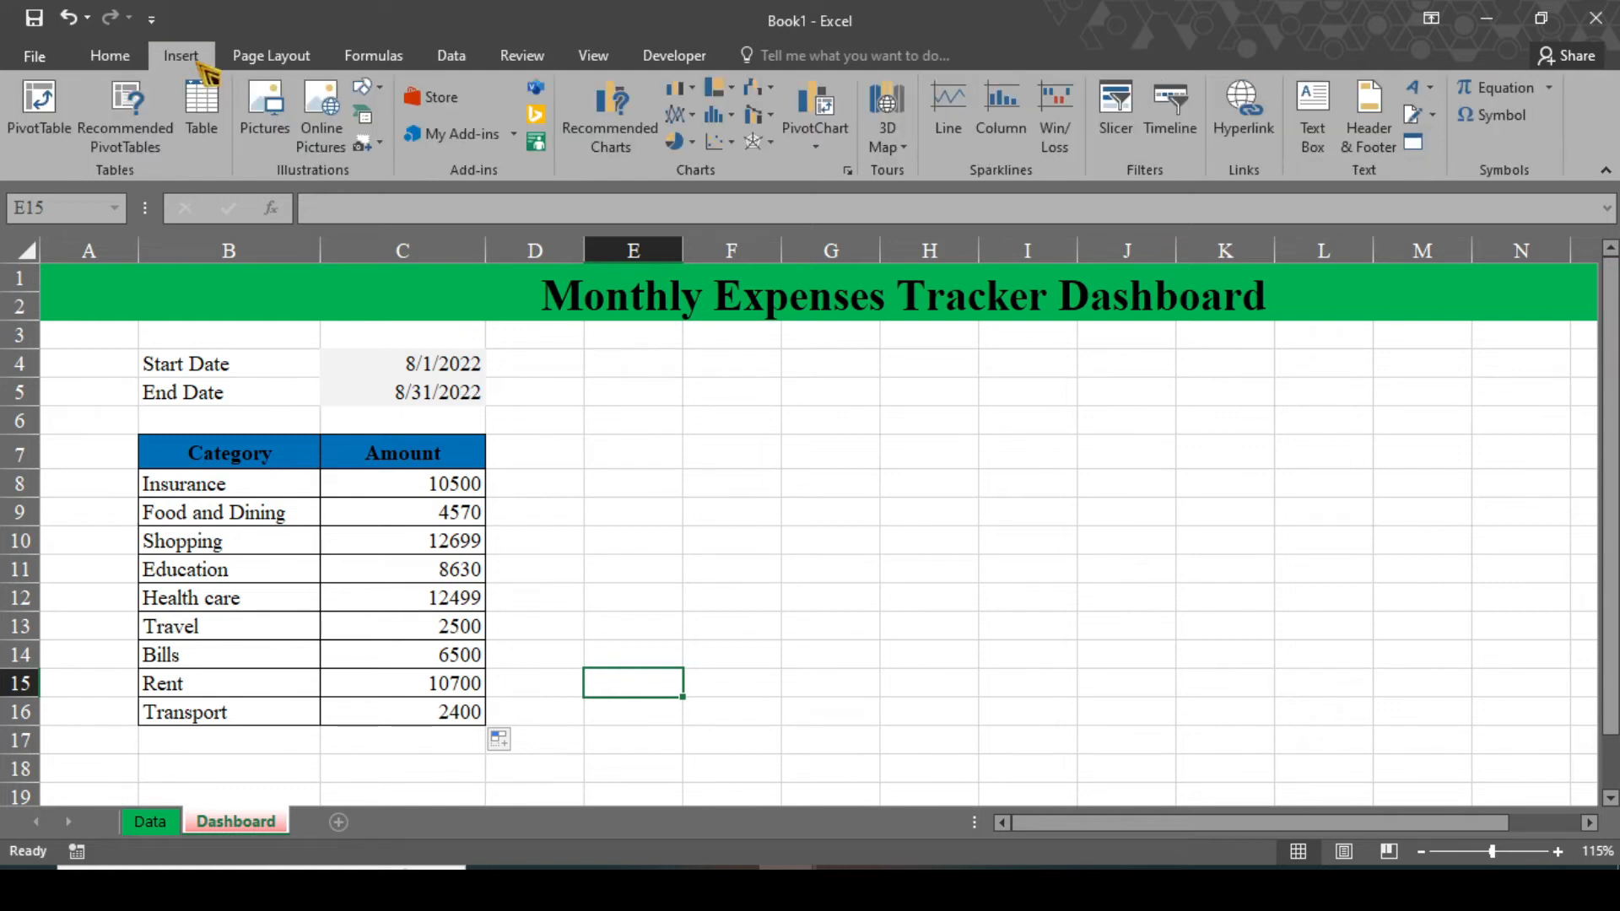
pyautogui.moveTo(350, 174)
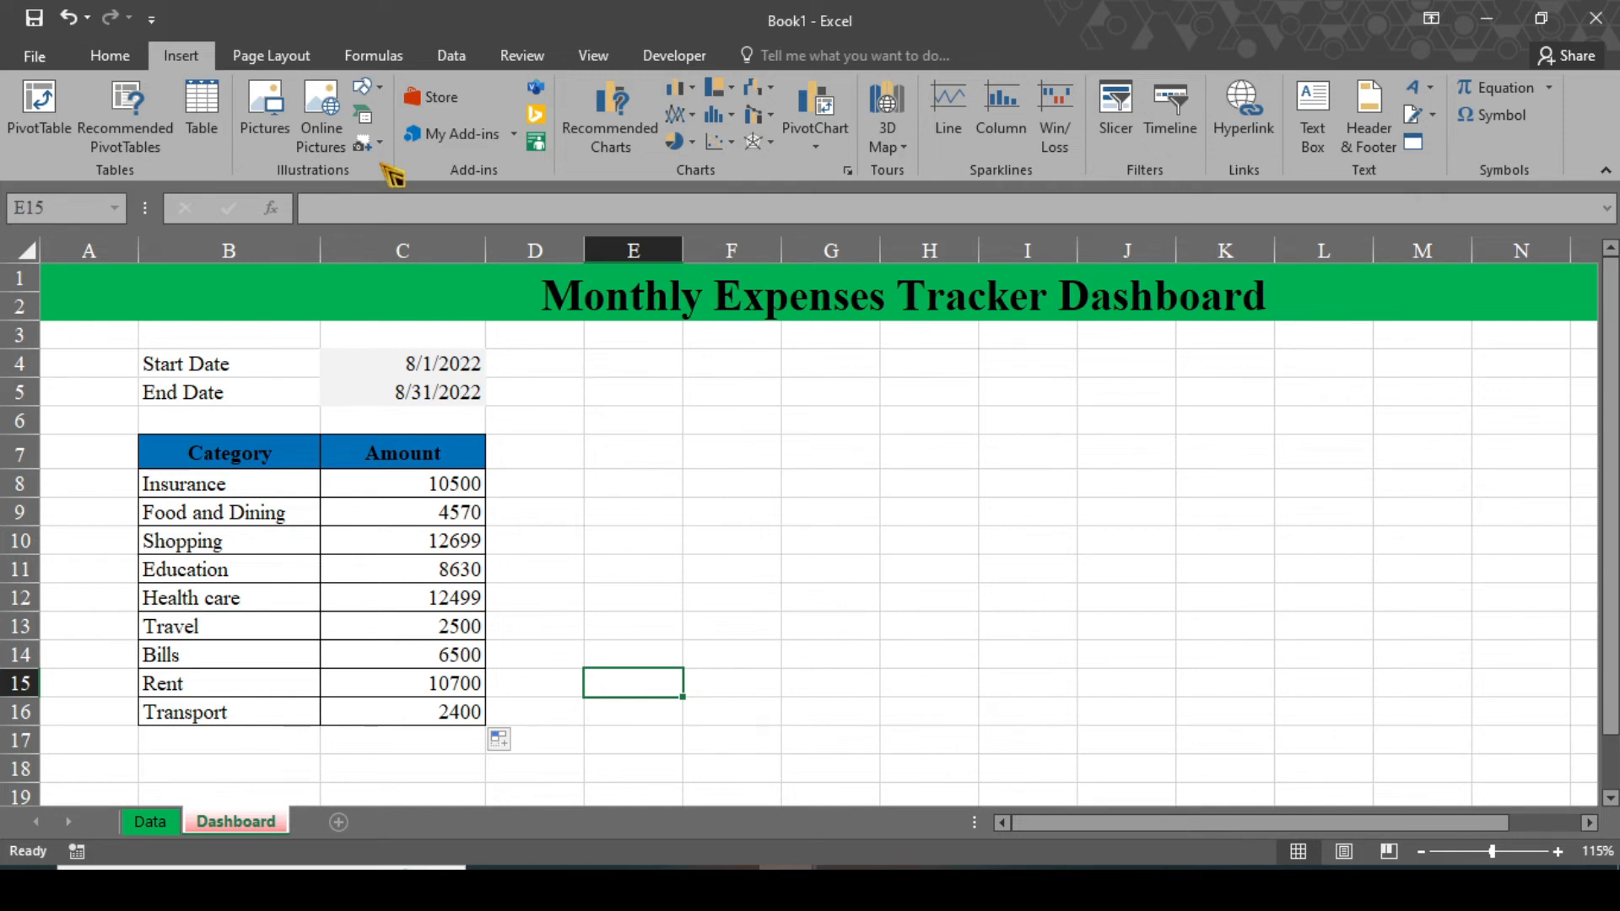
pyautogui.moveTo(527, 228)
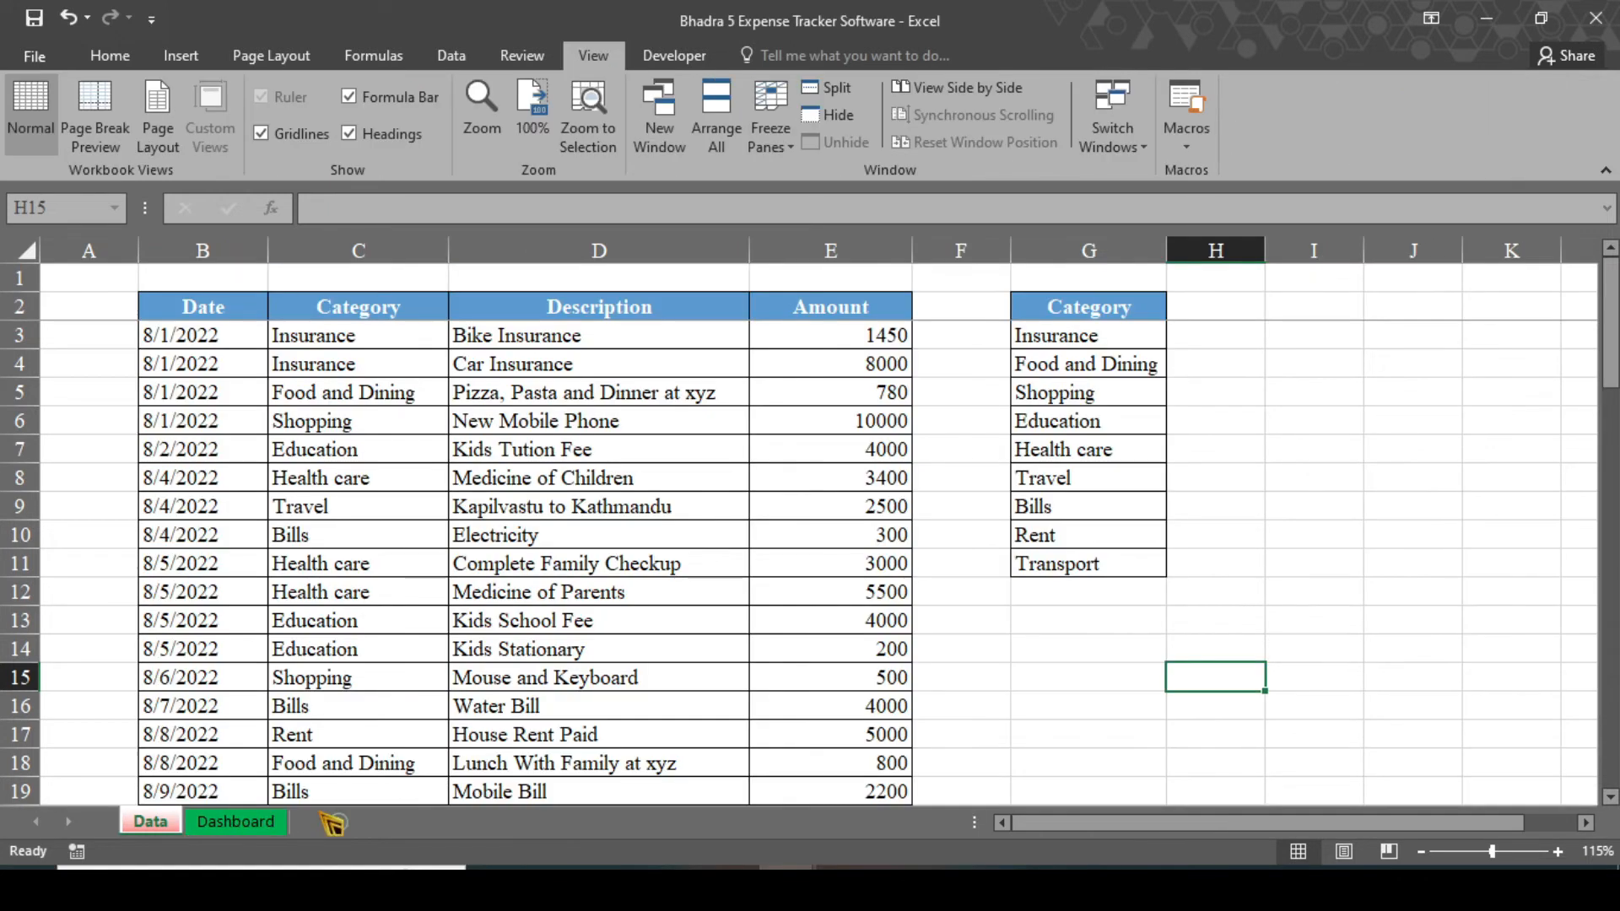
pyautogui.click(236, 822)
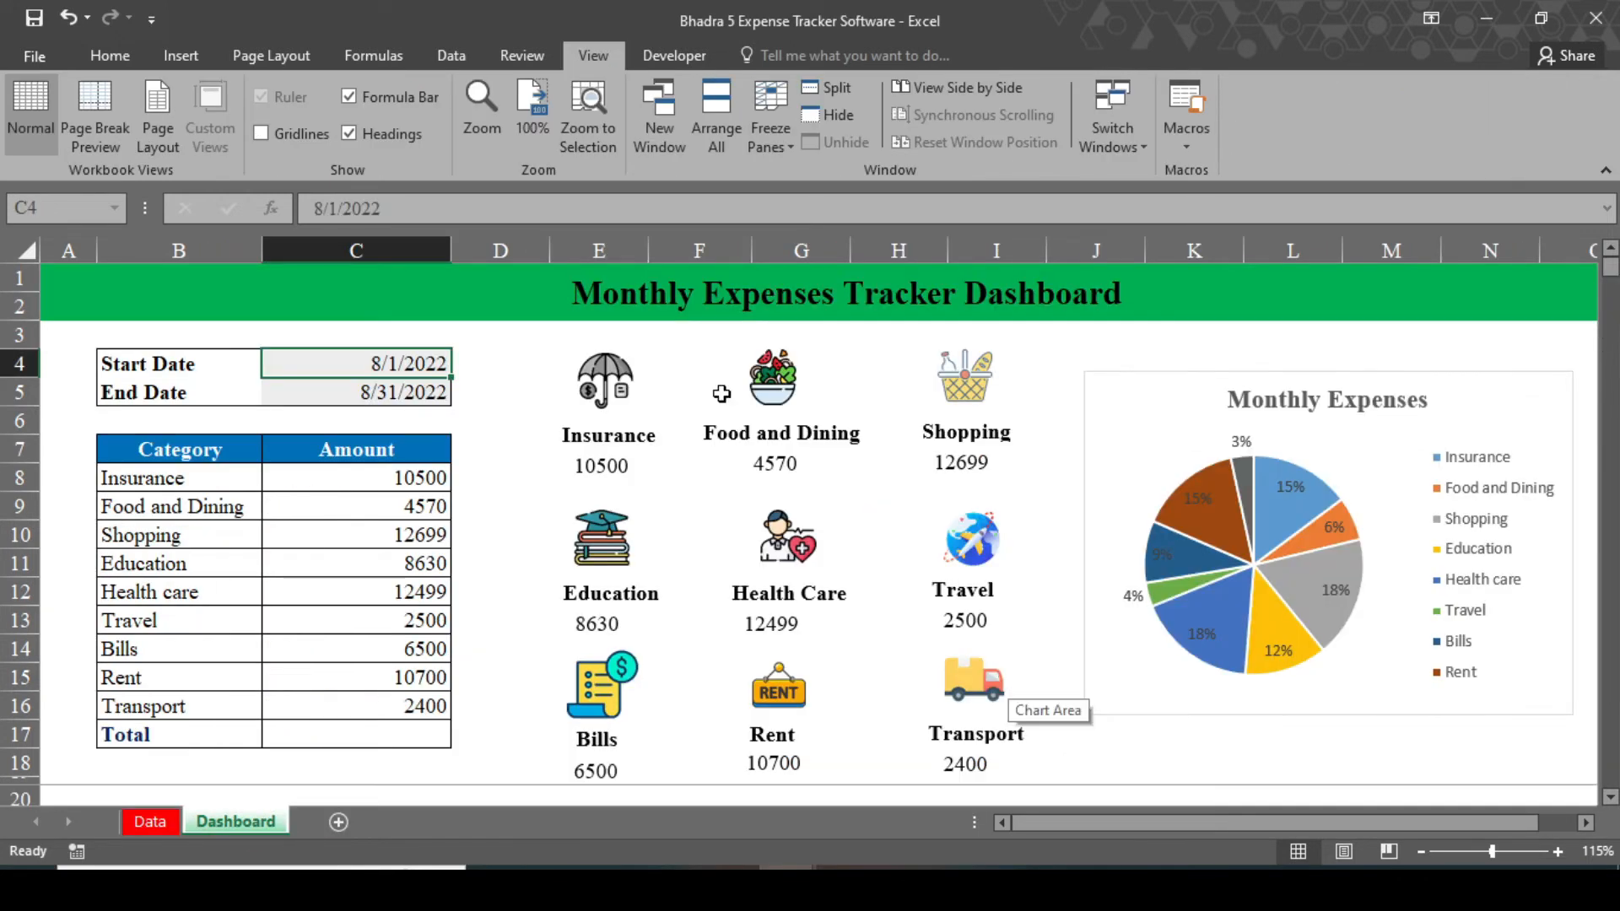
pyautogui.click(606, 379)
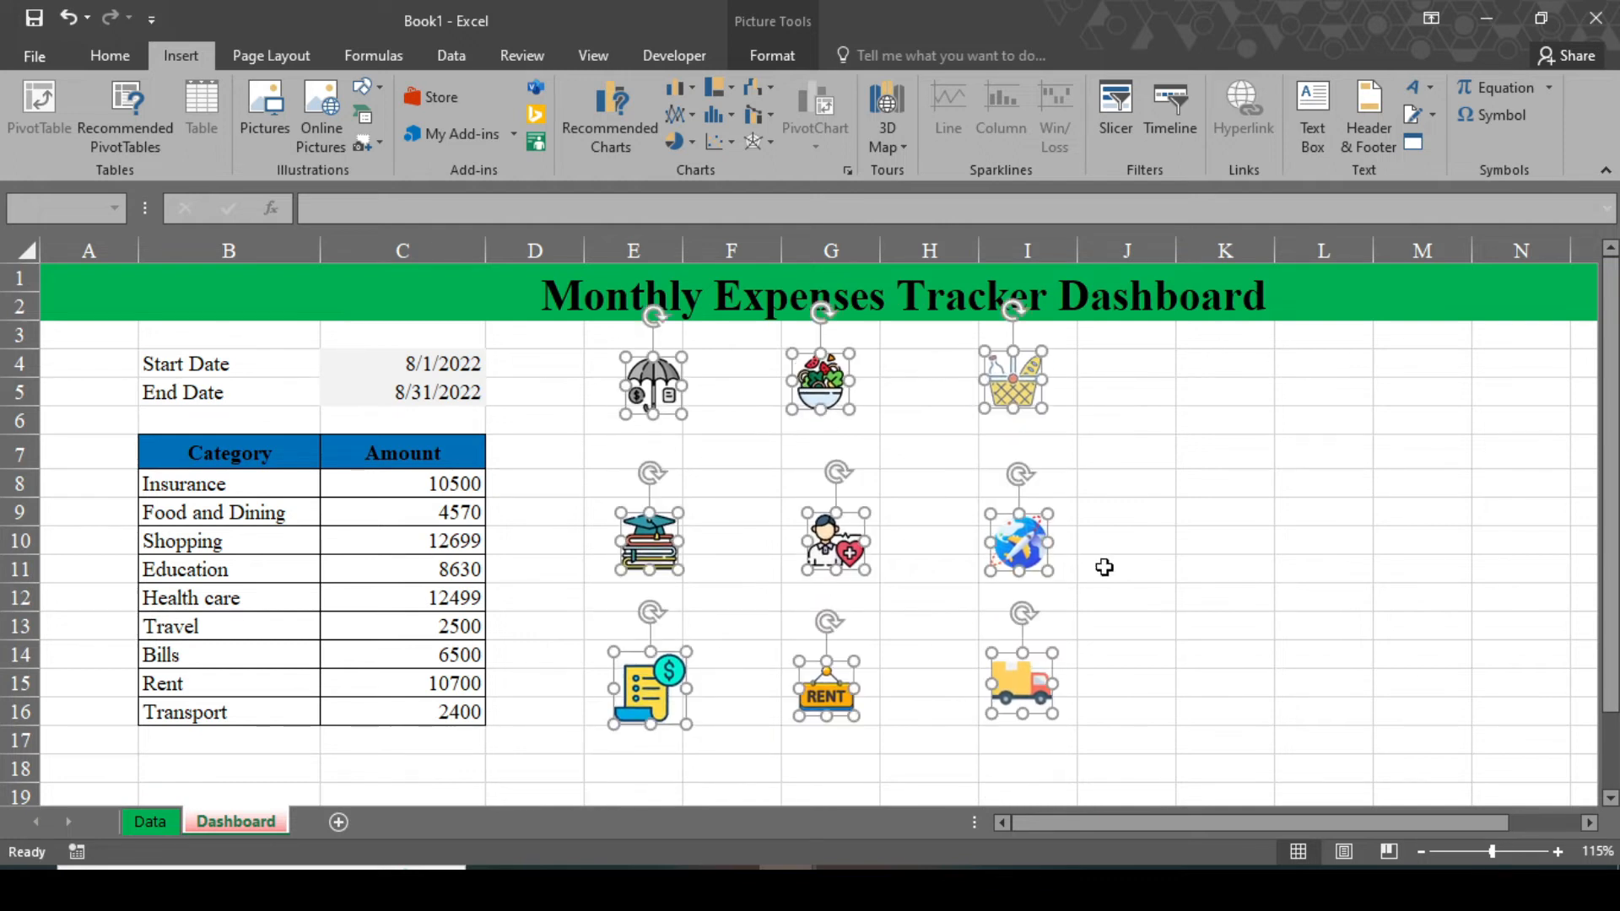
# Create an 'Insurance' label under the umbrella icon, with an amount box linked to =$C$8.
pyautogui.click(1126, 567)
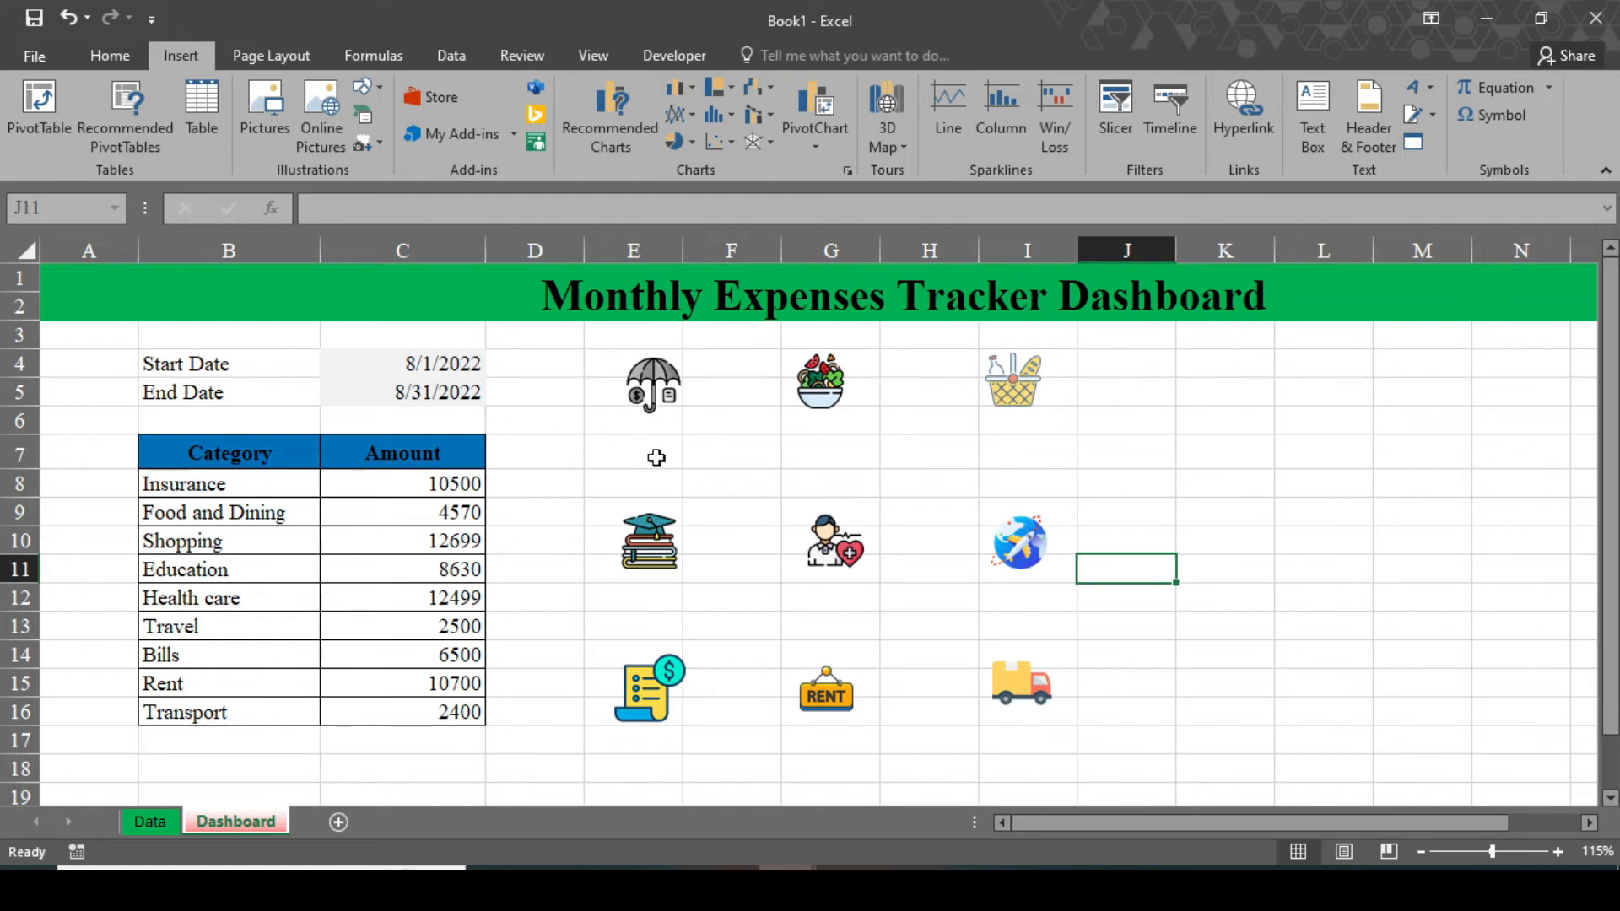
pyautogui.moveTo(560, 442)
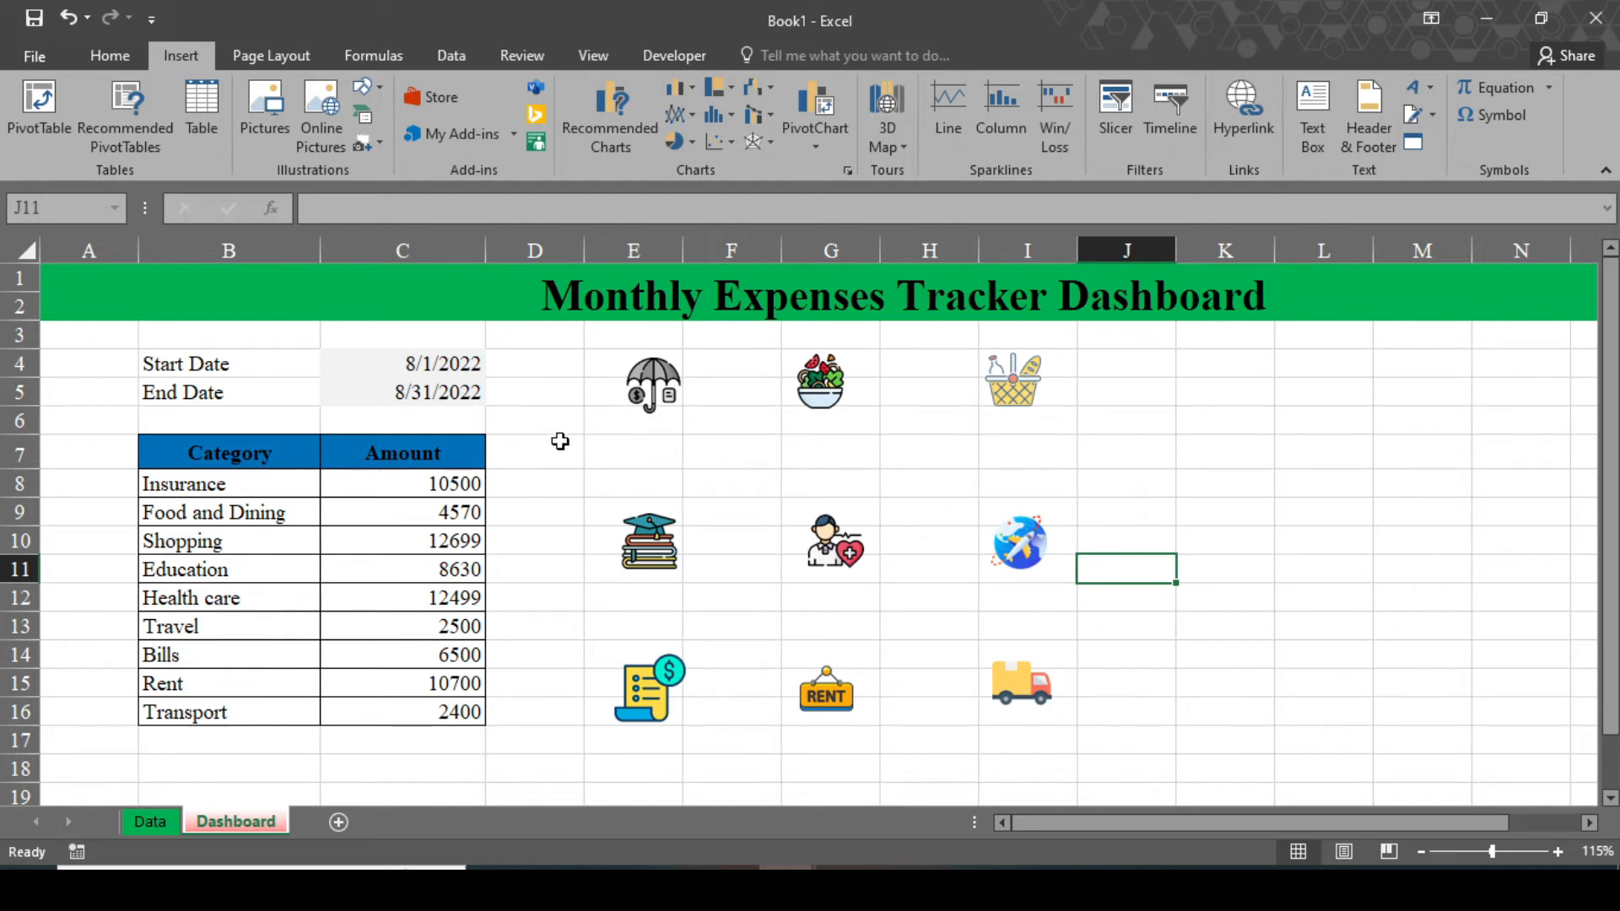
pyautogui.moveTo(667, 403)
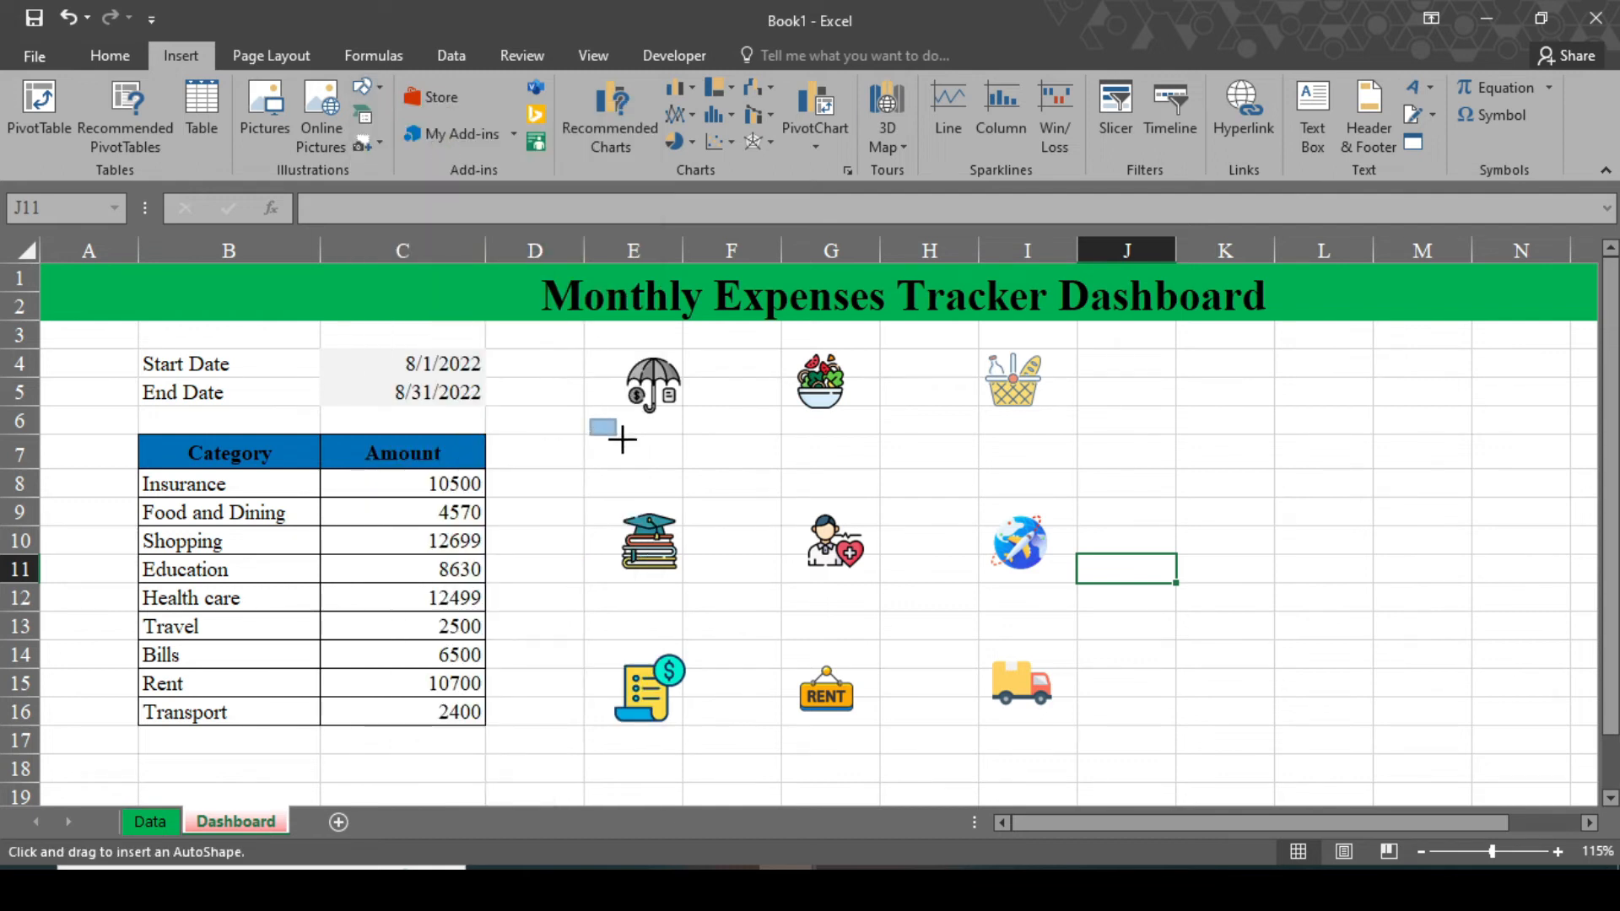
pyautogui.moveTo(591, 422); pyautogui.dragTo(711, 456)
pyautogui.write('Insurance')
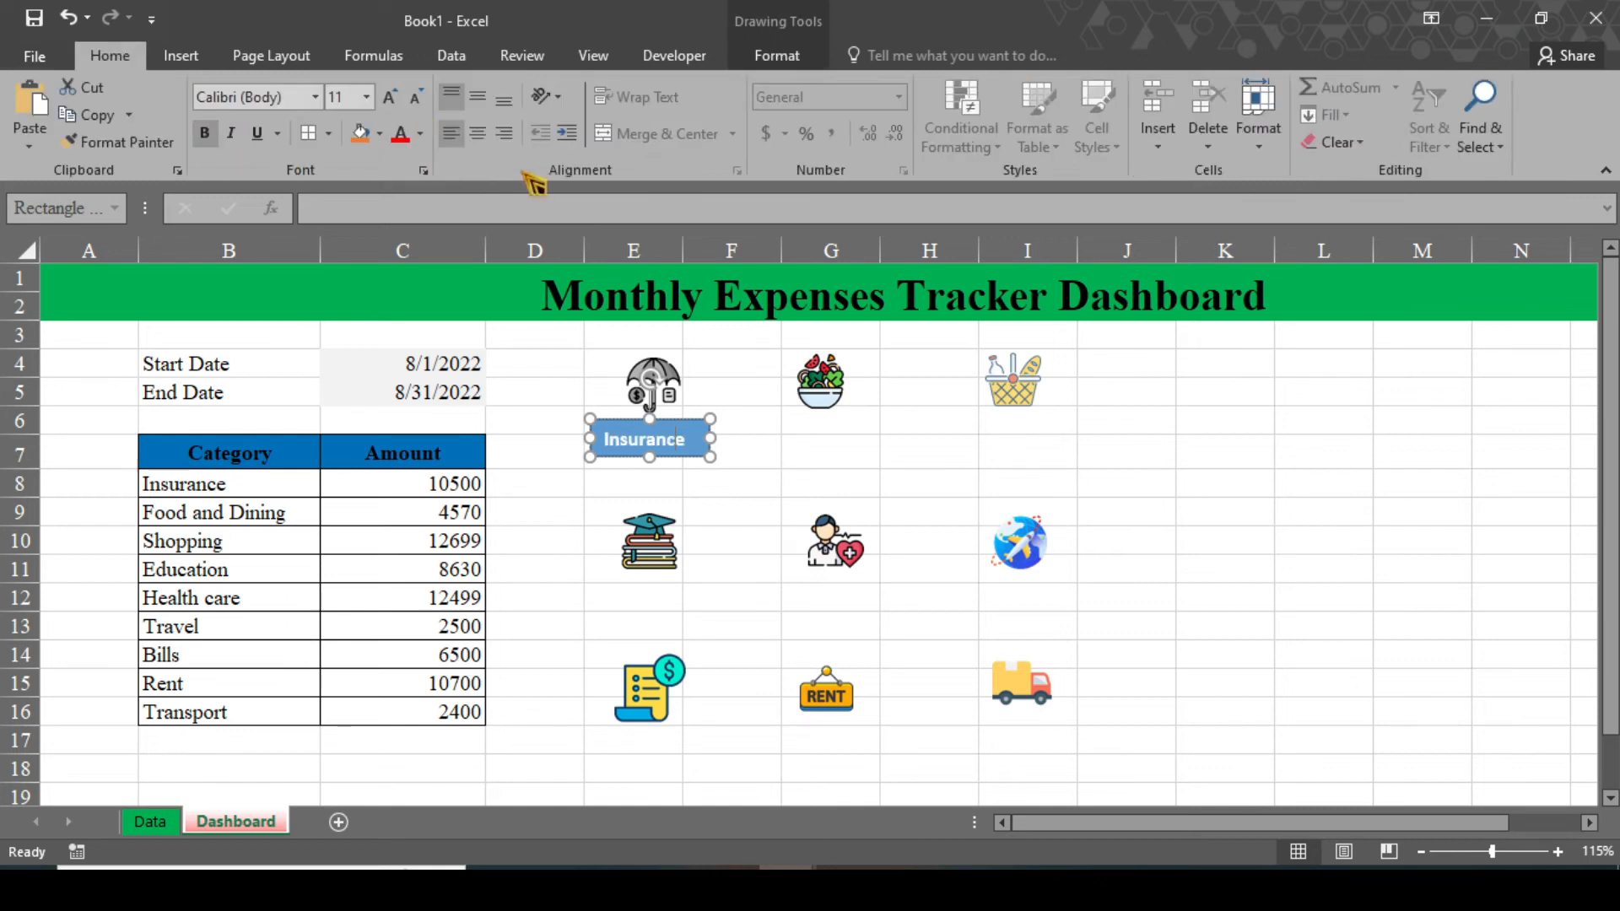
pyautogui.click(776, 55)
pyautogui.write('=')
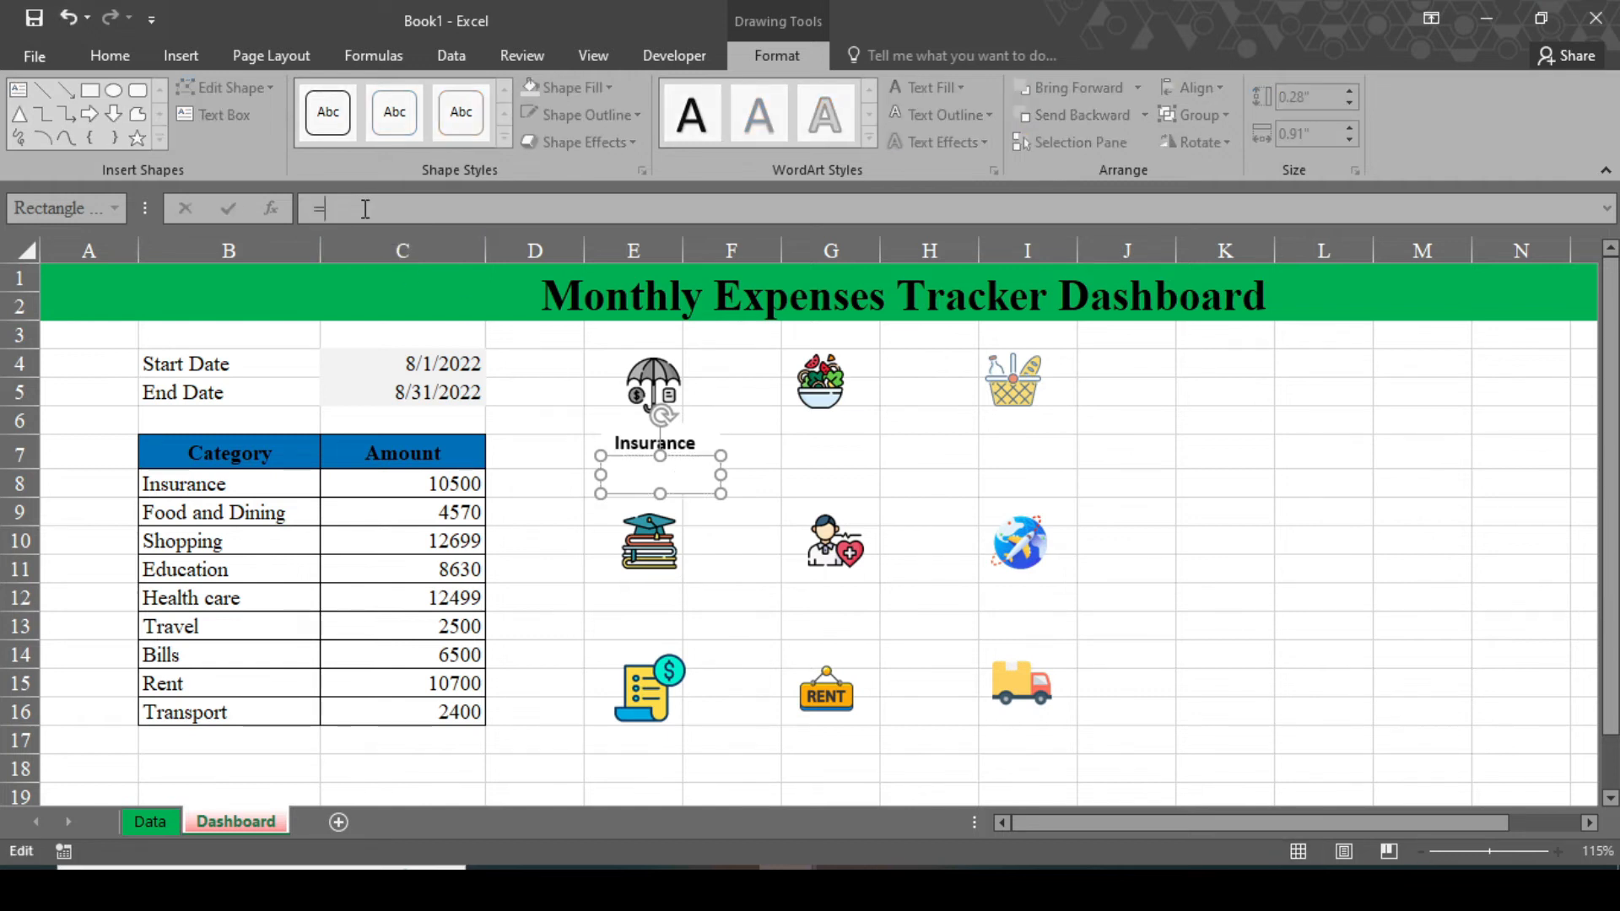
pyautogui.click(403, 493)
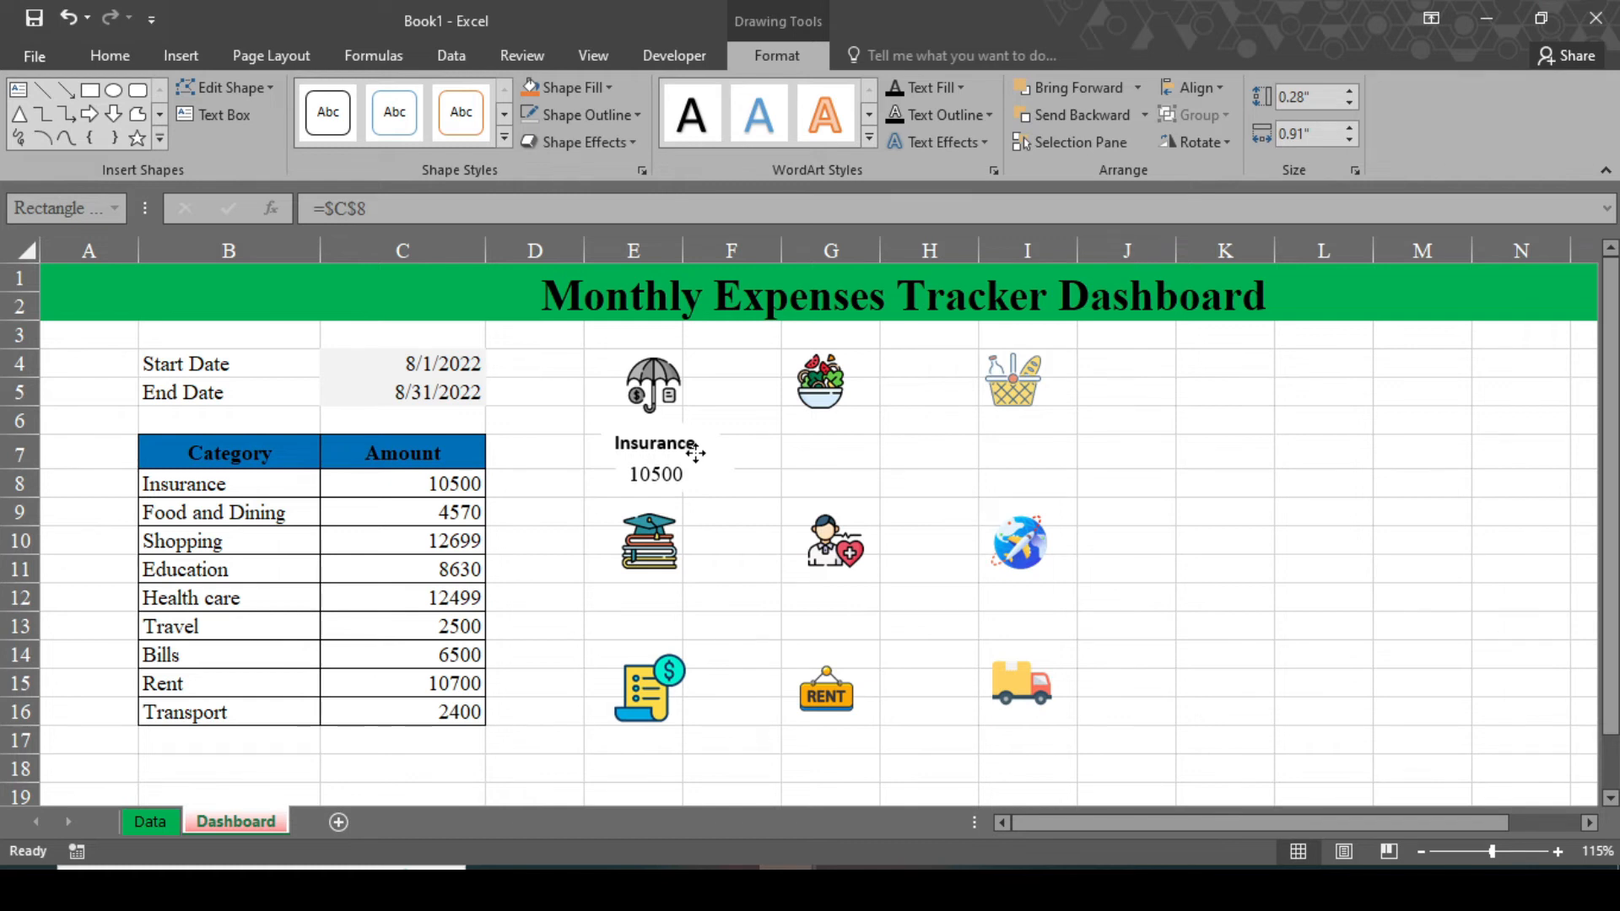
pyautogui.click(831, 452)
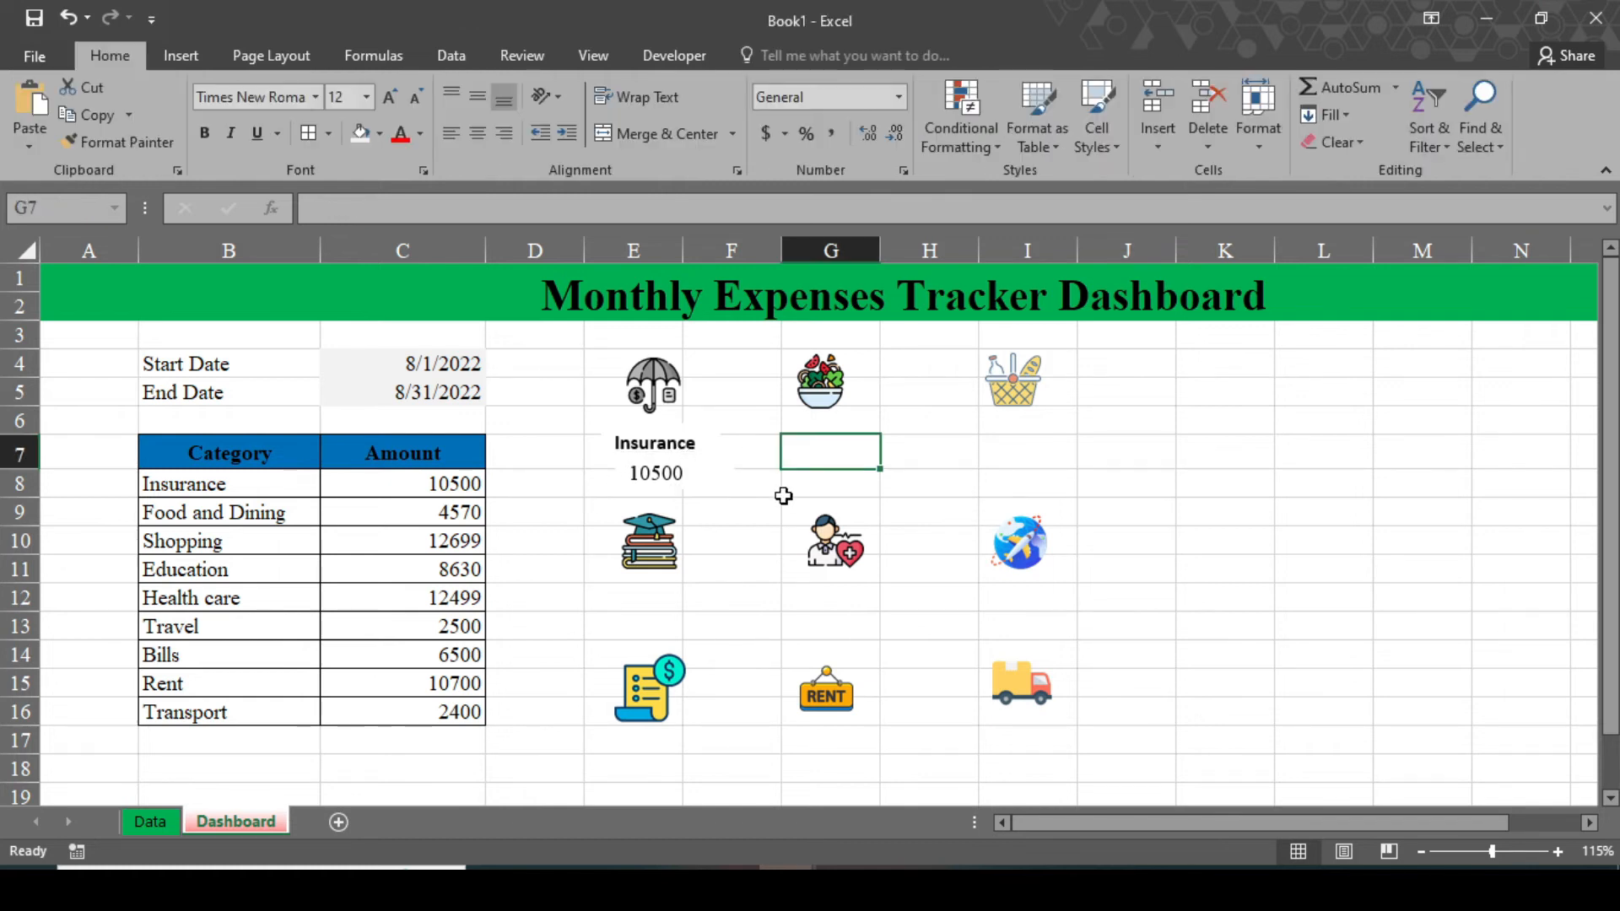
pyautogui.click(654, 443)
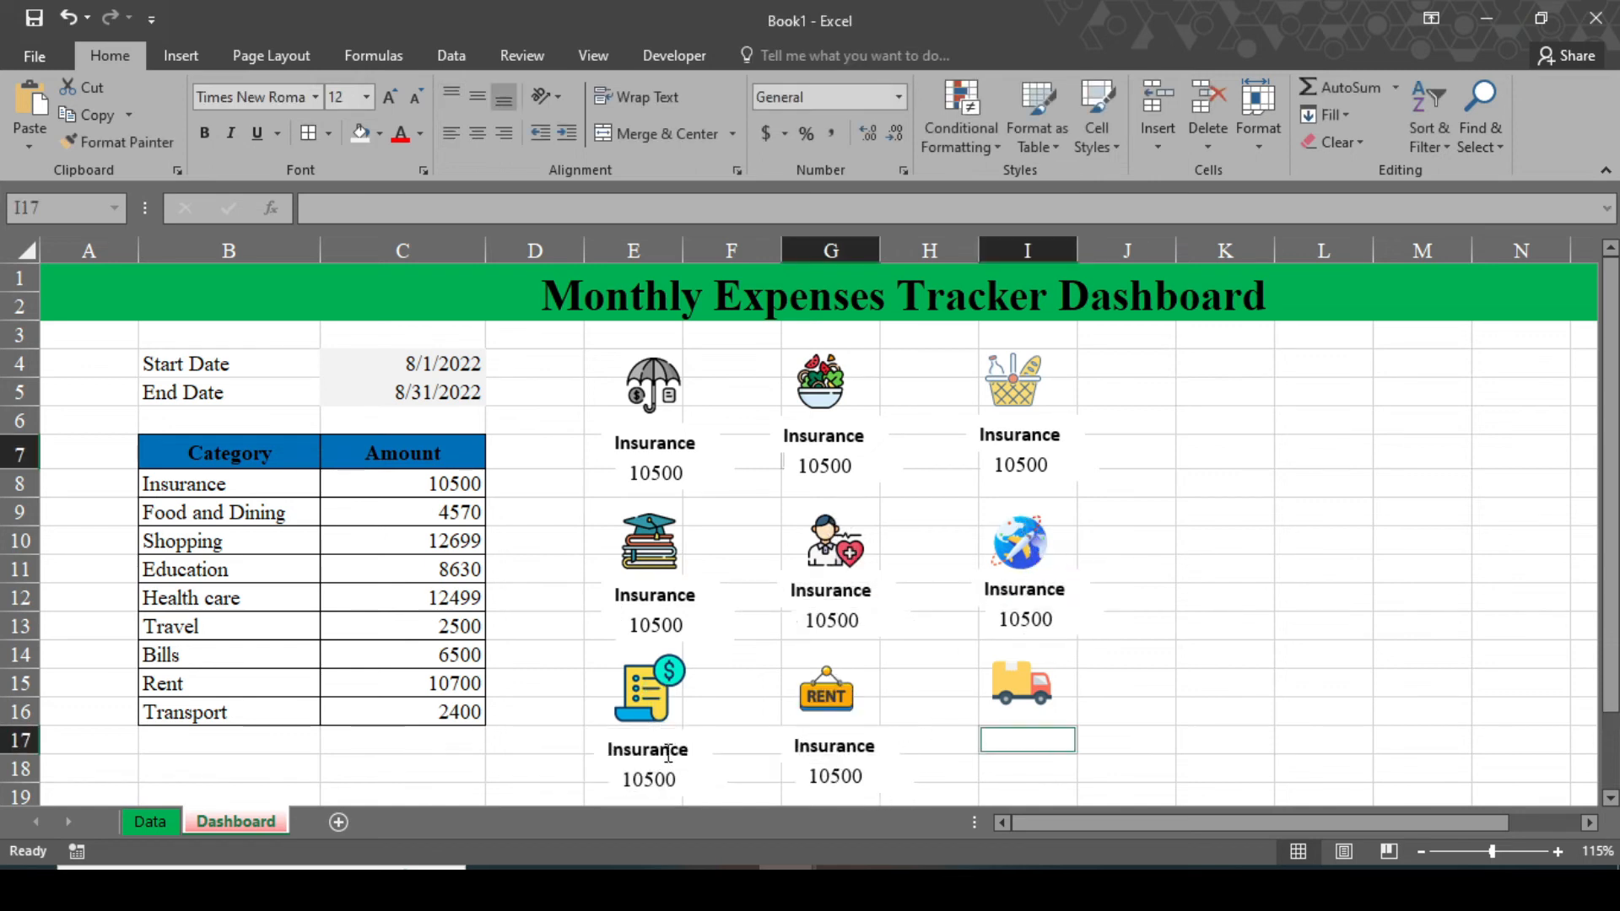
# Place the copied pairs, rename them to each category, and link amounts to column C totals.
pyautogui.click(647, 766)
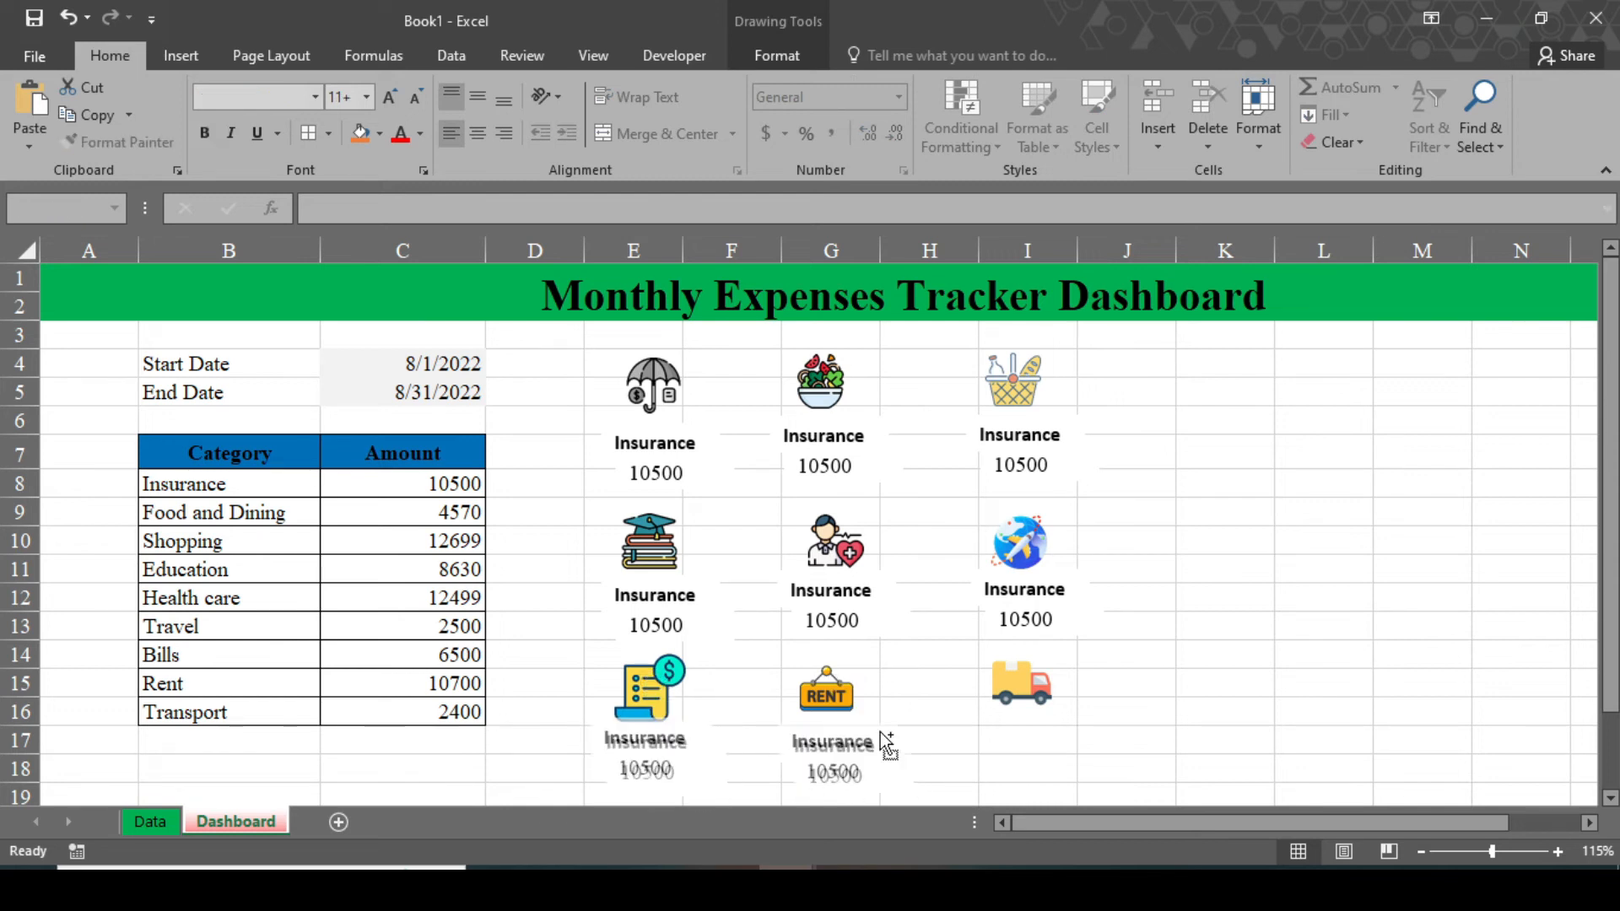
pyautogui.click(831, 756)
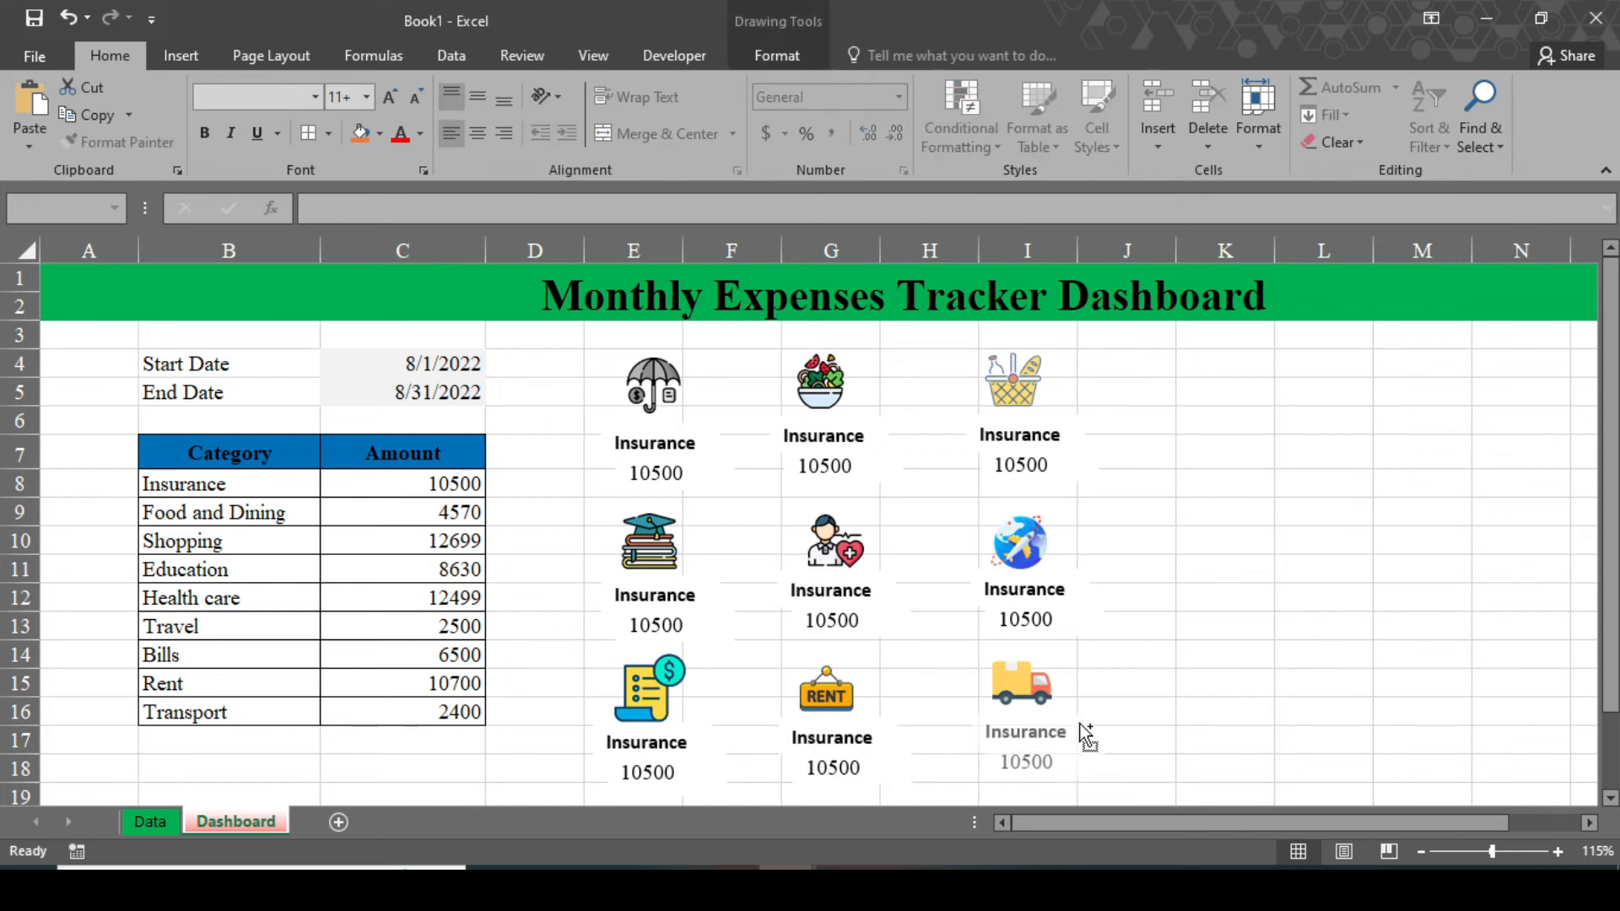
pyautogui.click(825, 436)
pyautogui.write('Food & Dining')
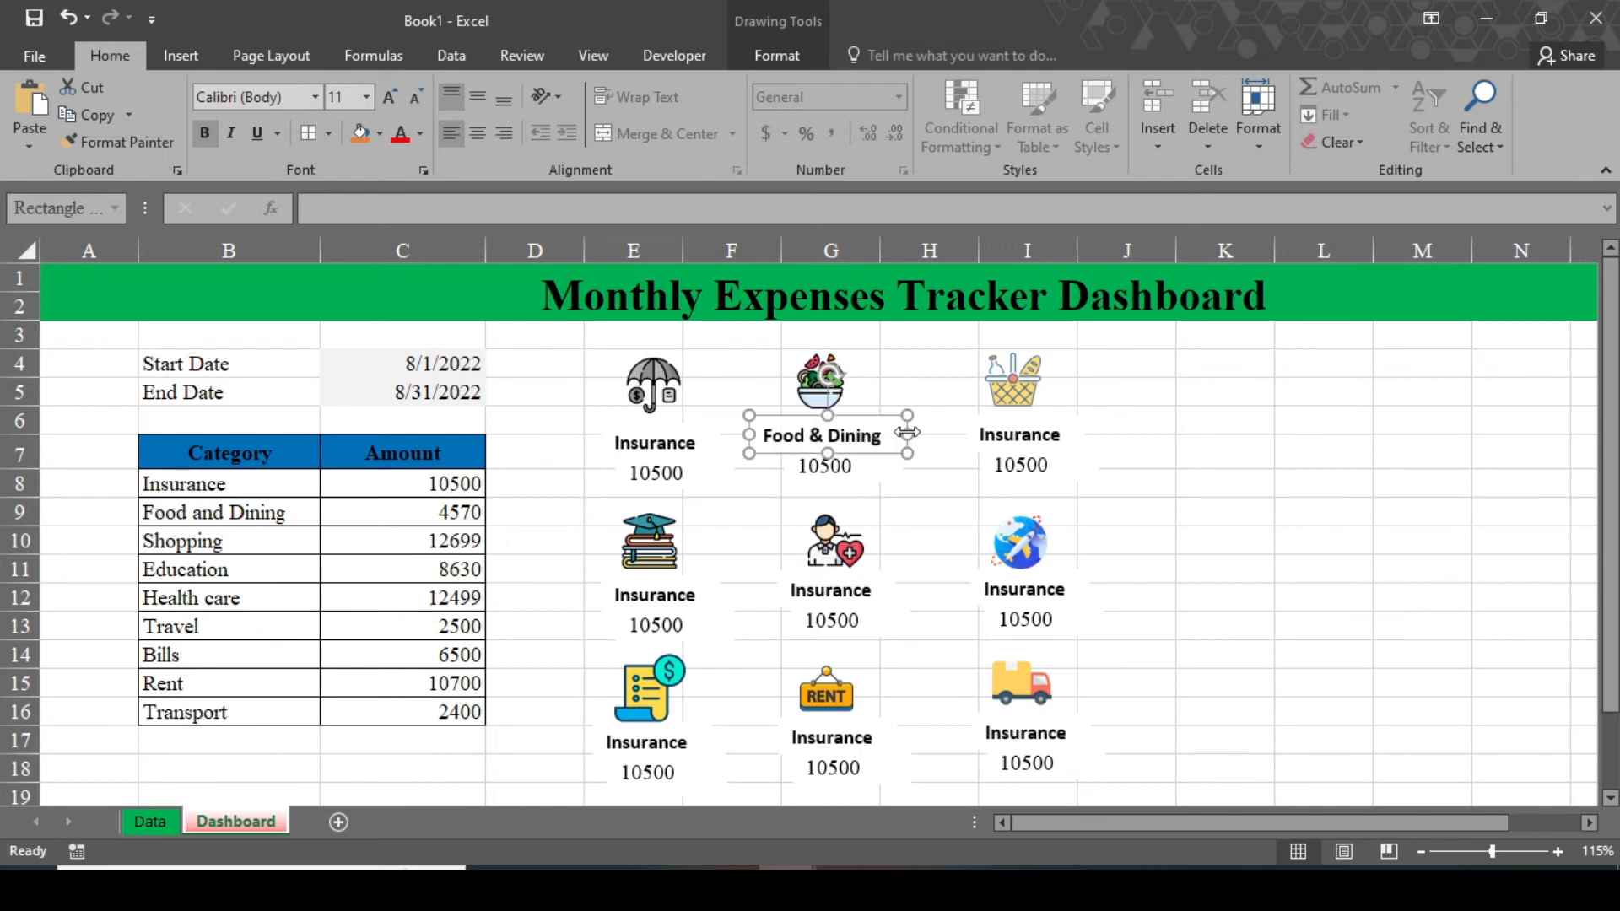
pyautogui.click(1025, 435)
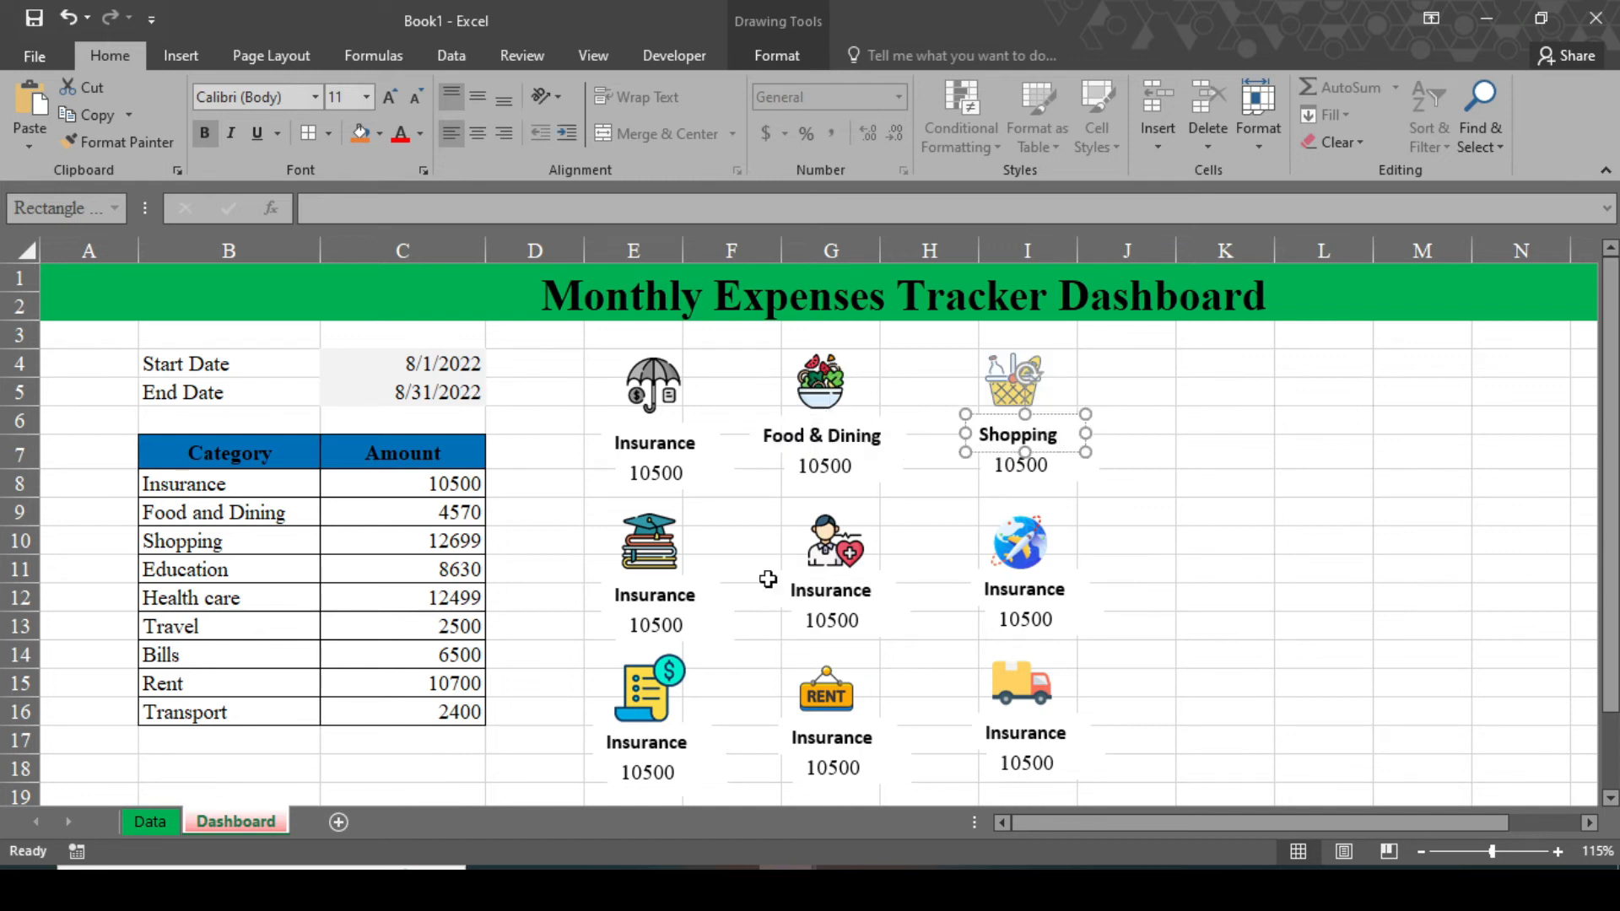
pyautogui.click(653, 595)
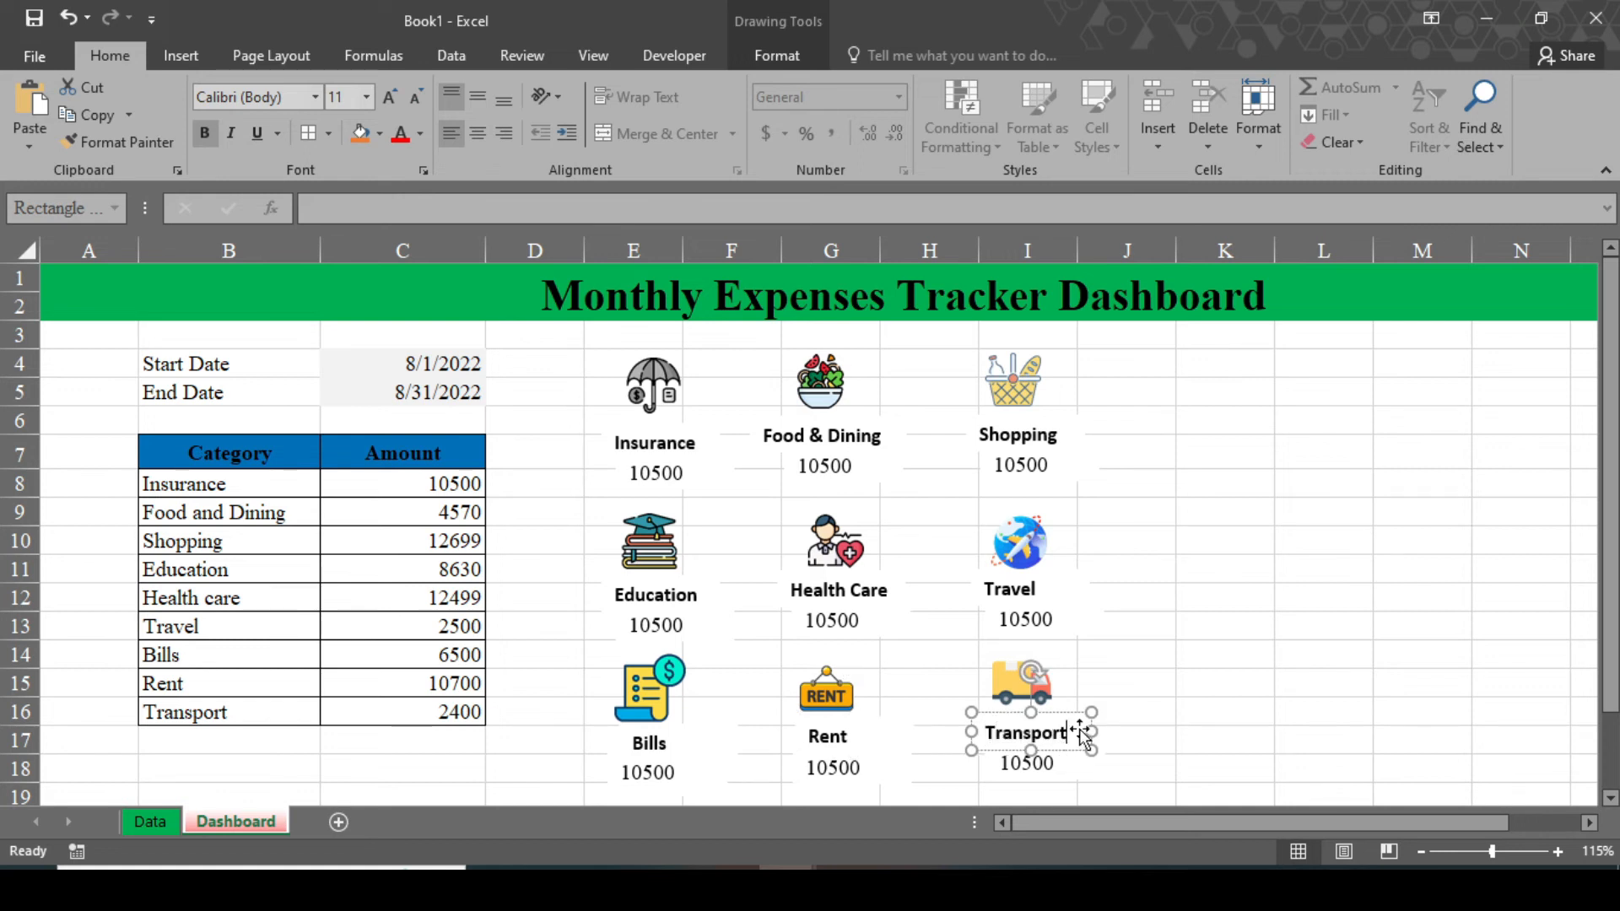
pyautogui.click(827, 466)
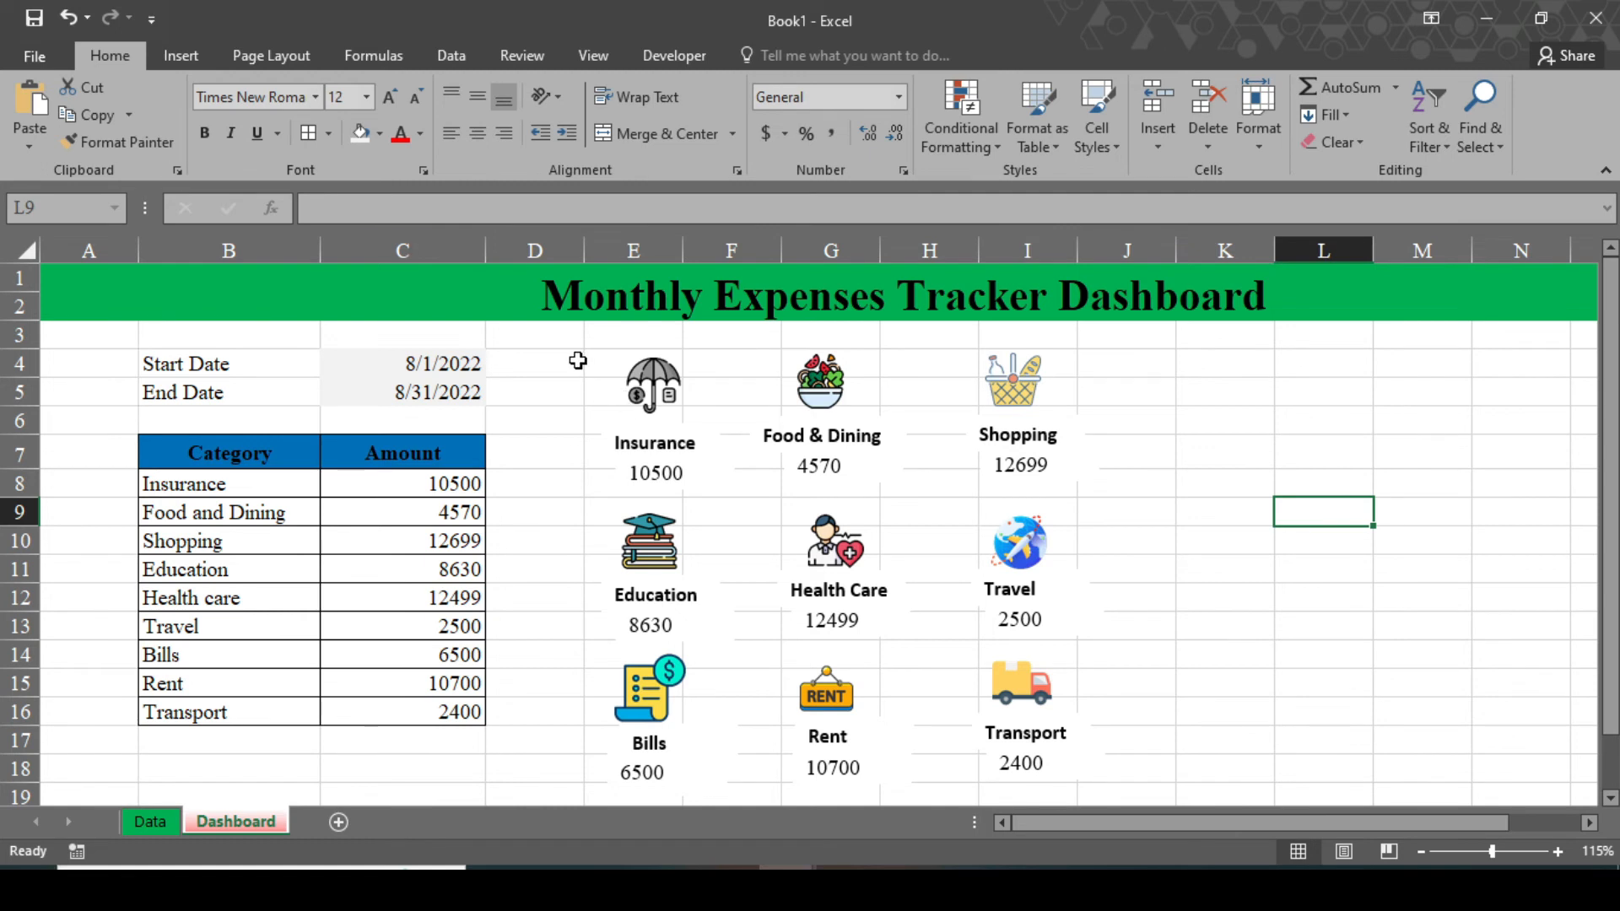
# Turn off Dashboard gridlines from the View tab and select B8:C16.
pyautogui.click(1225, 420)
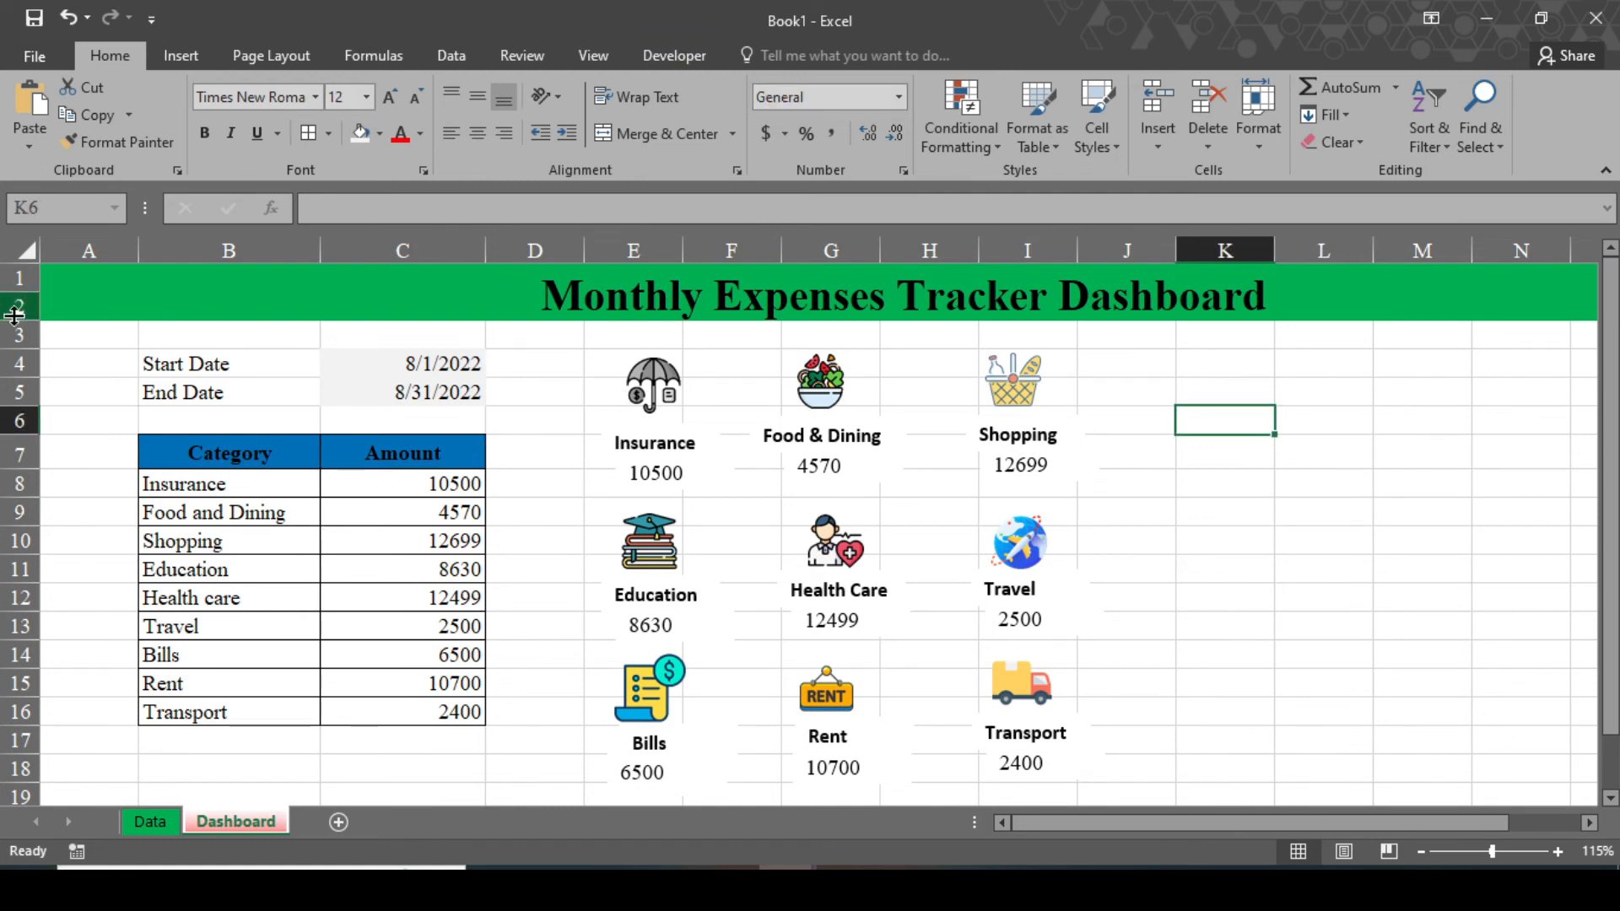
pyautogui.click(592, 55)
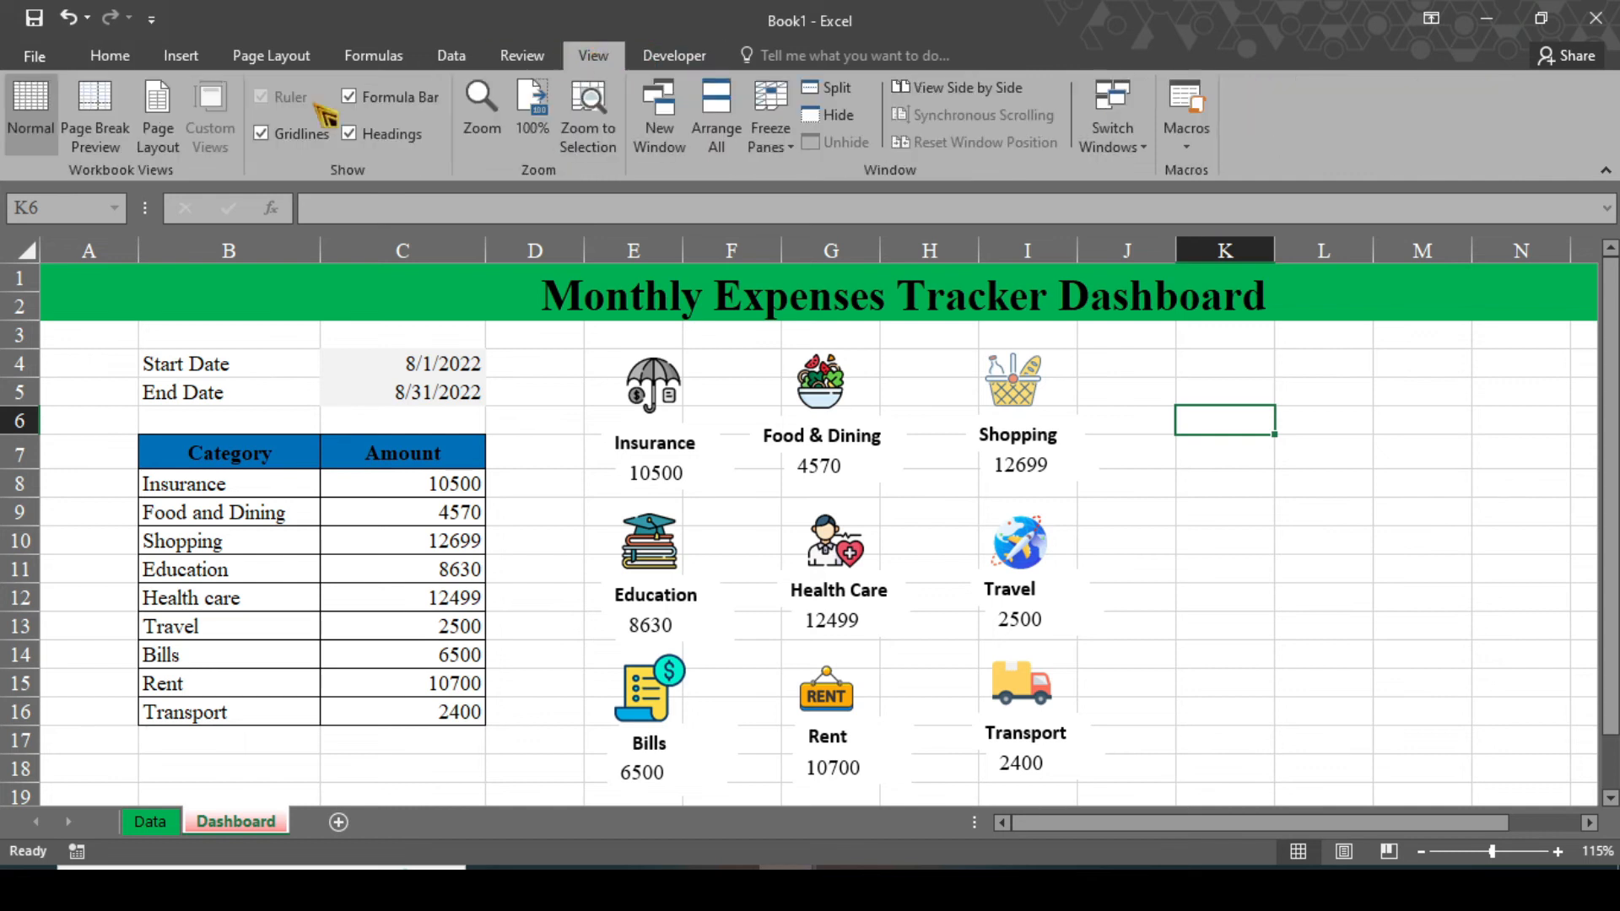
pyautogui.click(261, 133)
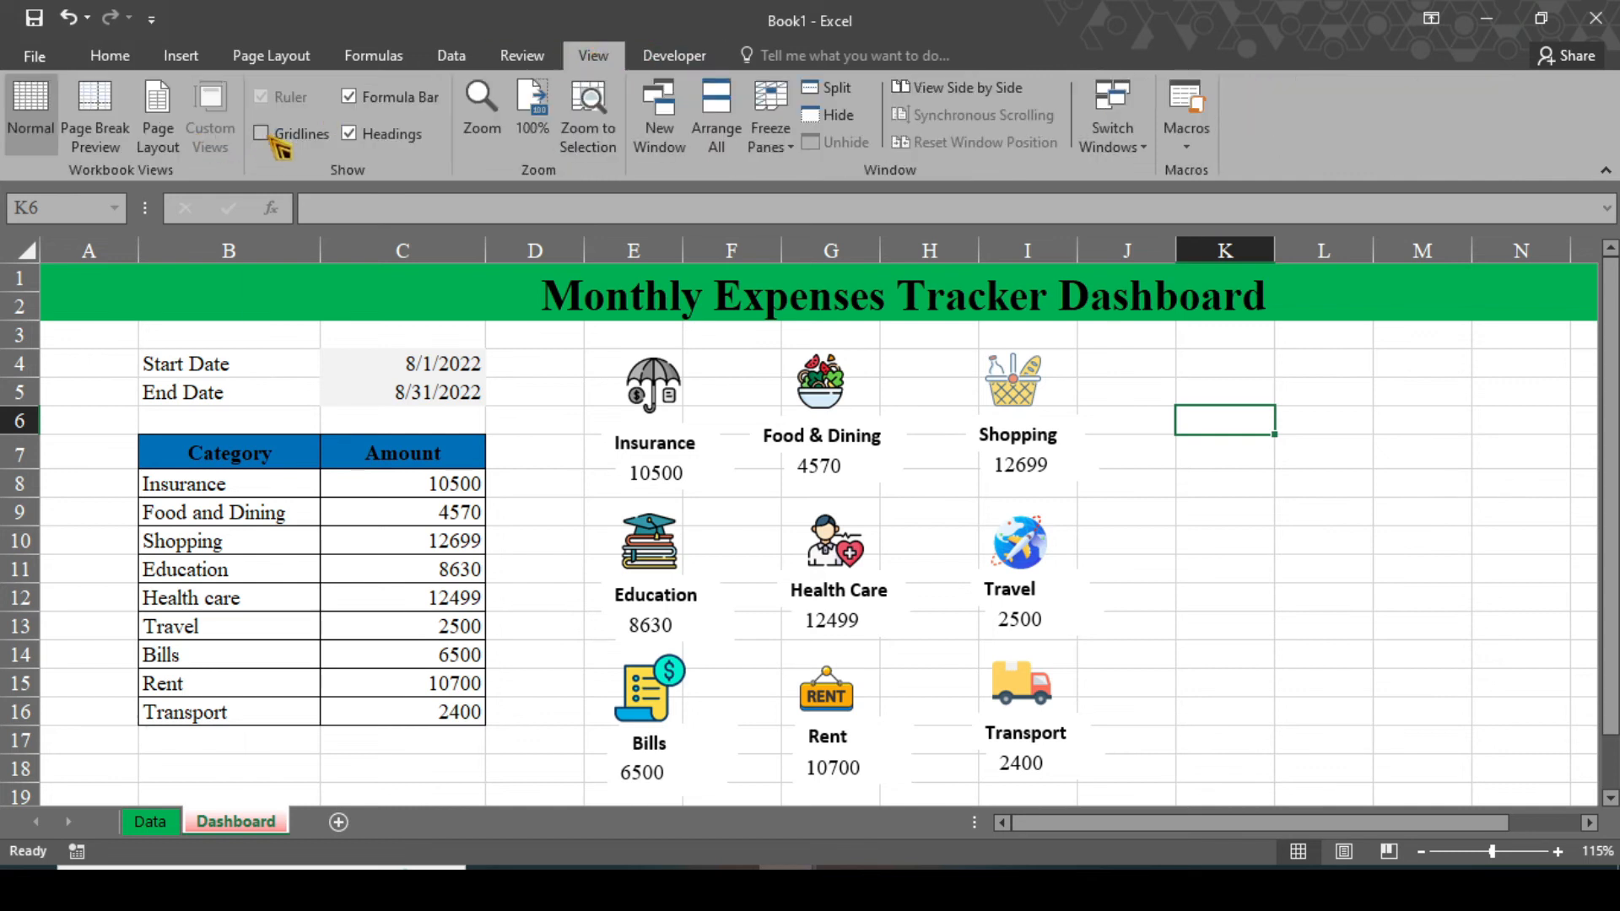
pyautogui.click(261, 134)
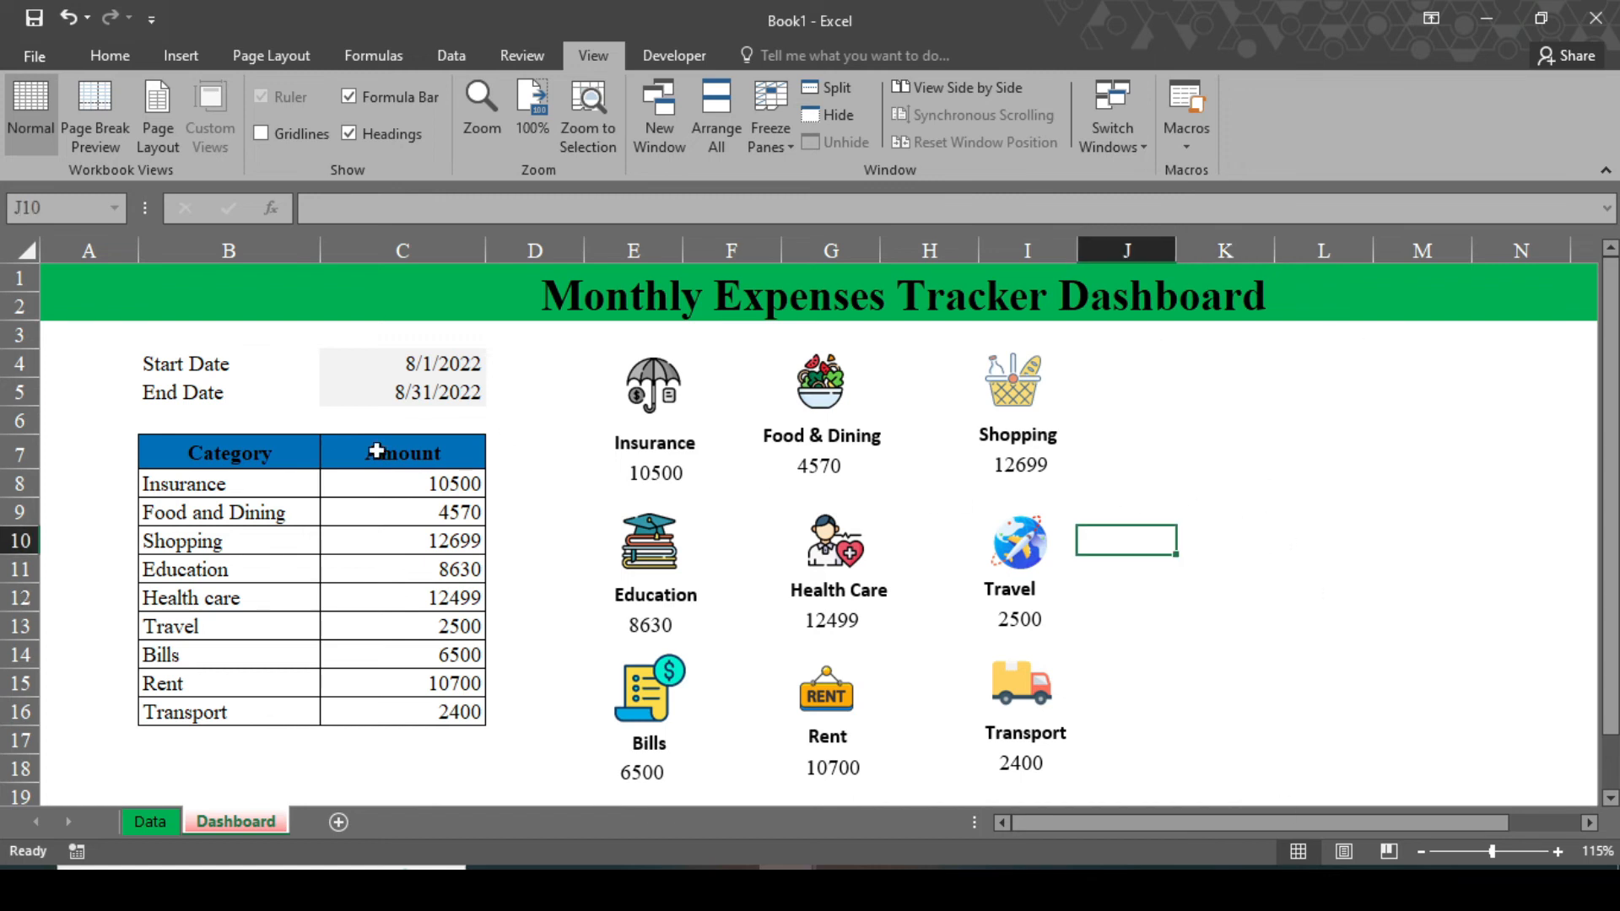
pyautogui.moveTo(230, 451); pyautogui.dragTo(401, 655)
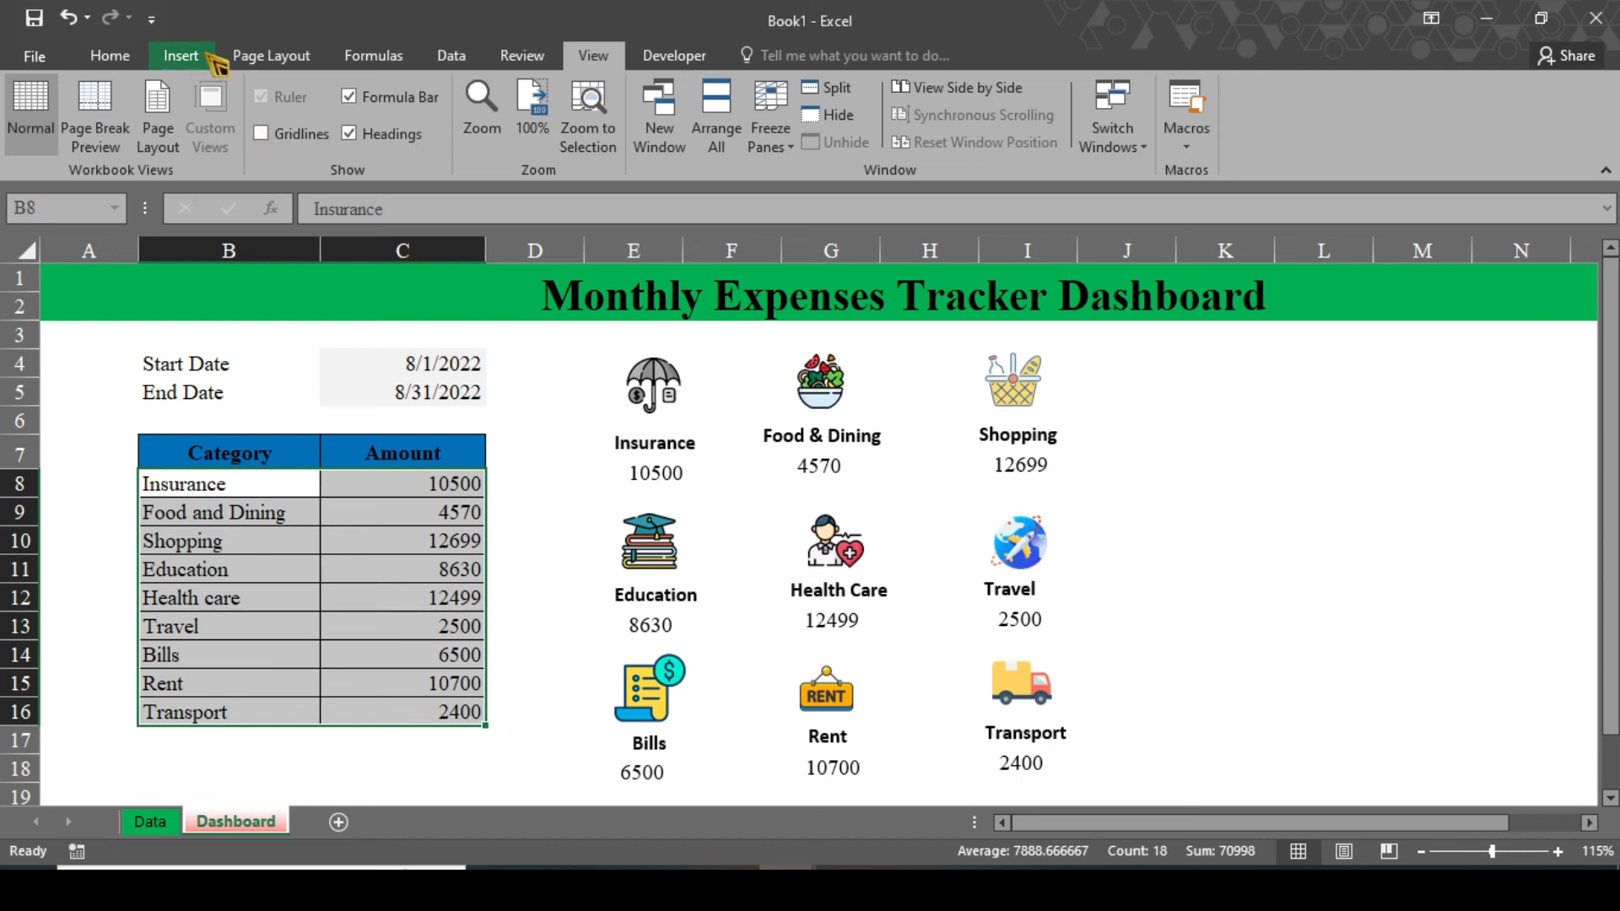
# Insert a 2-D pie chart with a percentage-and-right-legend Quick Layout.
pyautogui.click(179, 55)
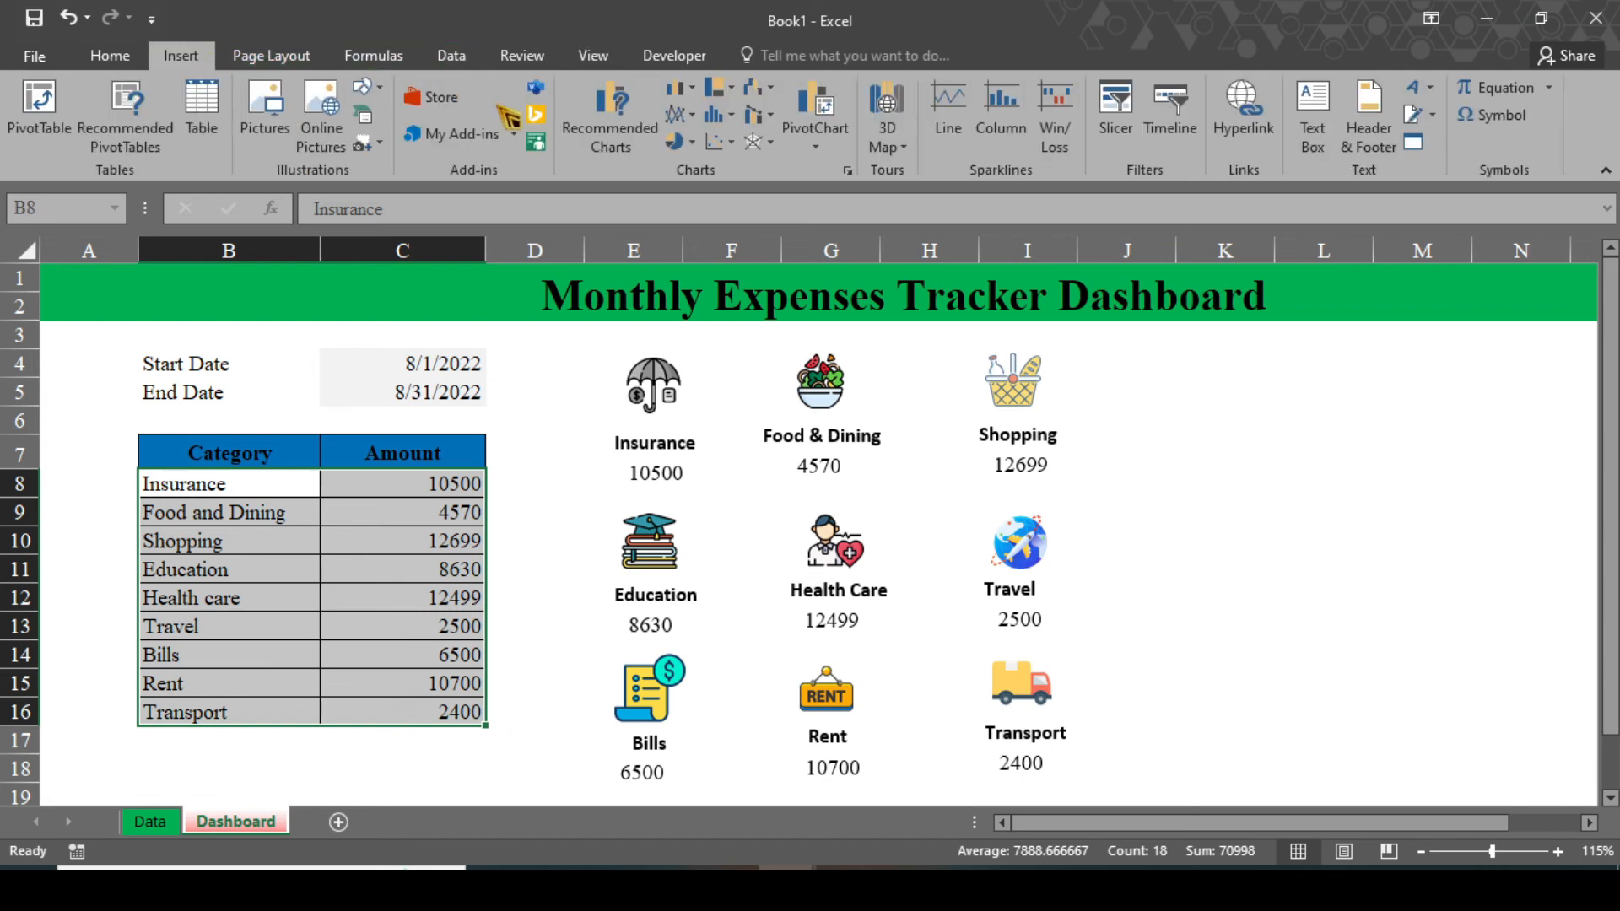
pyautogui.moveTo(672, 142)
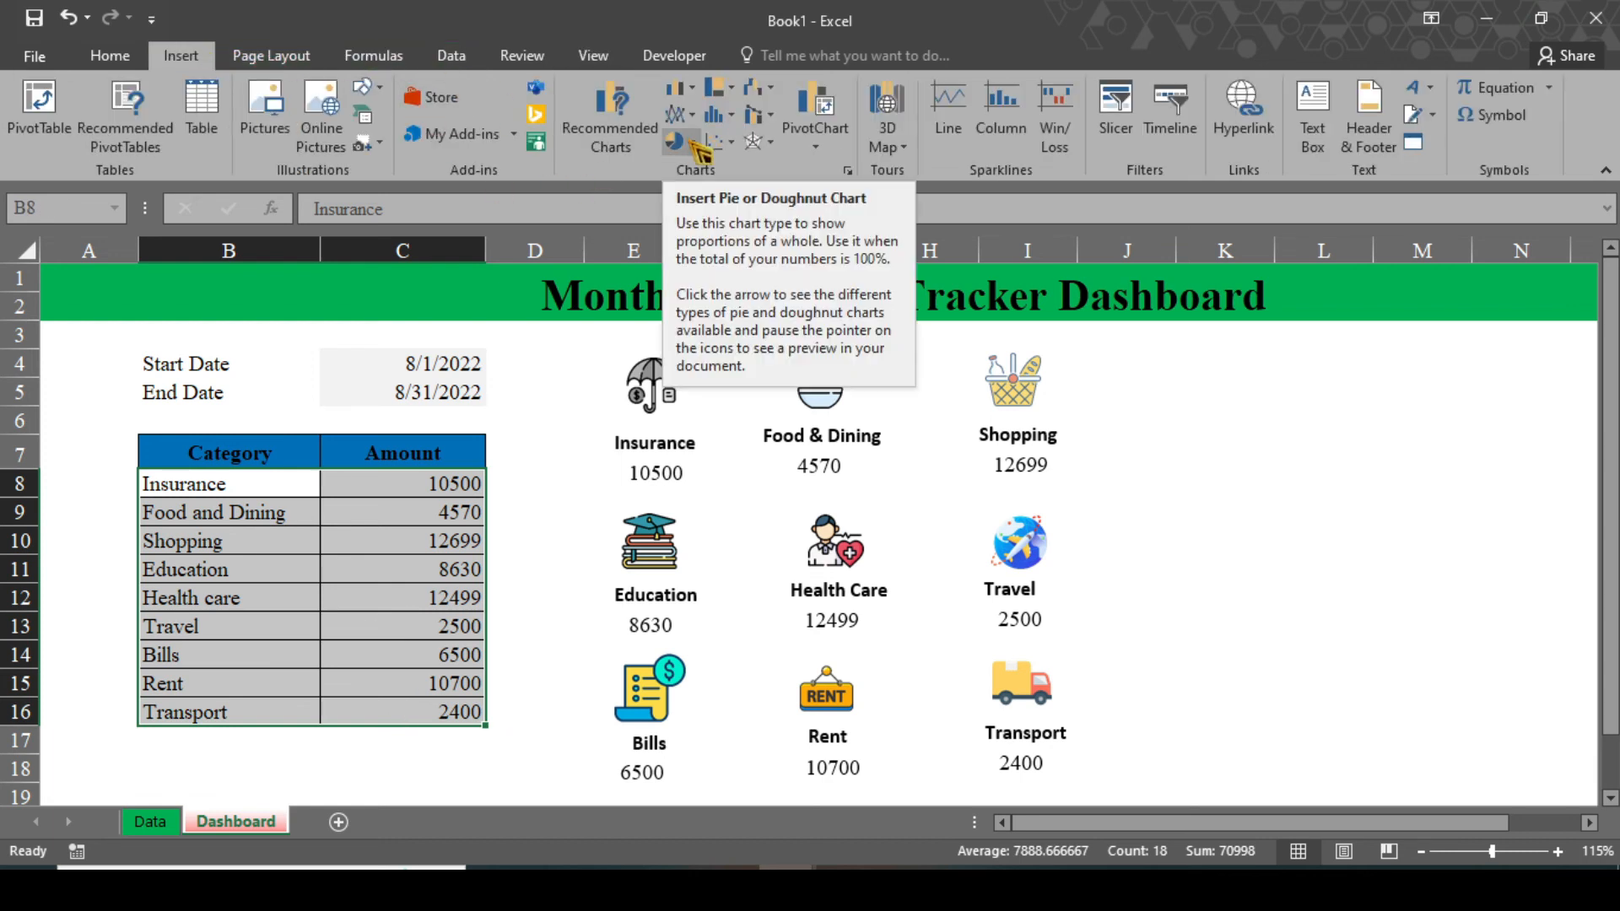
pyautogui.click(674, 141)
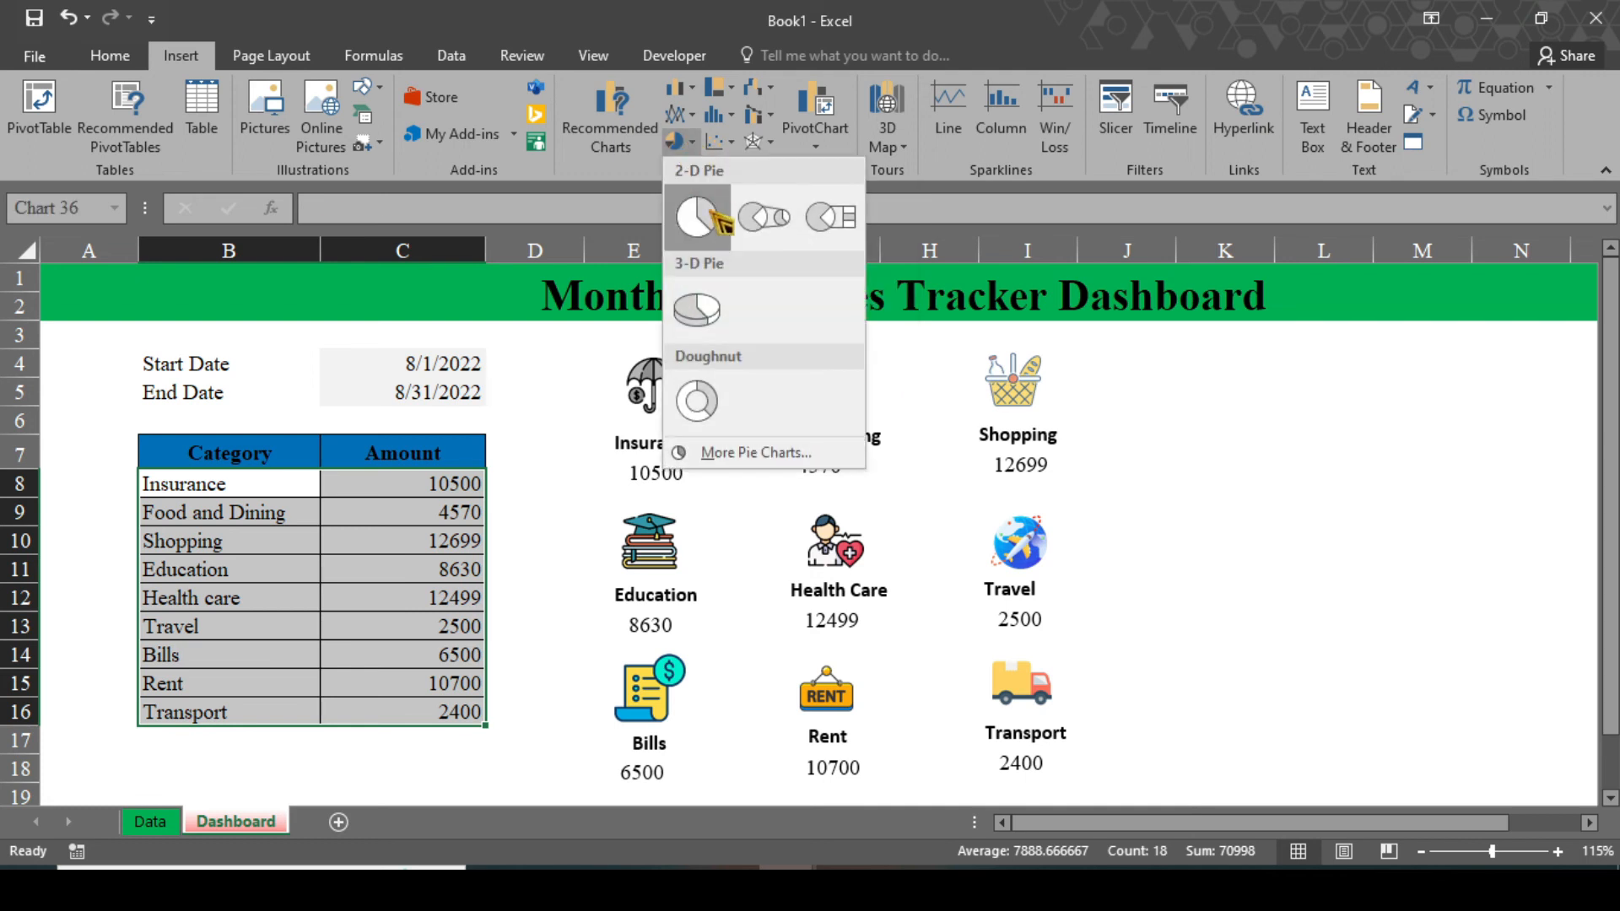
pyautogui.click(698, 216)
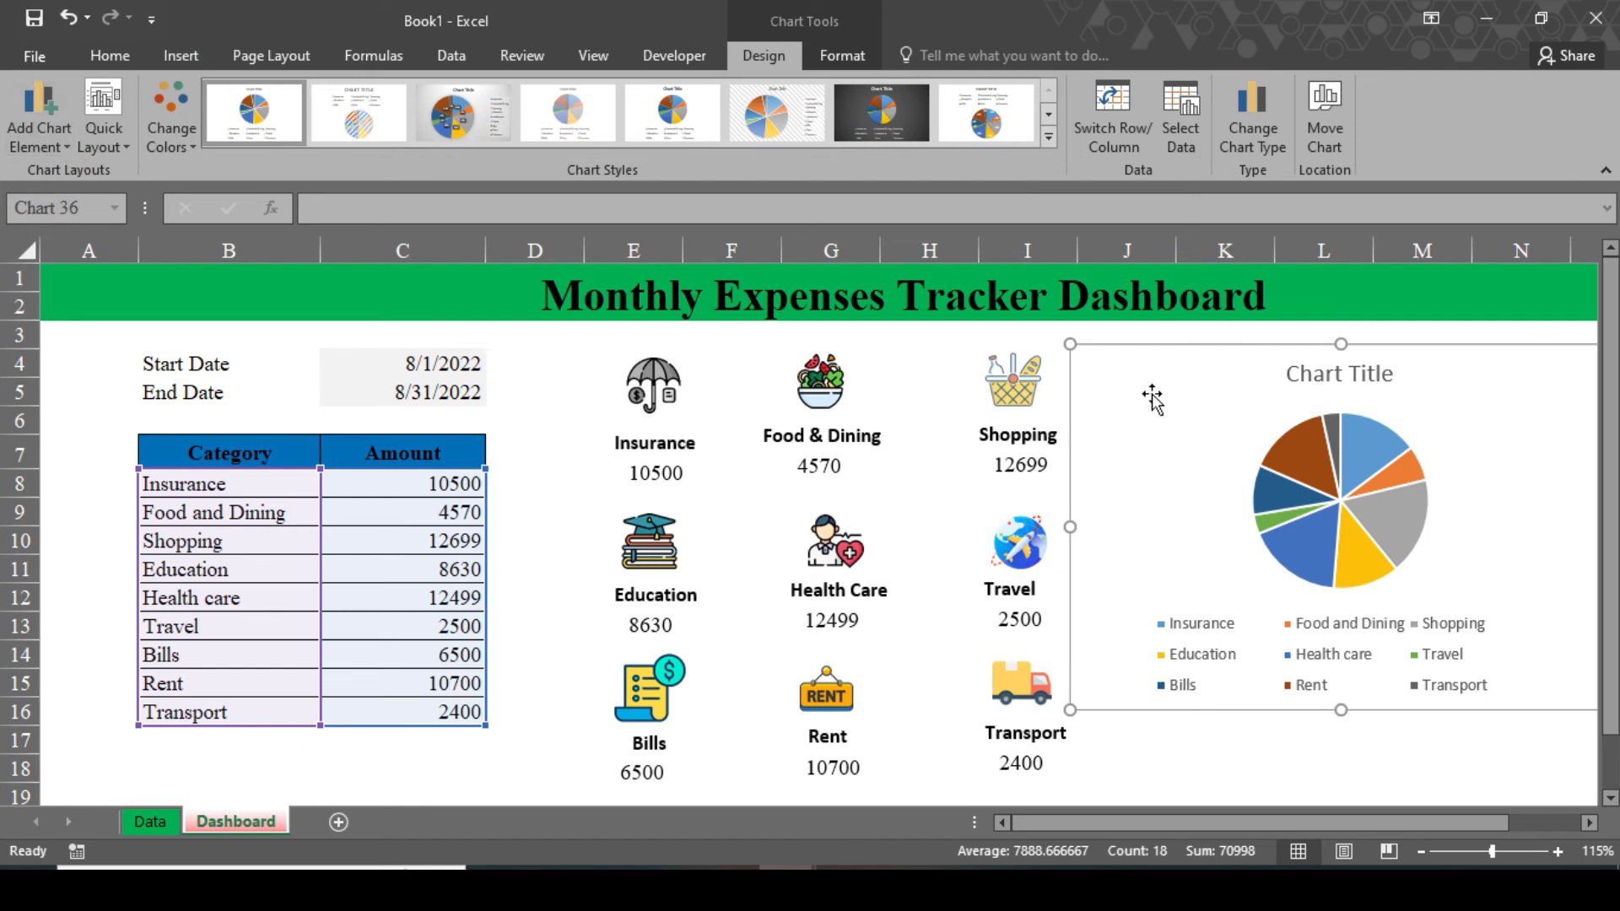
pyautogui.moveTo(101, 114)
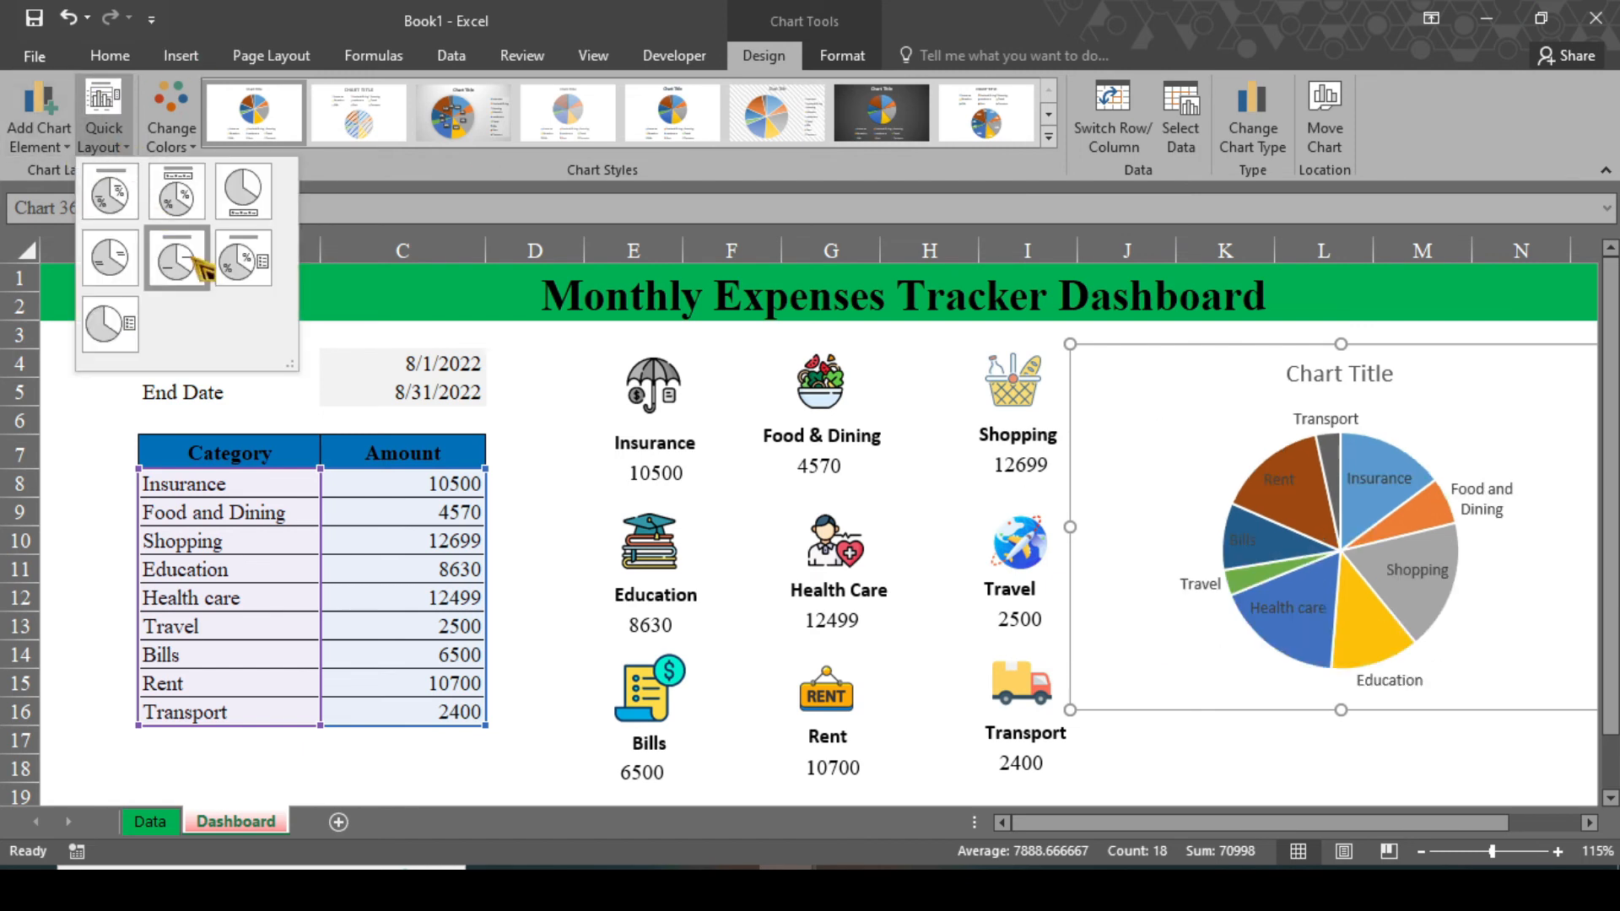
pyautogui.click(243, 260)
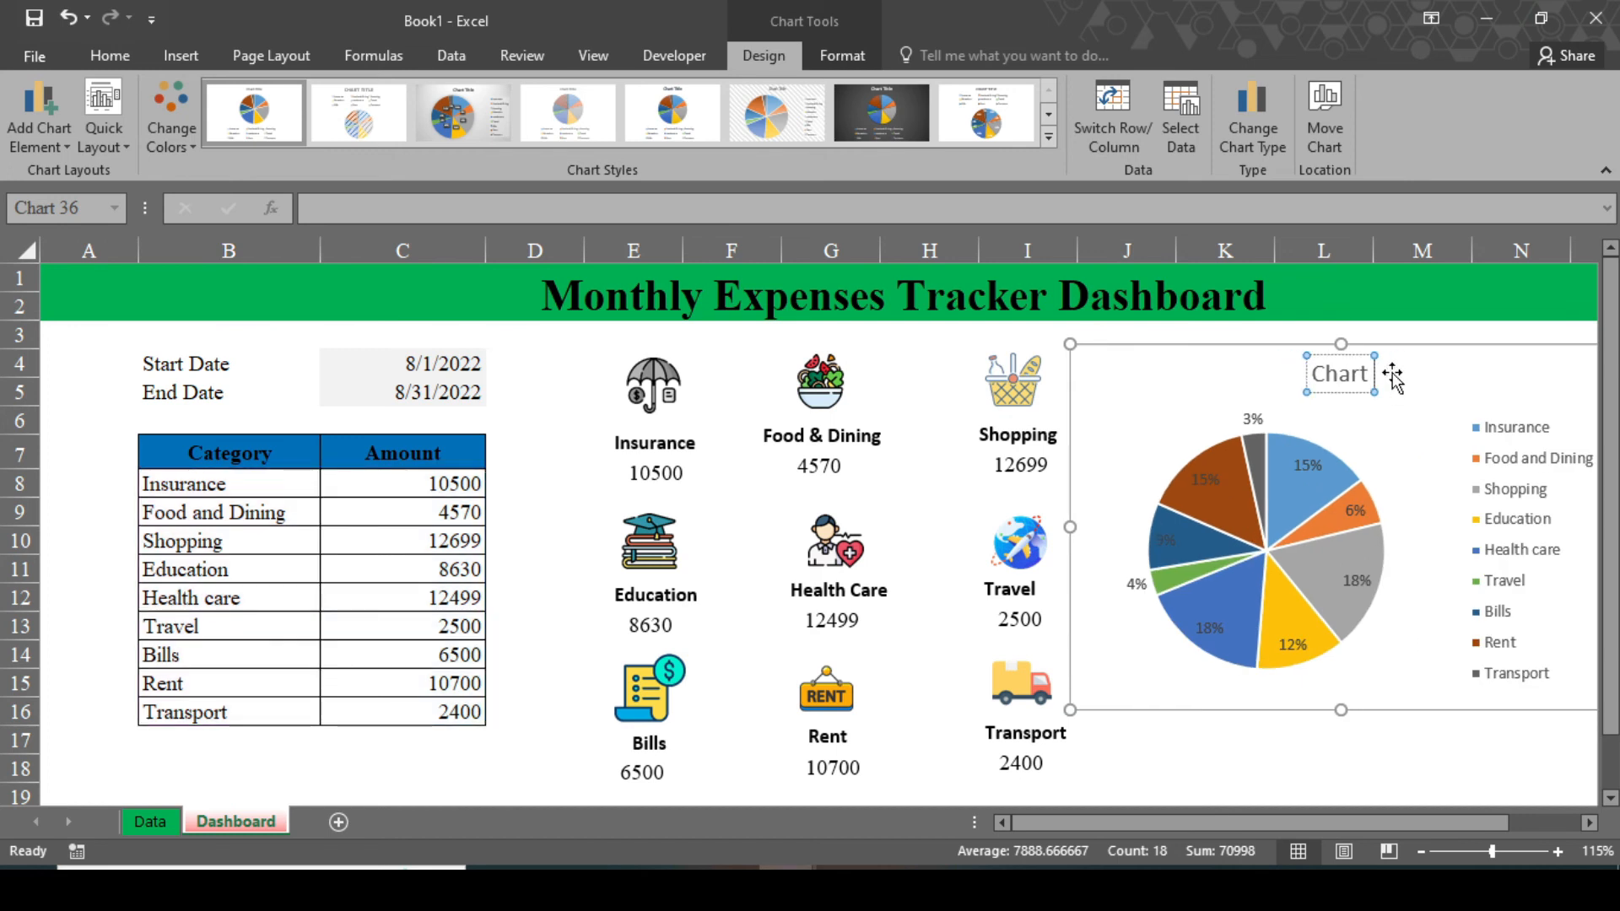
# Title the chart 'Monthly Expenses' in bold, larger text.
pyautogui.write('Monthly Expenses')
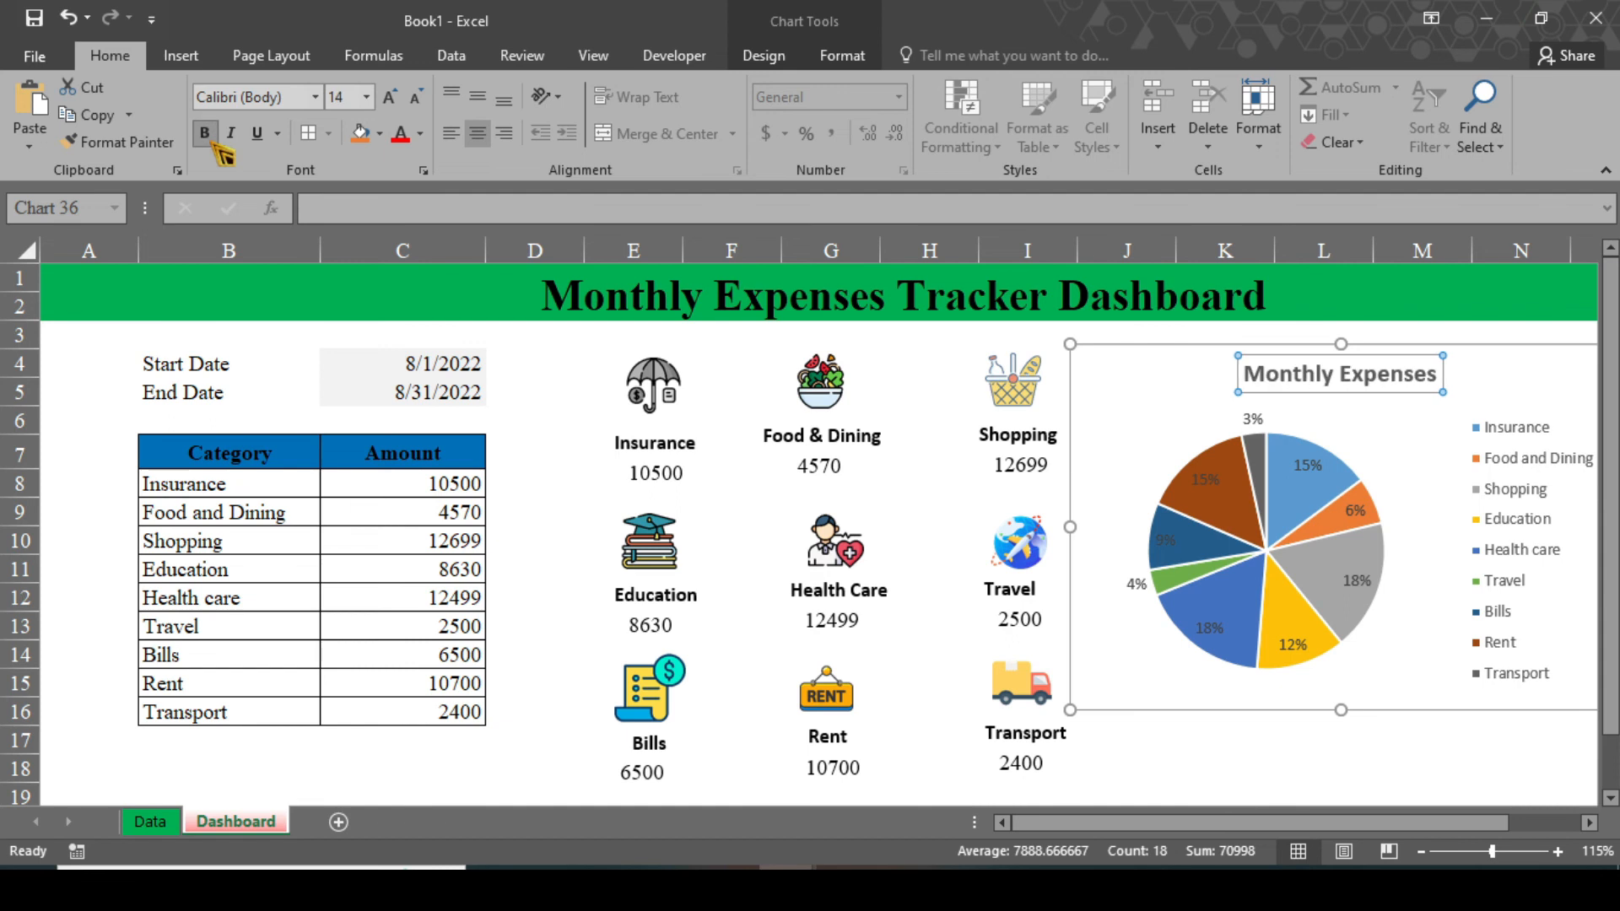
pyautogui.click(367, 96)
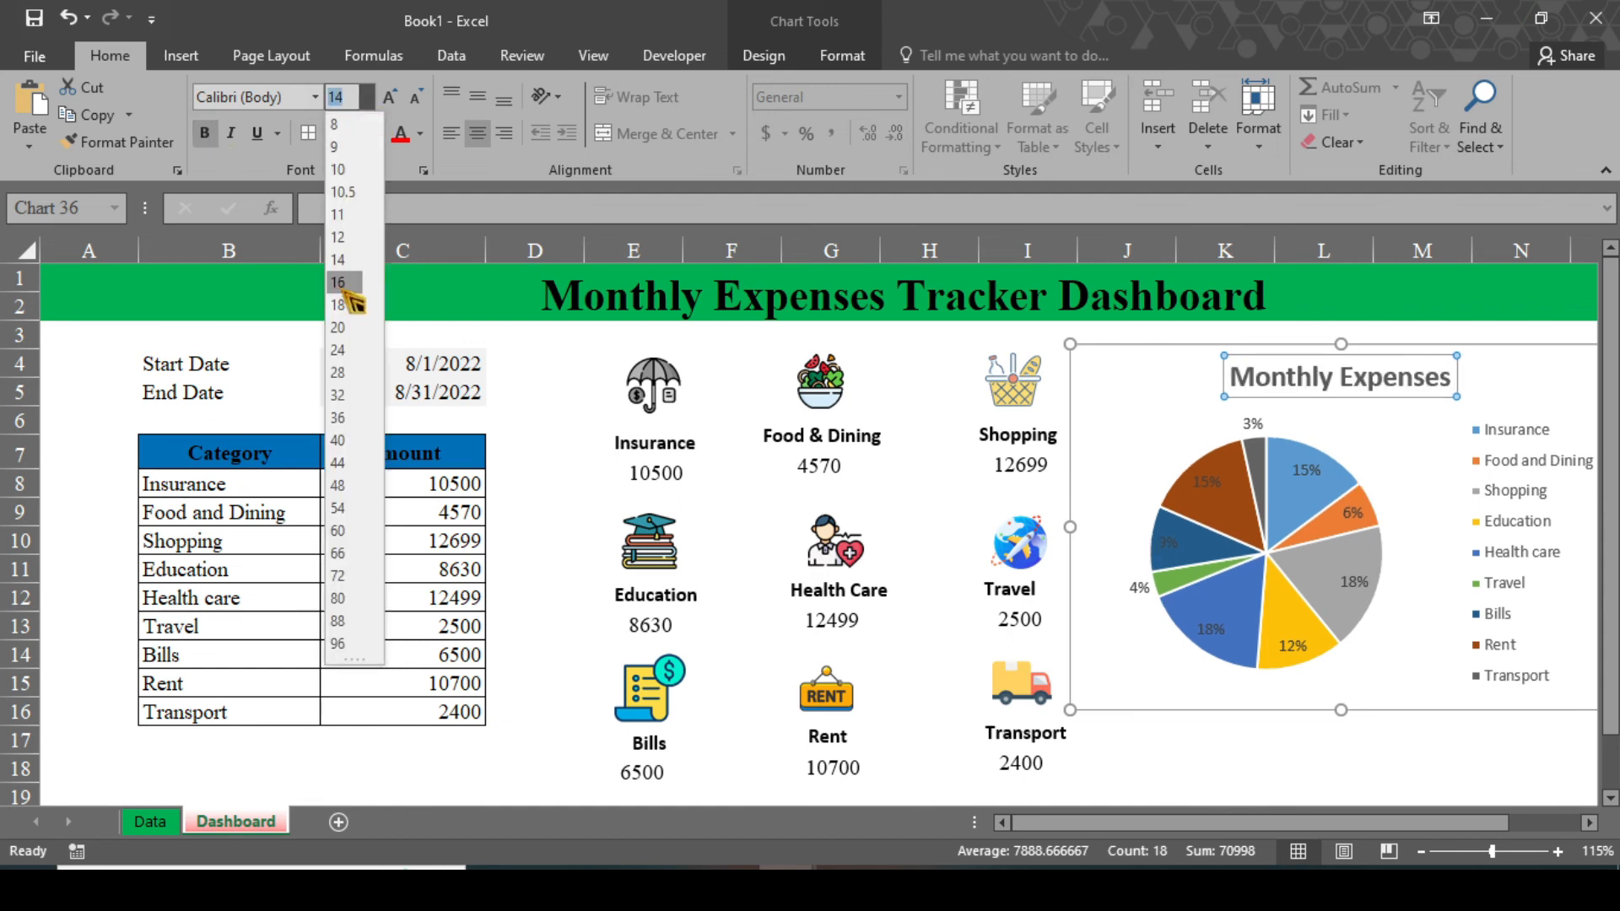
pyautogui.click(338, 282)
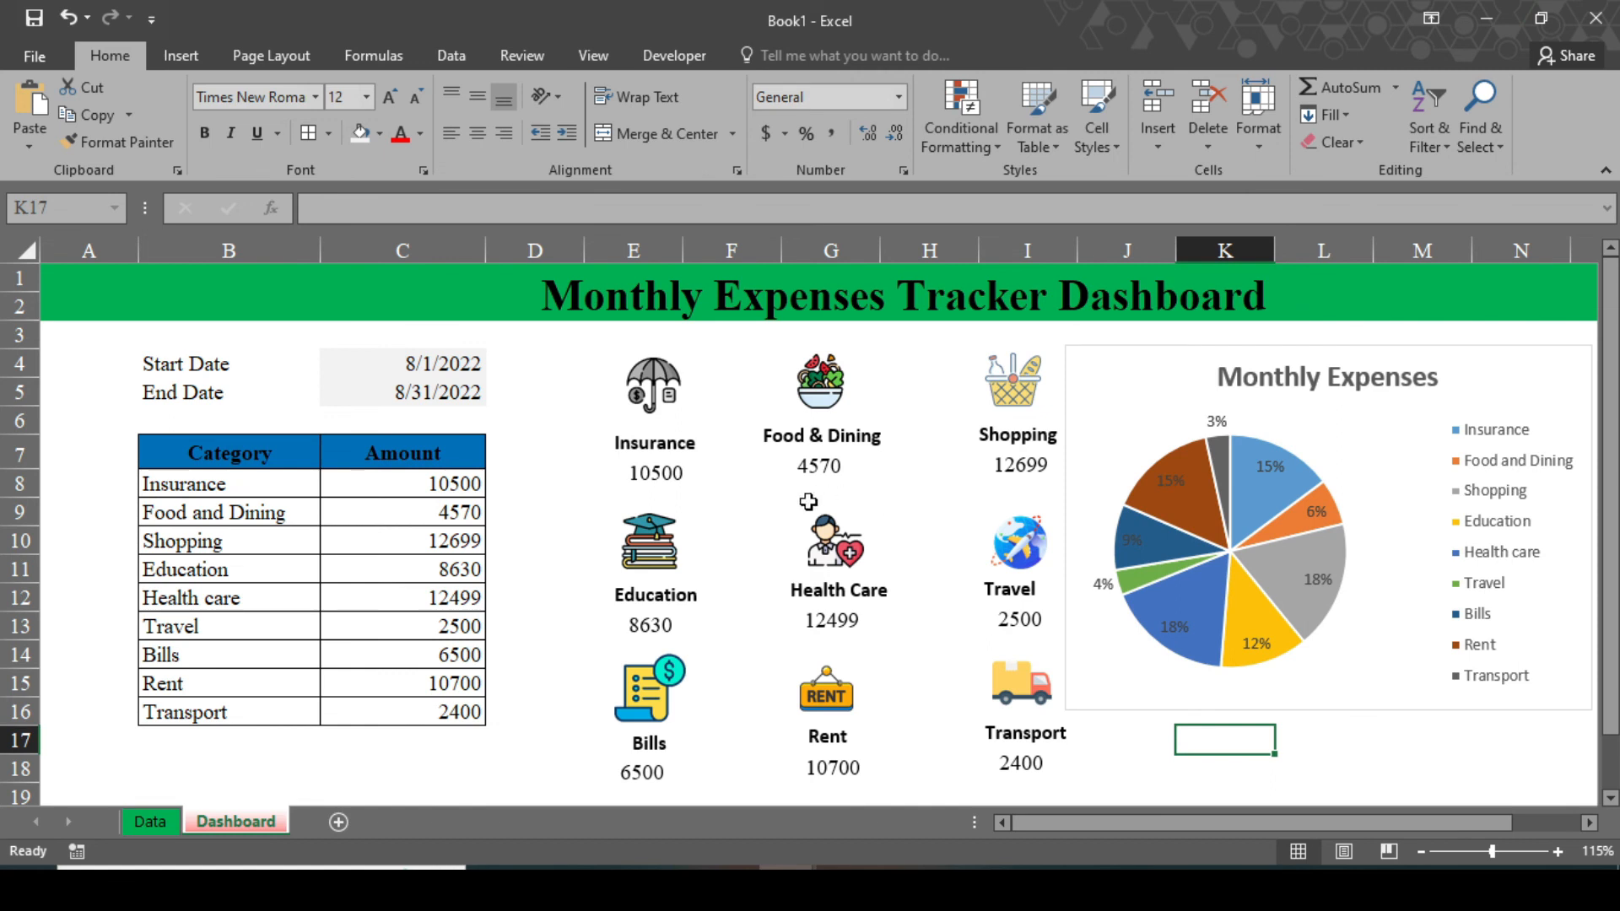
# Enter 8/5/2022 as the start date in C4.
pyautogui.click(414, 393)
pyautogui.write('5')
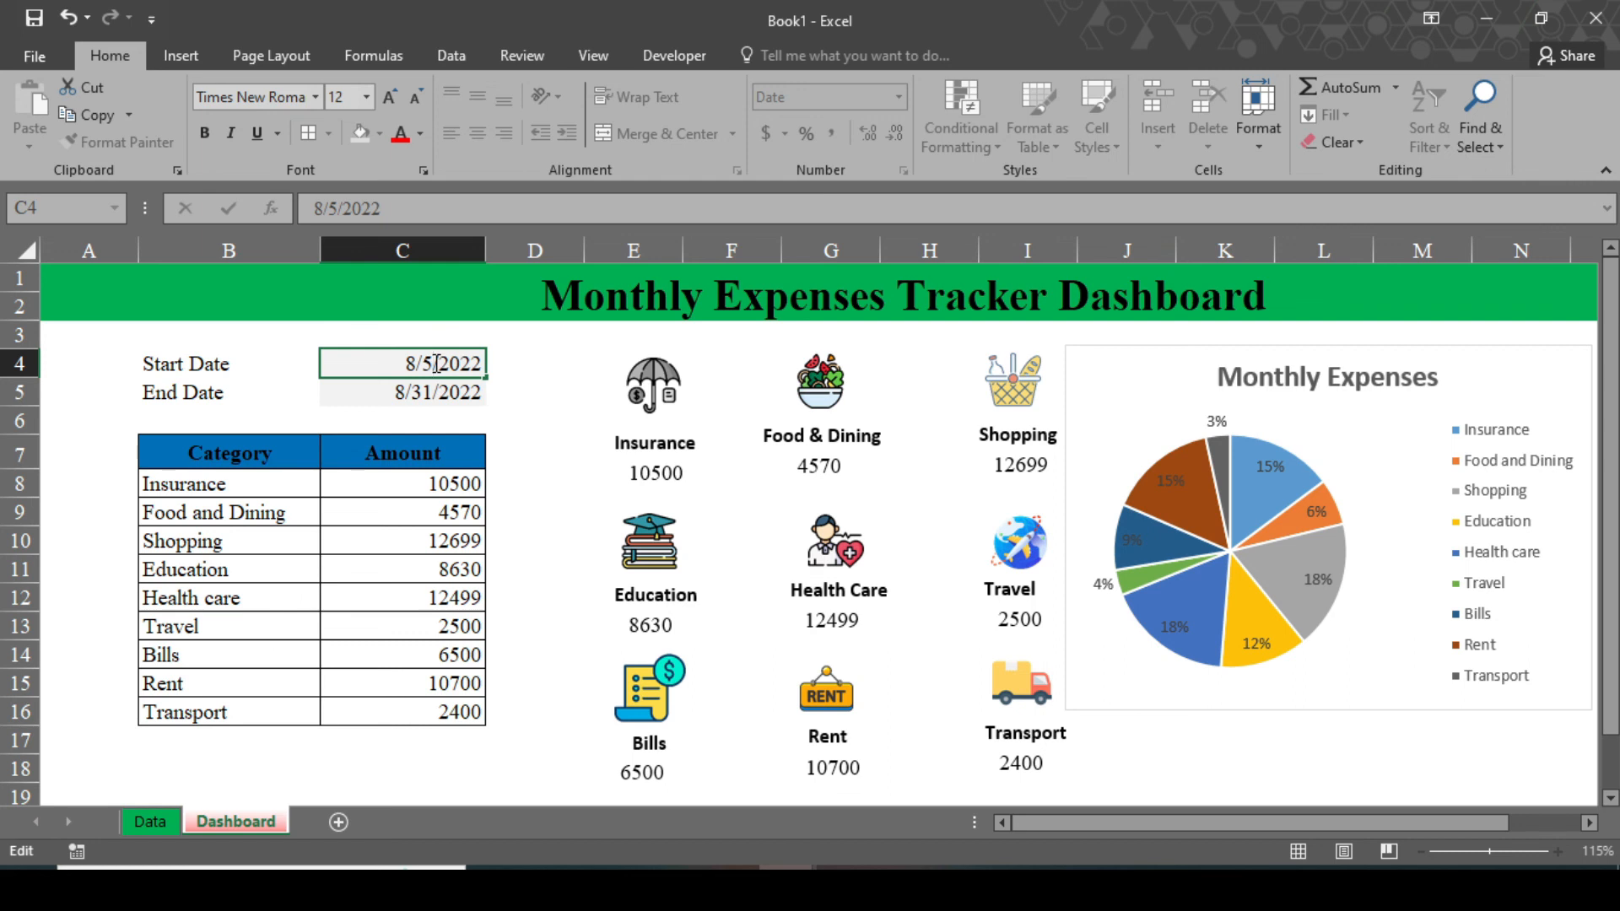
pyautogui.click(402, 393)
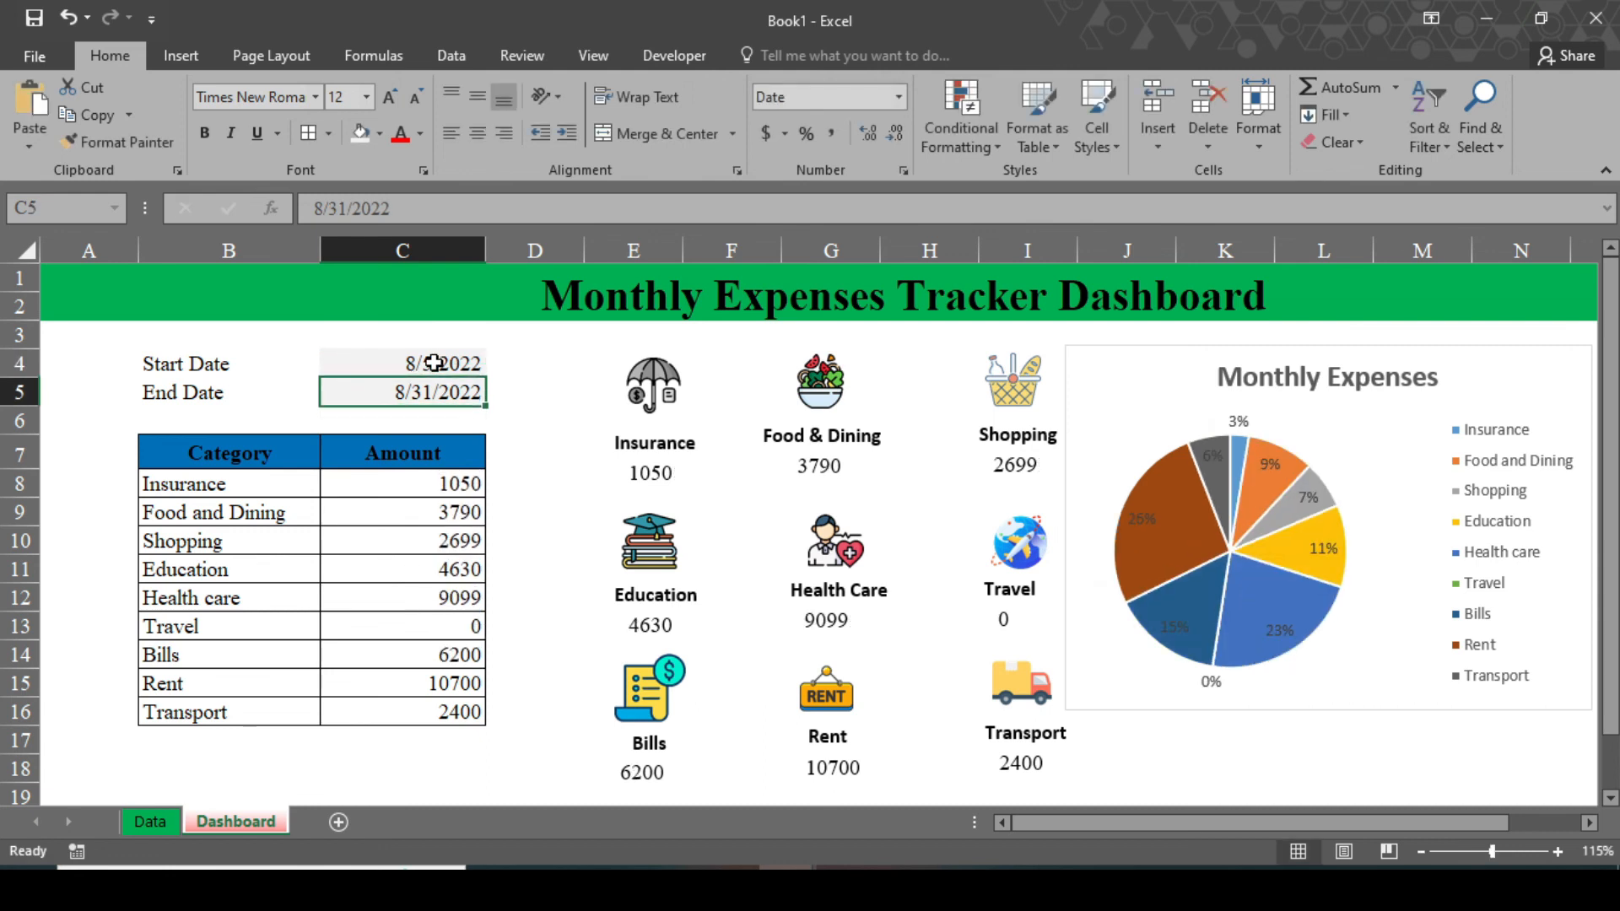